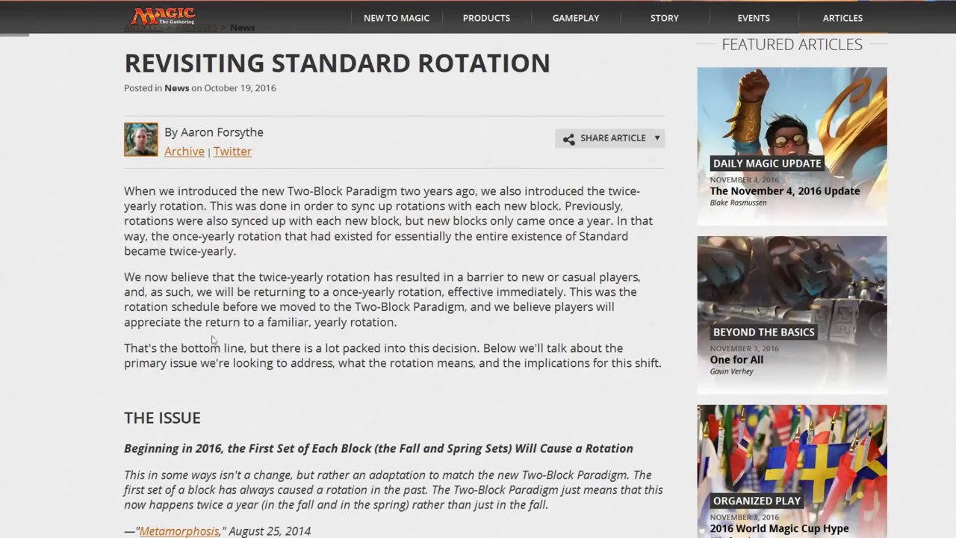
mouse_move(283, 281)
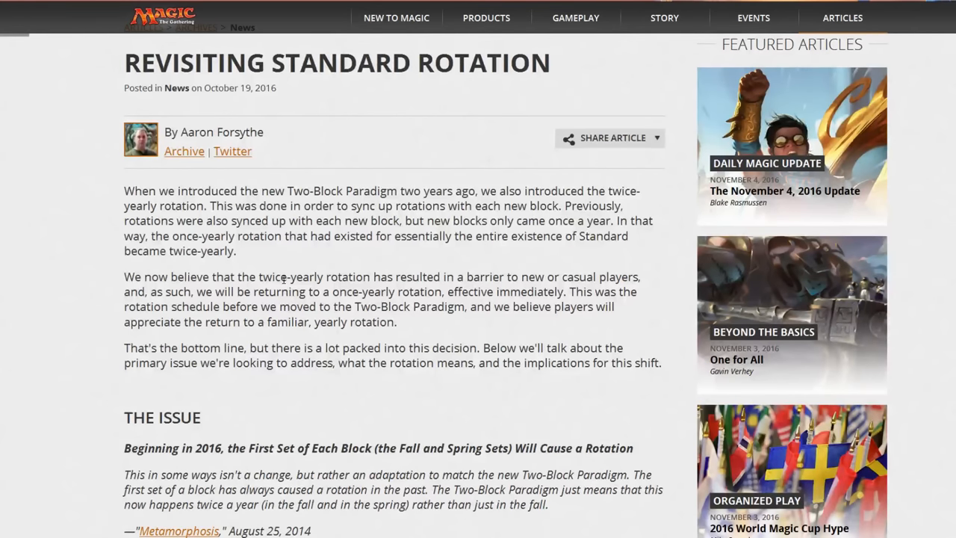
Scroll through The Issue section of the Standard rotation article
scroll("down", 3)
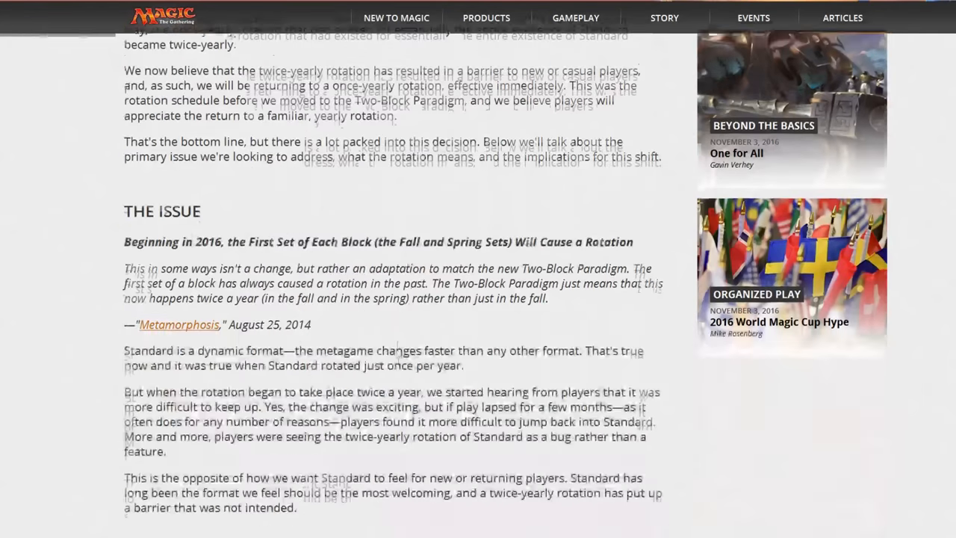
scroll("up", 3)
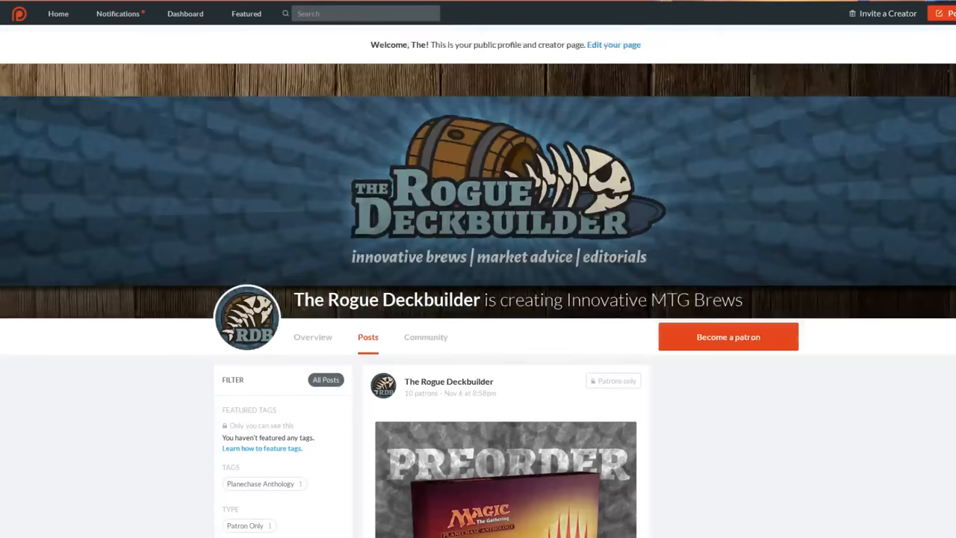
scroll("down", 3)
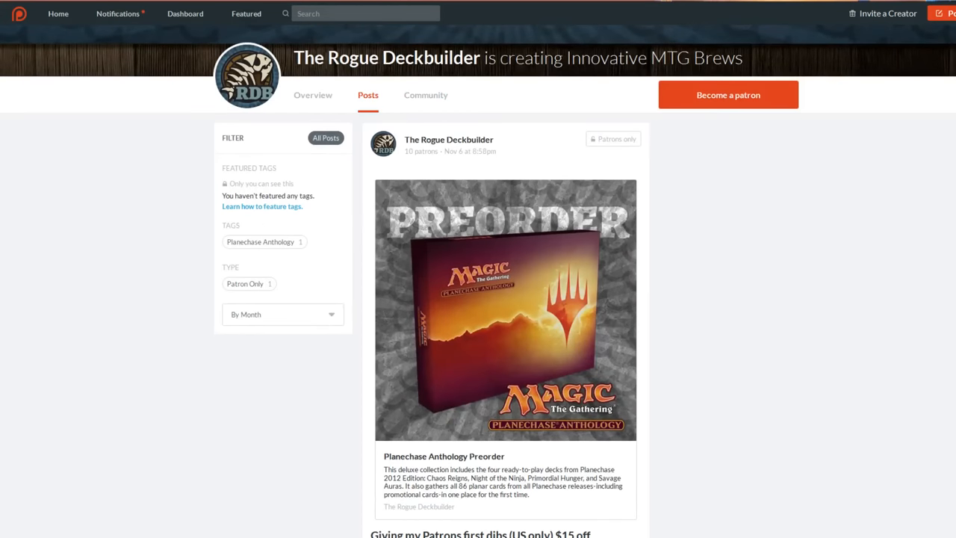
scroll("up", 3)
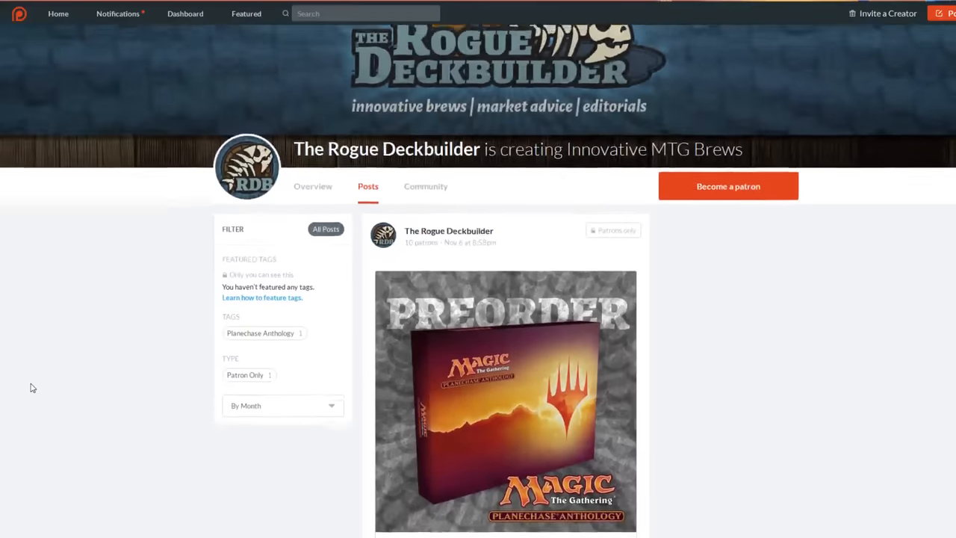
scroll("down", 3)
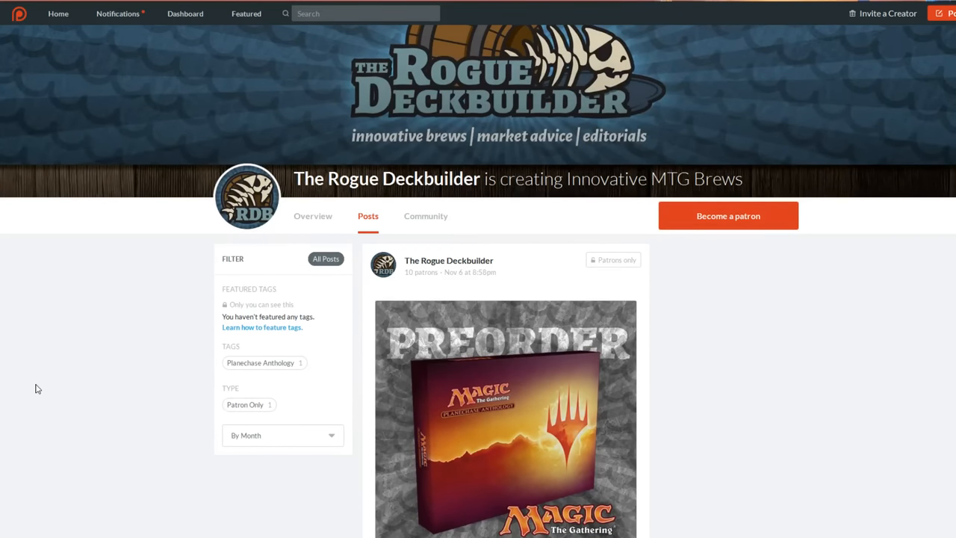
scroll("down", 3)
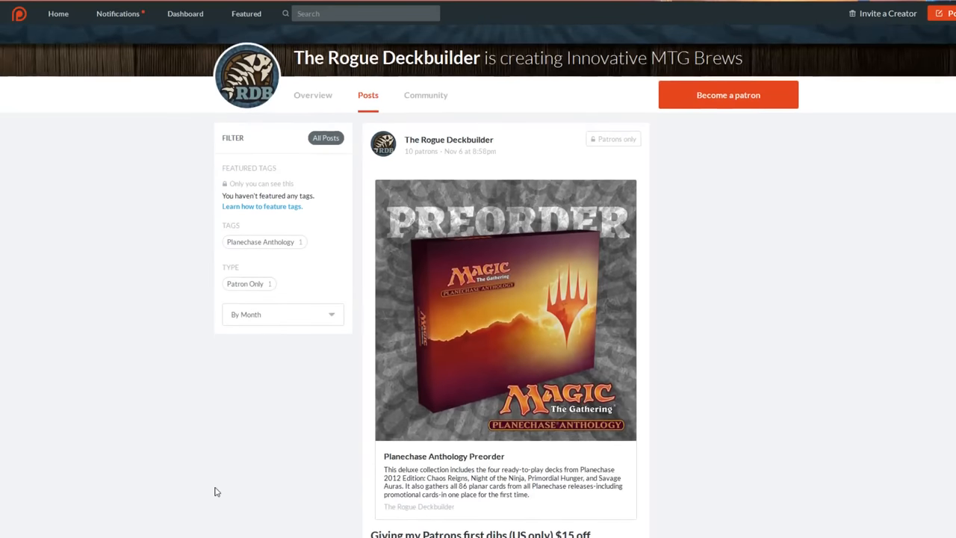
scroll("down", 3)
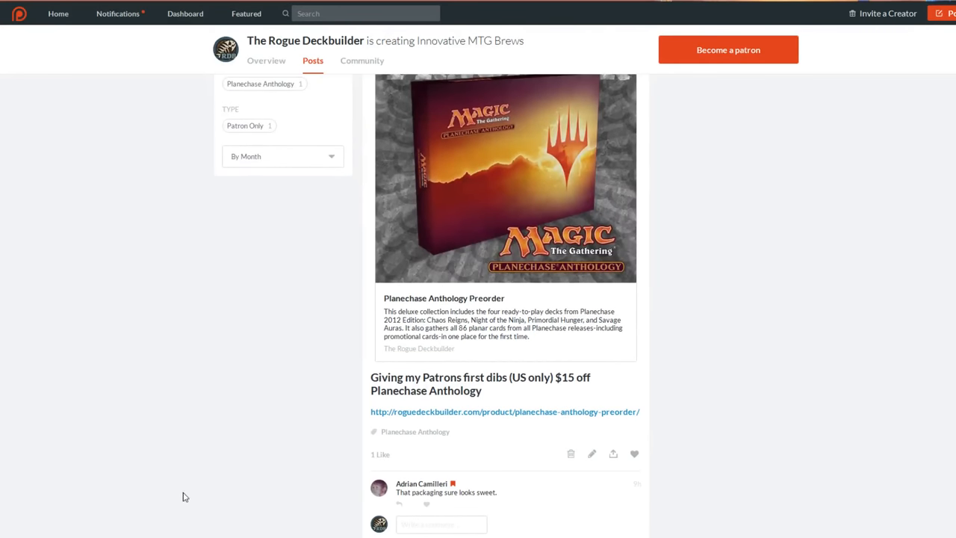
mouse_move(179, 507)
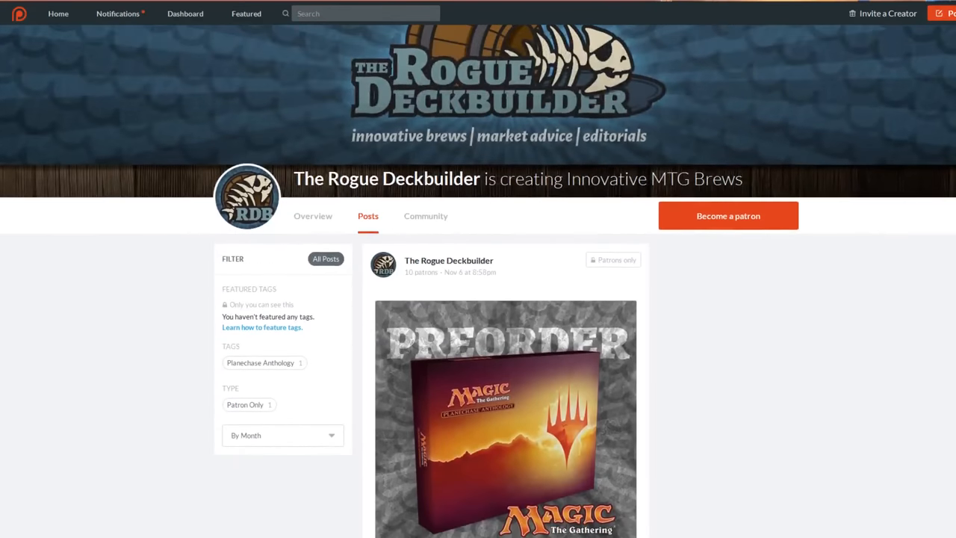
mouse_move(537, 428)
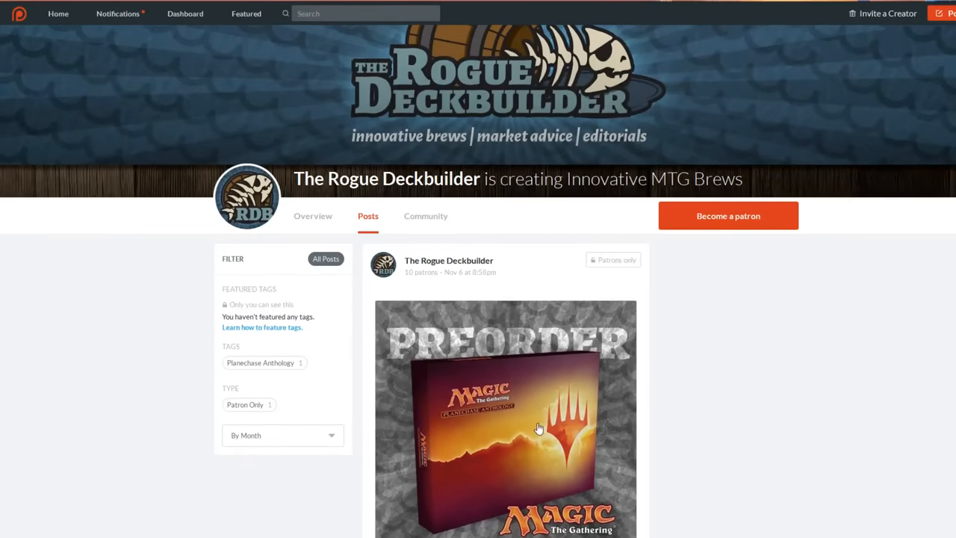
scroll("down", 3)
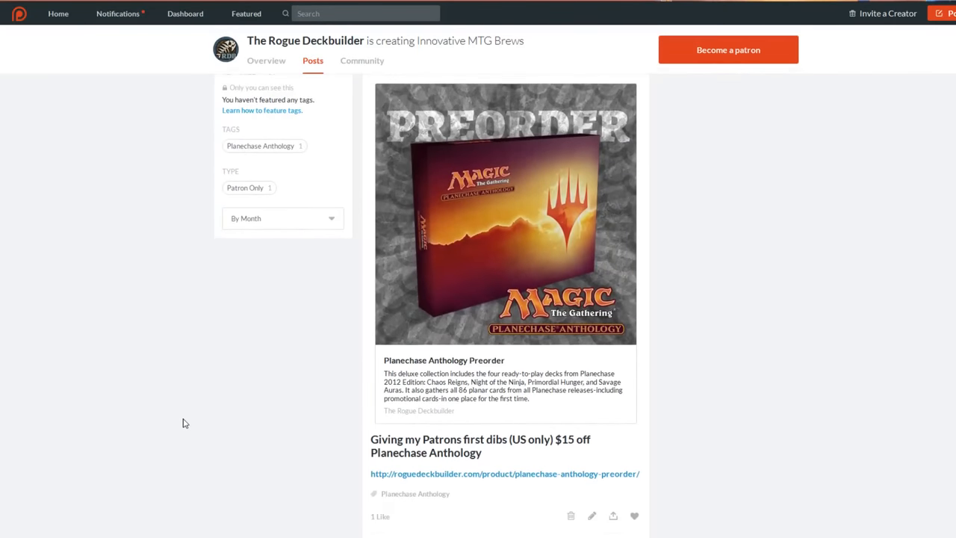
scroll("down", 3)
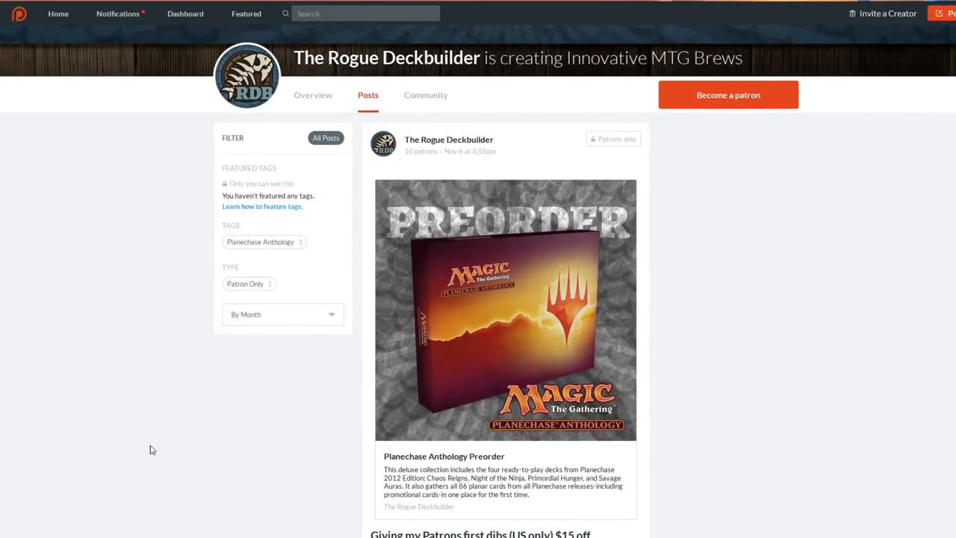
scroll("down", 3)
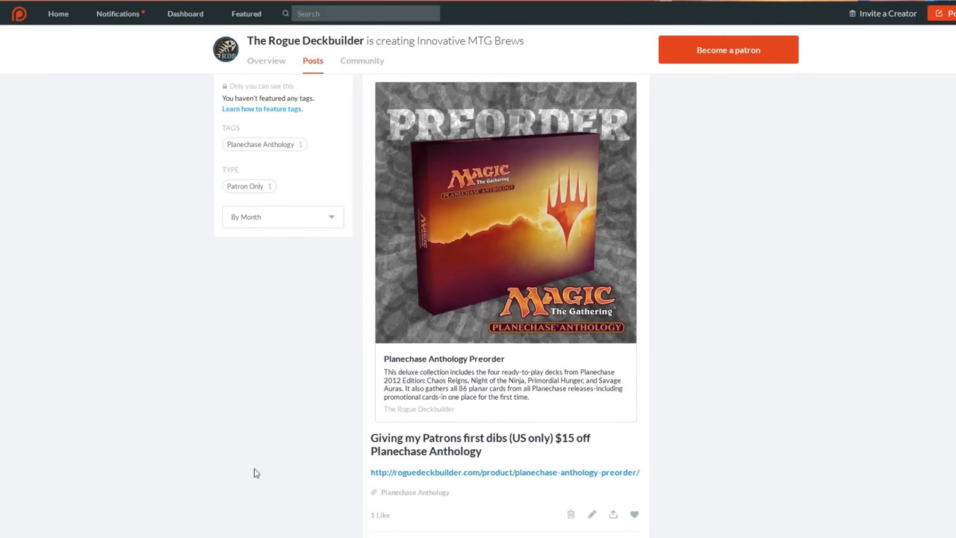
mouse_move(230, 478)
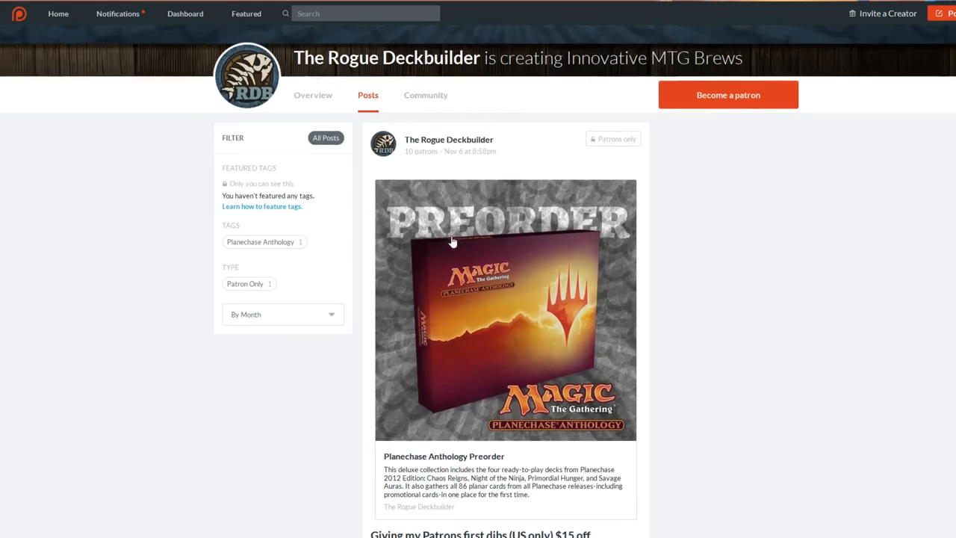
mouse_move(179, 397)
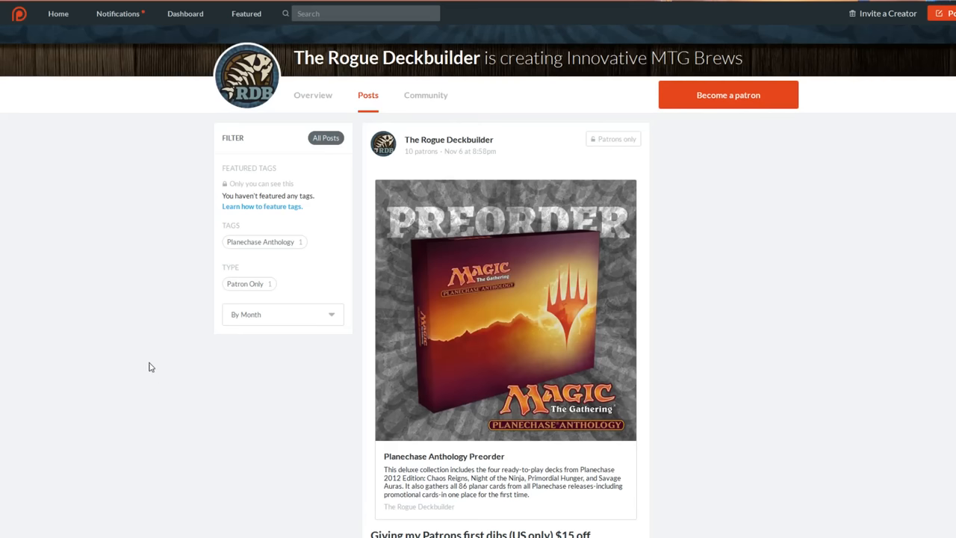
mouse_move(108, 383)
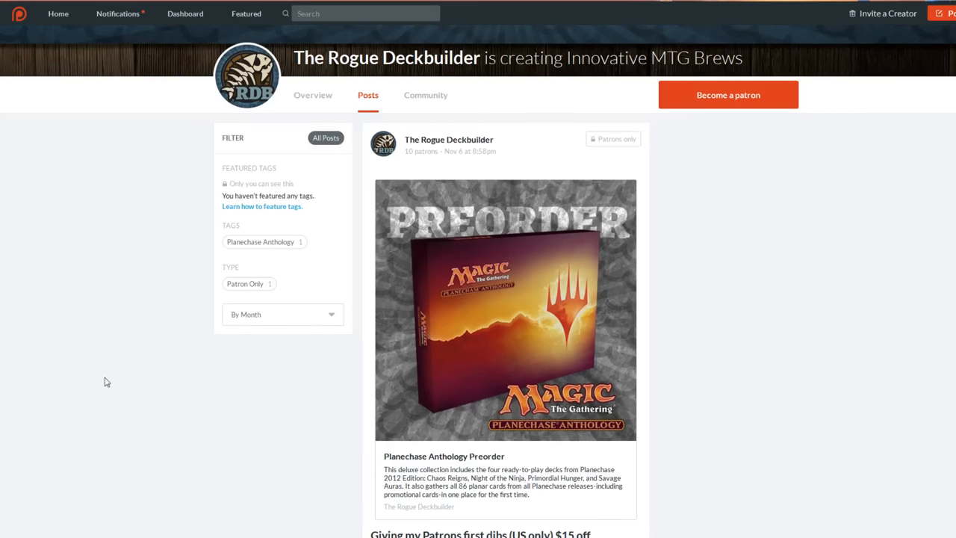
mouse_move(188, 308)
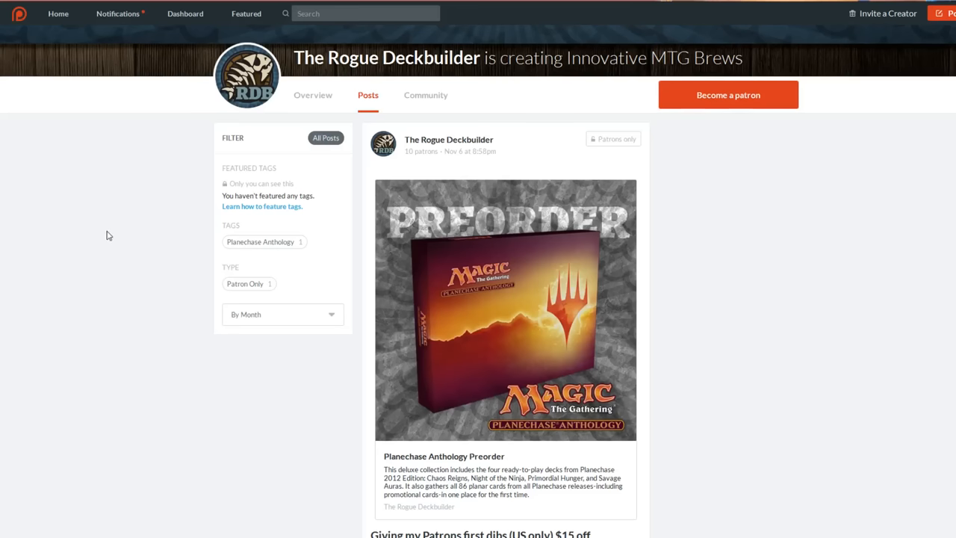
mouse_move(123, 195)
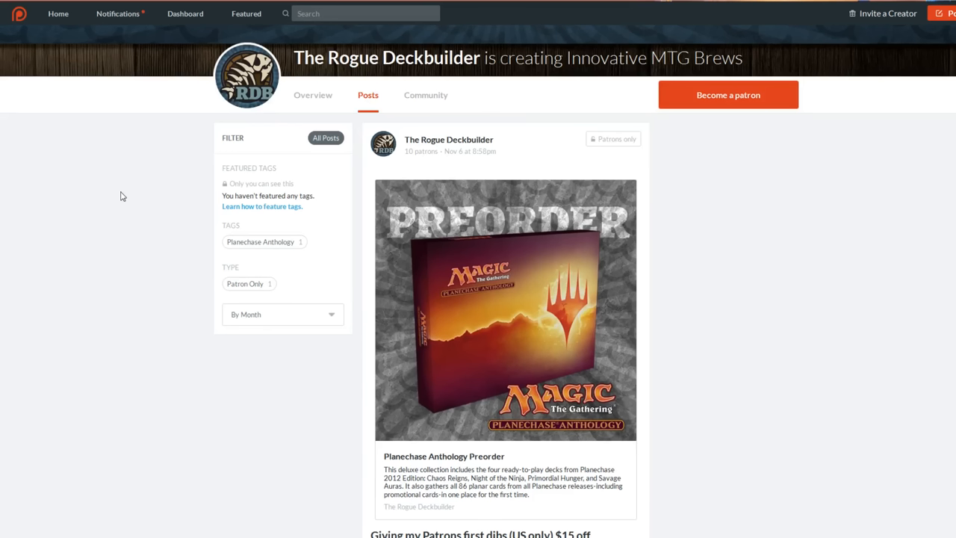
mouse_move(314, 194)
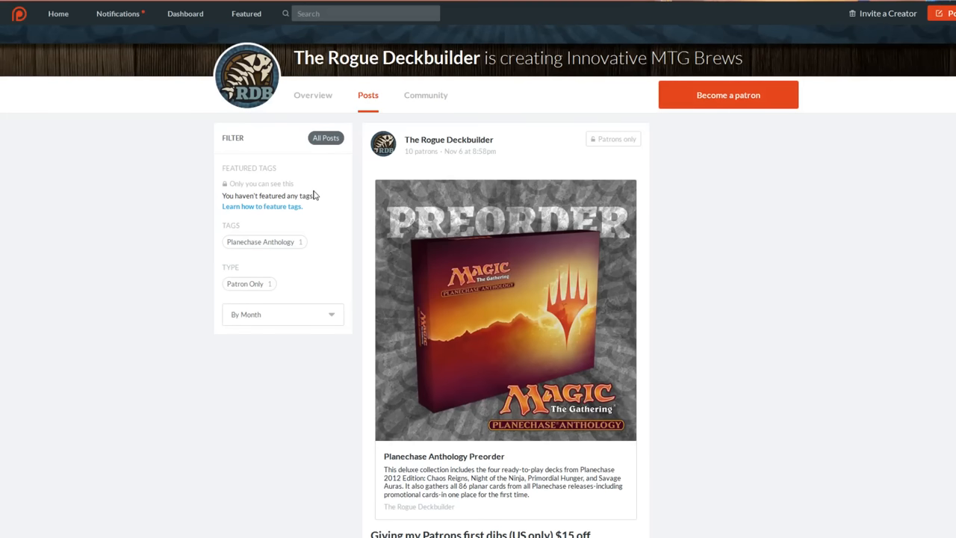
mouse_move(338, 332)
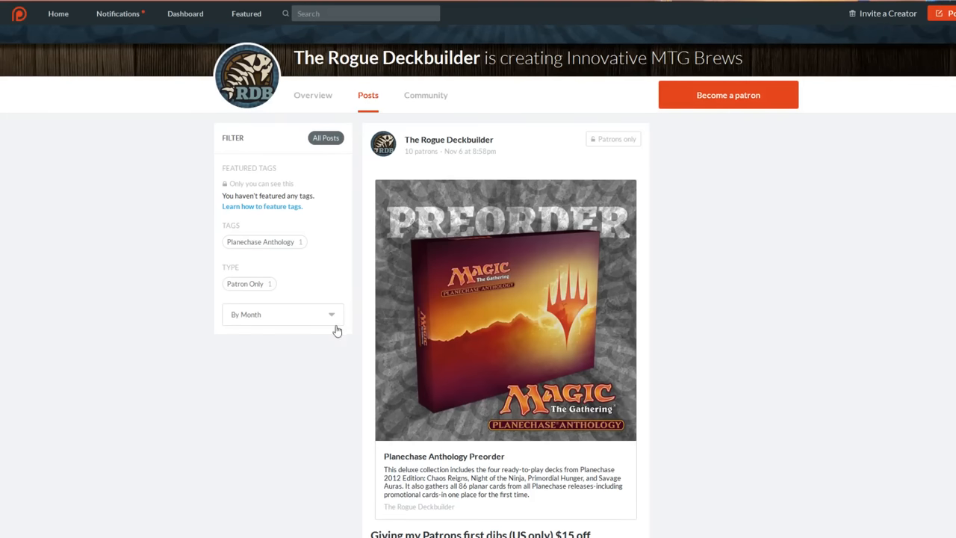
mouse_move(495, 529)
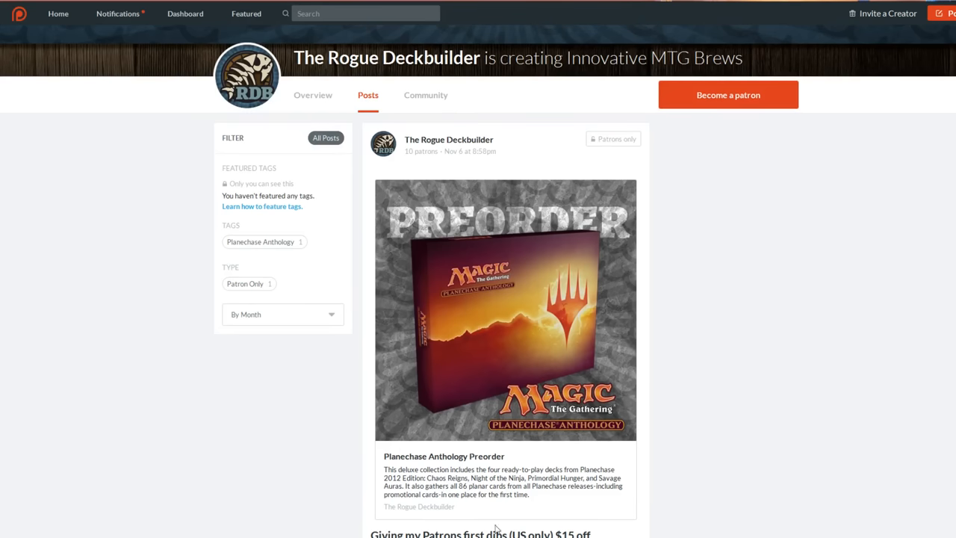
Scroll down the Rogue Deckbuilder Patreon posts to the Planechase Anthology preorder post
scroll("down", 3)
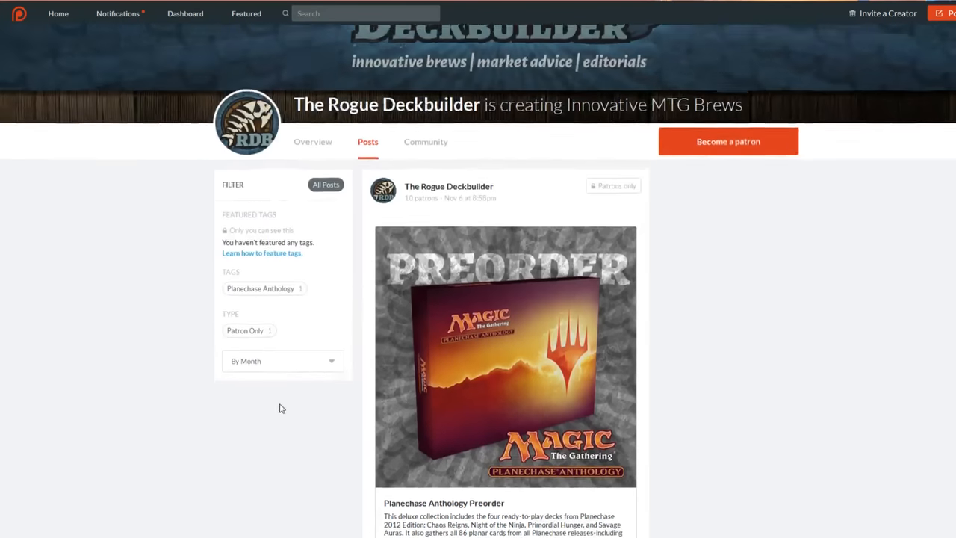
scroll("down", 3)
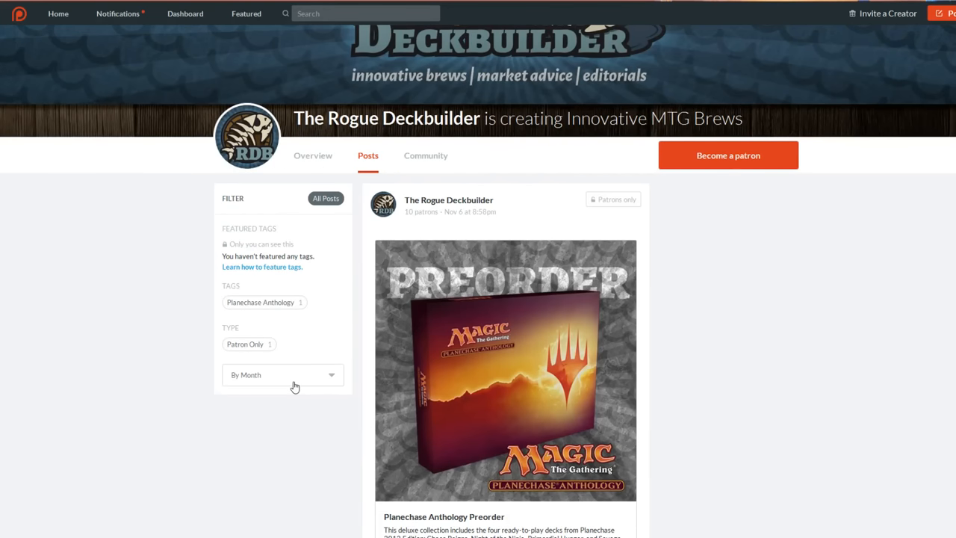
mouse_move(293, 430)
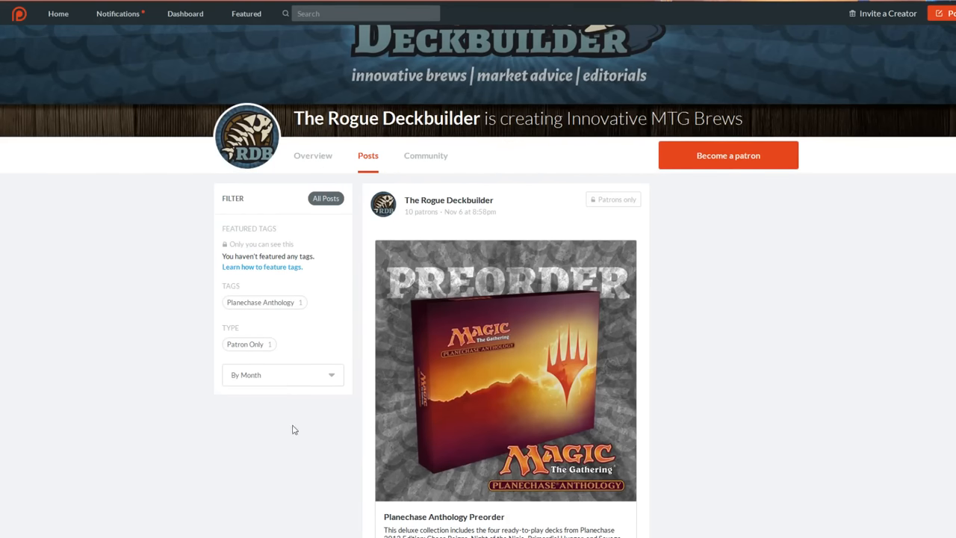
scroll("down", 3)
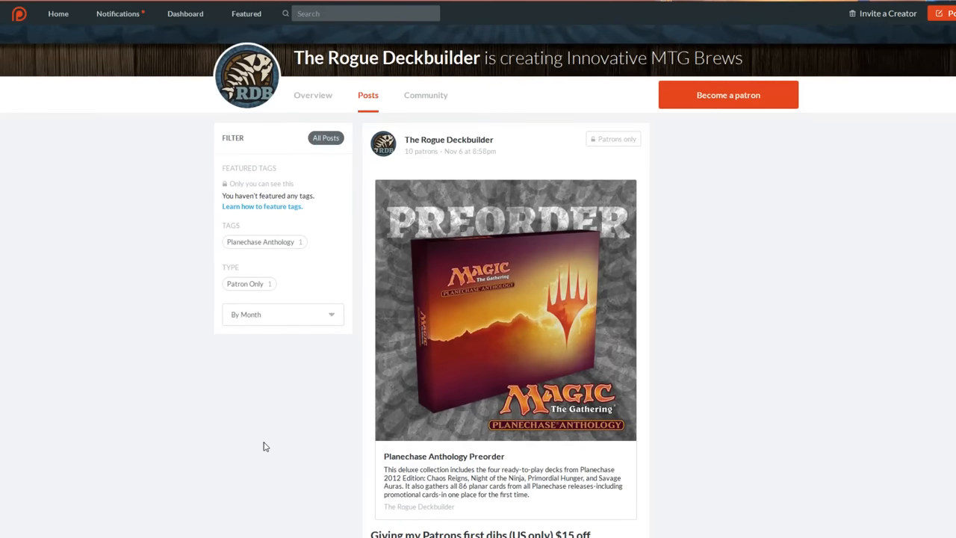
mouse_move(260, 331)
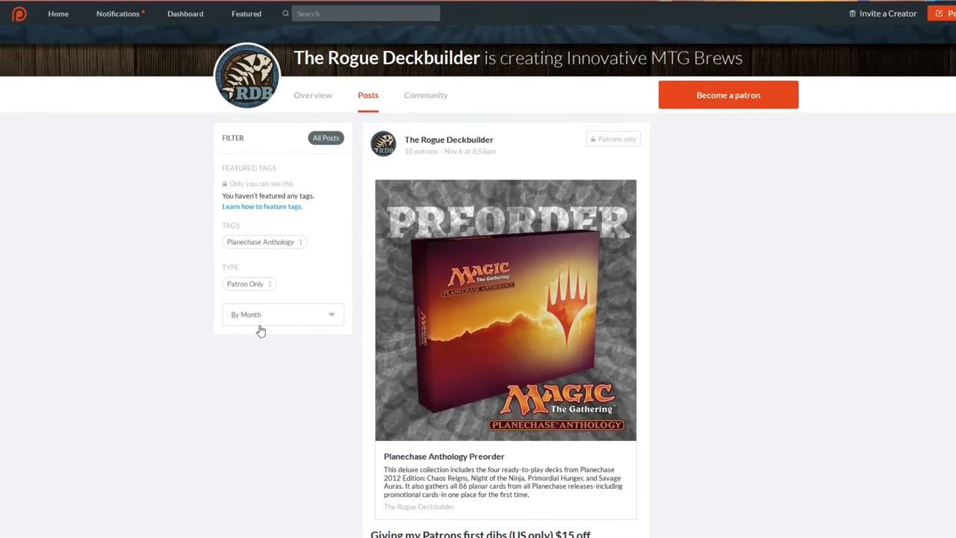
mouse_move(188, 304)
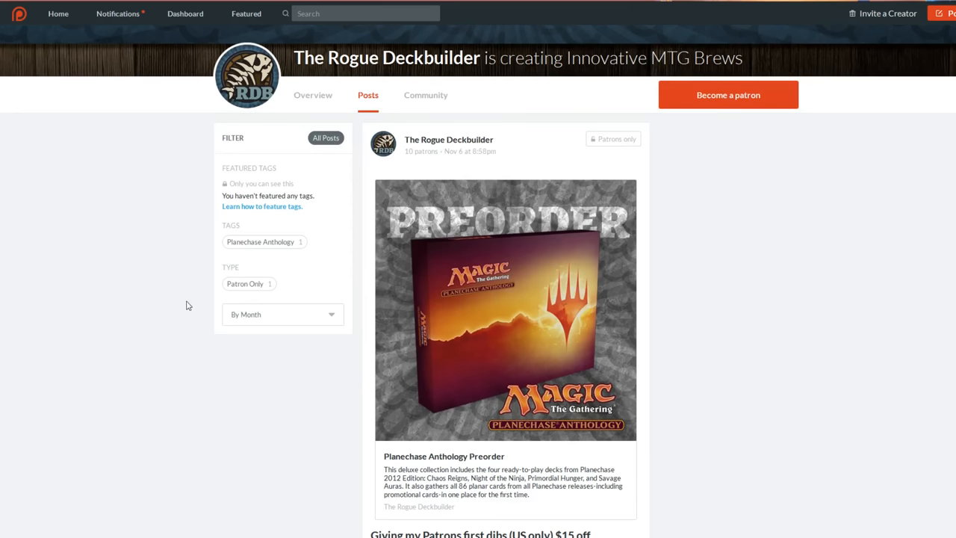
mouse_move(209, 380)
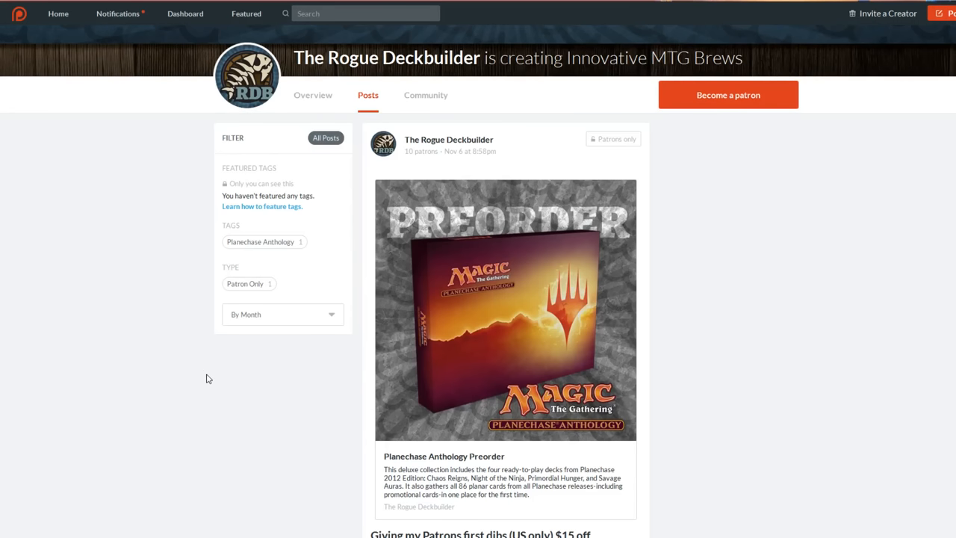
scroll("down", 3)
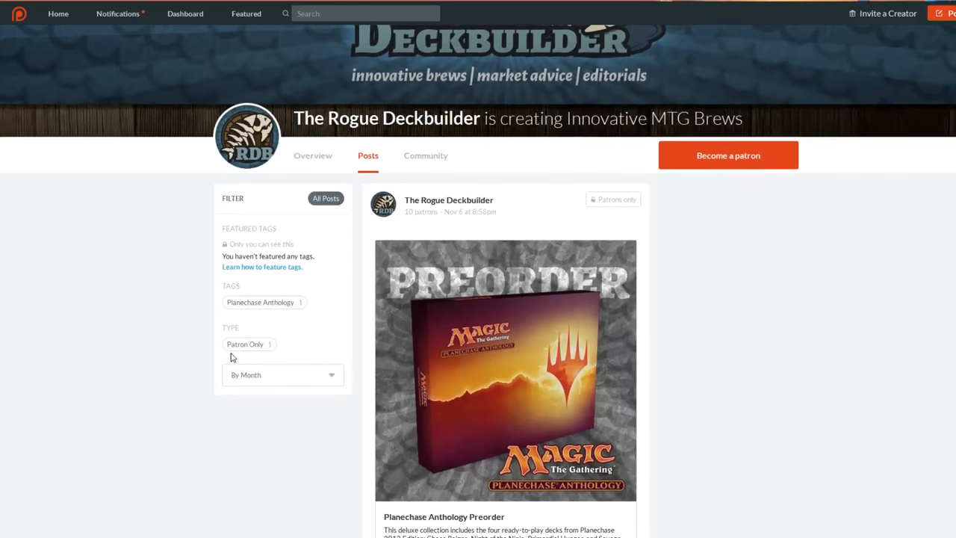
mouse_move(248, 409)
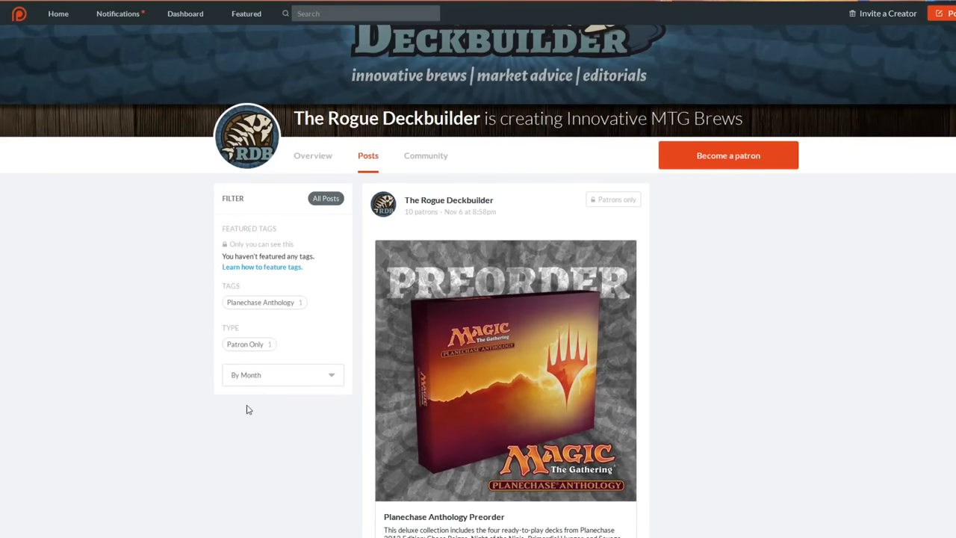
mouse_move(199, 453)
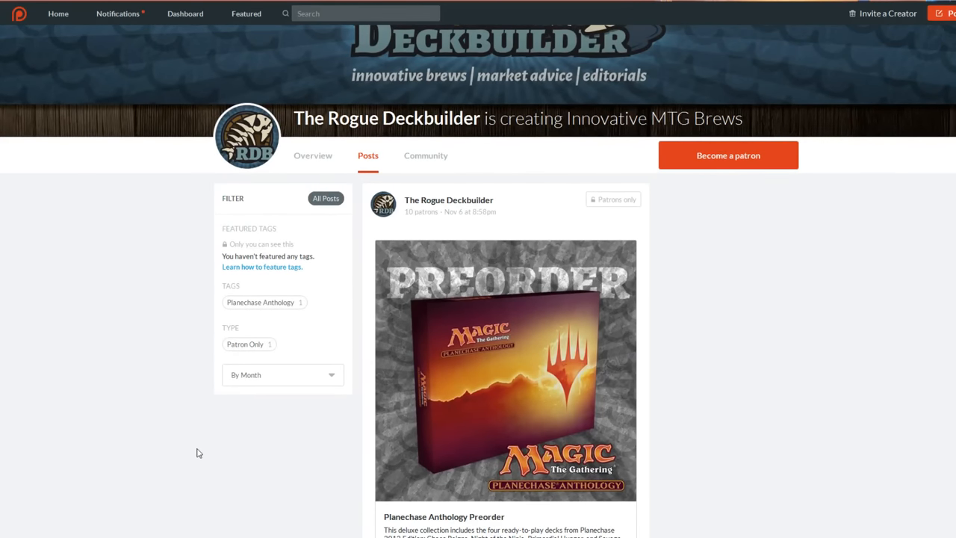
mouse_move(209, 282)
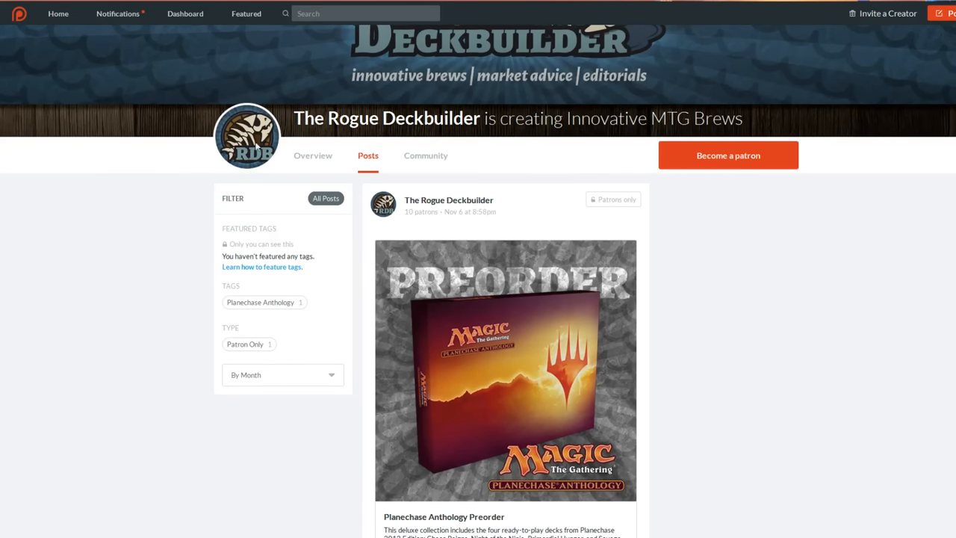
mouse_move(239, 266)
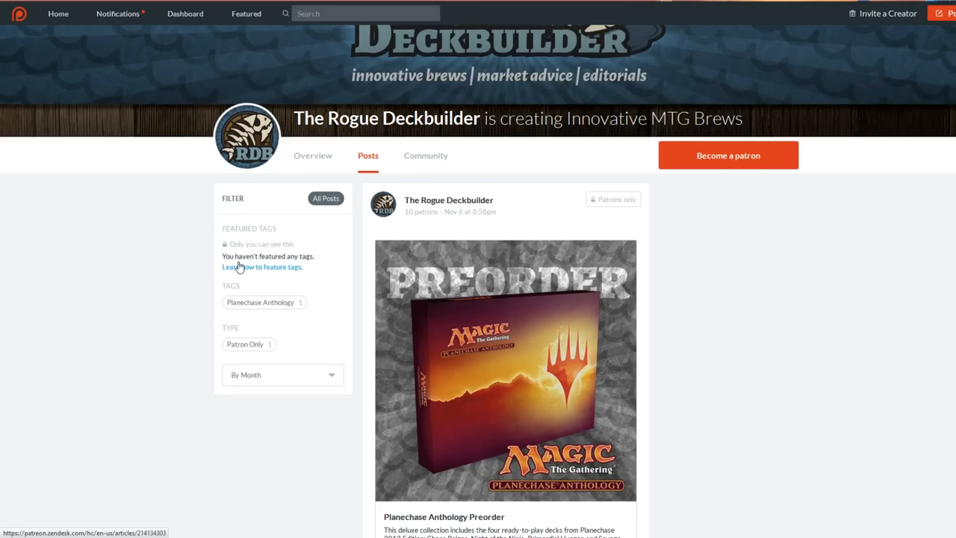
mouse_move(296, 238)
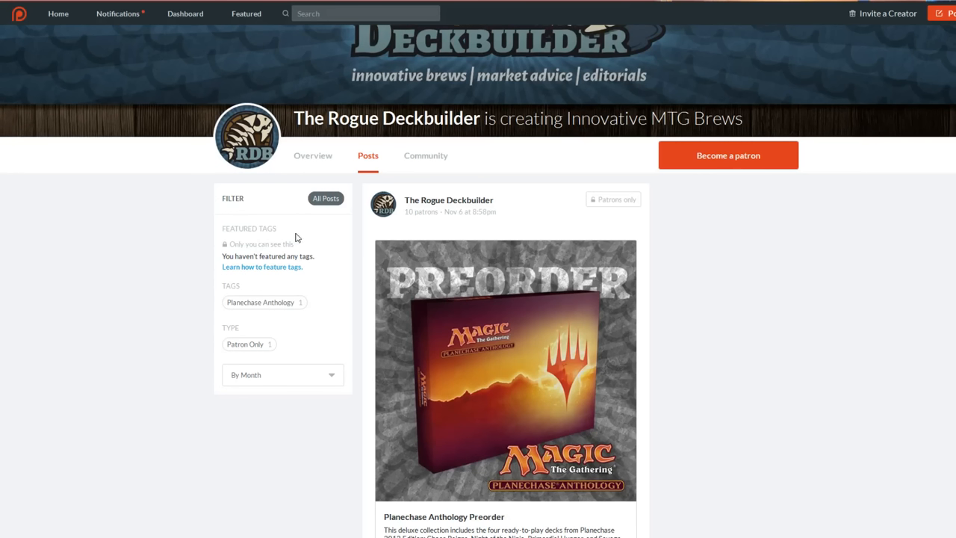
mouse_move(197, 324)
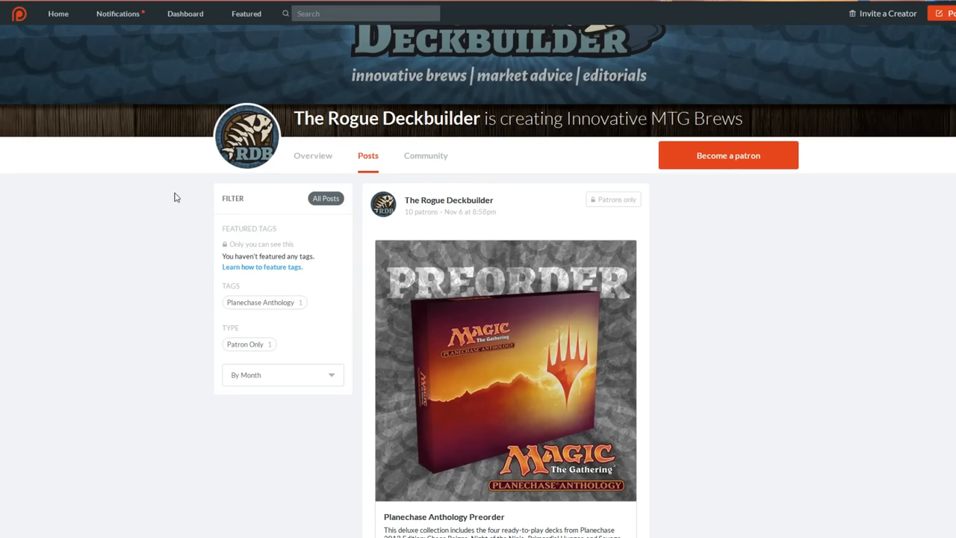
mouse_move(164, 236)
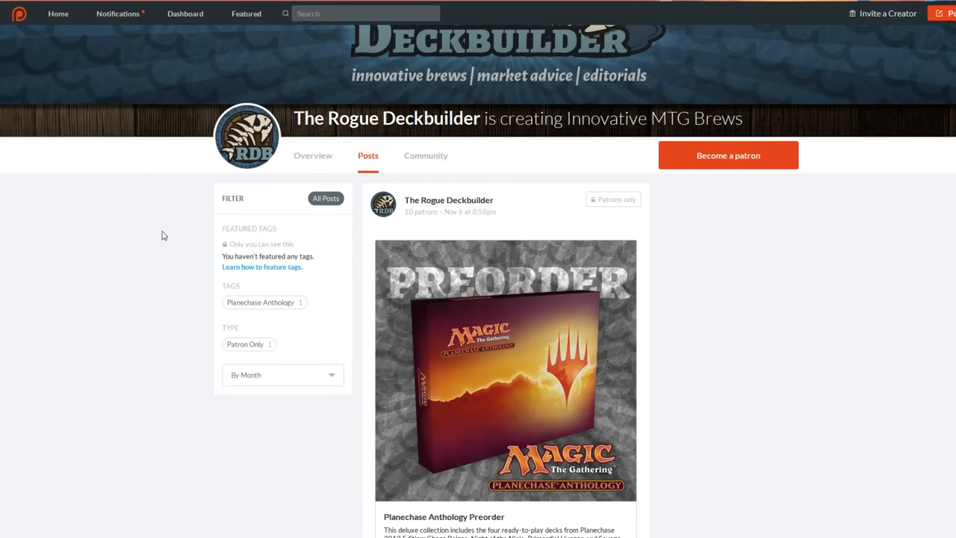
mouse_move(234, 163)
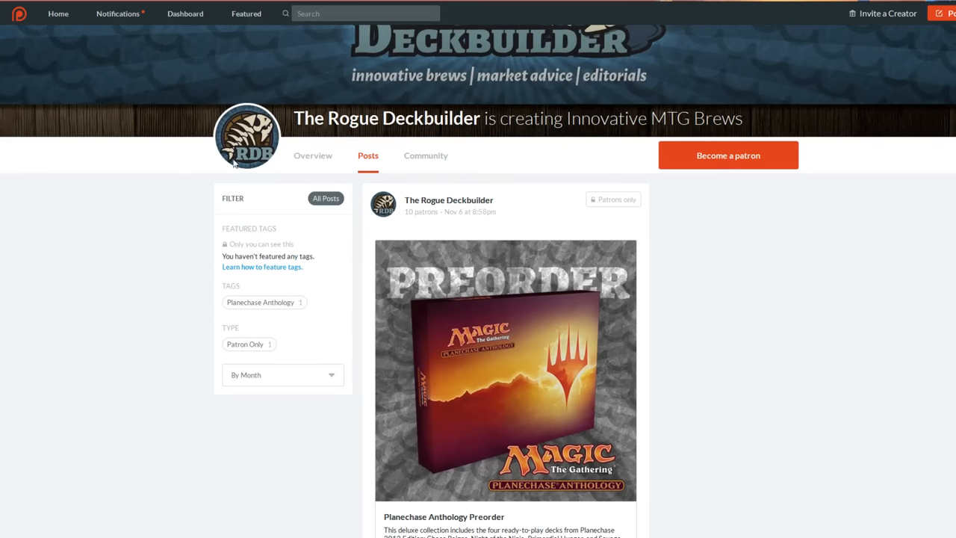
mouse_move(331, 355)
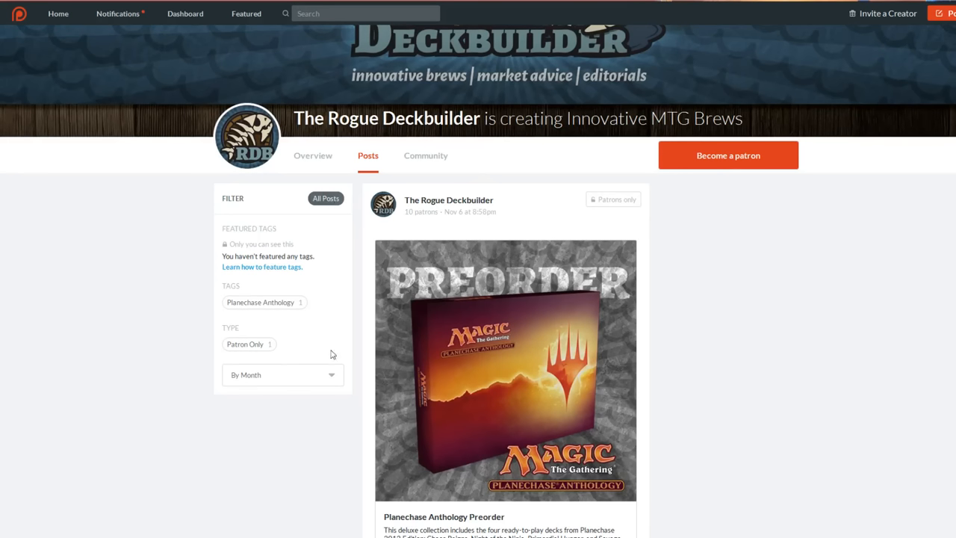
mouse_move(212, 373)
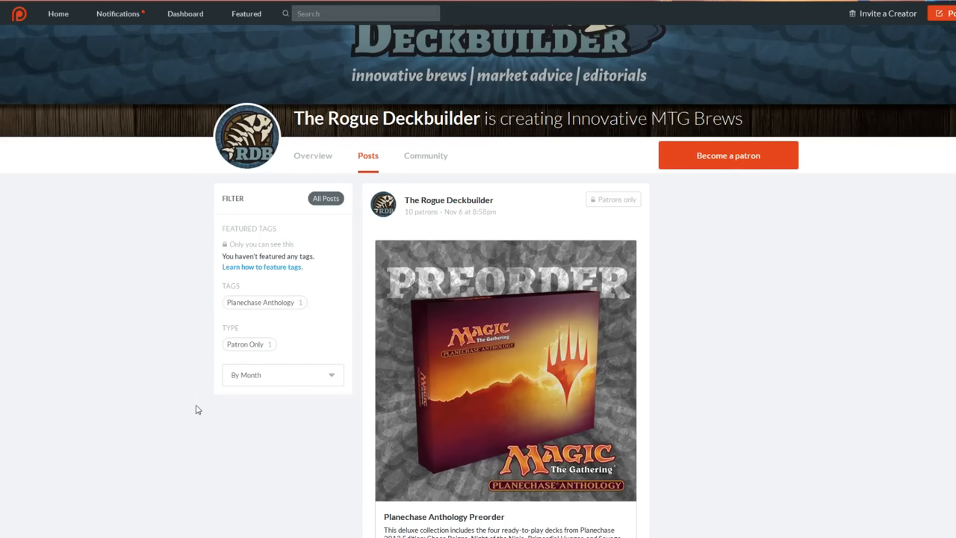
mouse_move(203, 439)
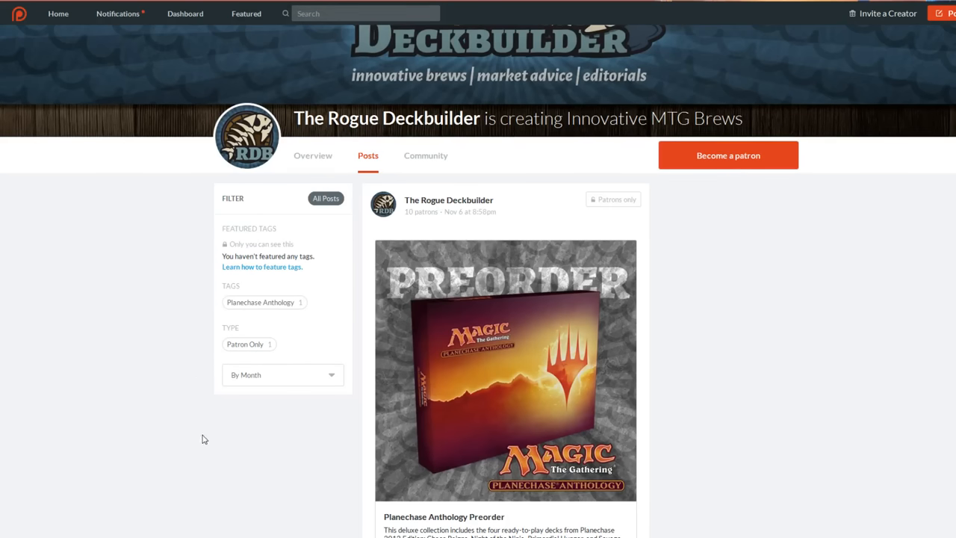
mouse_move(202, 364)
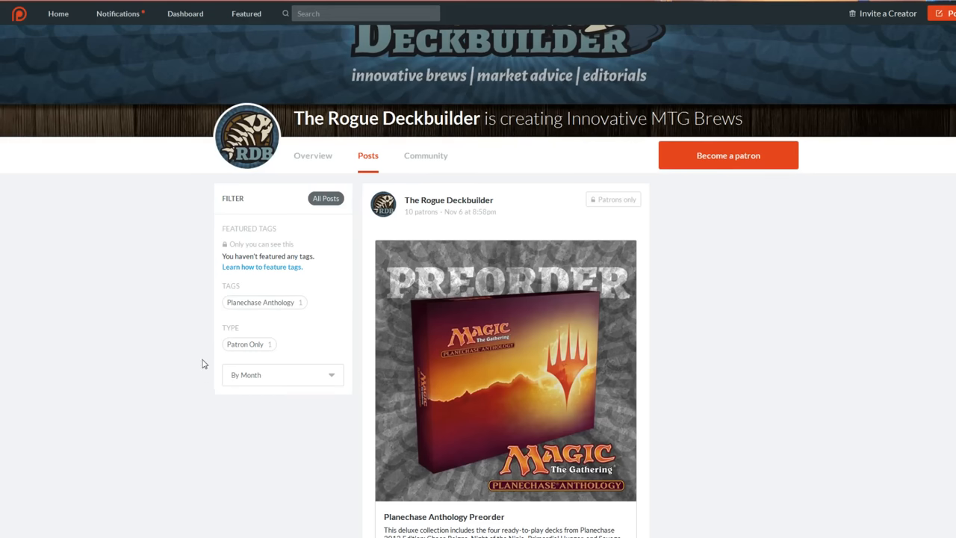
mouse_move(260, 253)
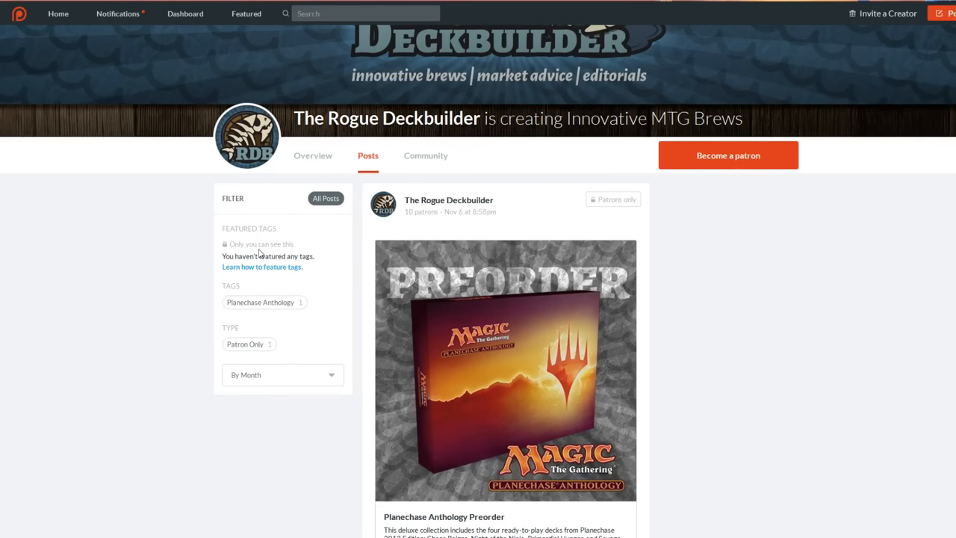
scroll("down", 3)
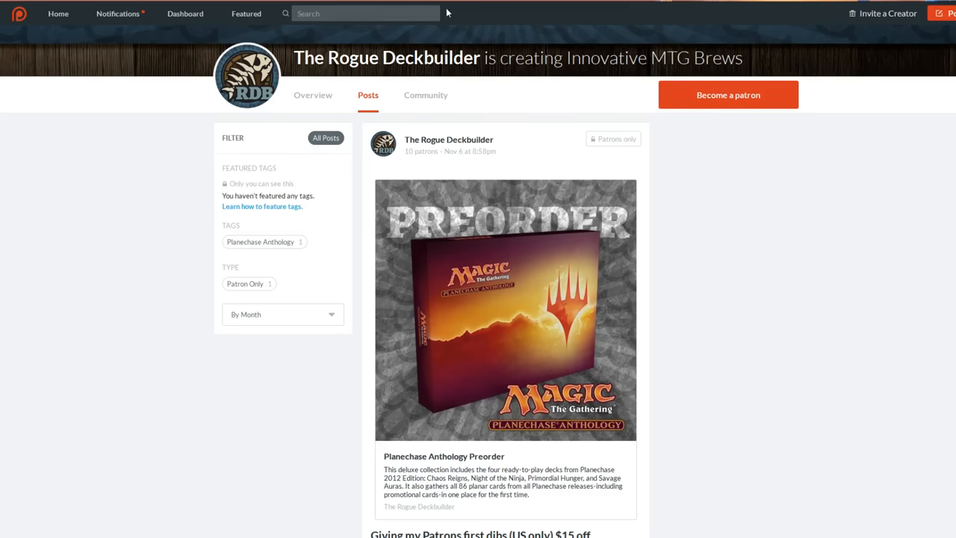
mouse_move(471, 104)
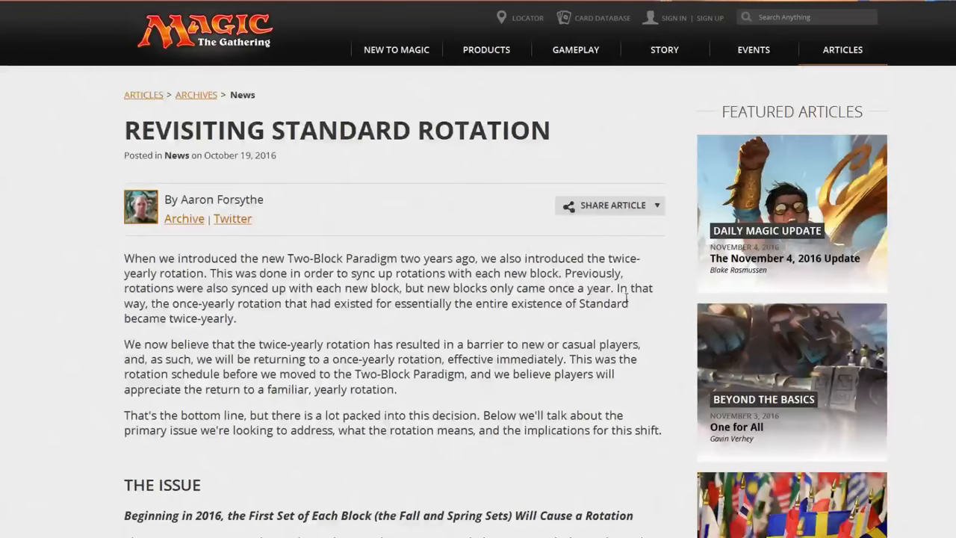
Scroll the Revisiting Standard Rotation article down to The Standard Solution section and its rotation chart
scroll("down", 3)
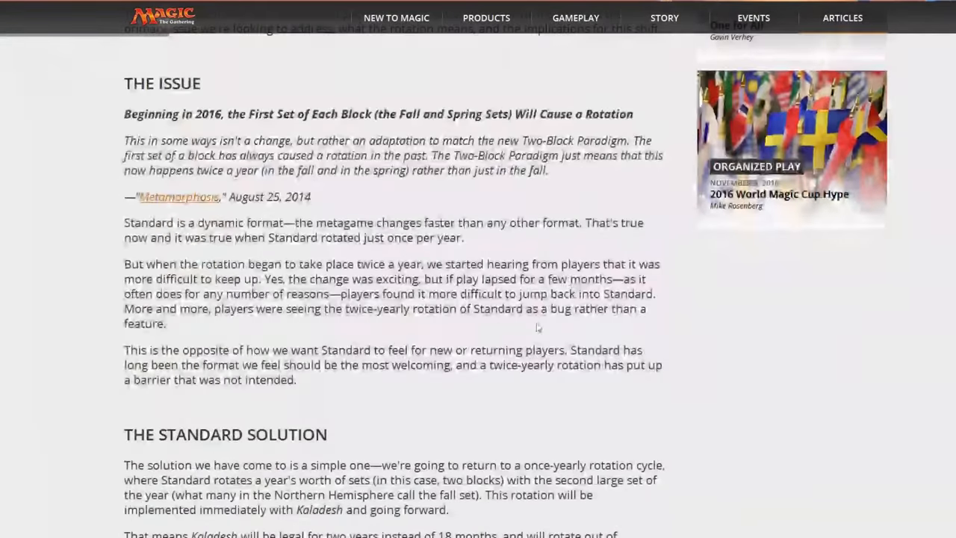
scroll("up", 3)
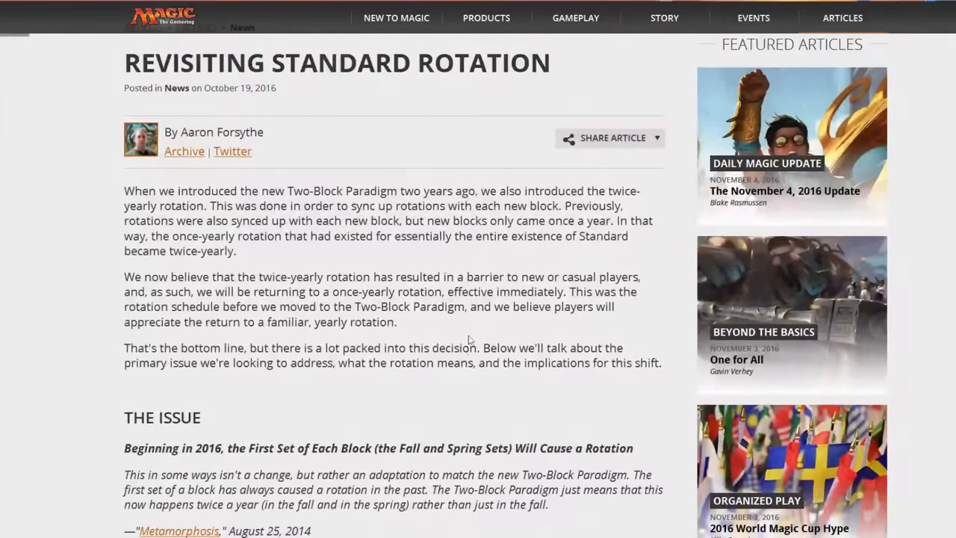
mouse_move(419, 313)
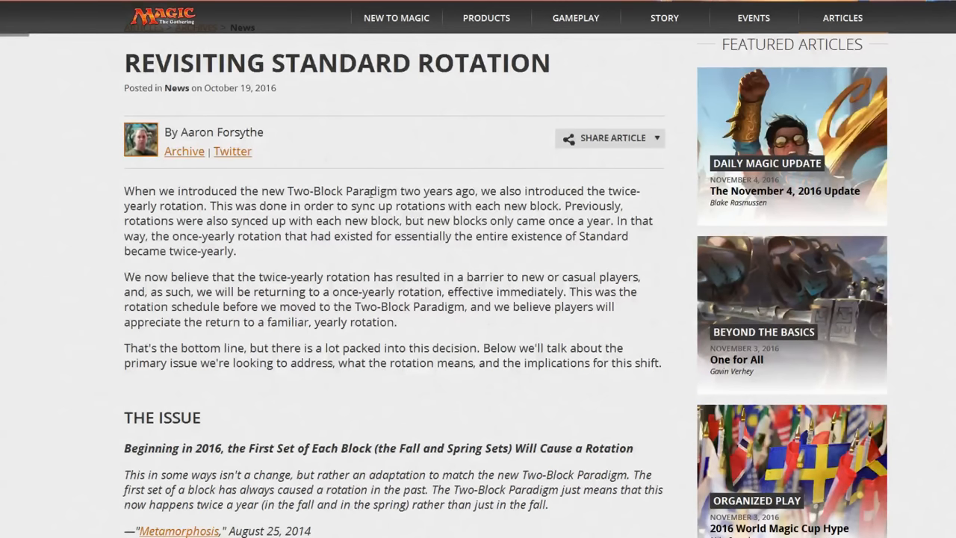
mouse_move(371, 182)
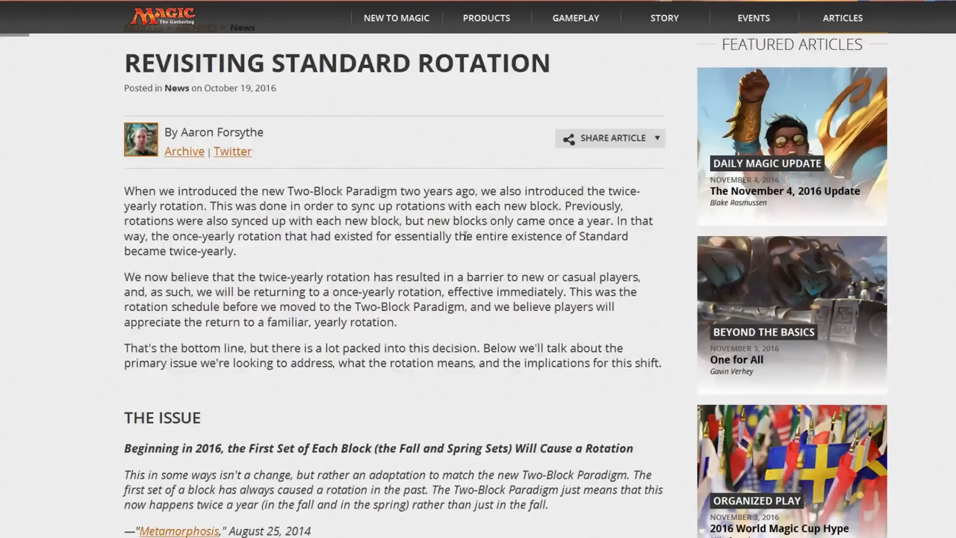
mouse_move(439, 261)
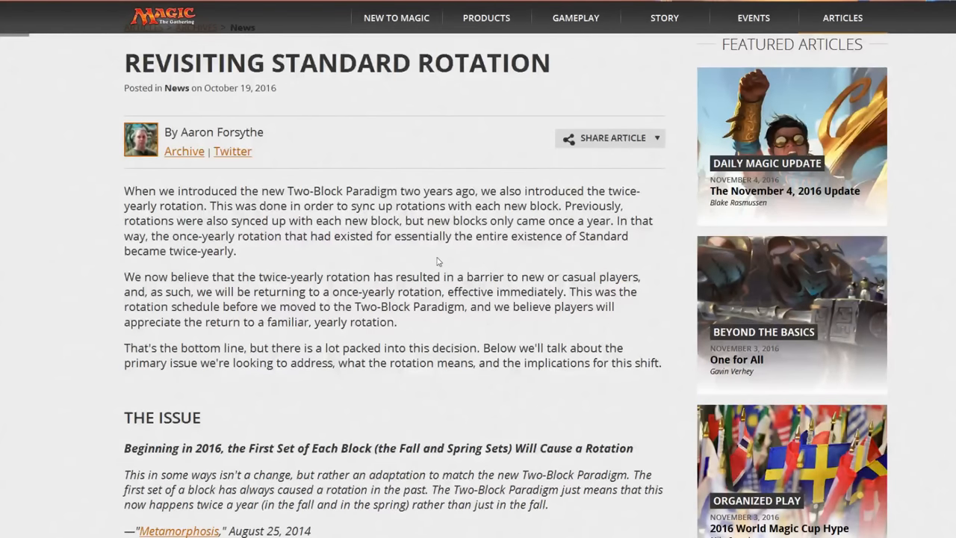
scroll("down", 3)
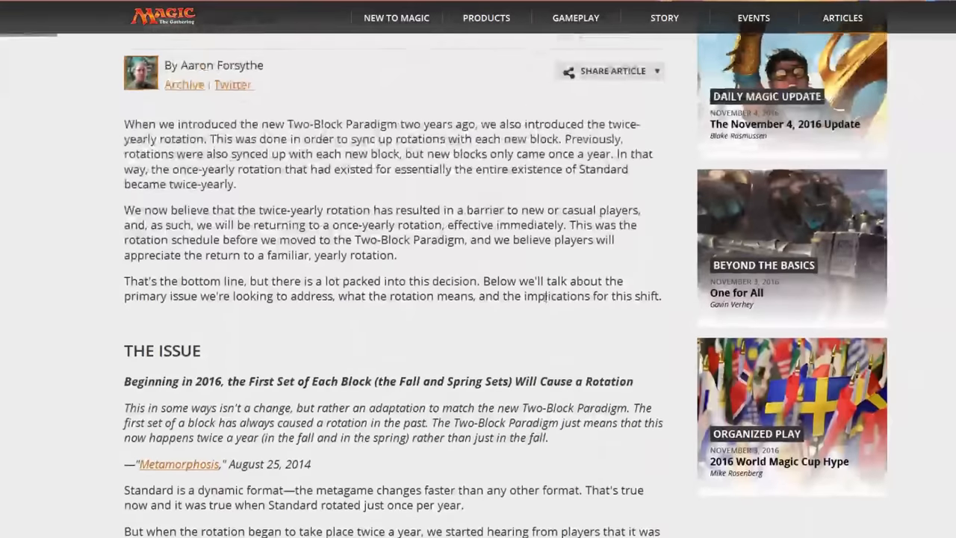
scroll("up", 3)
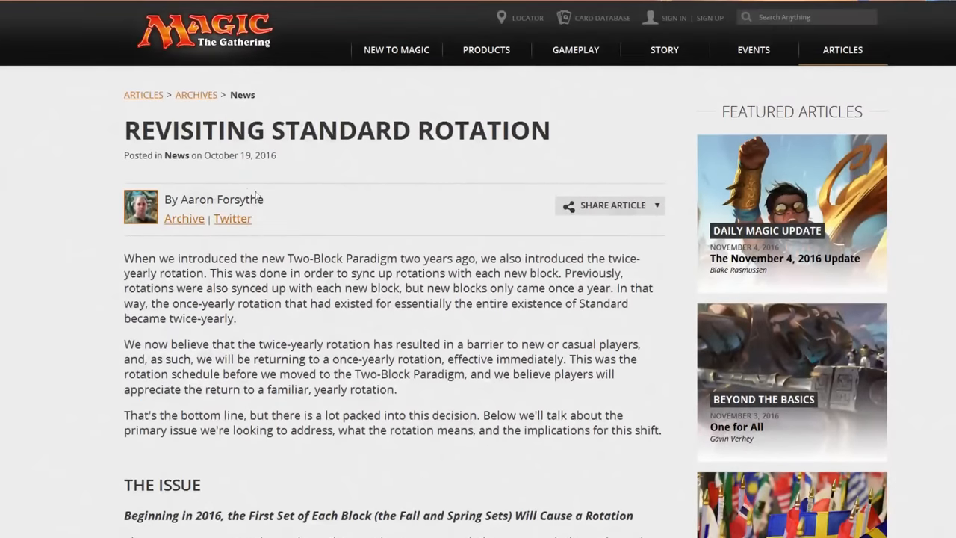
scroll("down", 3)
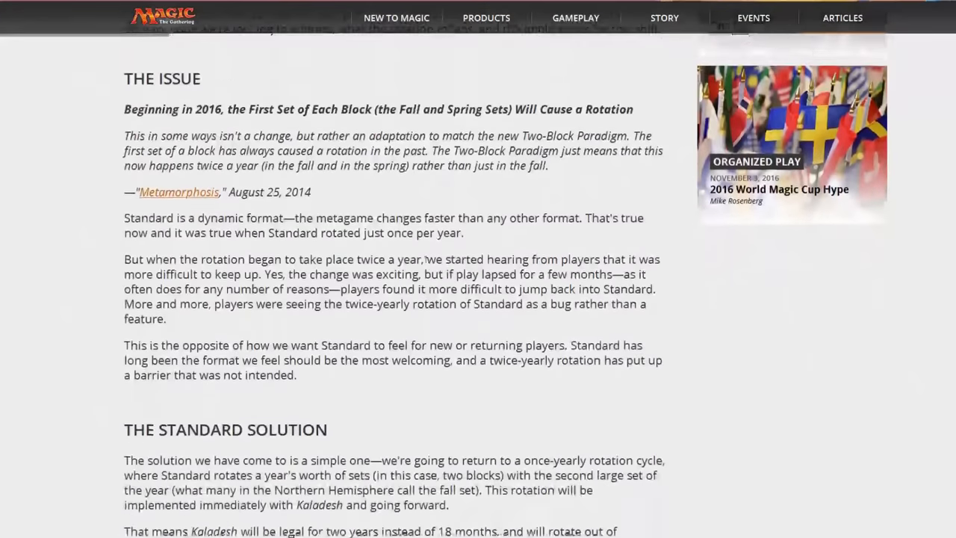
scroll("down", 3)
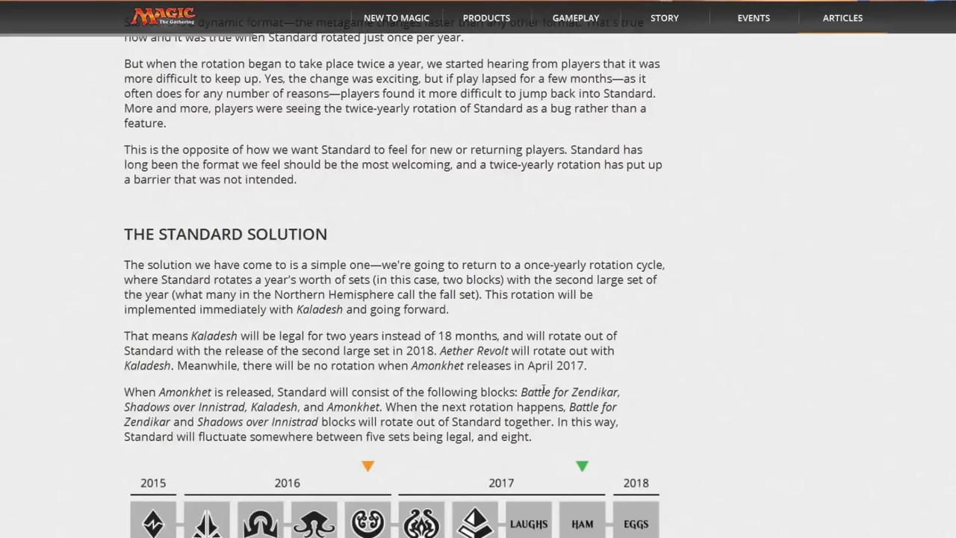
Scroll the rotation timeline chart to its Current Standard row of sets
scroll("down", 3)
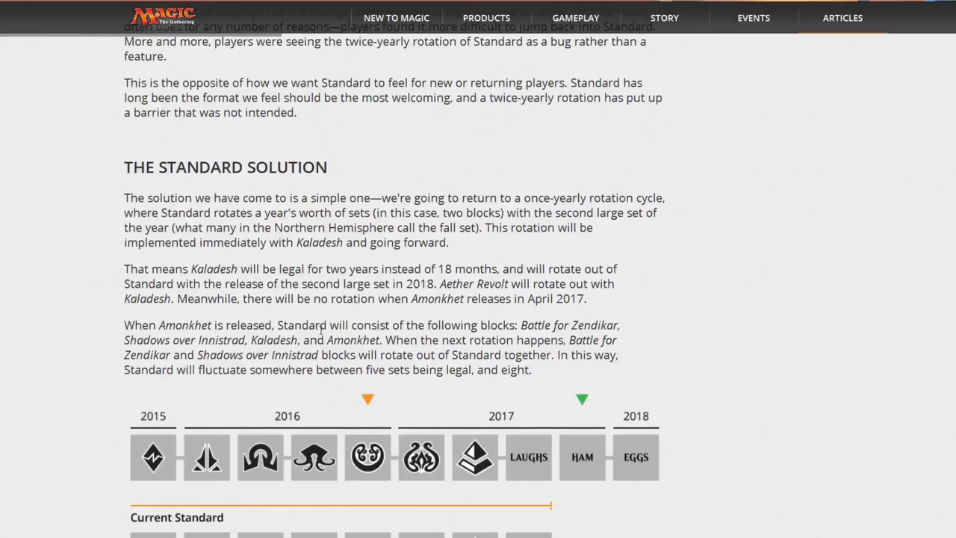
scroll("down", 3)
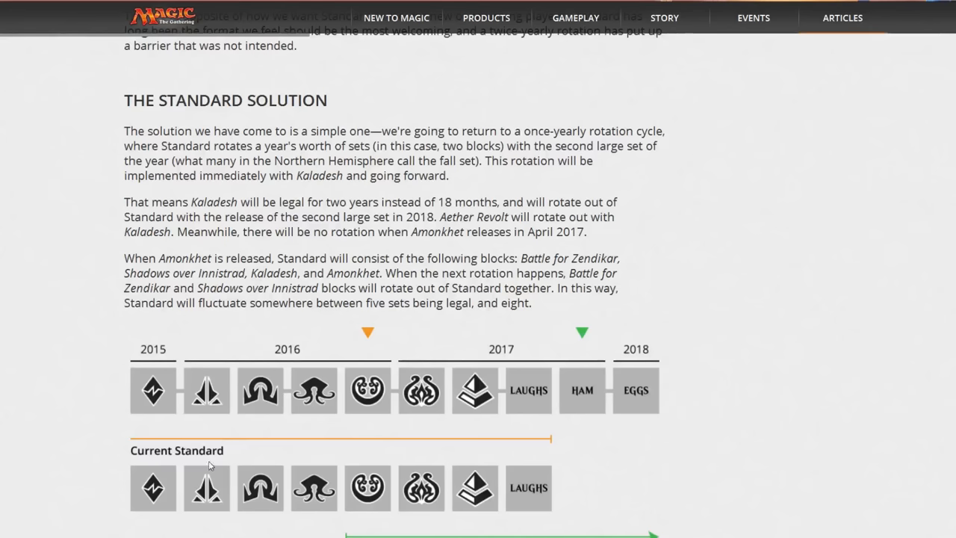
mouse_move(200, 427)
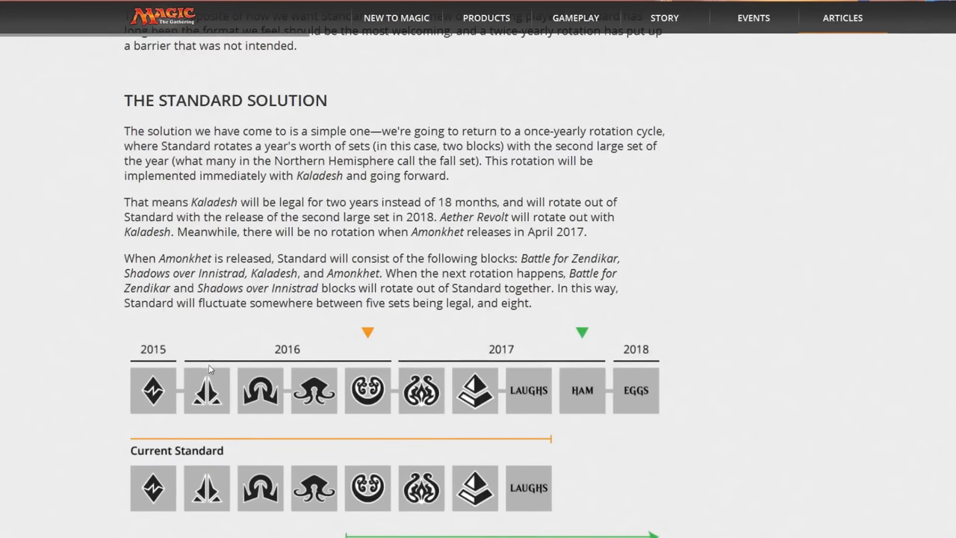
mouse_move(187, 391)
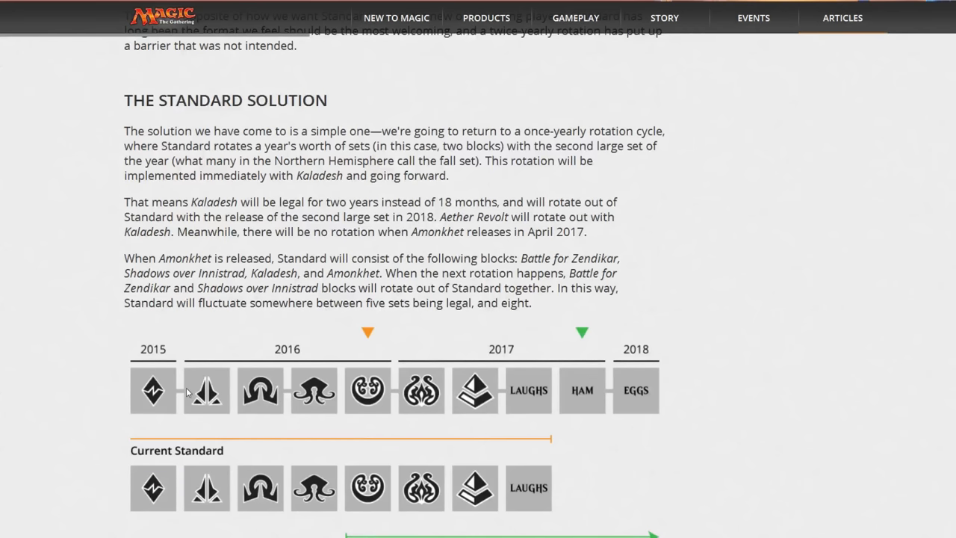
mouse_move(179, 386)
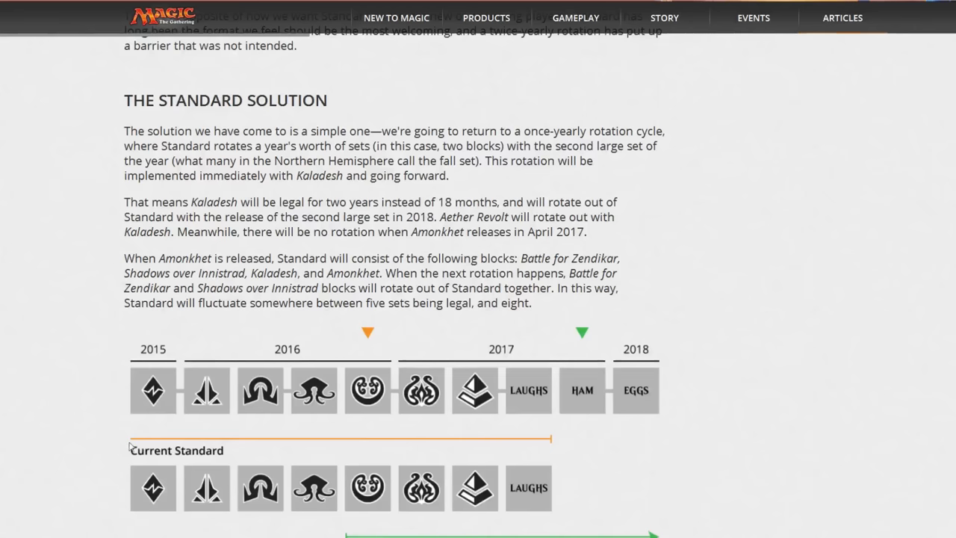
mouse_move(102, 391)
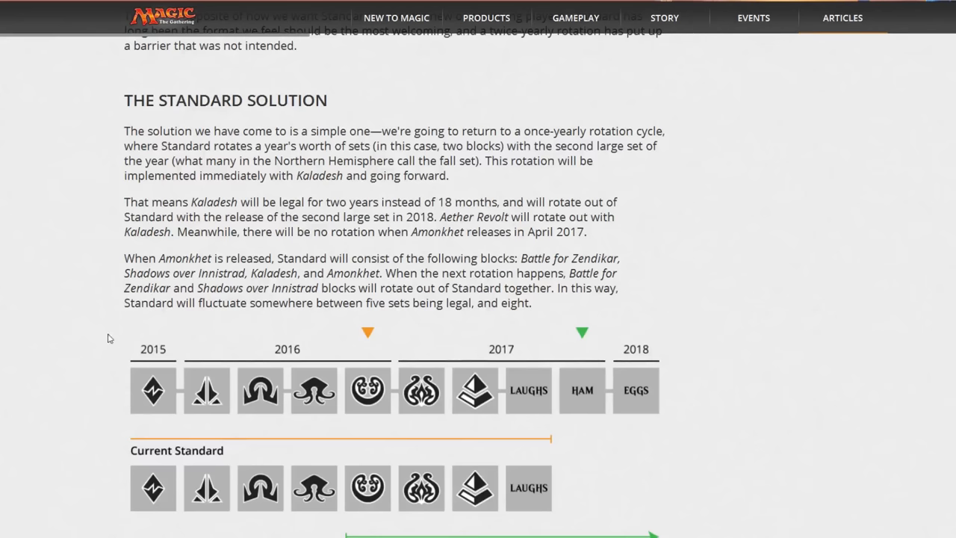
mouse_move(172, 446)
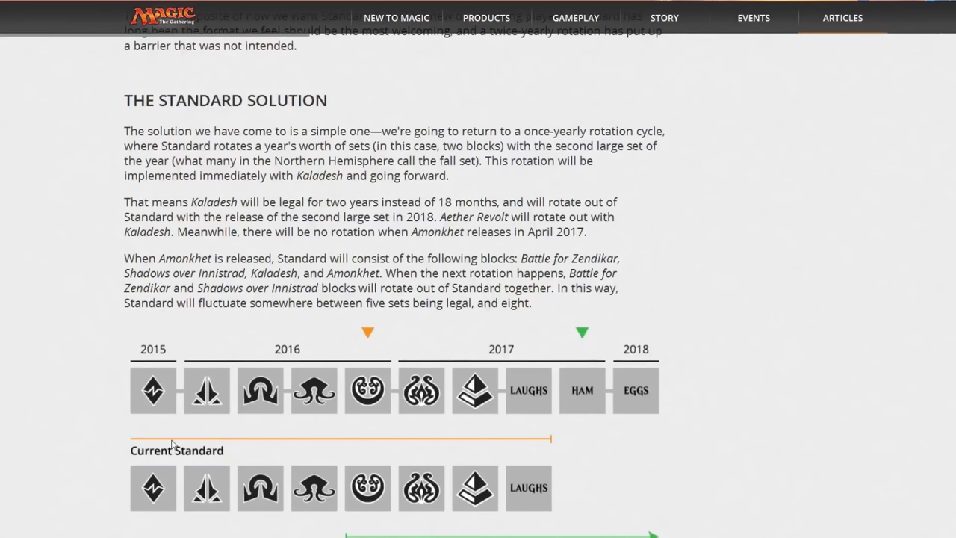
mouse_move(132, 421)
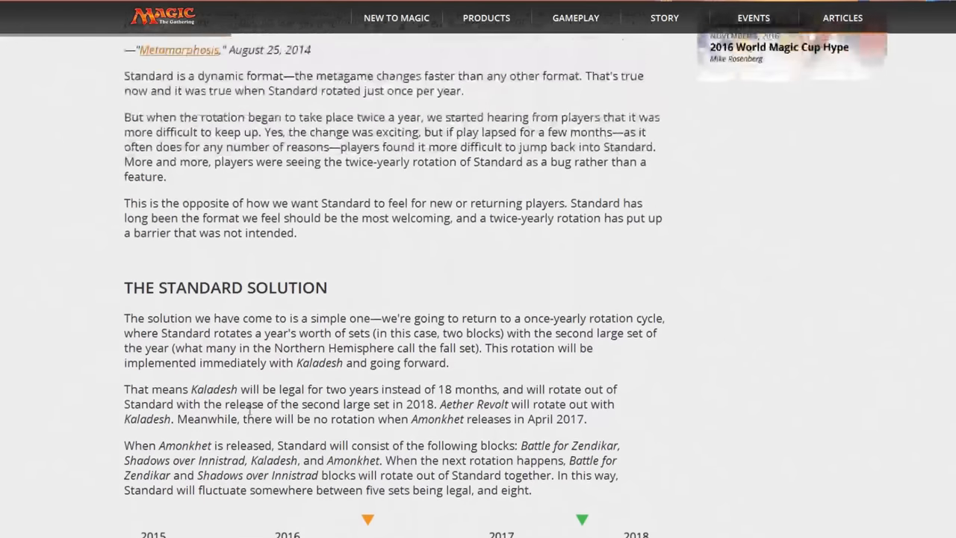
Scroll to The Standard Solution section with its once-yearly rotation plan and timeline chart
scroll("down", 3)
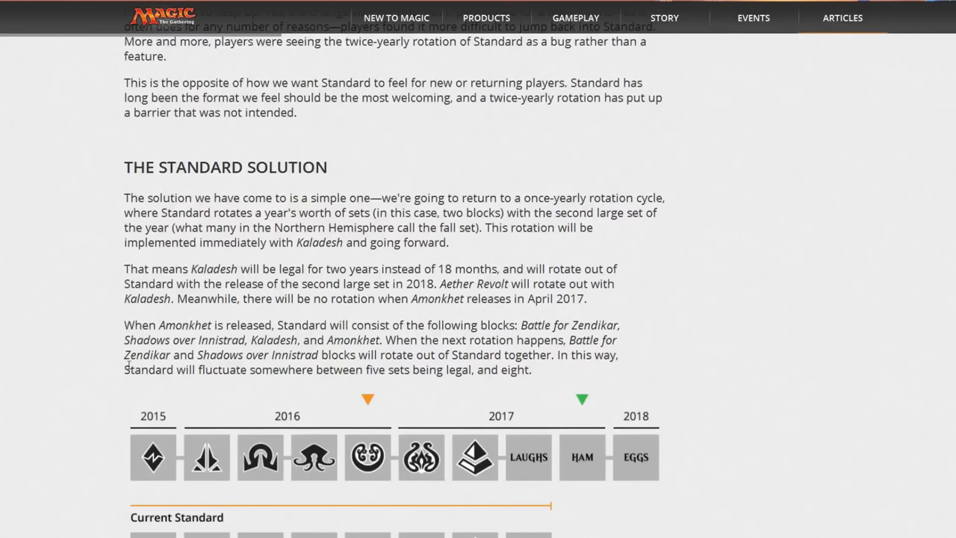
mouse_move(293, 390)
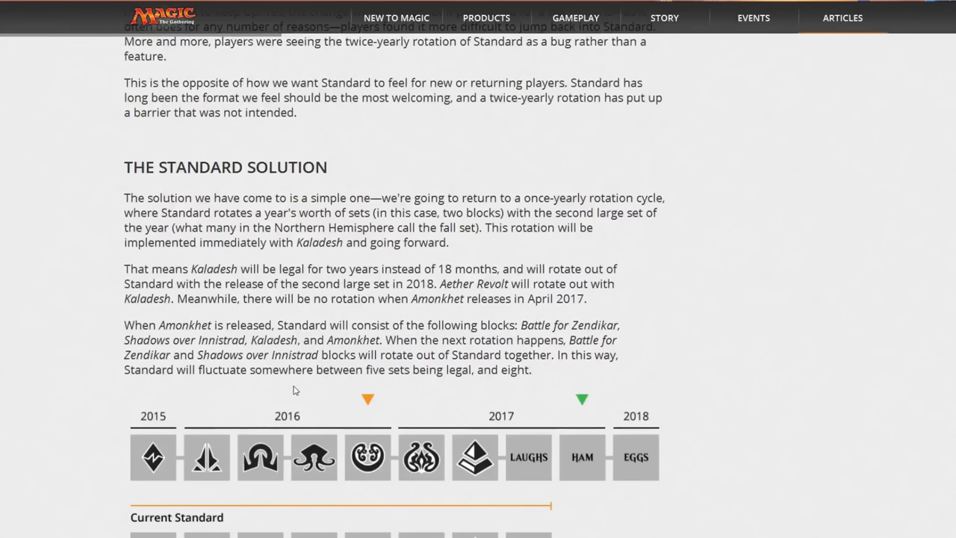
mouse_move(85, 257)
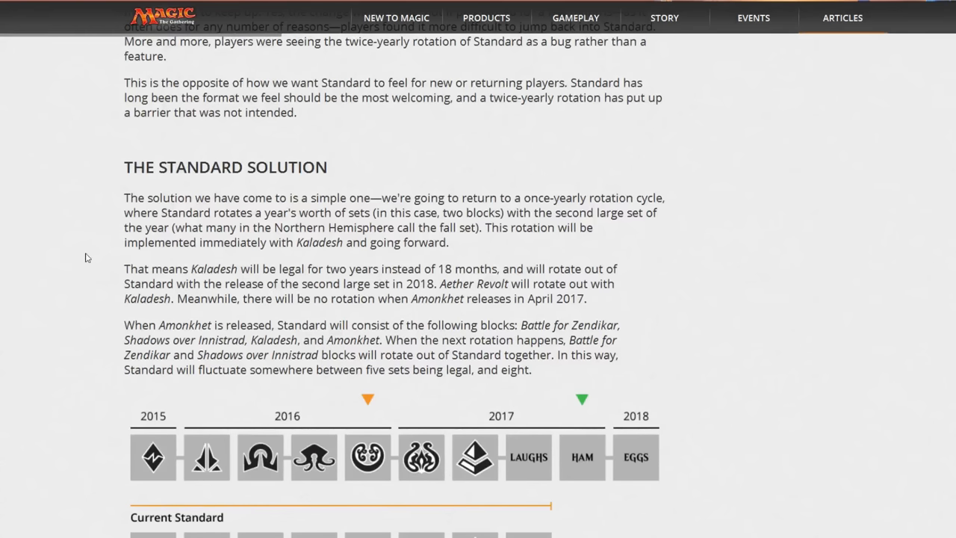
mouse_move(91, 312)
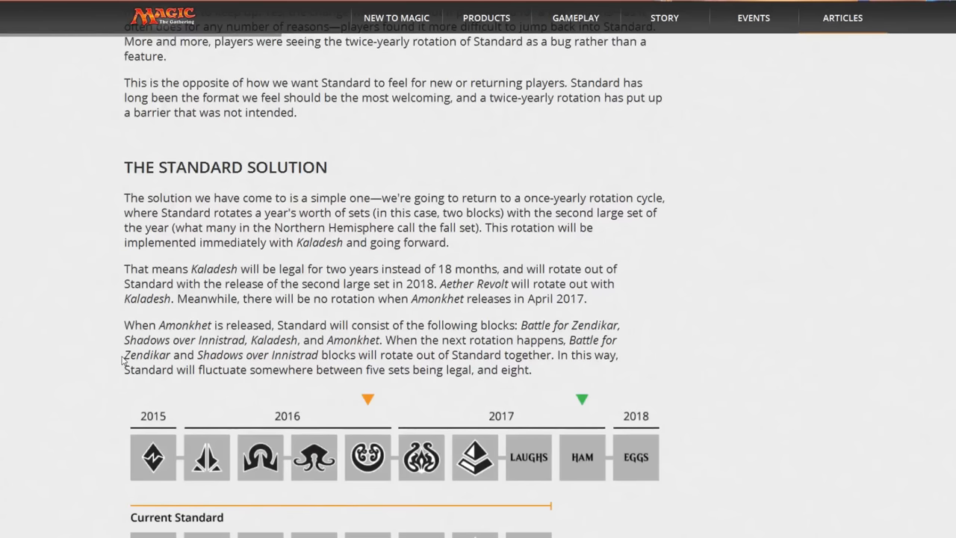
mouse_move(163, 281)
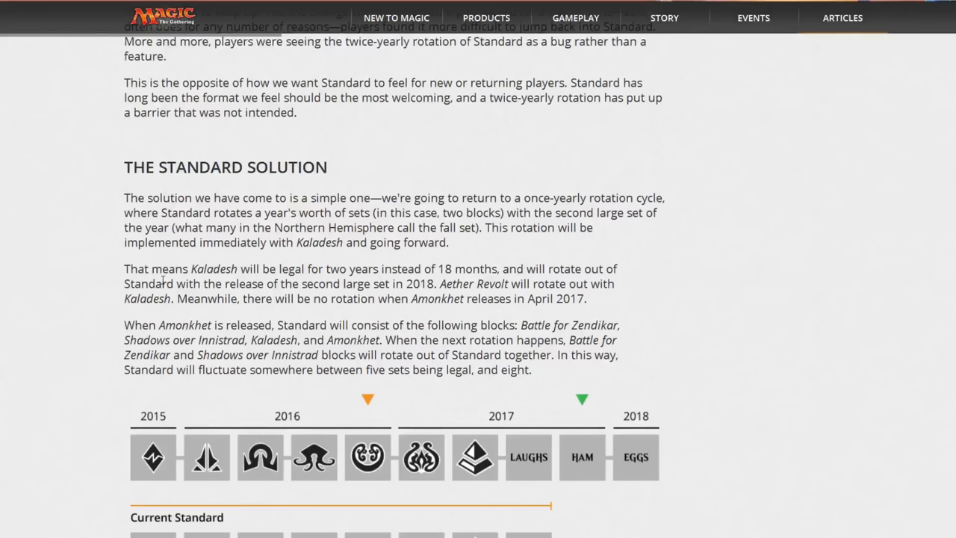
mouse_move(215, 290)
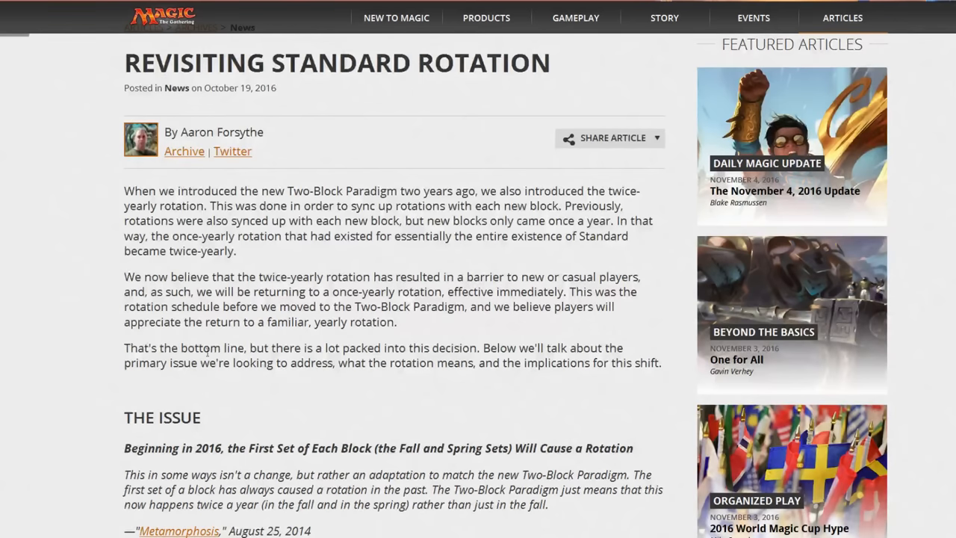
mouse_move(273, 418)
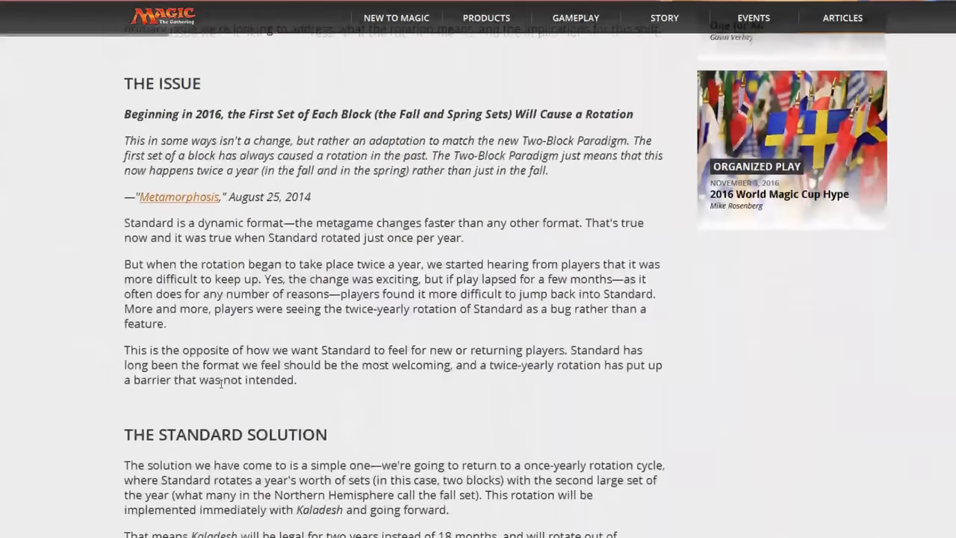
Scroll to the 2015–2018 rotation chart showing the Current Standard row of sets
scroll("down", 3)
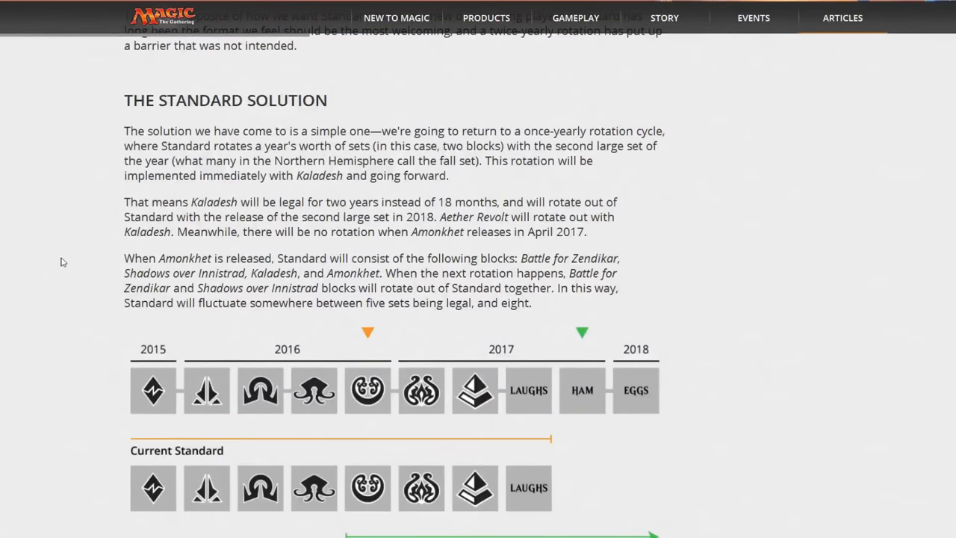
mouse_move(50, 301)
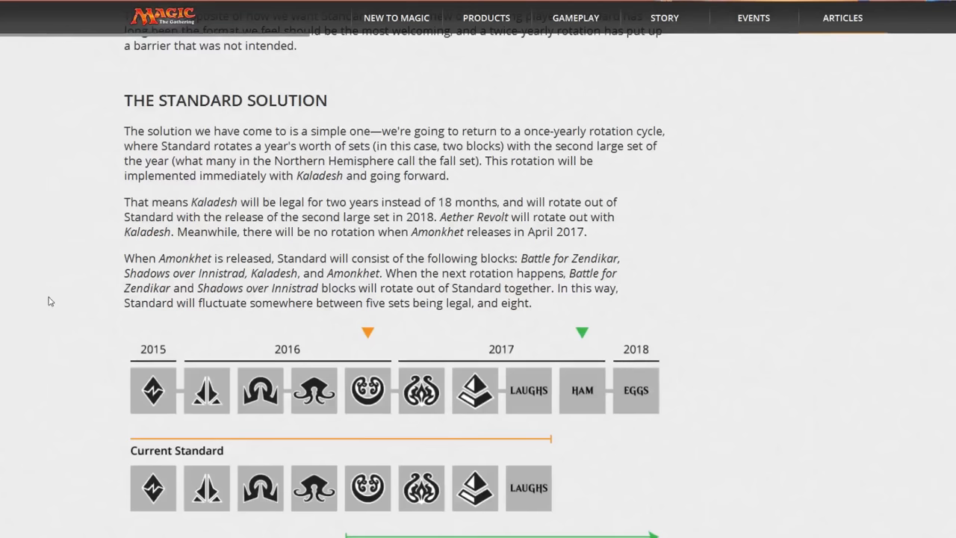
mouse_move(239, 358)
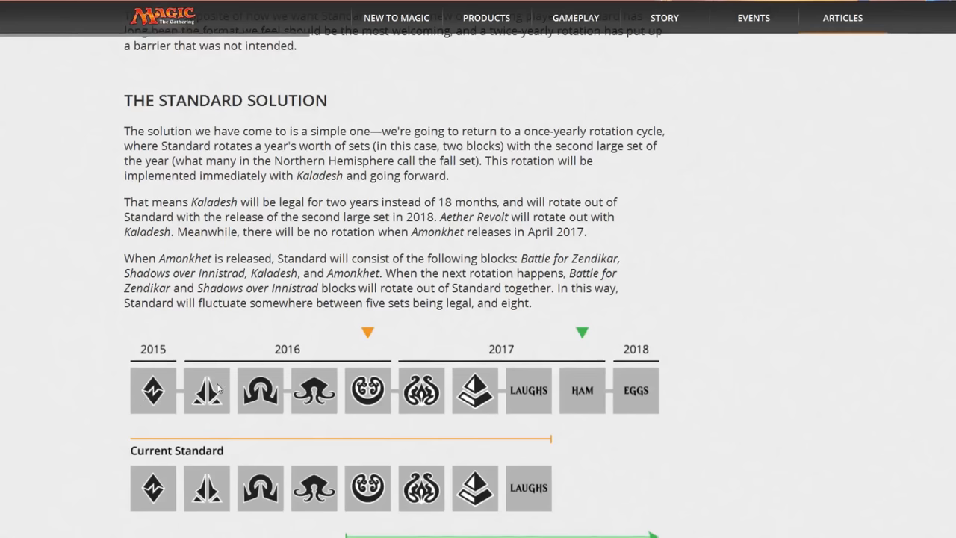
mouse_move(152, 415)
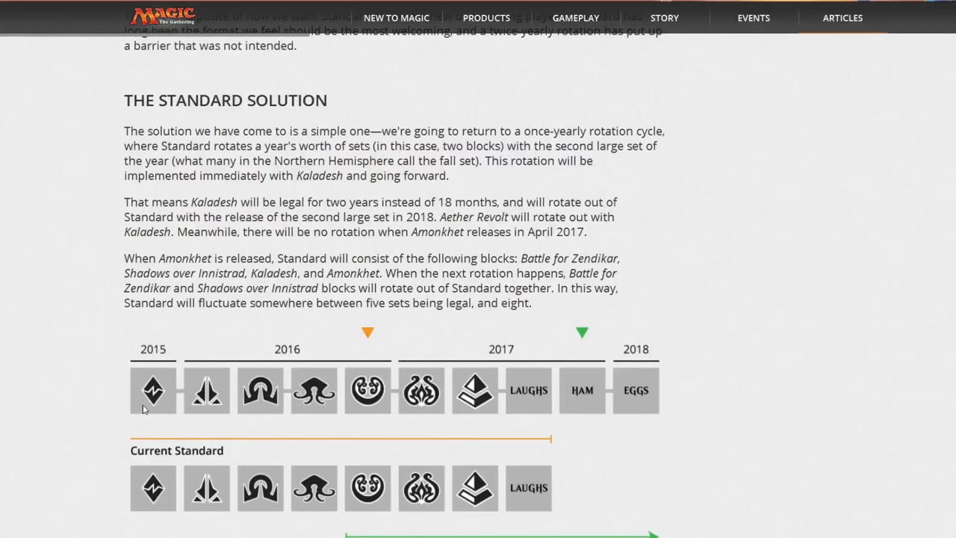
mouse_move(136, 425)
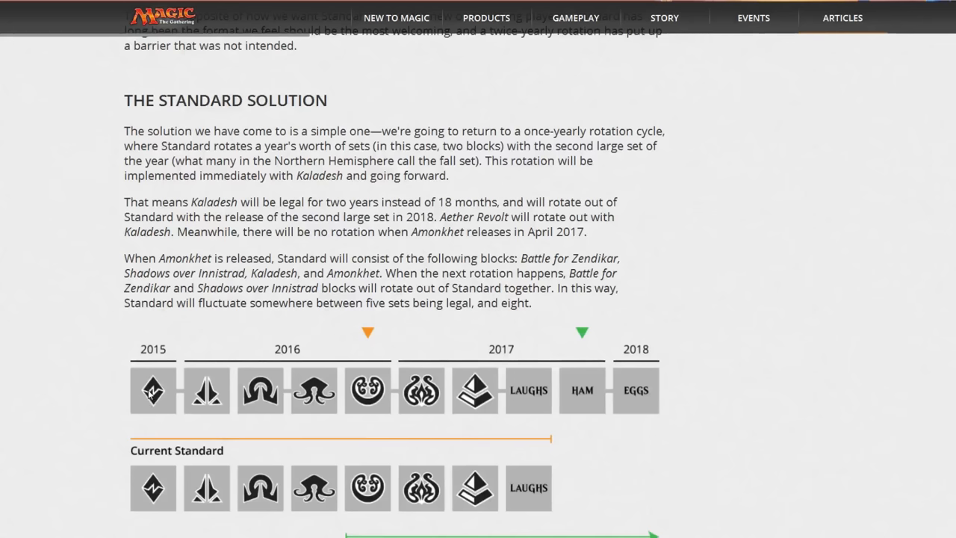
mouse_move(147, 372)
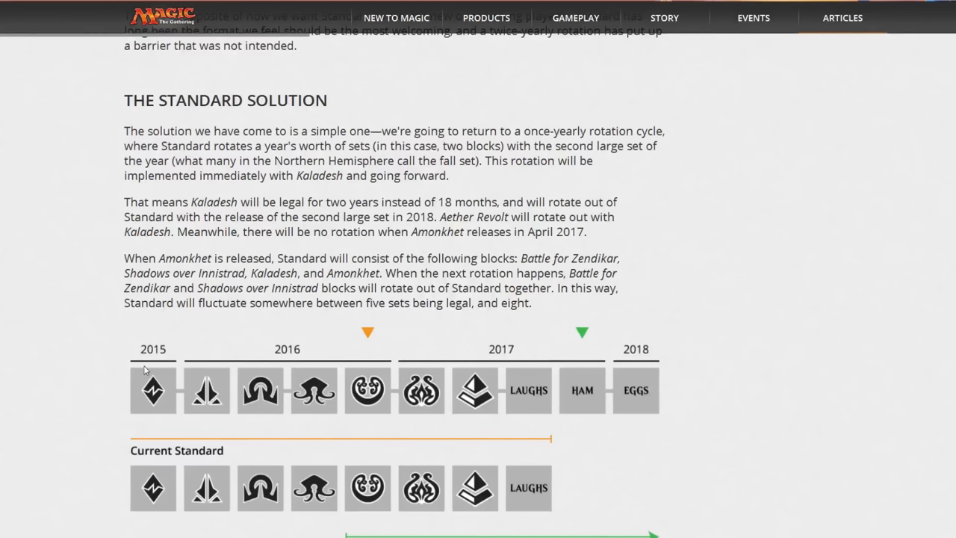
mouse_move(157, 376)
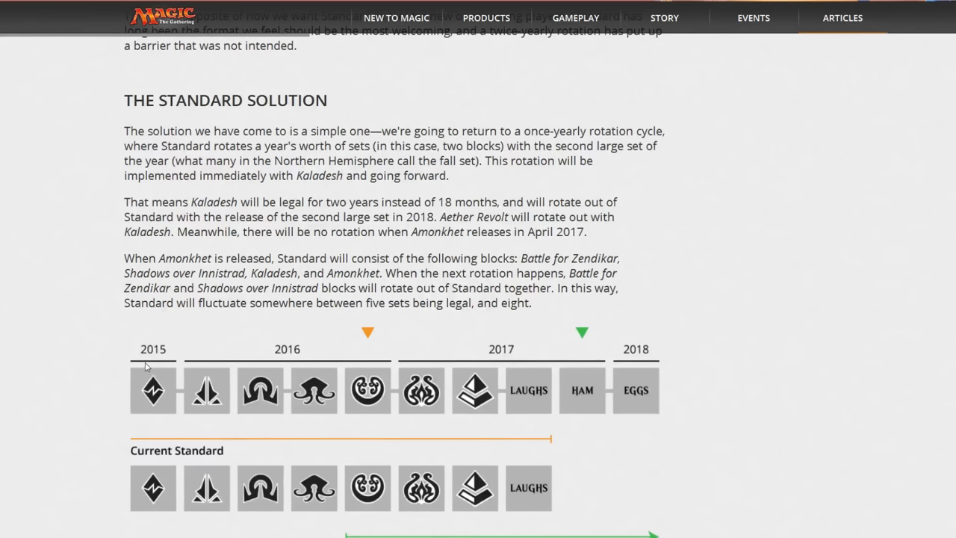
mouse_move(99, 367)
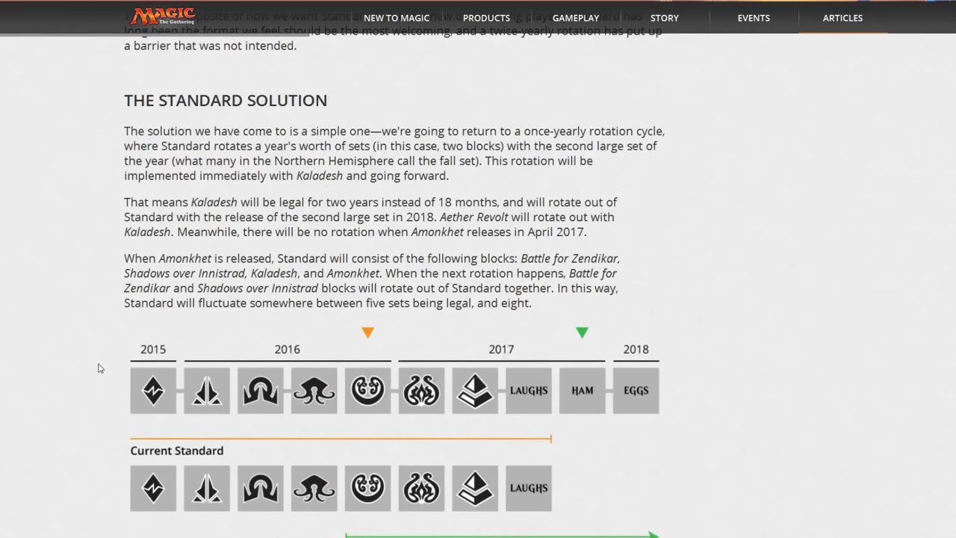
mouse_move(240, 387)
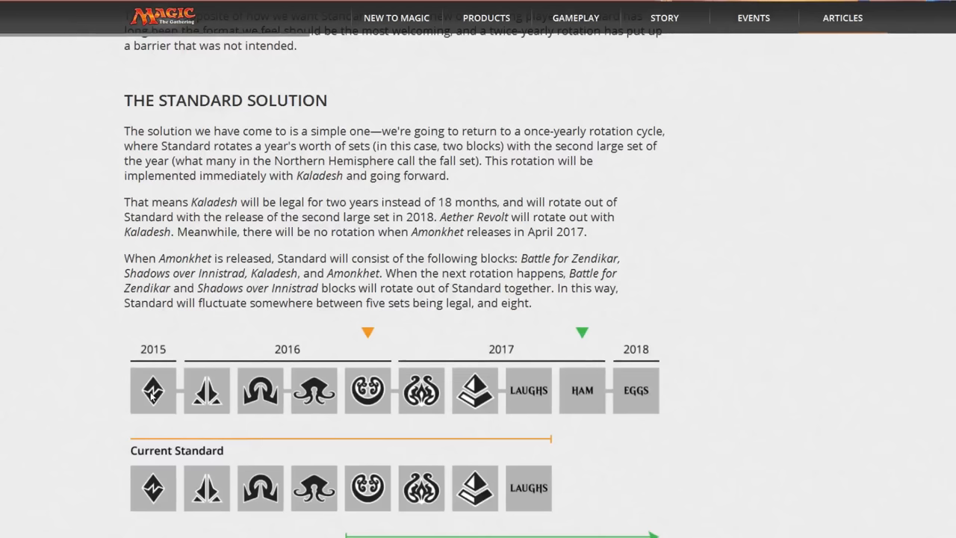
mouse_move(197, 360)
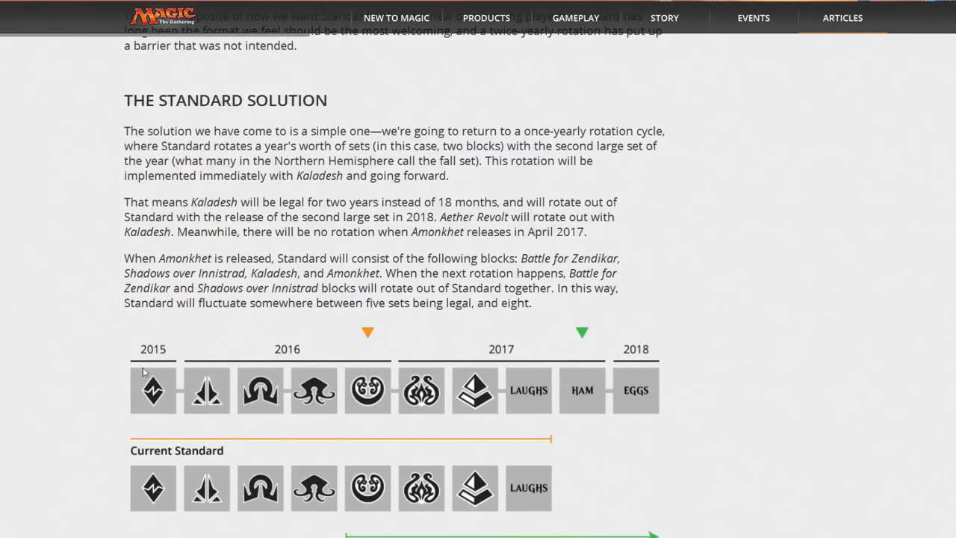
mouse_move(263, 372)
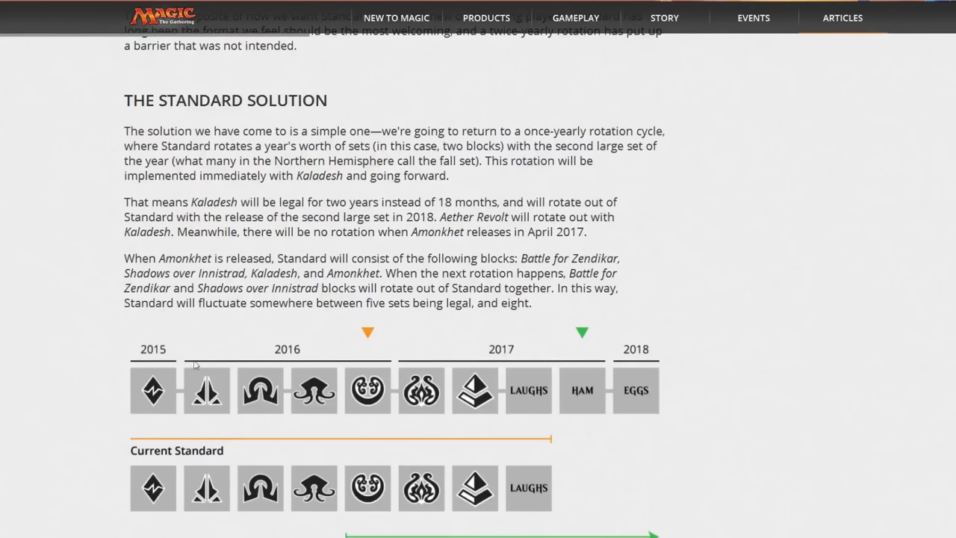
mouse_move(36, 376)
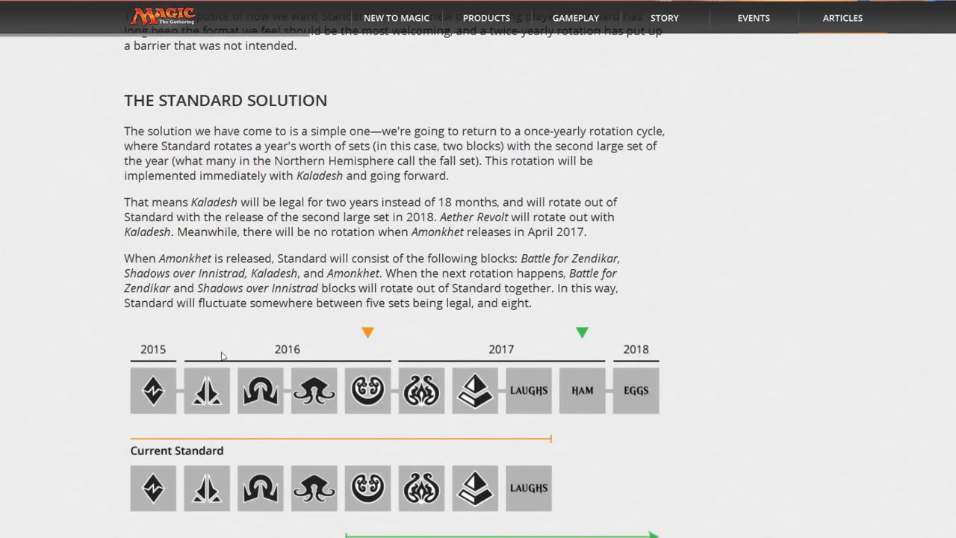
mouse_move(66, 297)
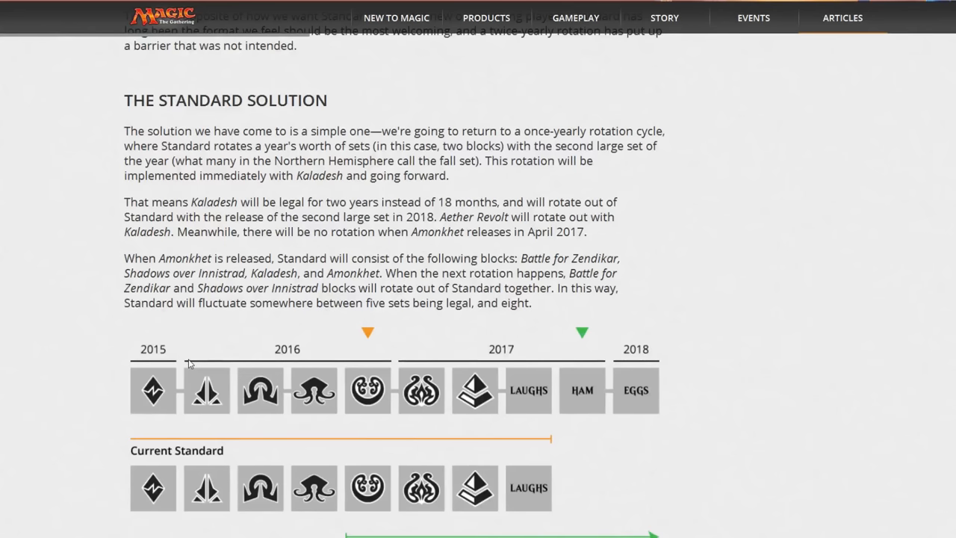
mouse_move(518, 445)
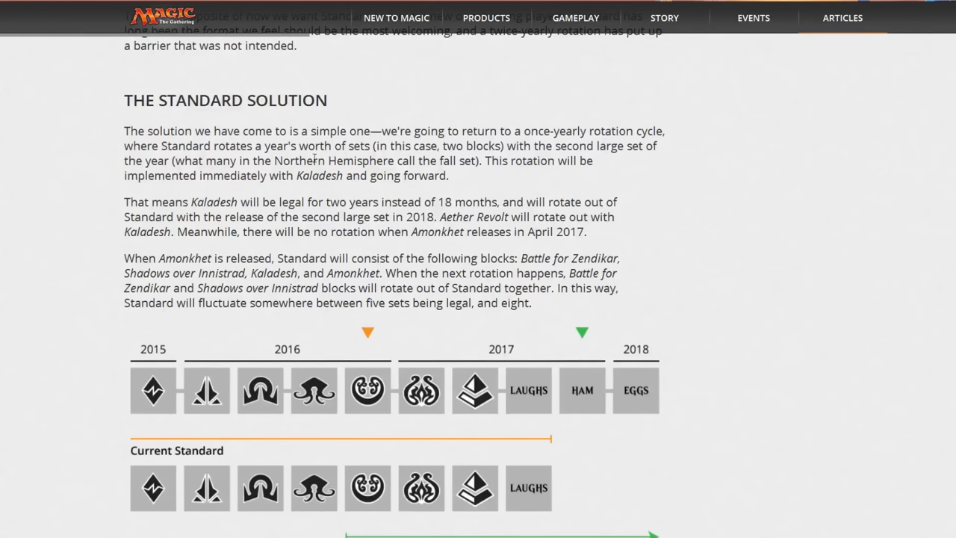
mouse_move(347, 396)
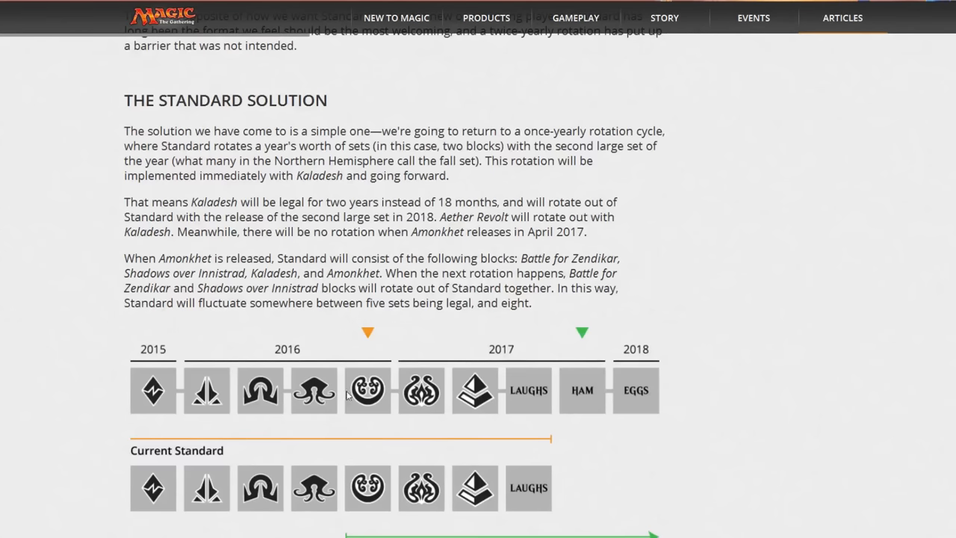
mouse_move(282, 341)
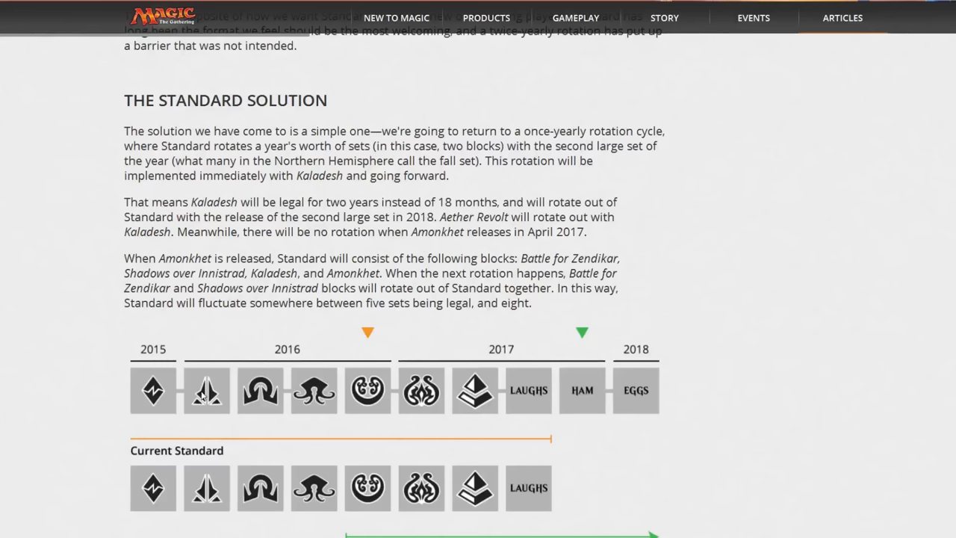
mouse_move(167, 341)
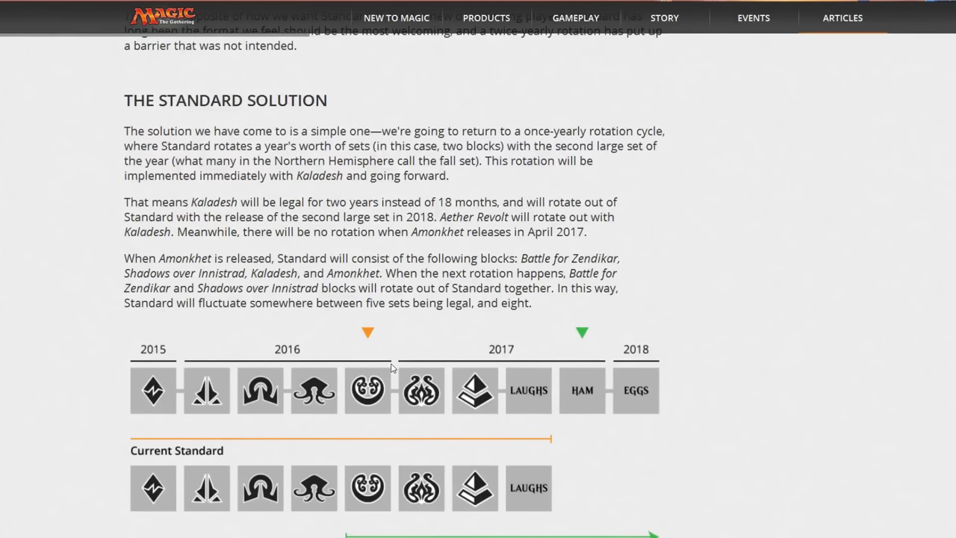
mouse_move(358, 369)
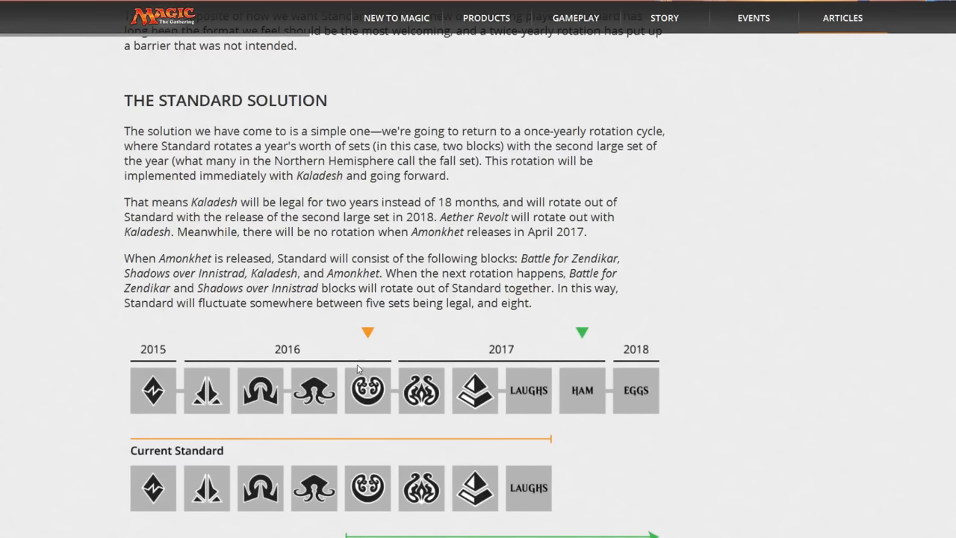
mouse_move(284, 338)
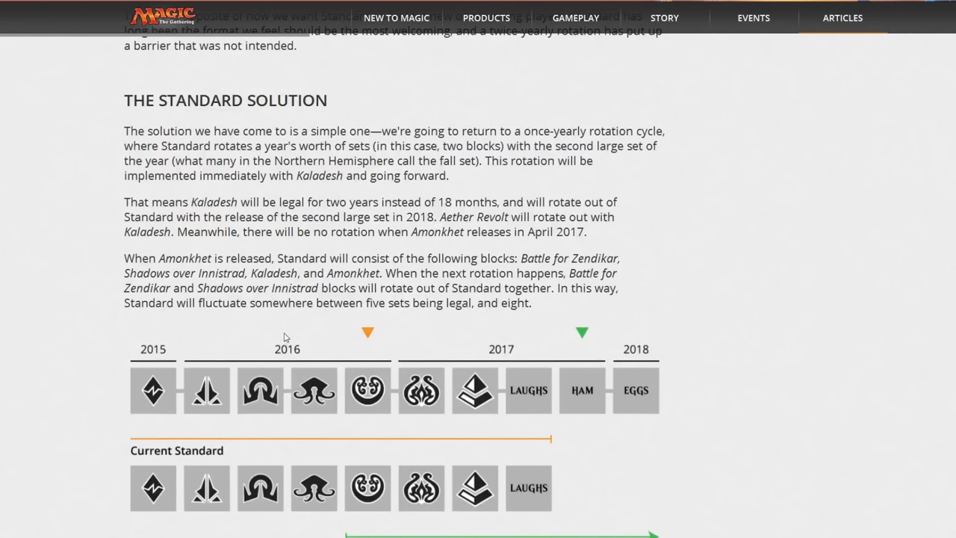
mouse_move(297, 322)
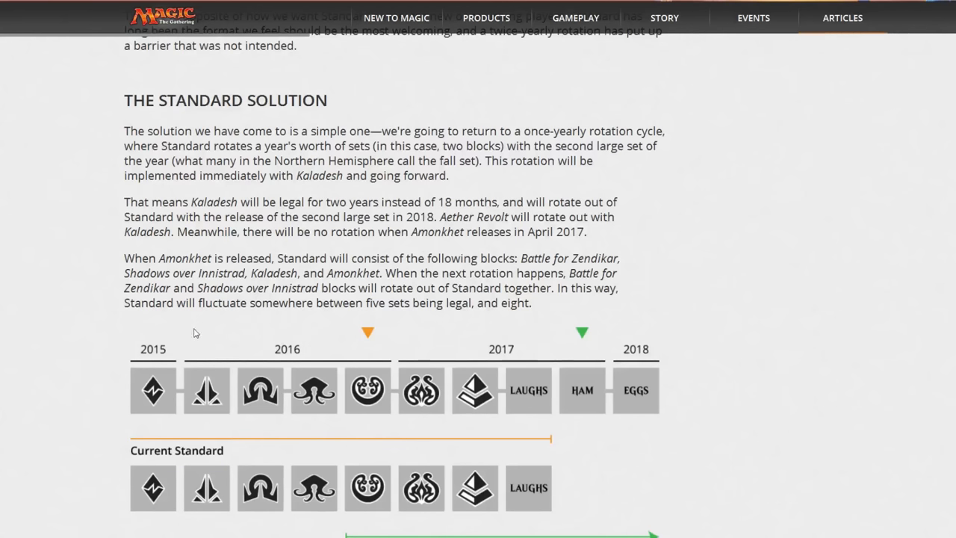
mouse_move(242, 365)
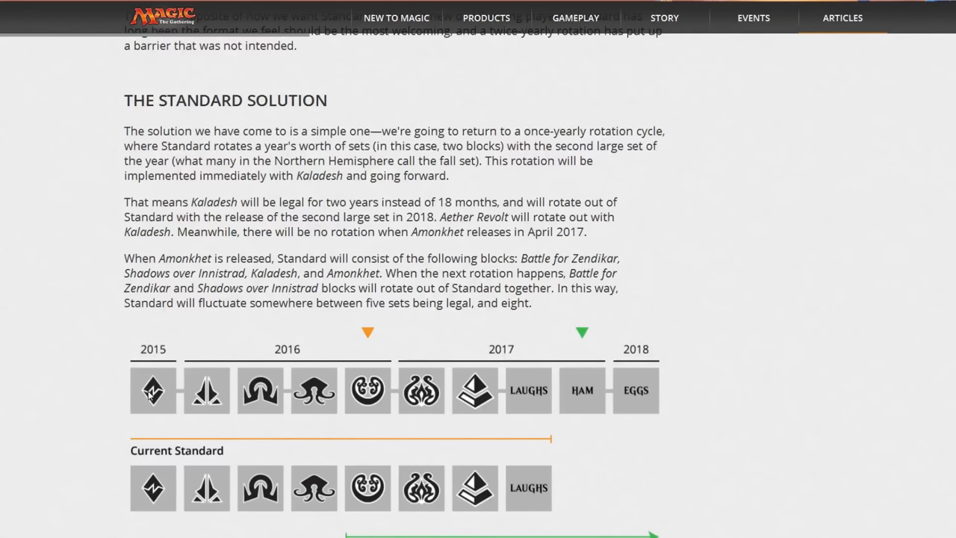
mouse_move(334, 395)
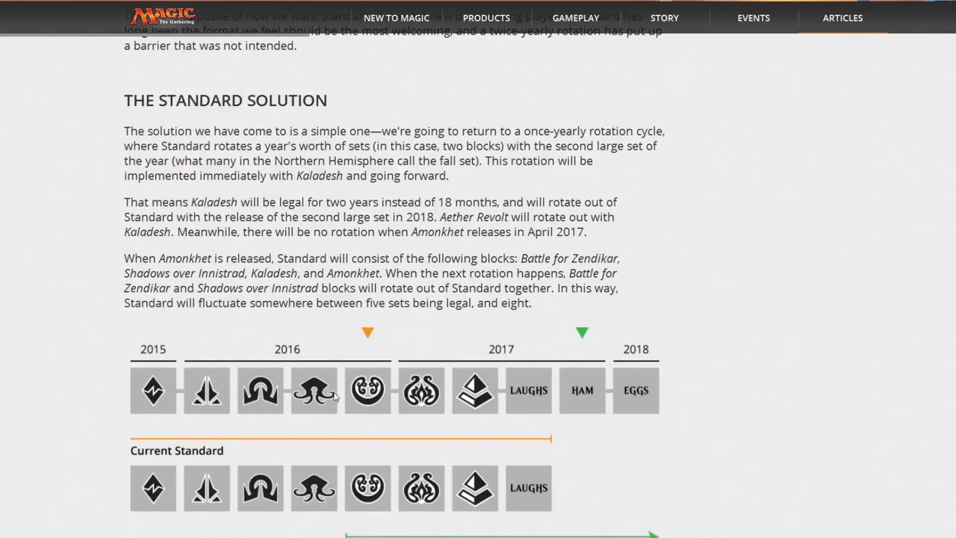
mouse_move(277, 439)
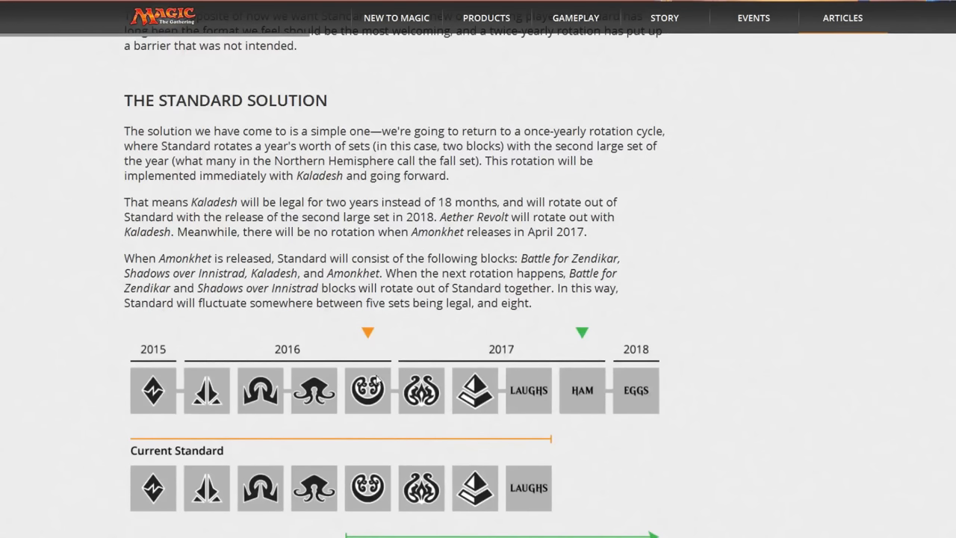
mouse_move(394, 370)
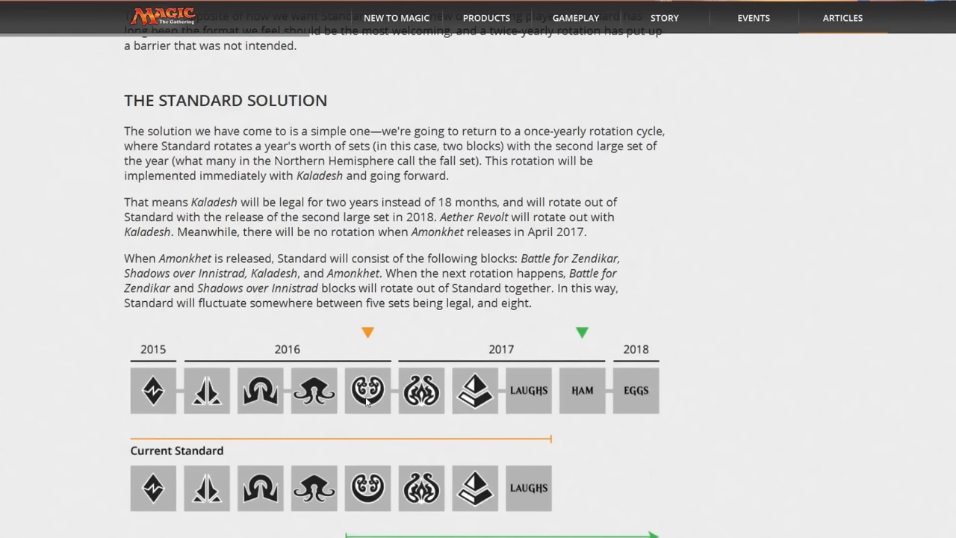
mouse_move(381, 402)
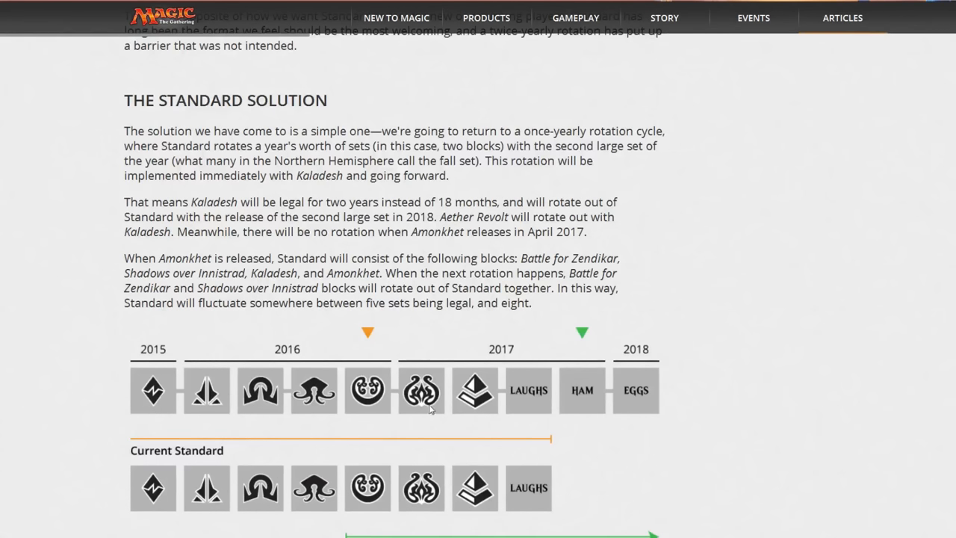
mouse_move(377, 409)
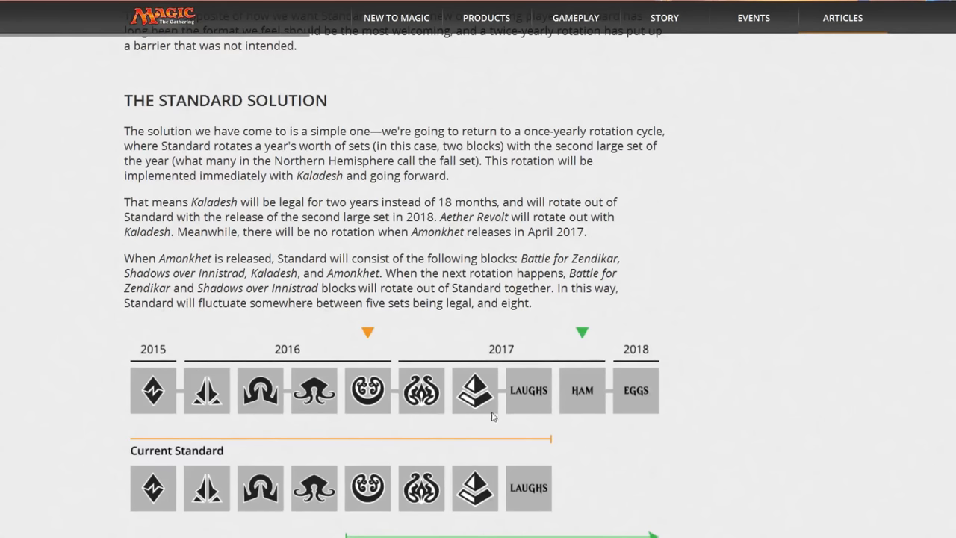
mouse_move(299, 466)
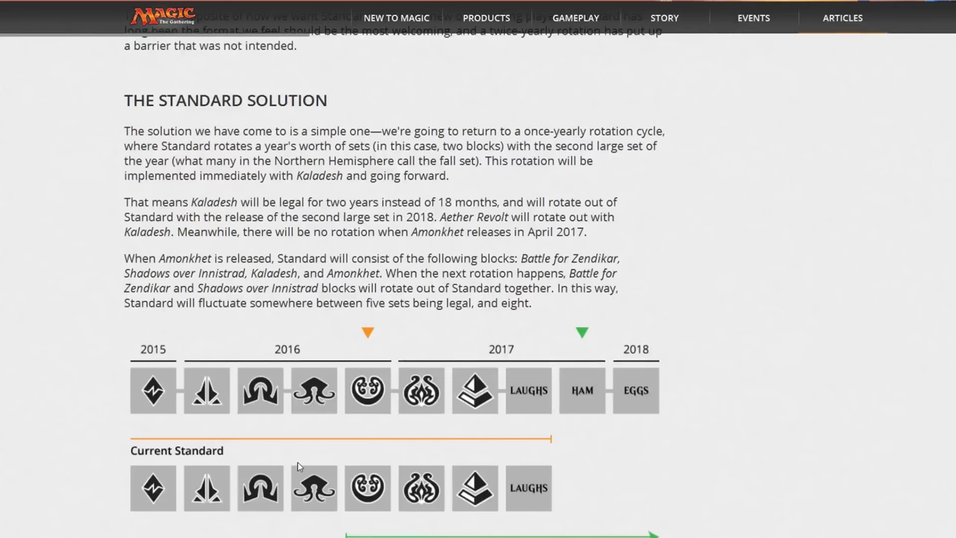
mouse_move(323, 368)
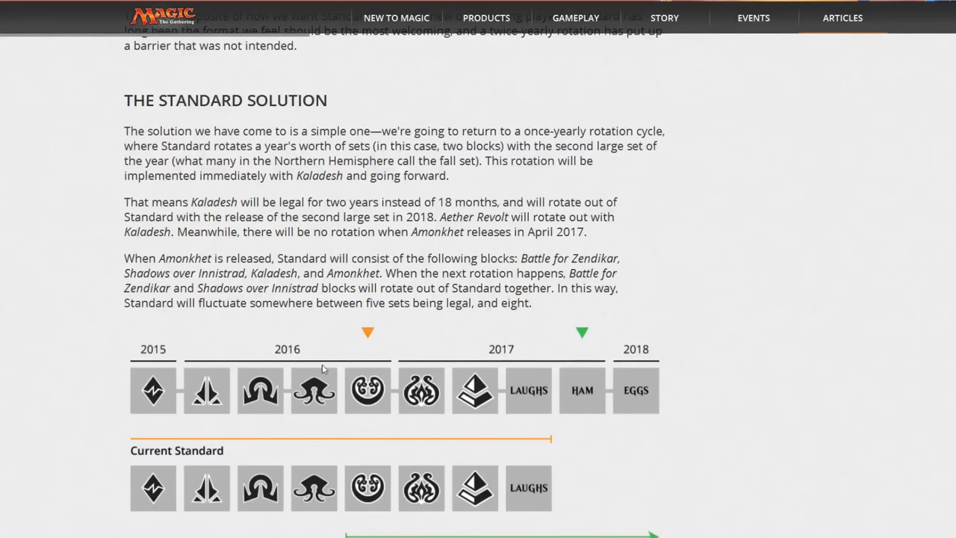
mouse_move(306, 352)
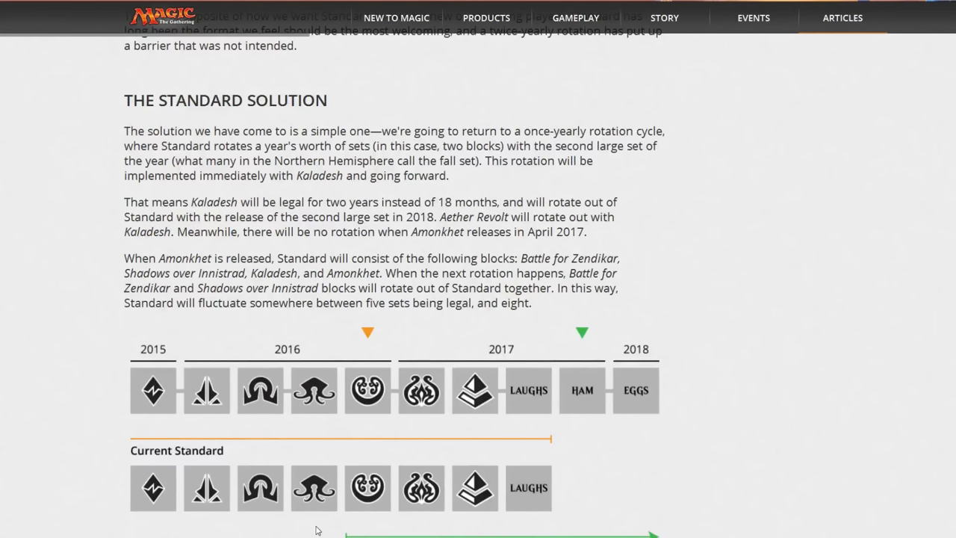
scroll("down", 3)
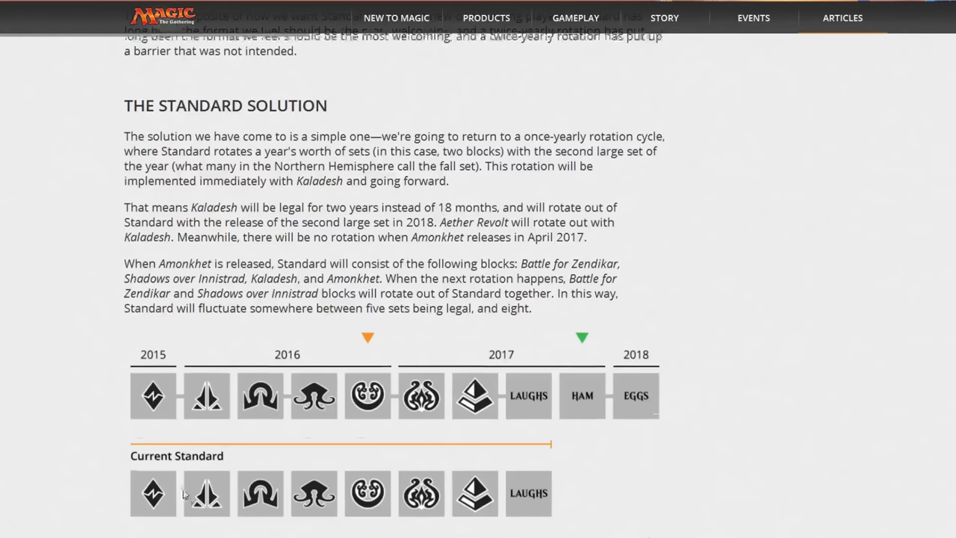
scroll("down", 3)
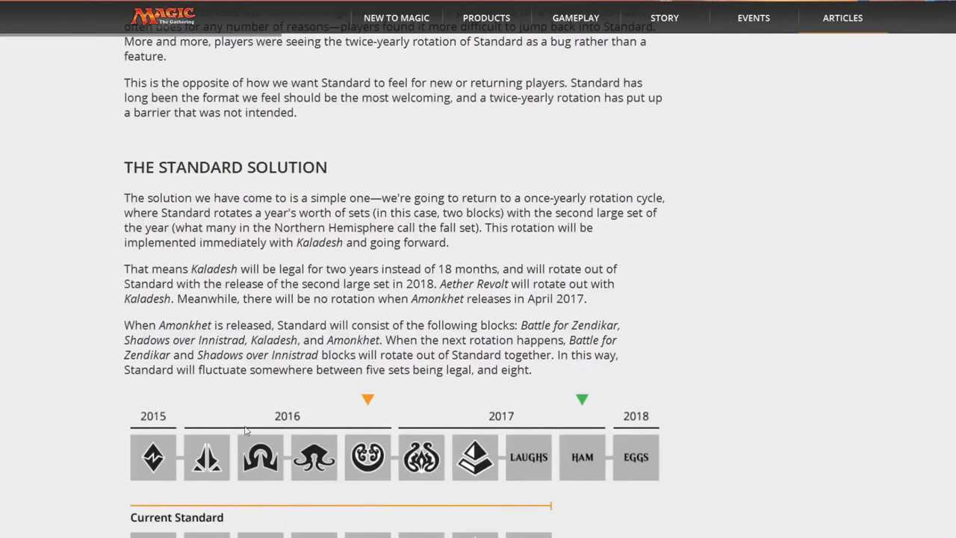
mouse_move(242, 481)
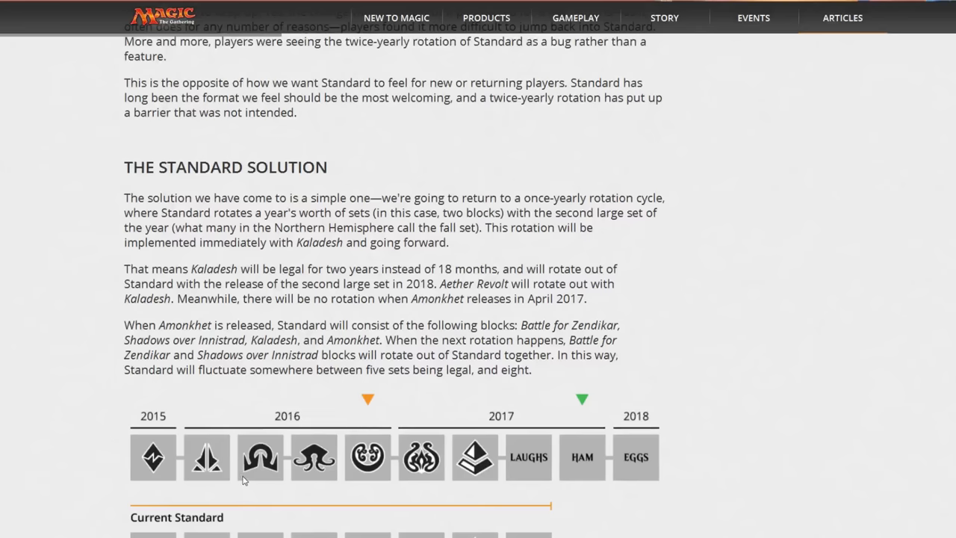
scroll("down", 3)
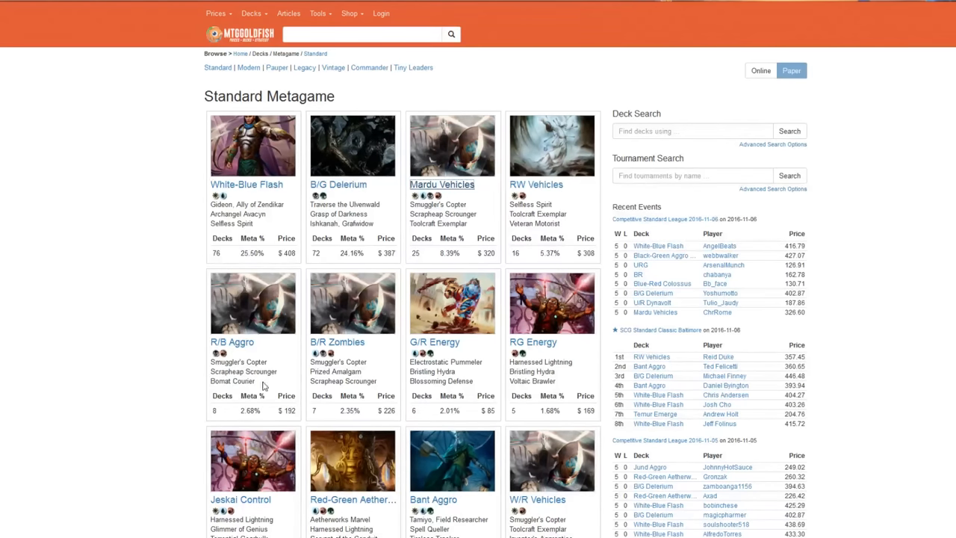
mouse_move(275, 366)
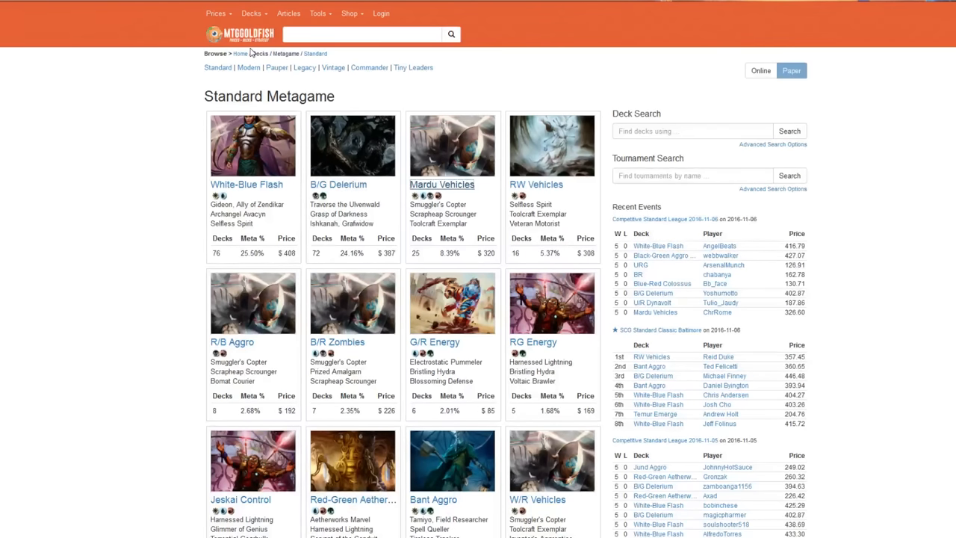
mouse_move(181, 162)
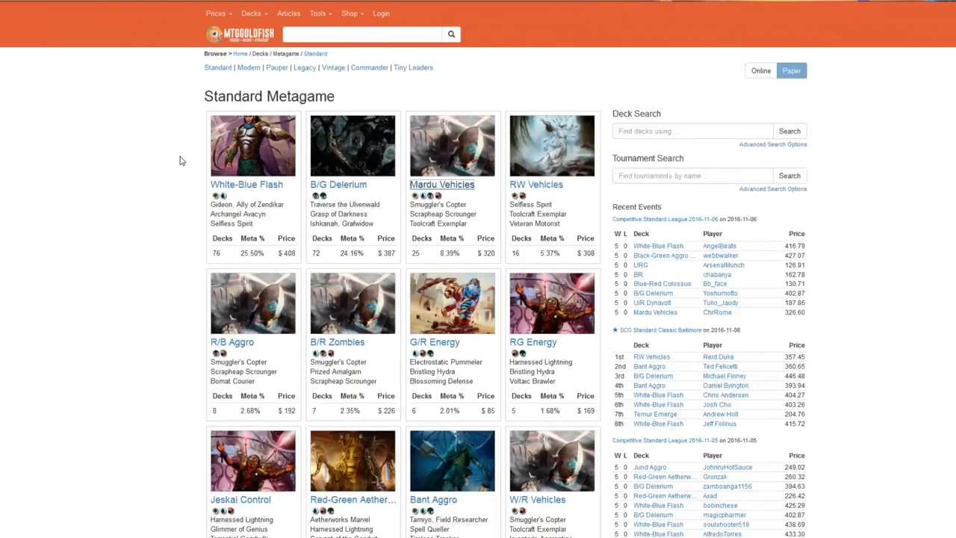
scroll("down", 3)
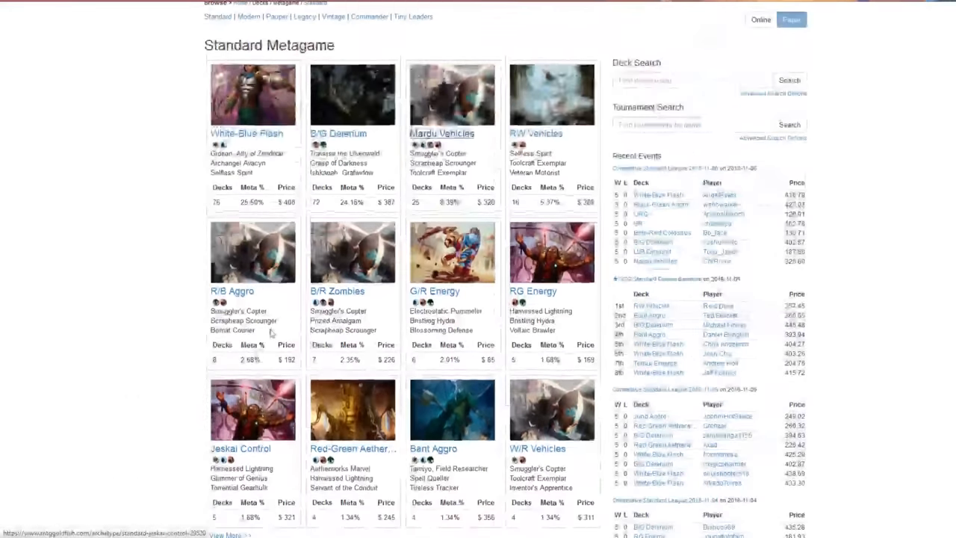
scroll("down", 3)
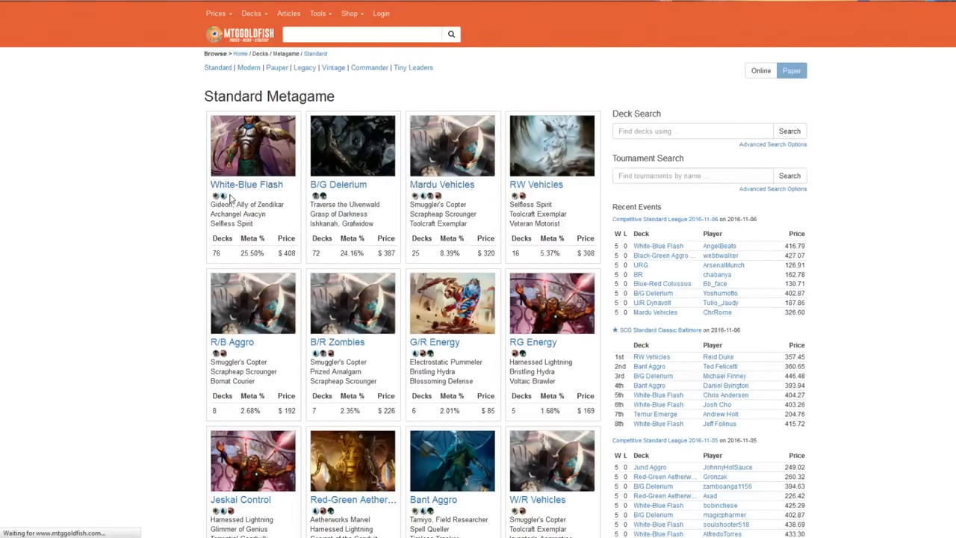
Open the White-Blue Flash deck page from the Standard Metagame grid
left_click(246, 185)
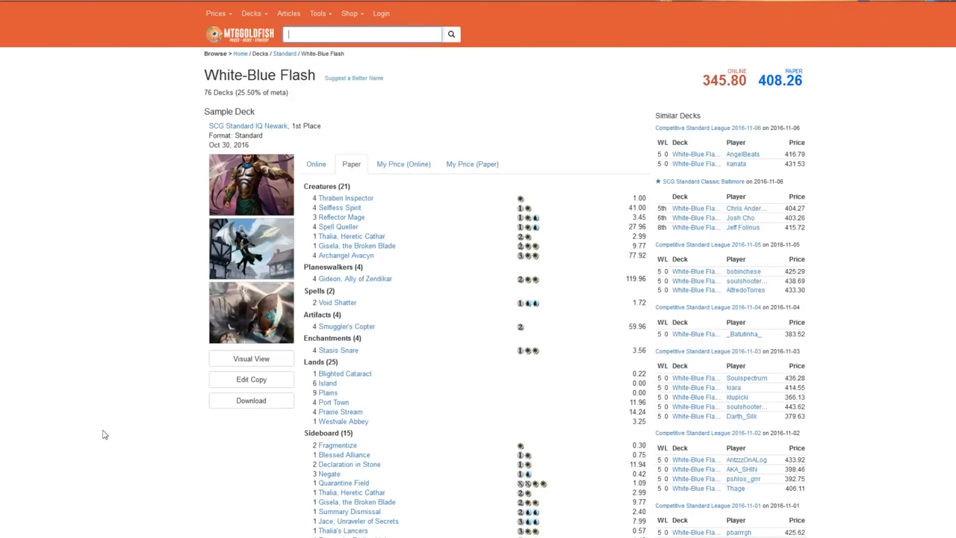
mouse_move(116, 342)
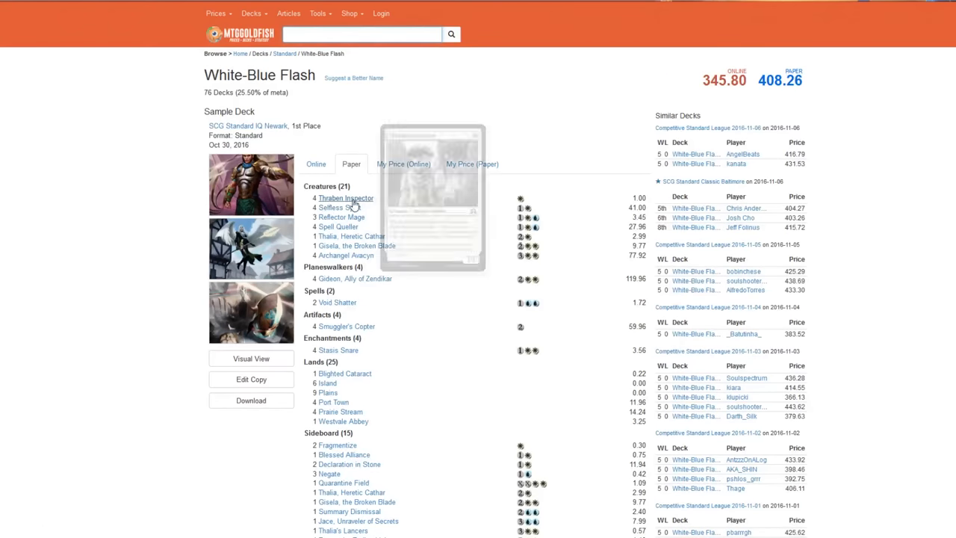
mouse_move(341, 216)
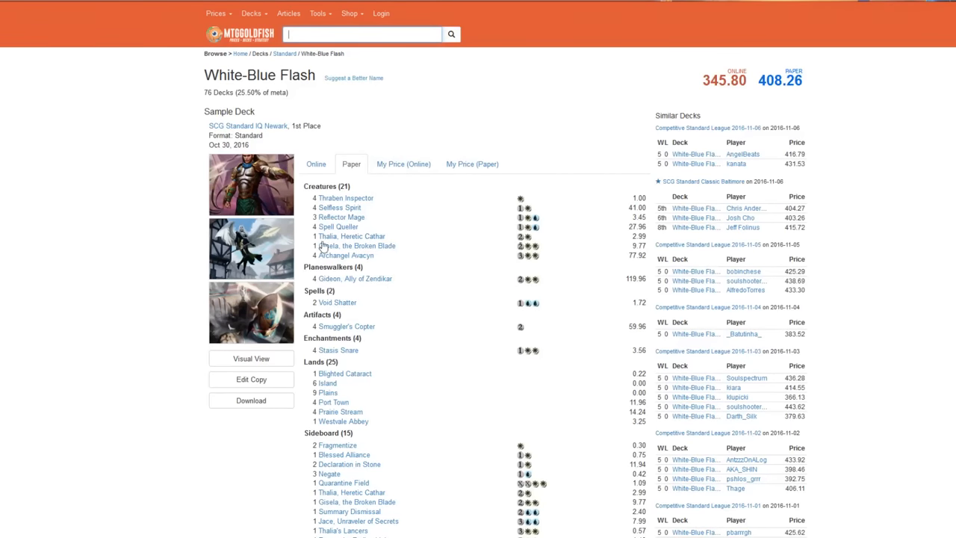
mouse_move(288, 283)
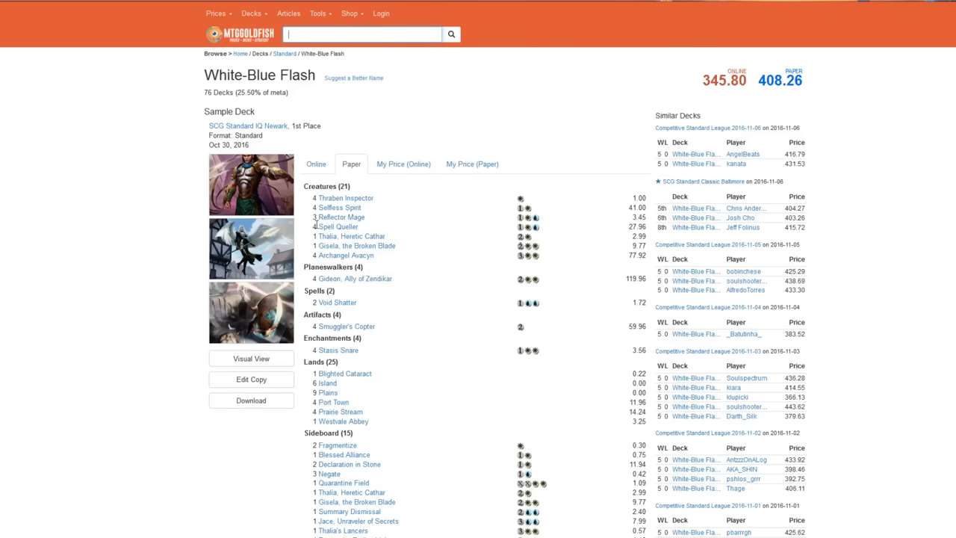
mouse_move(336, 247)
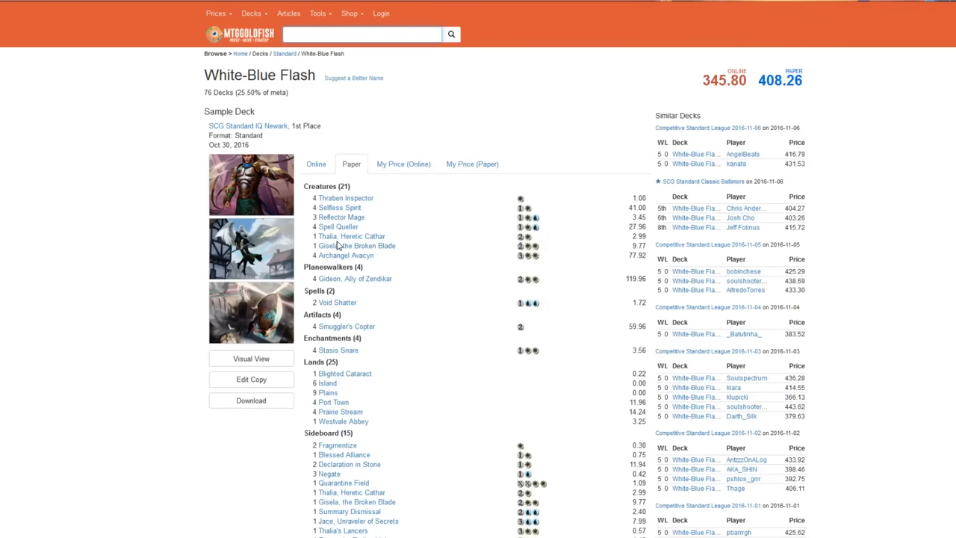
mouse_move(347, 254)
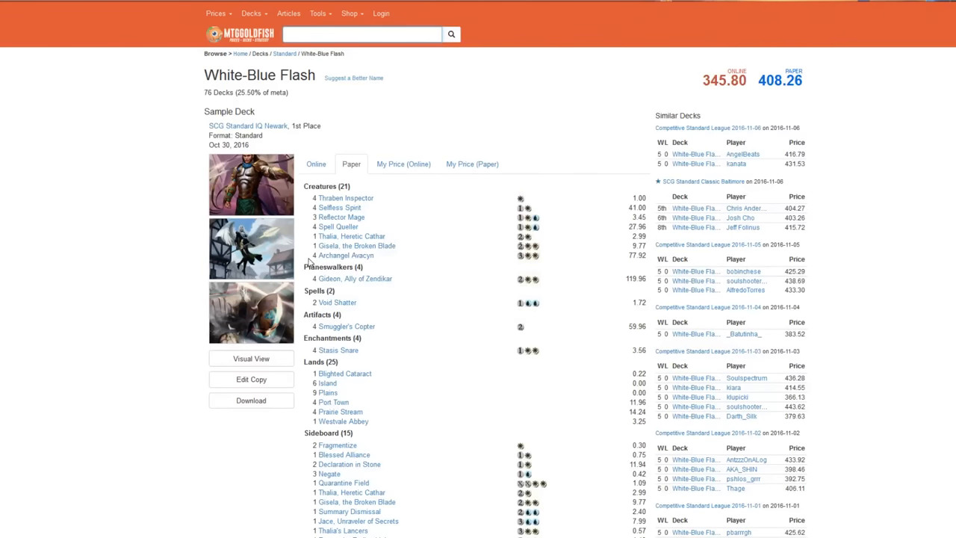
mouse_move(106, 276)
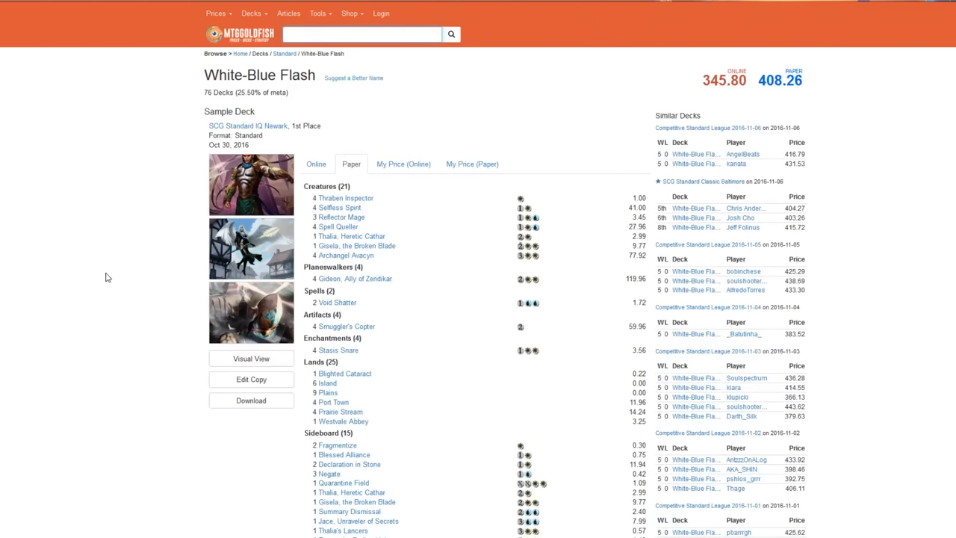
left_click(361, 34)
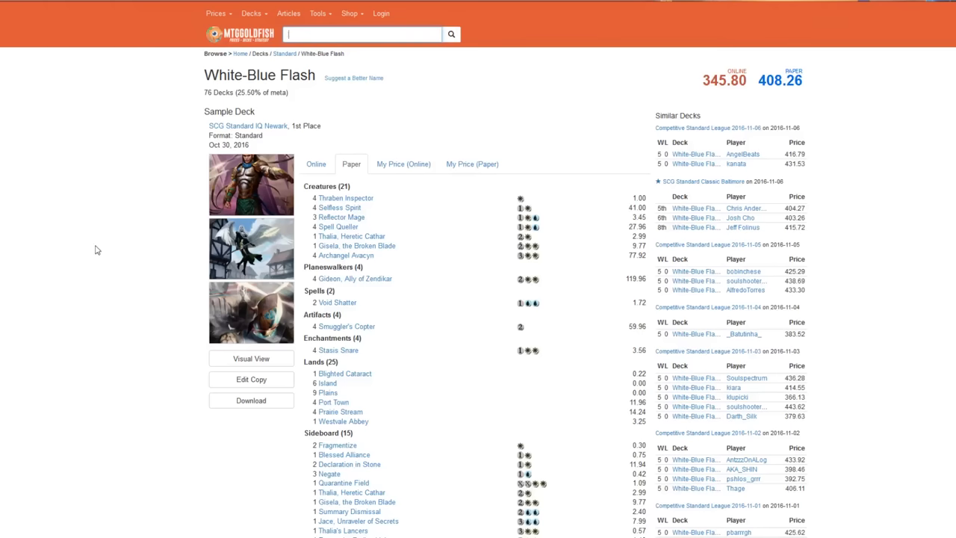
mouse_move(89, 309)
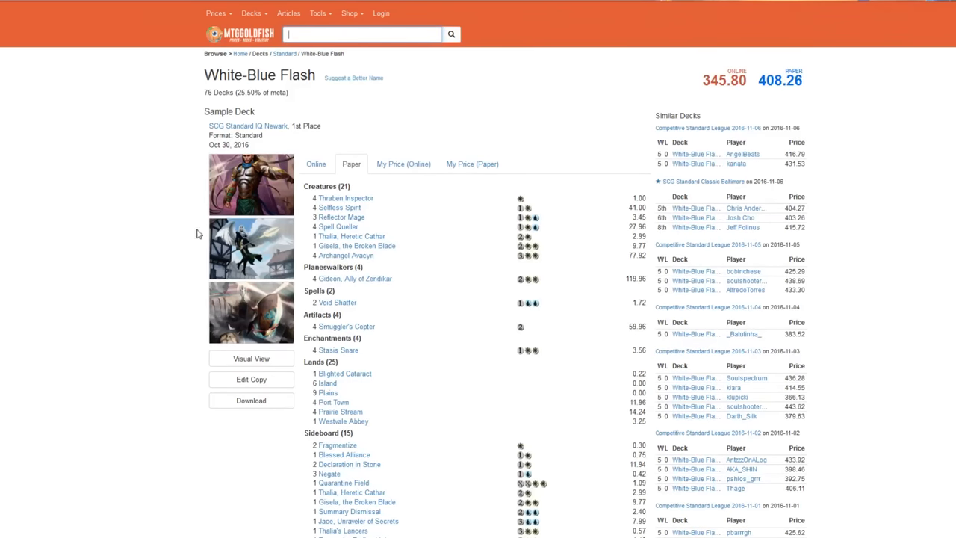
mouse_move(142, 274)
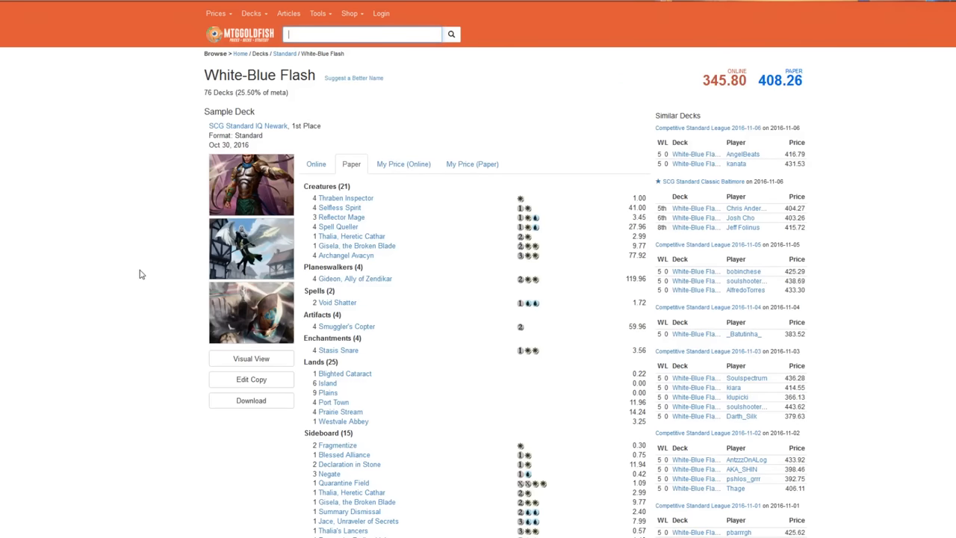
mouse_move(12, 280)
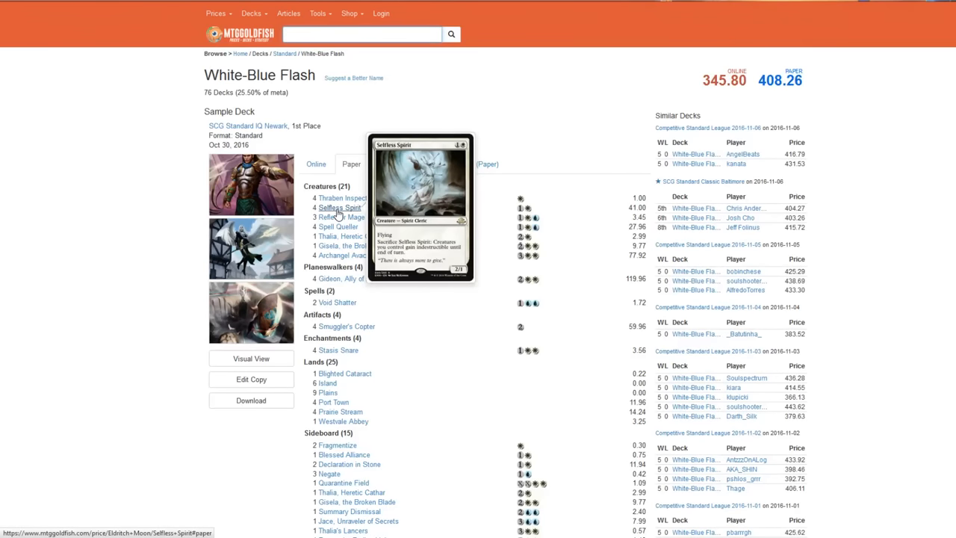
mouse_move(340, 216)
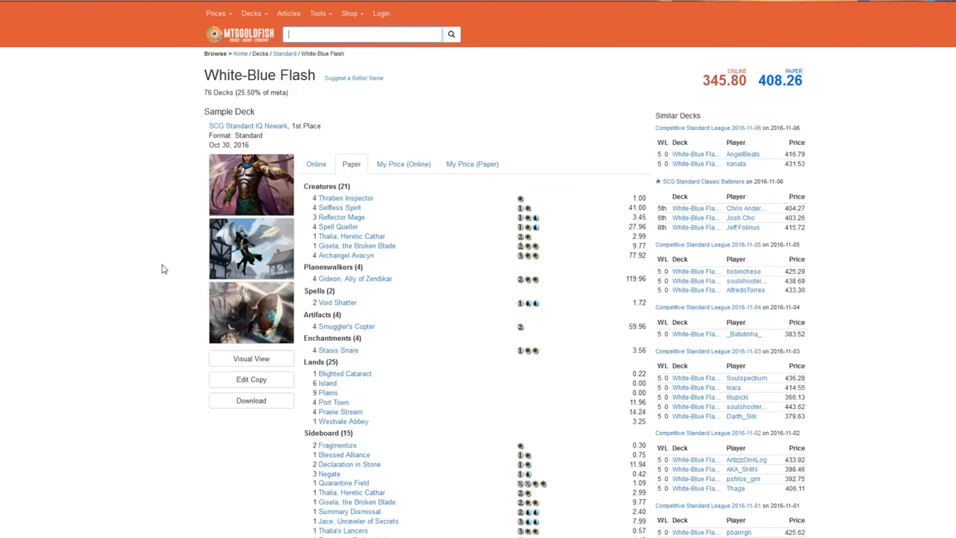
mouse_move(337, 236)
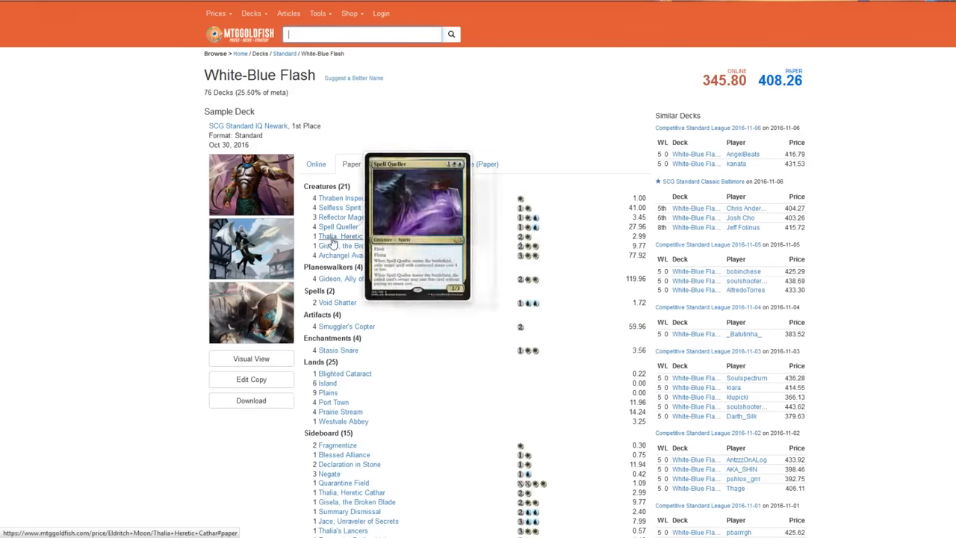
mouse_move(340, 236)
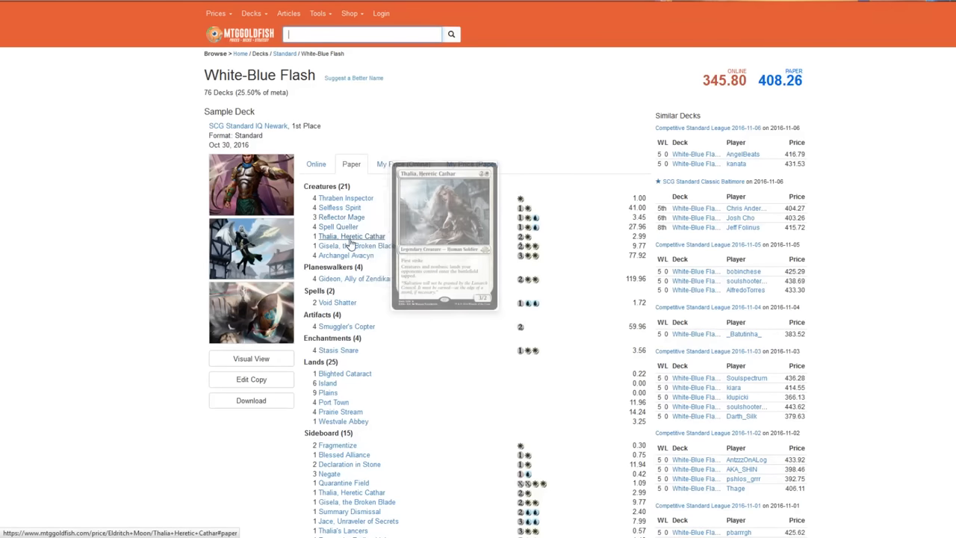
mouse_move(347, 254)
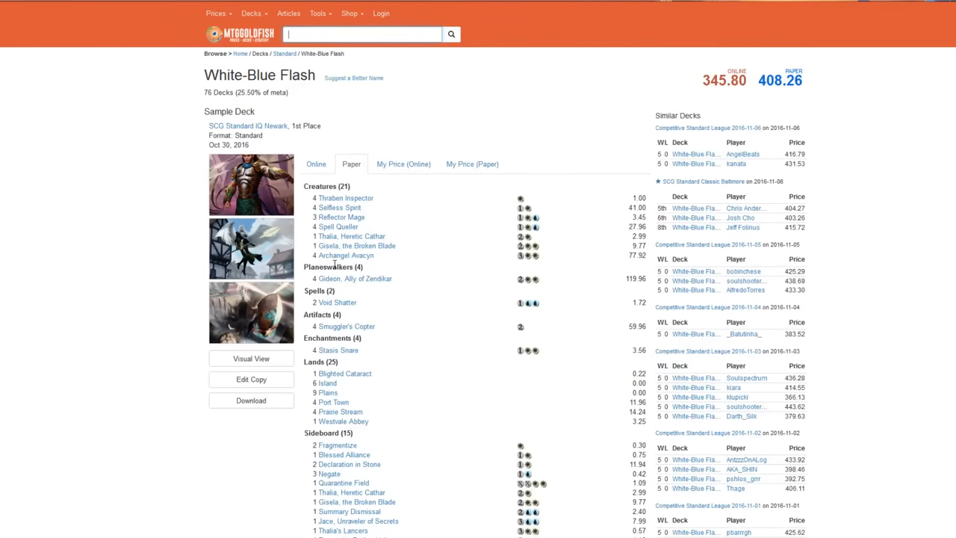
mouse_move(44, 477)
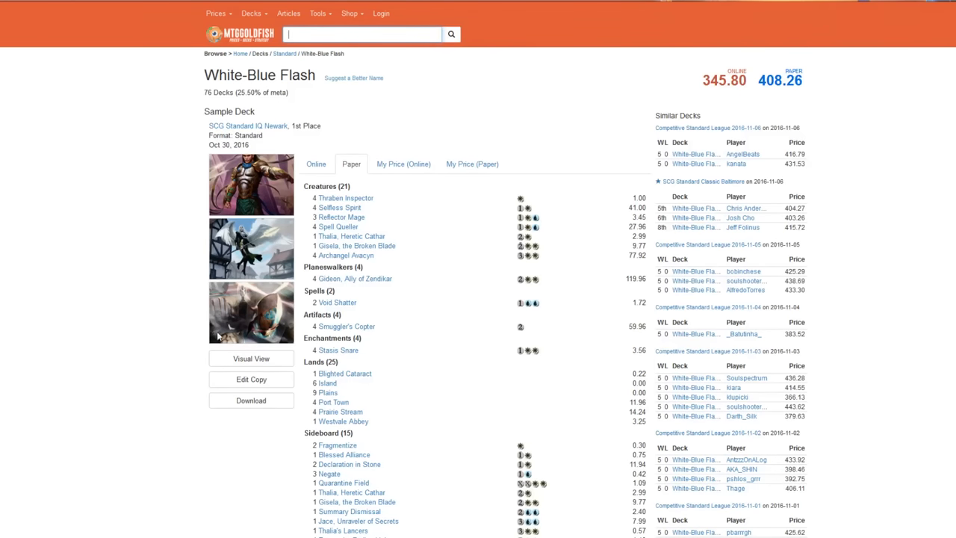
mouse_move(344, 338)
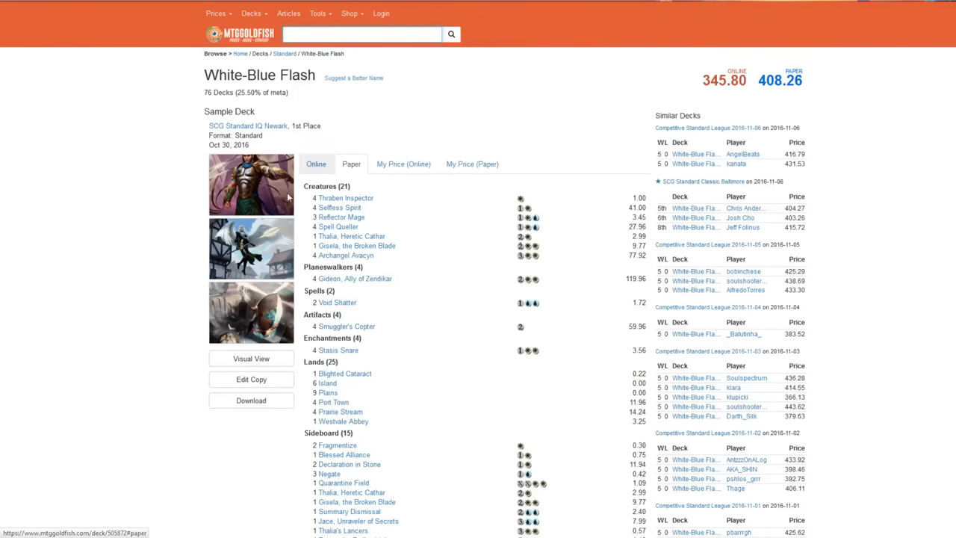
mouse_move(347, 197)
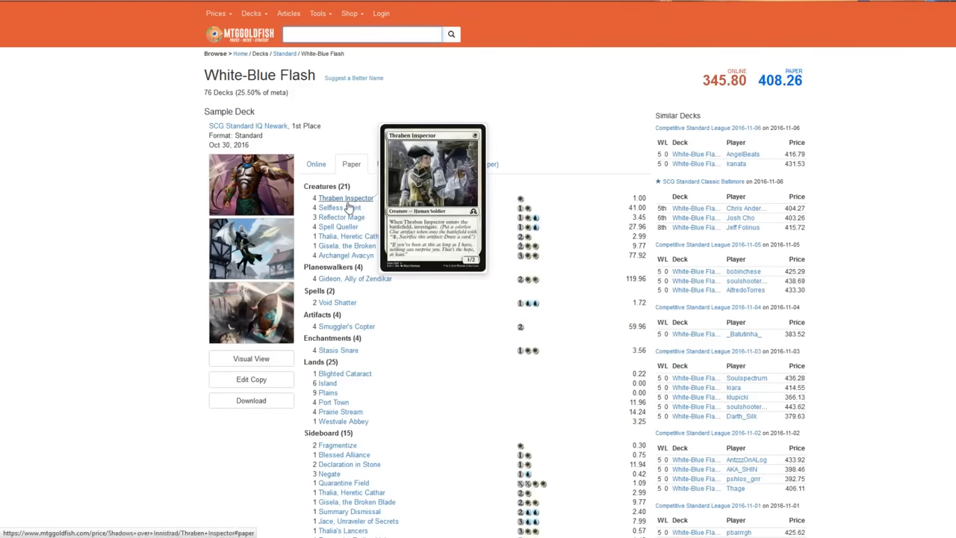
mouse_move(357, 245)
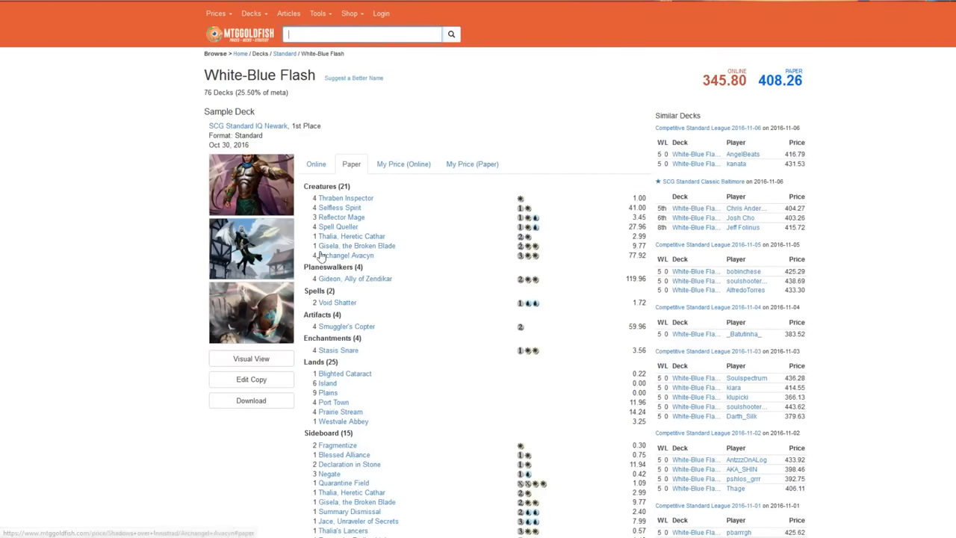
mouse_move(356, 278)
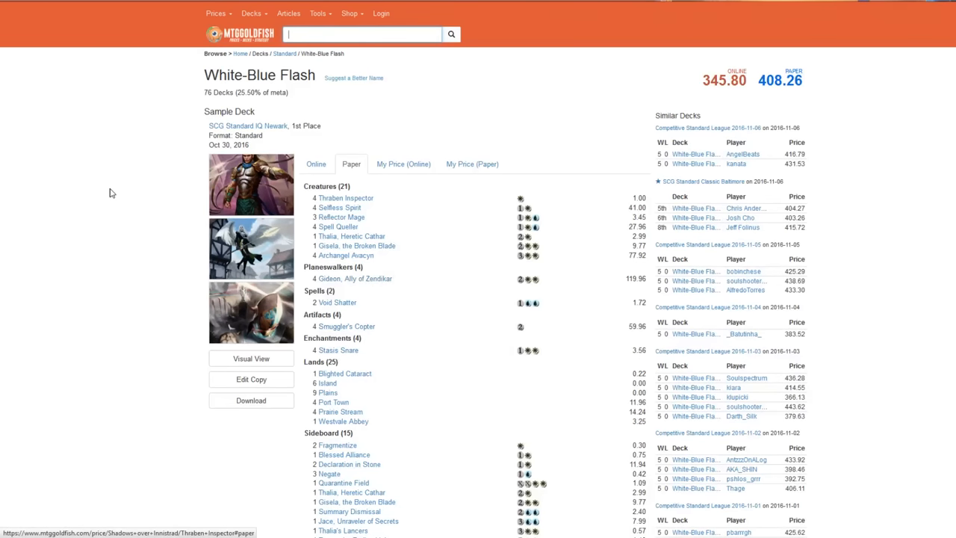
mouse_move(379, 349)
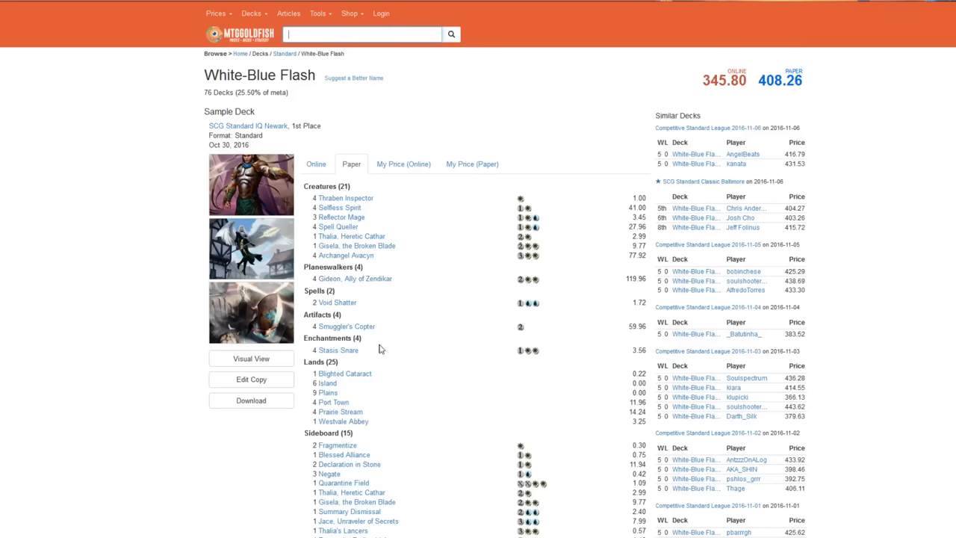
Scroll the White-Blue Flash decklist and sideboard, then return to the Standard Metagame page via the Standard breadcrumb
scroll("down", 3)
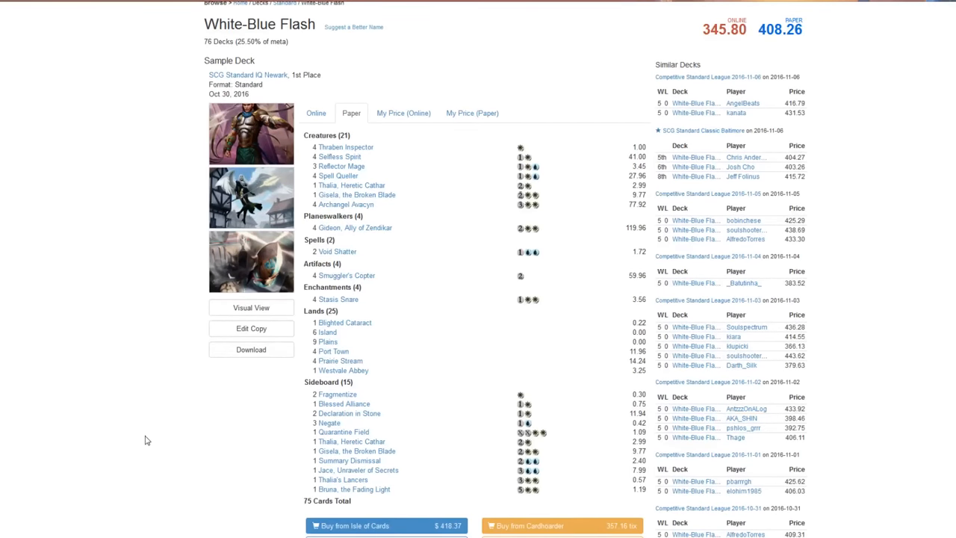
mouse_move(460, 363)
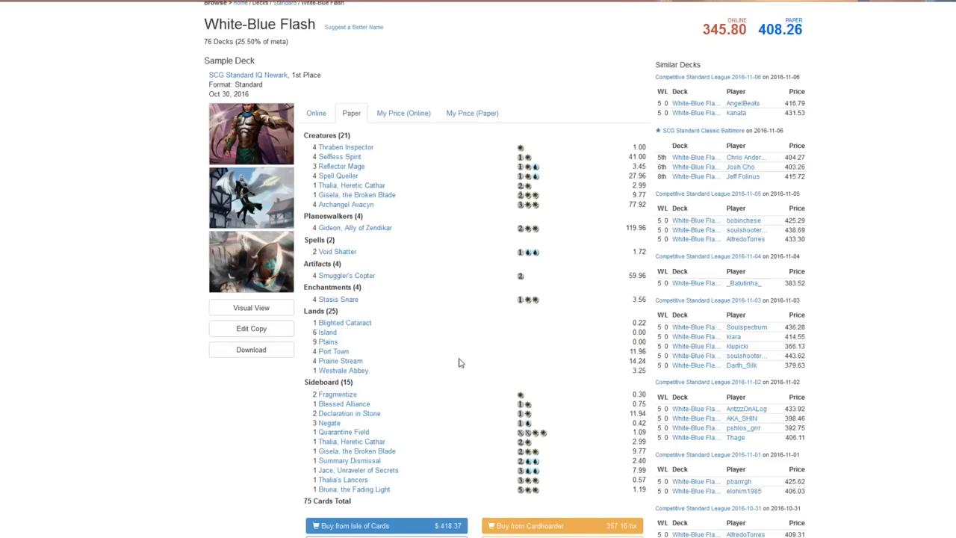
mouse_move(201, 448)
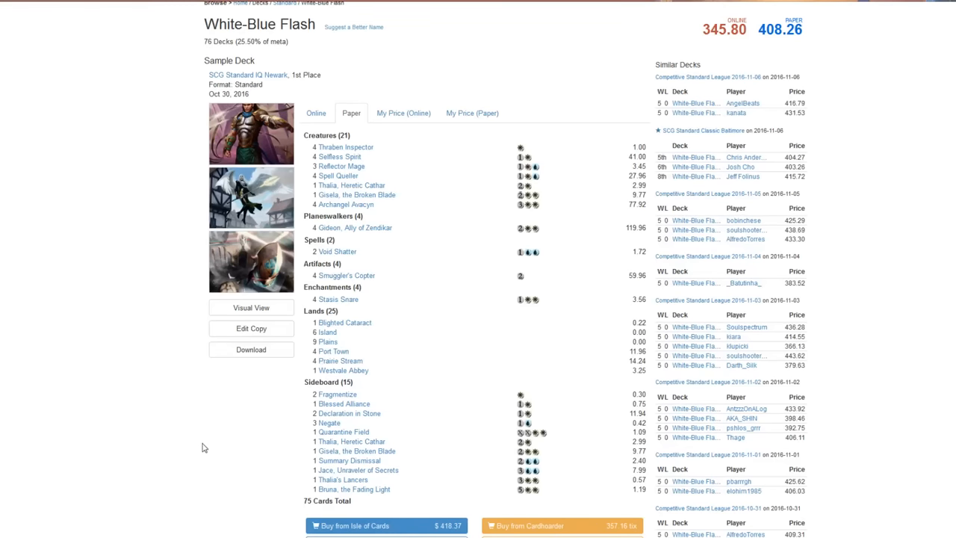
mouse_move(188, 417)
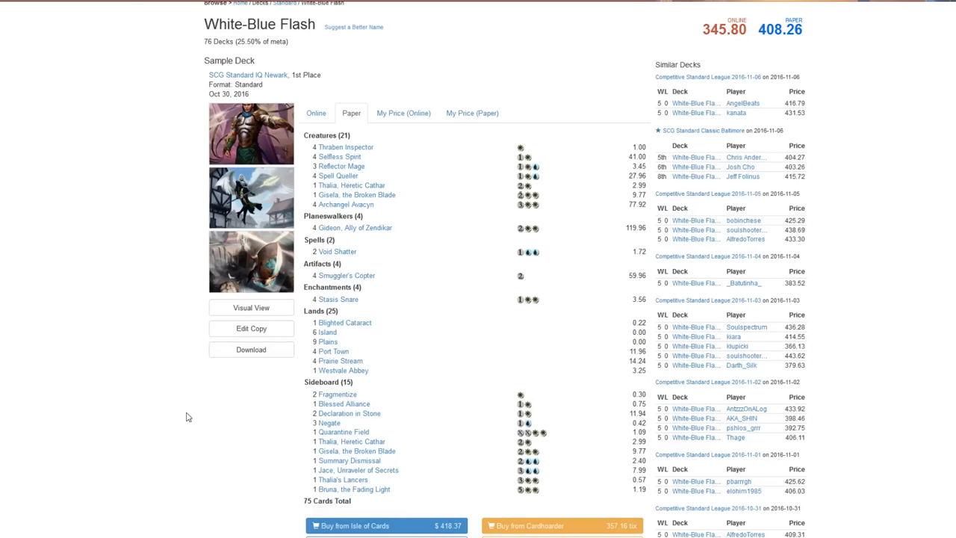
mouse_move(242, 454)
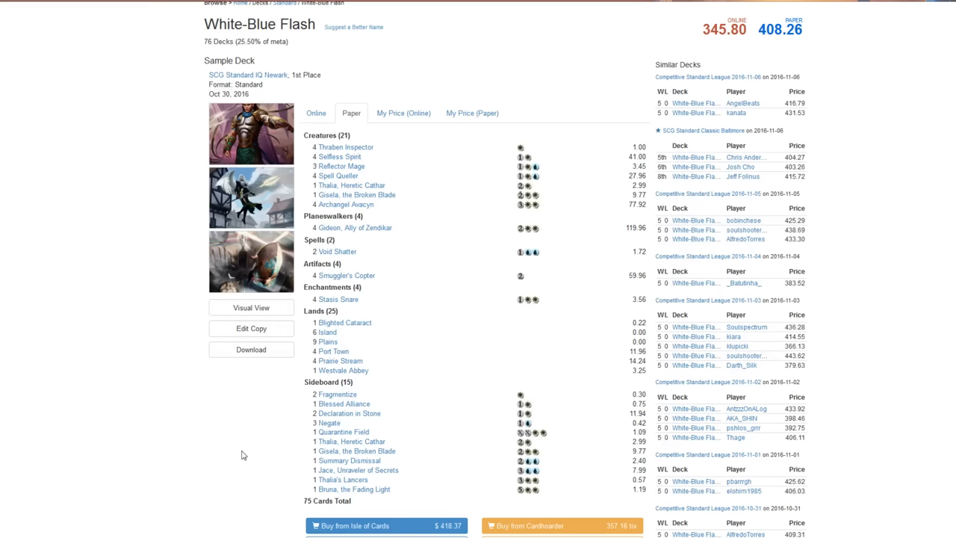
mouse_move(347, 412)
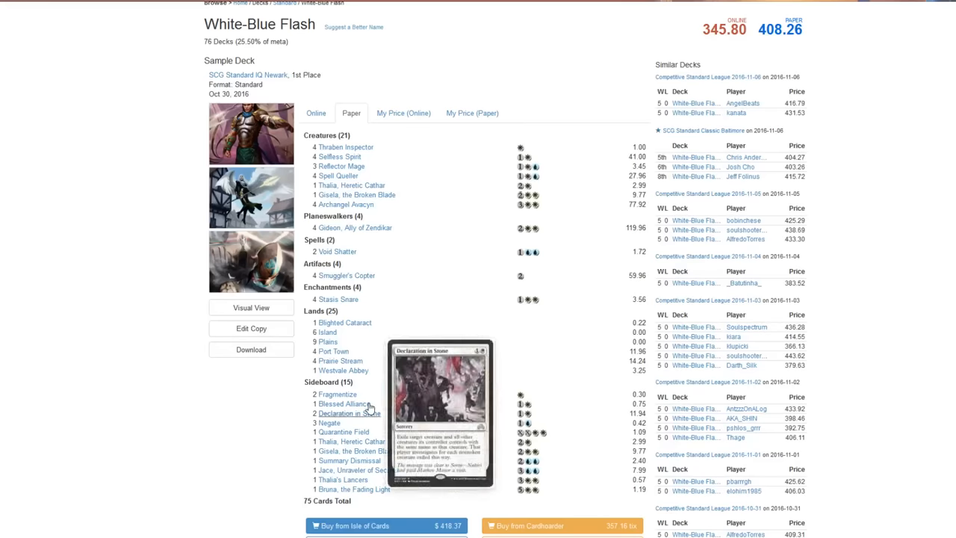
mouse_move(157, 242)
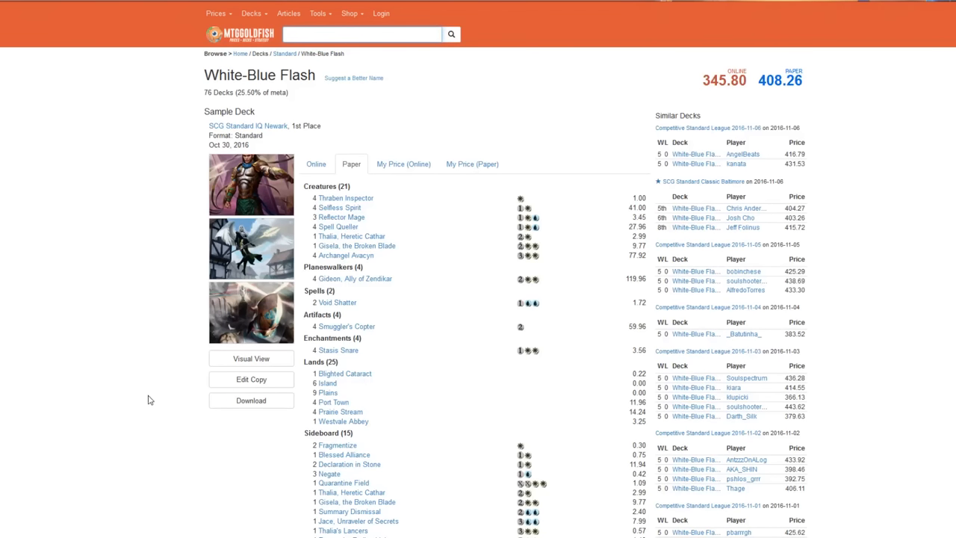
mouse_move(165, 421)
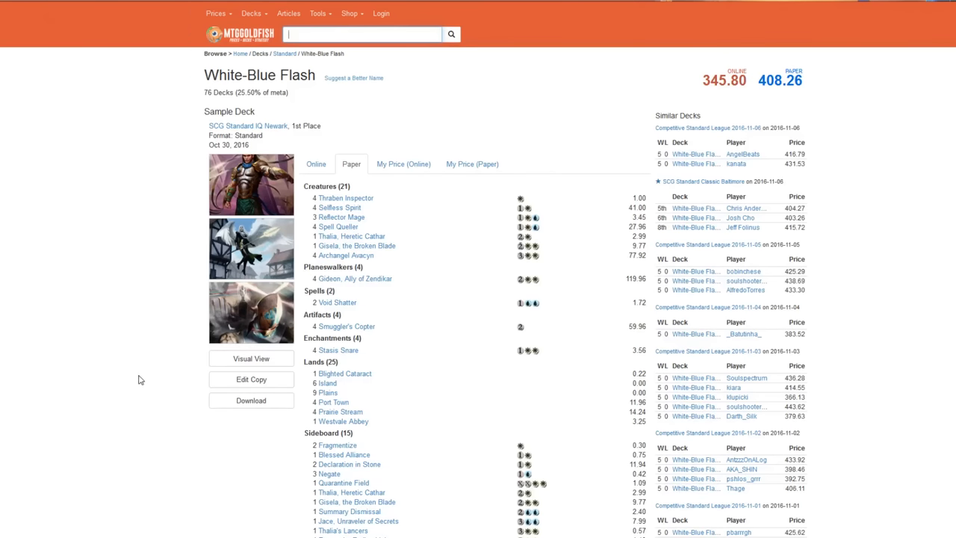
mouse_move(141, 403)
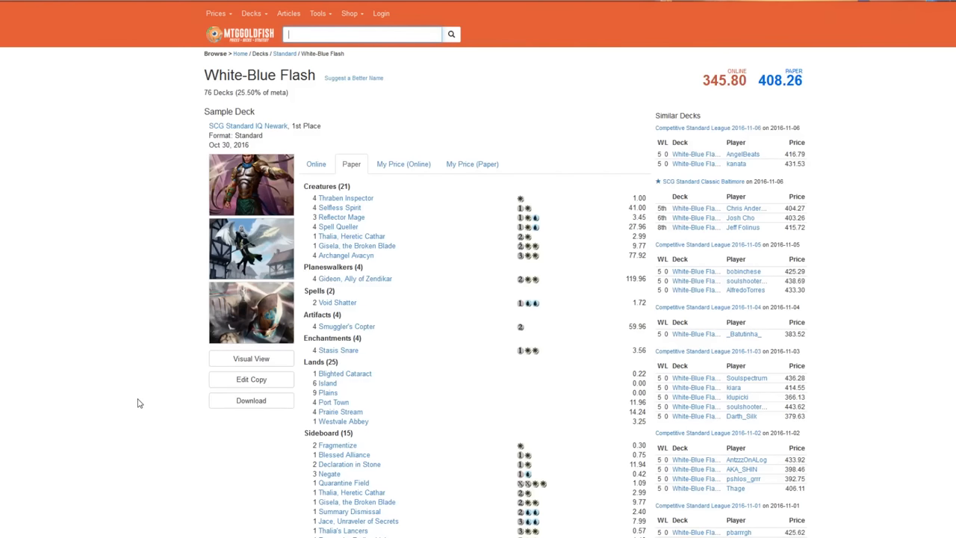
mouse_move(137, 367)
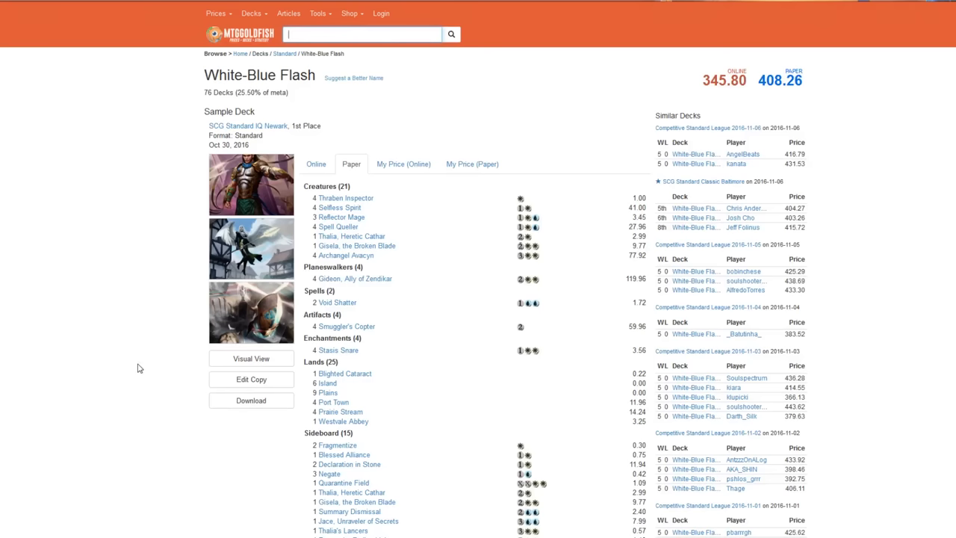
mouse_move(149, 405)
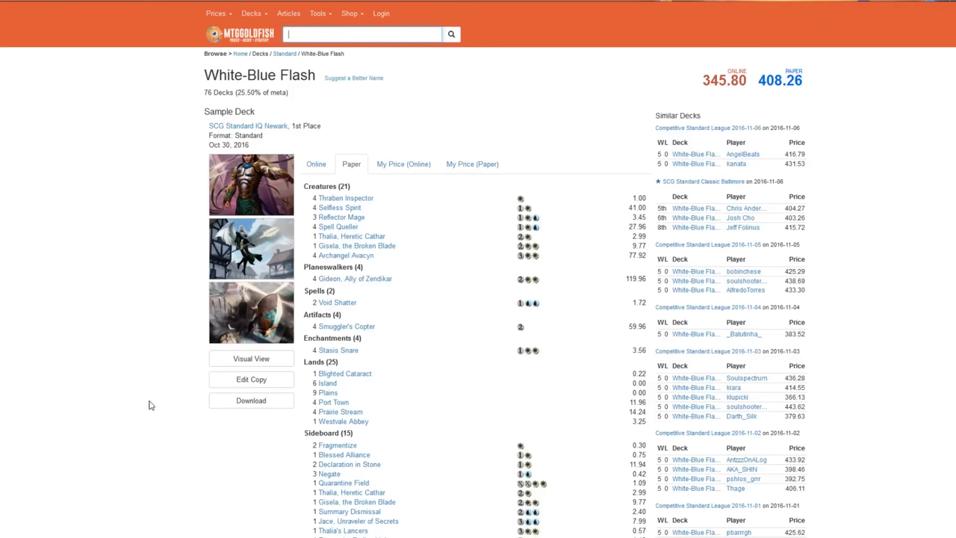
mouse_move(125, 427)
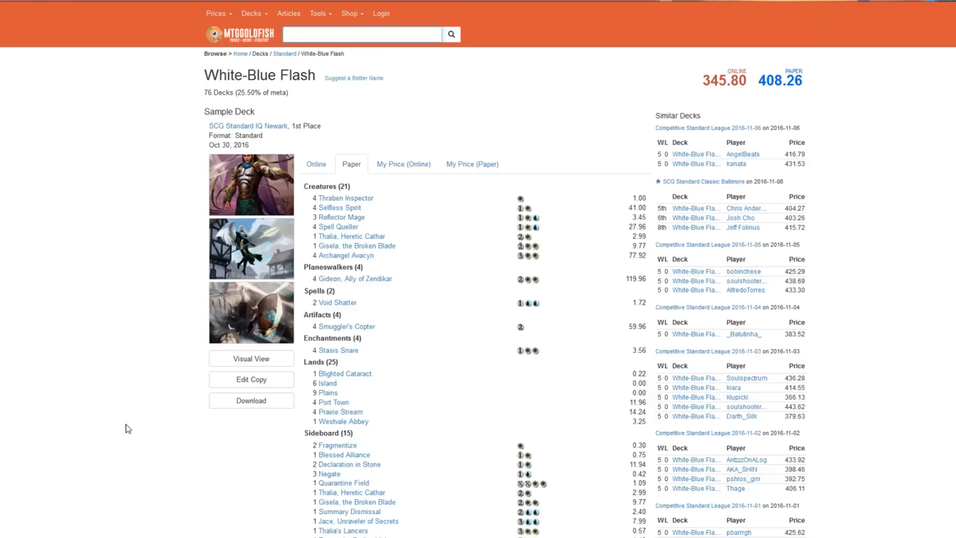
mouse_move(125, 392)
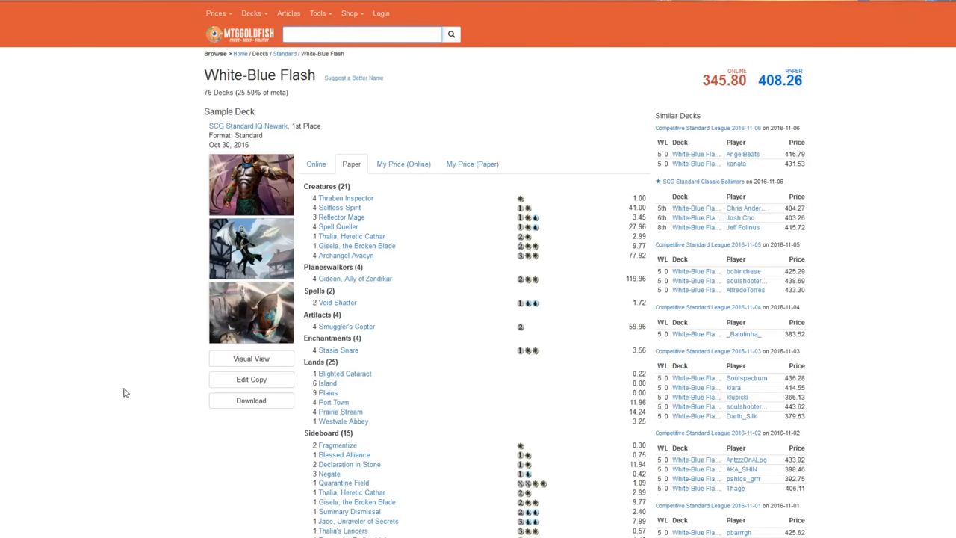
mouse_move(187, 406)
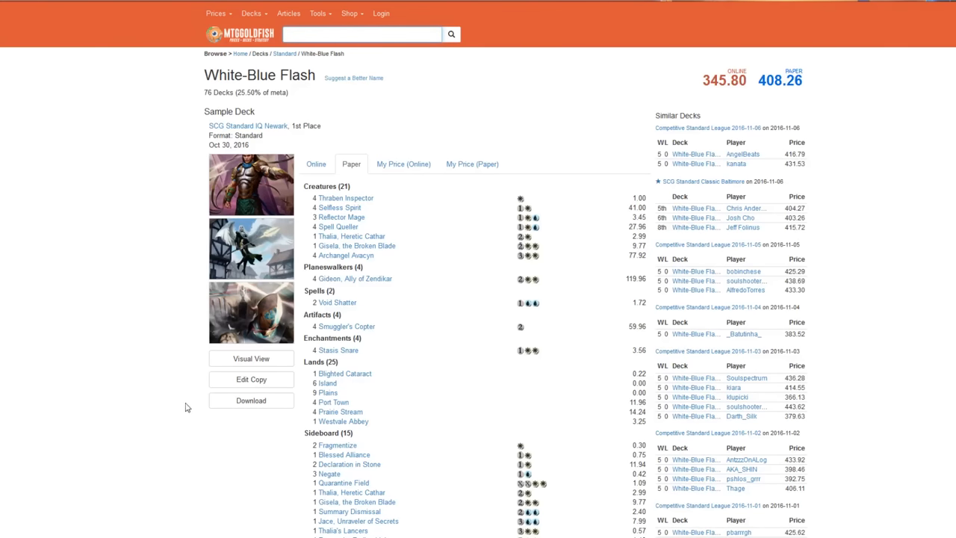
mouse_move(89, 291)
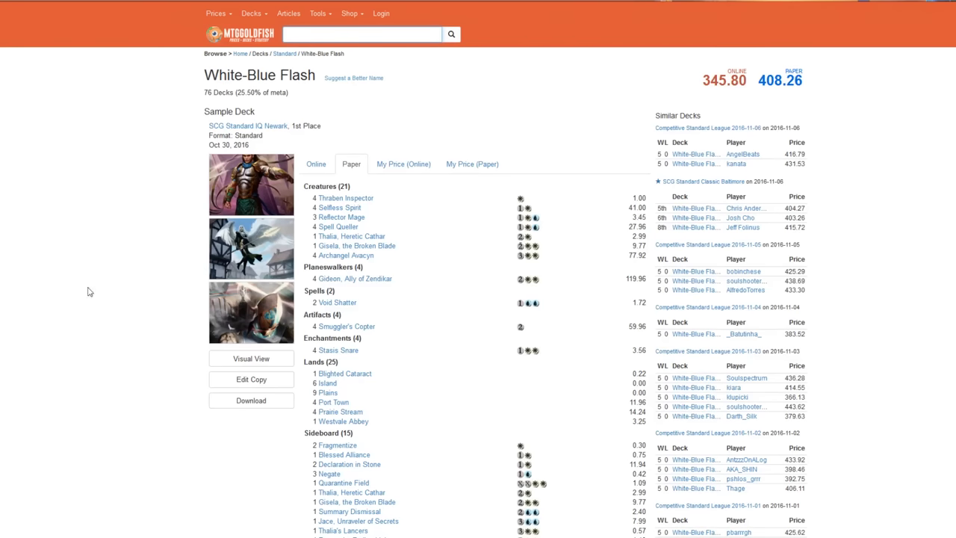
scroll("down", 3)
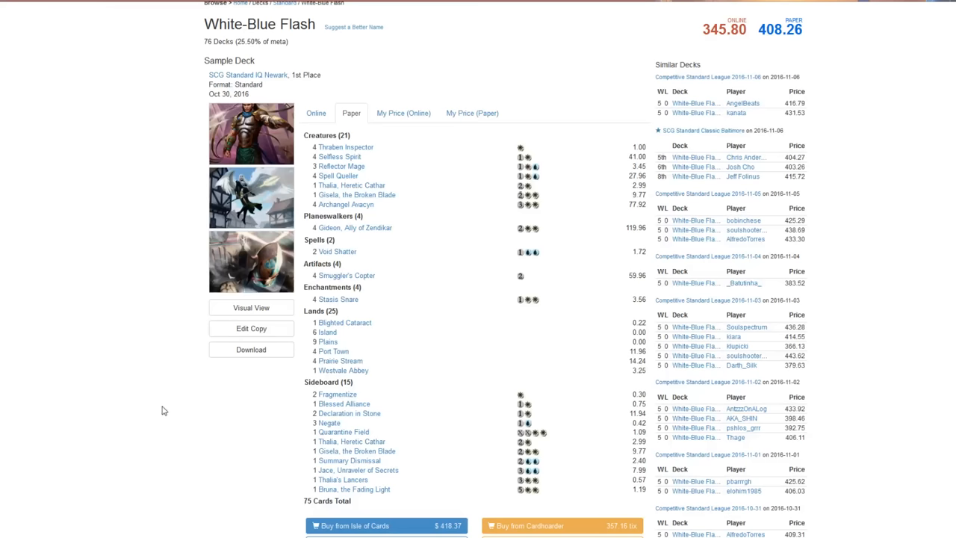
mouse_move(194, 376)
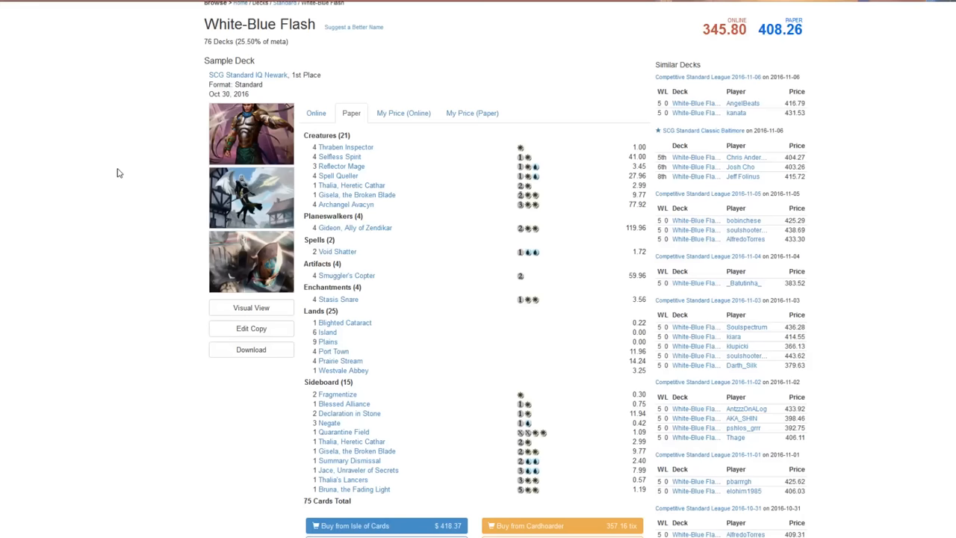
mouse_move(81, 239)
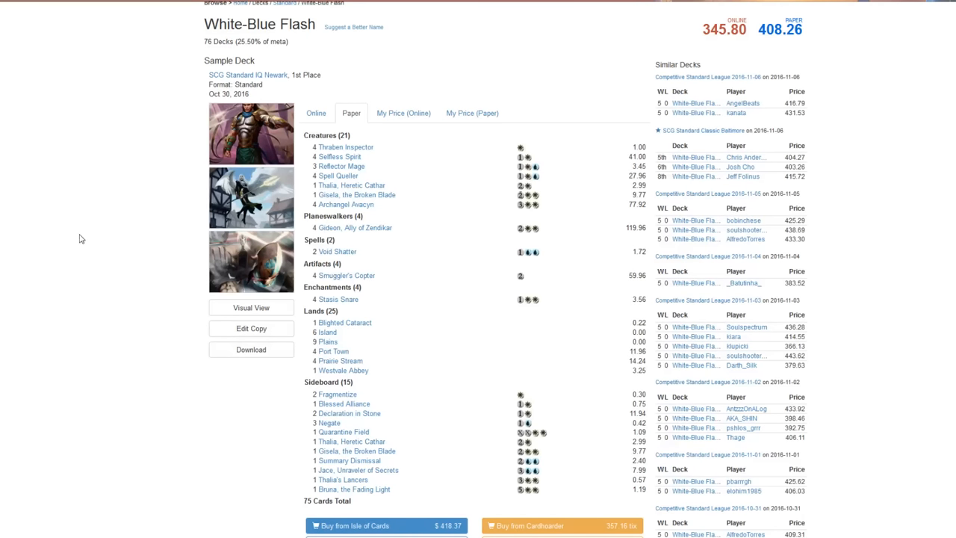
mouse_move(157, 388)
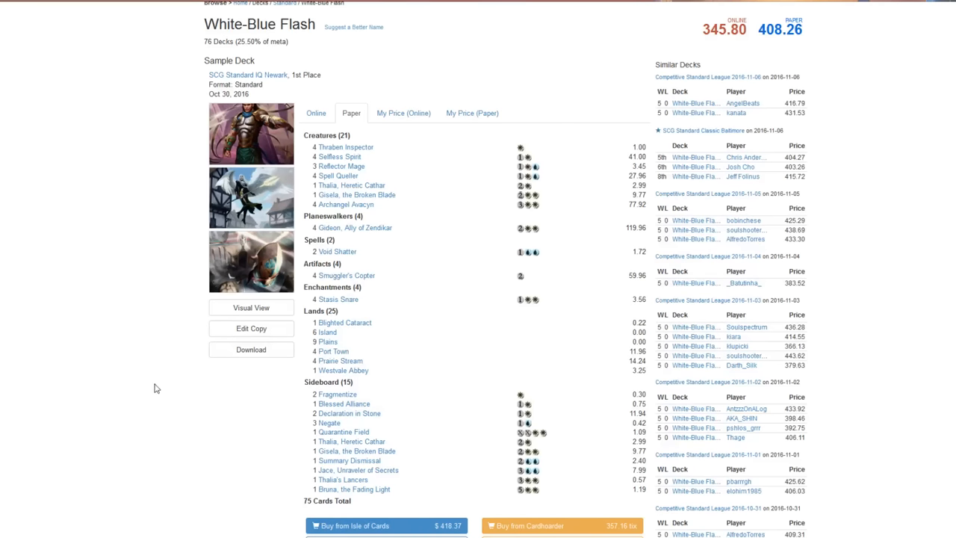
mouse_move(122, 272)
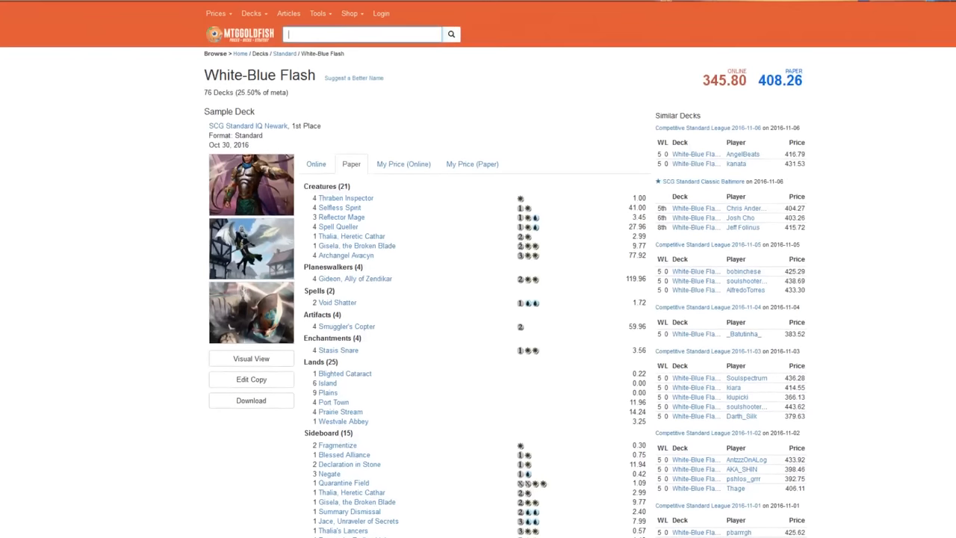
mouse_move(158, 451)
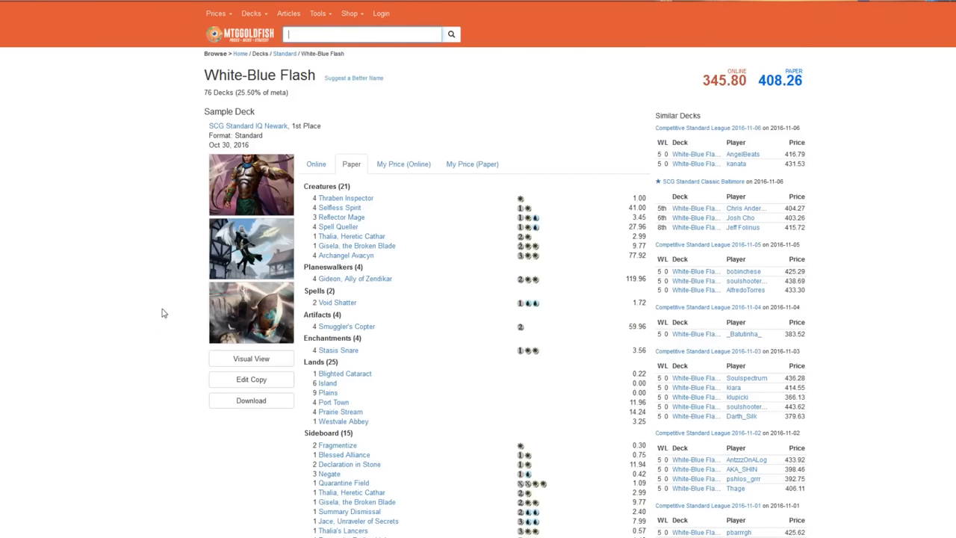
mouse_move(437, 503)
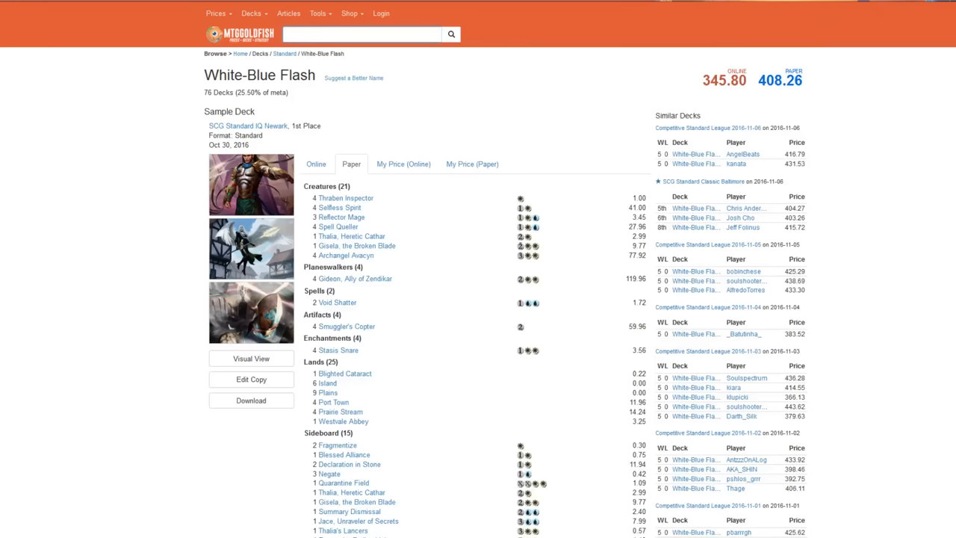
left_click(283, 54)
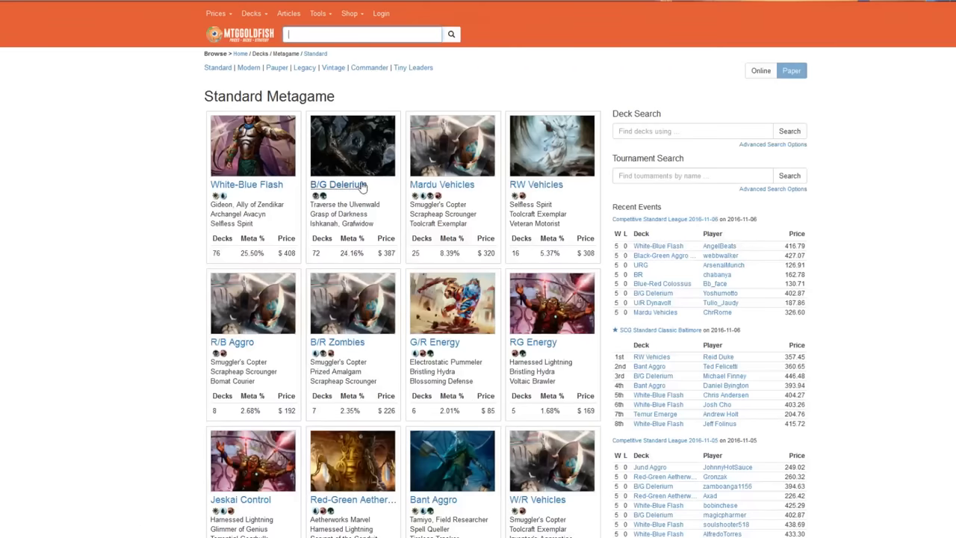
Open the B/G Delirium deck page, scroll its card list and prices, and return to the Standard Metagame overview
left_click(335, 186)
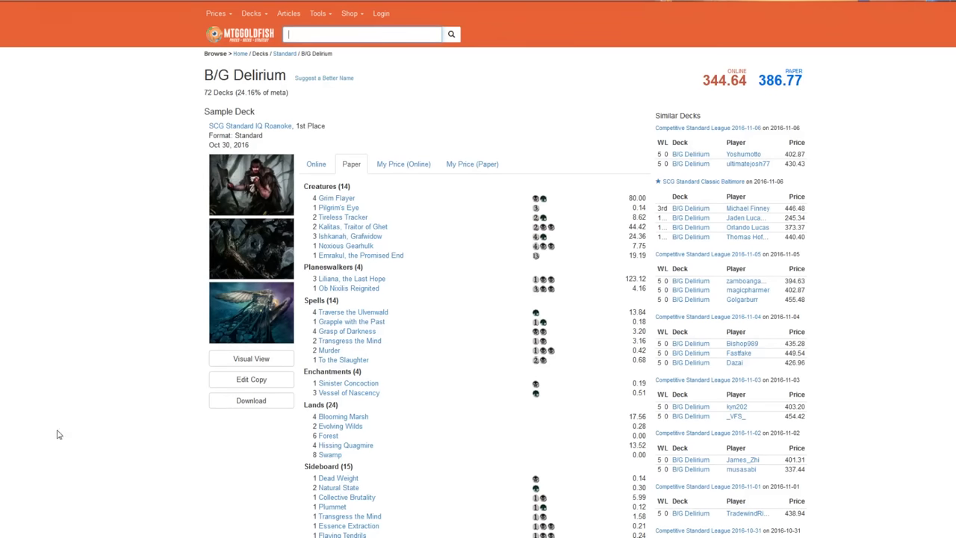
mouse_move(109, 345)
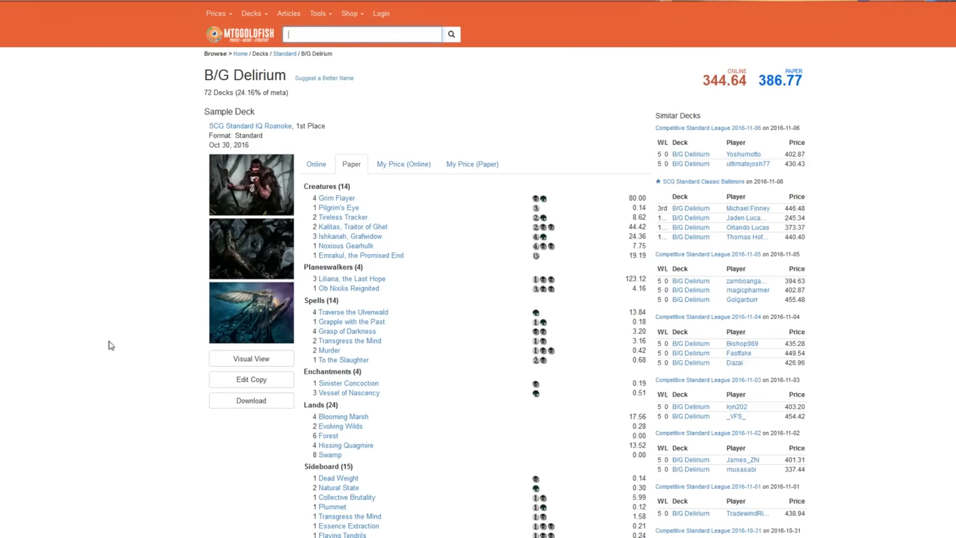
mouse_move(345, 244)
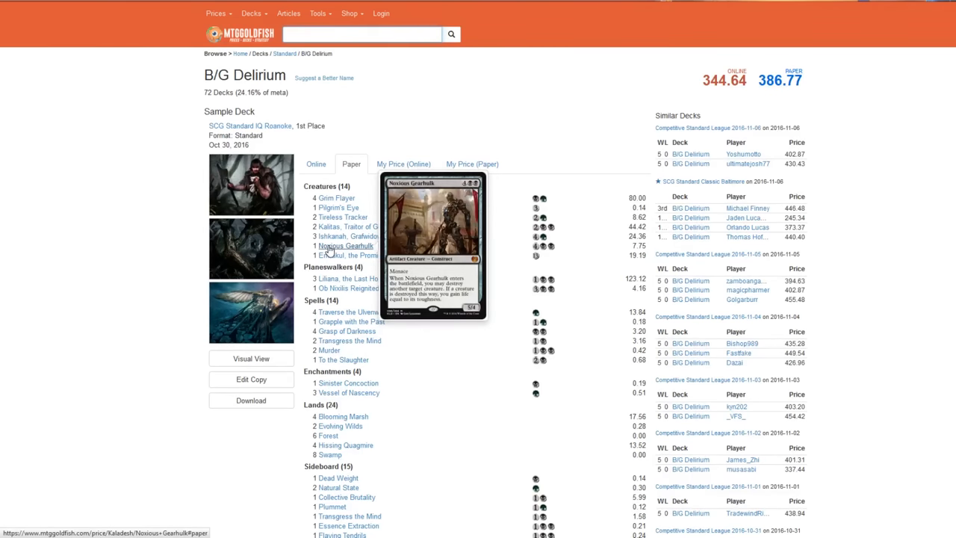
mouse_move(337, 216)
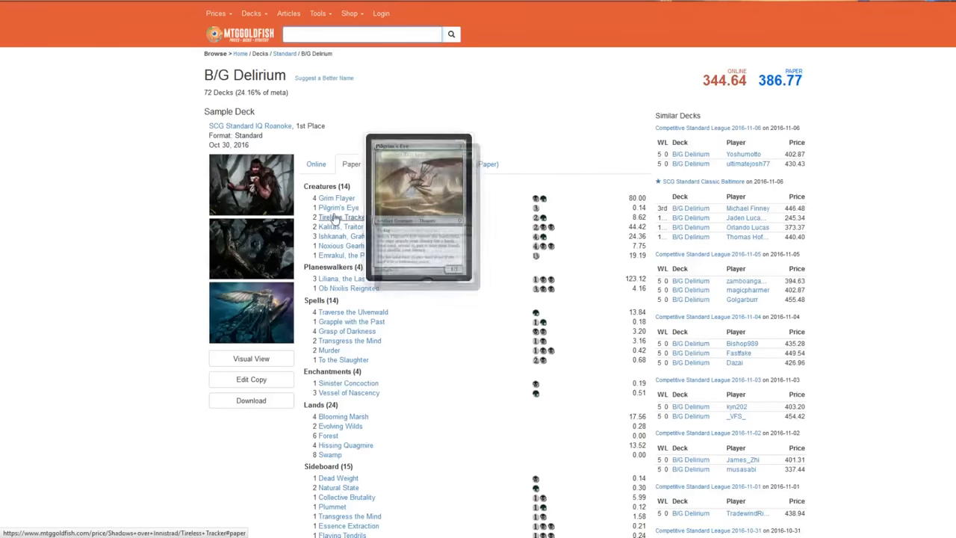
mouse_move(180, 313)
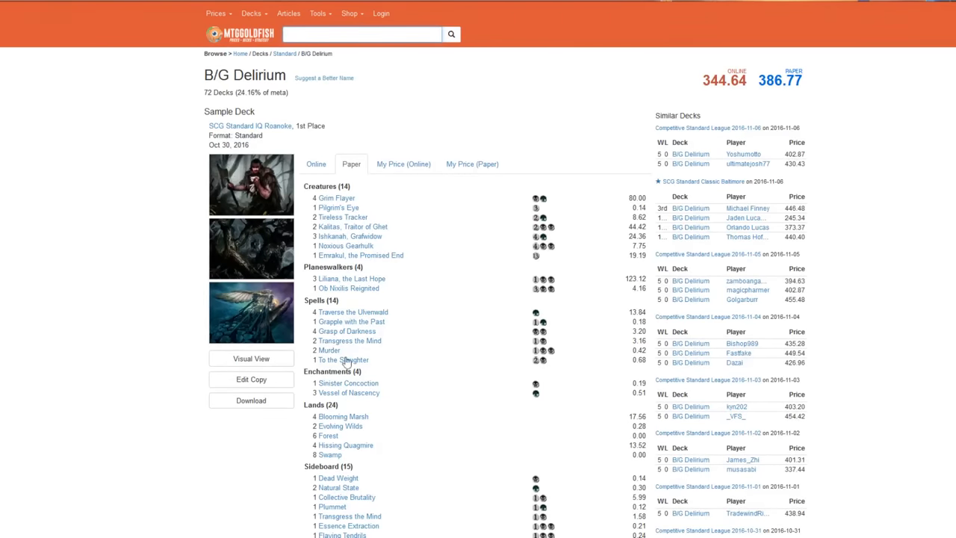
mouse_move(349, 391)
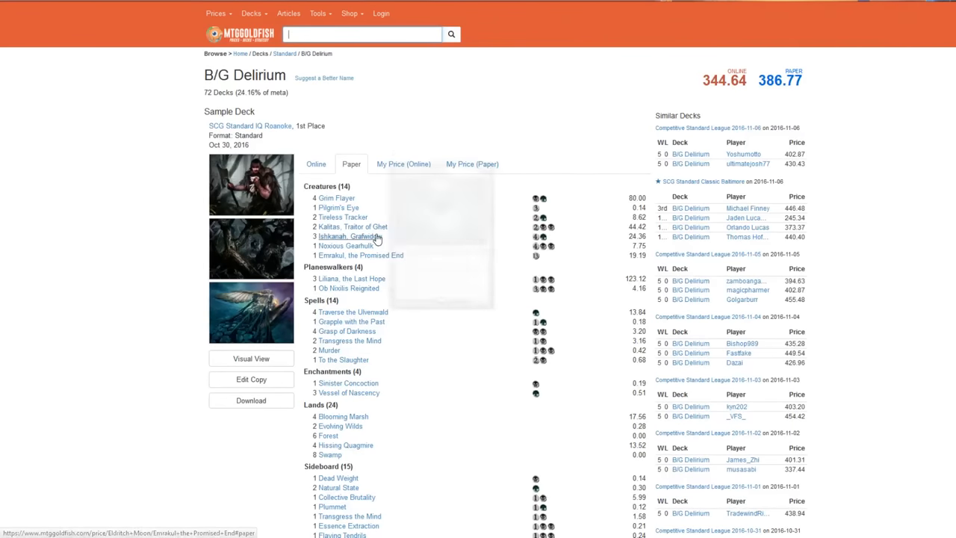
mouse_move(338, 207)
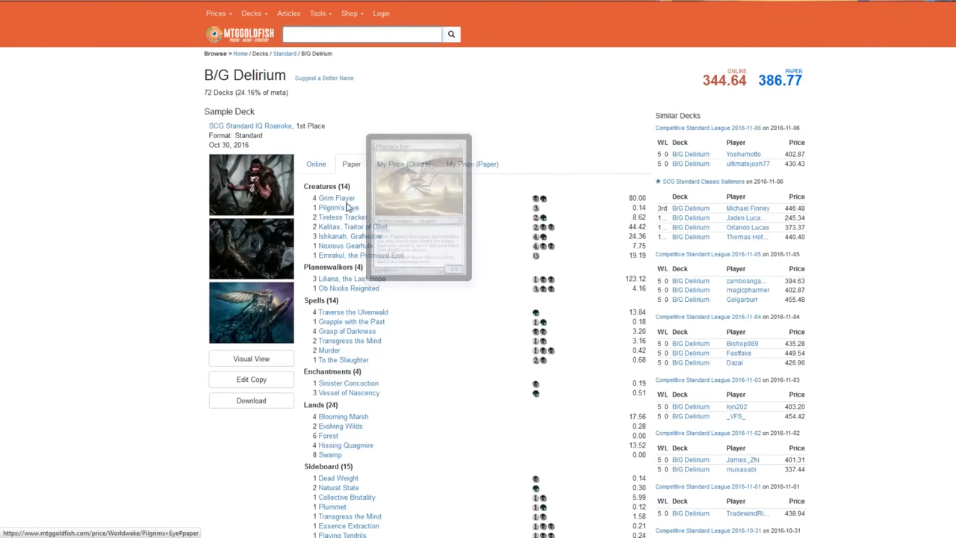
mouse_move(149, 239)
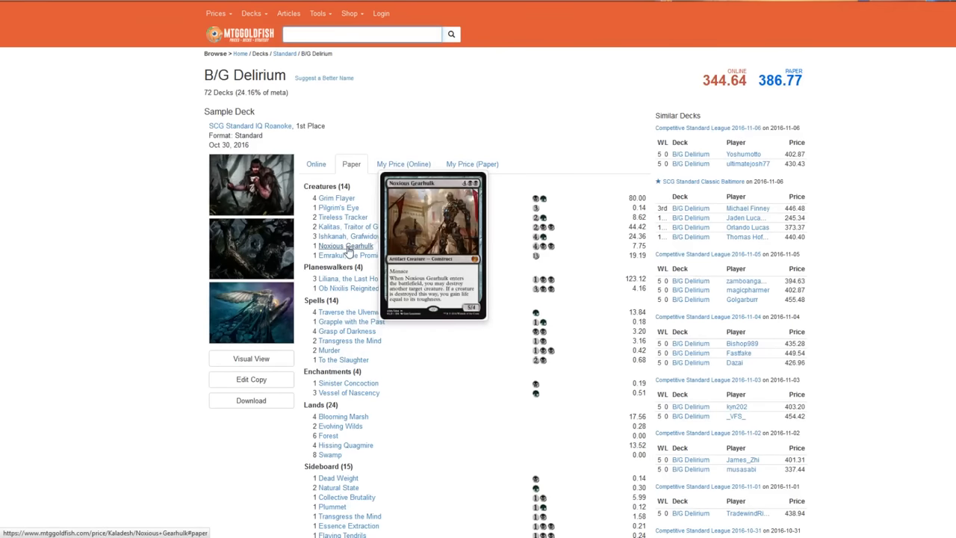
mouse_move(361, 254)
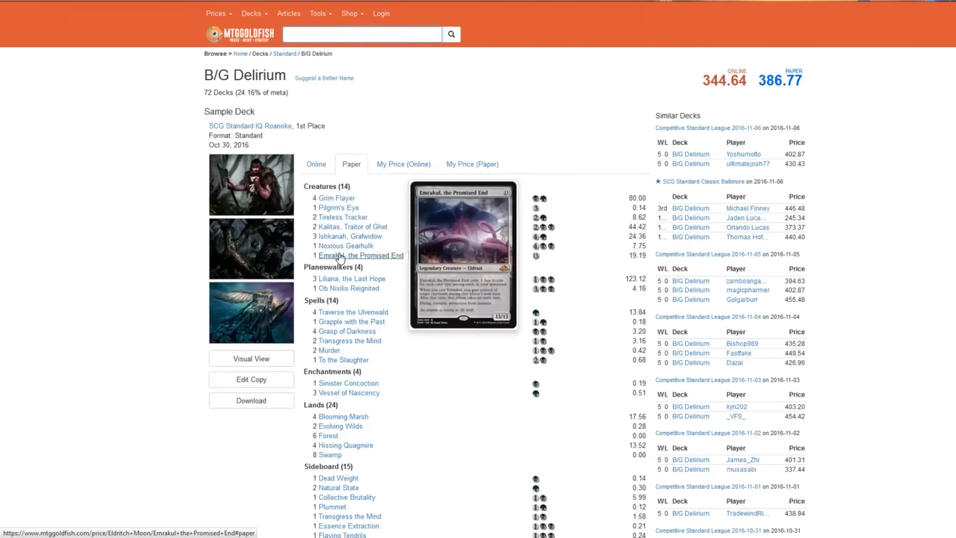
mouse_move(345, 244)
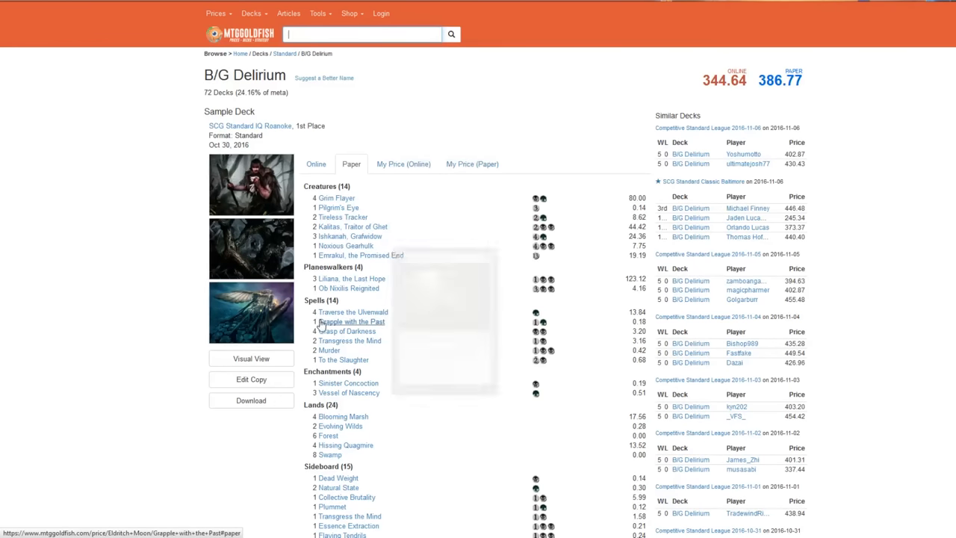
mouse_move(421, 341)
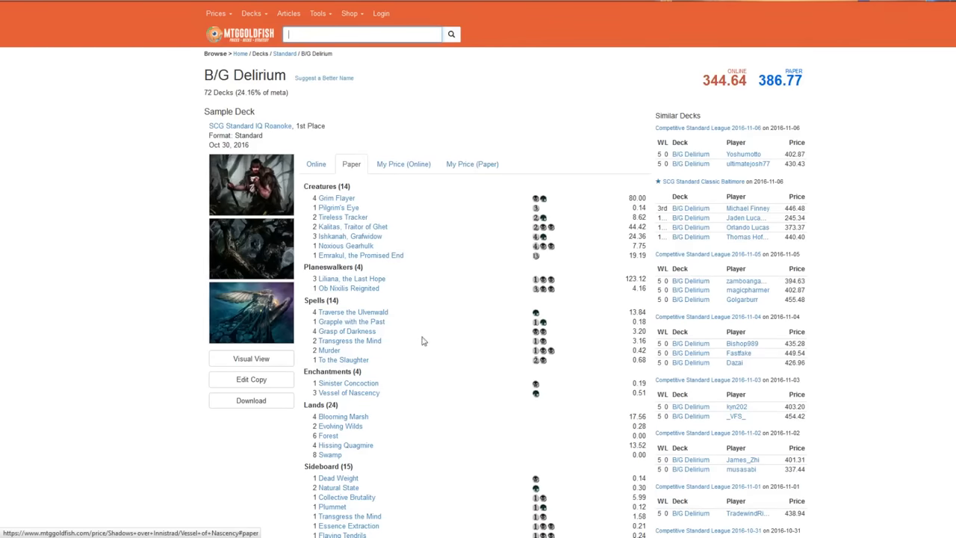
mouse_move(338, 321)
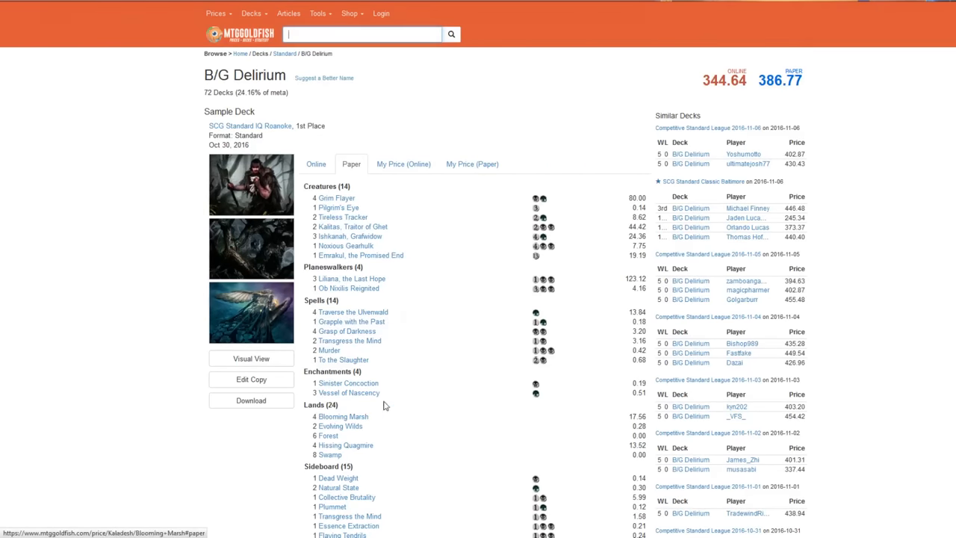
mouse_move(293, 280)
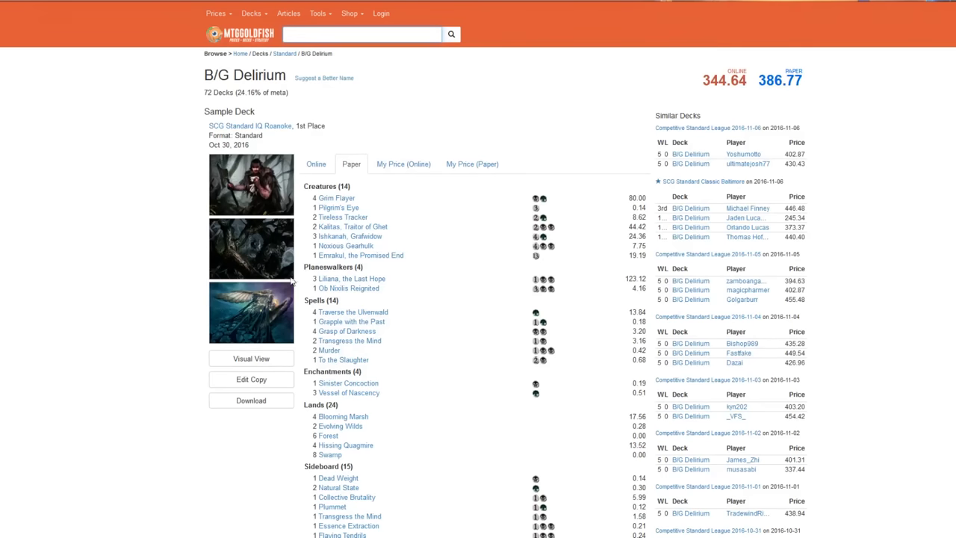
mouse_move(352, 227)
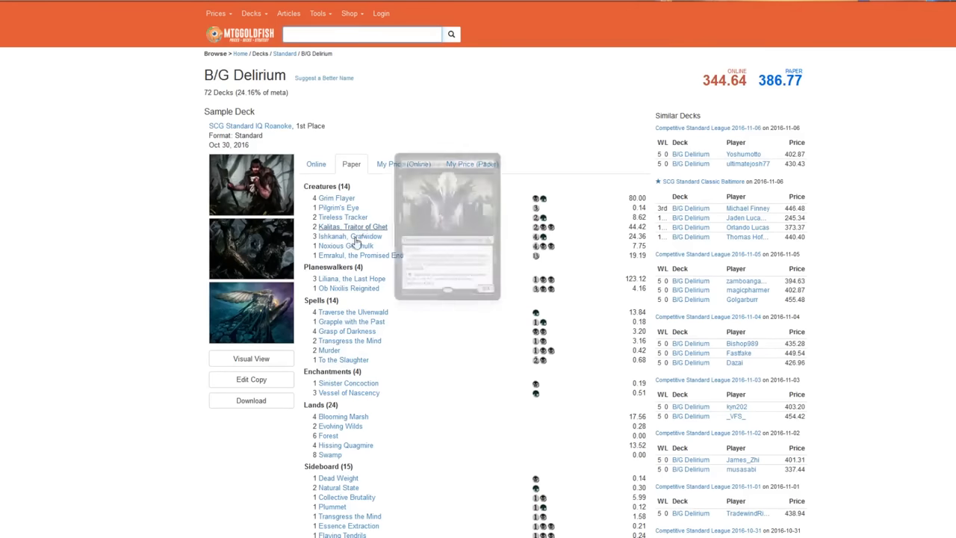
scroll("down", 3)
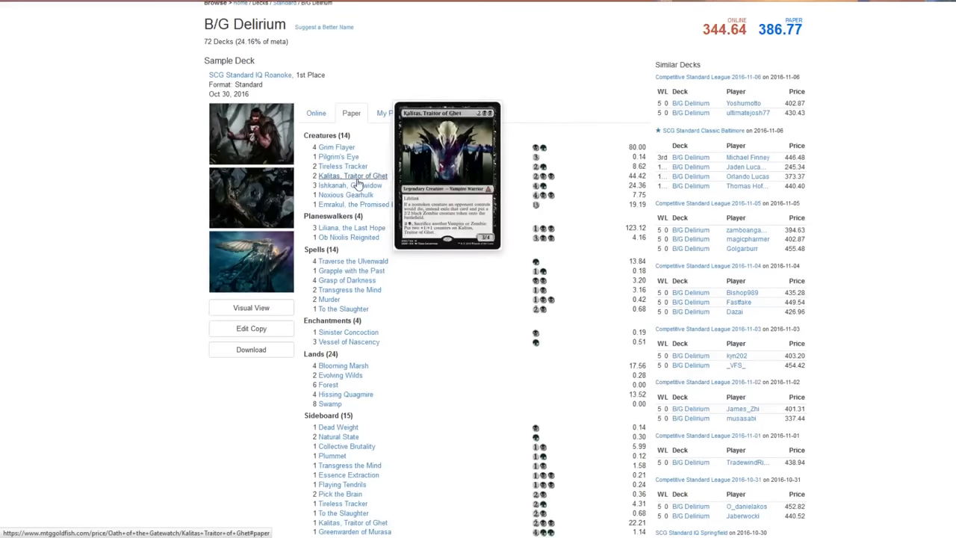
mouse_move(347, 194)
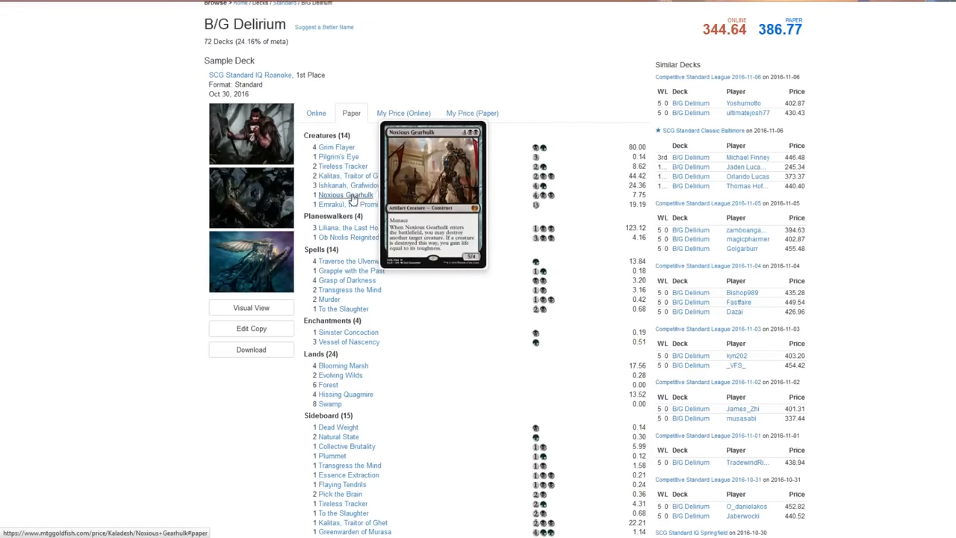
mouse_move(170, 376)
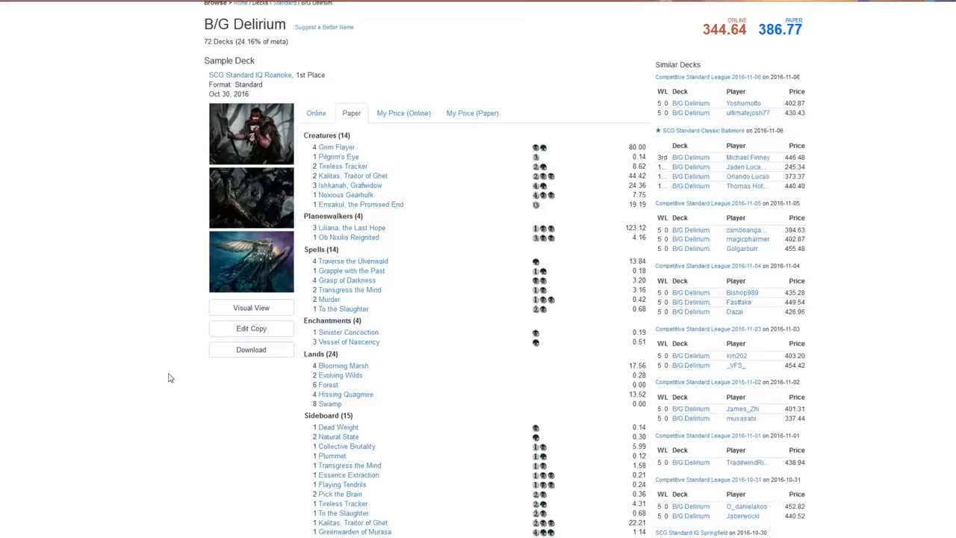
scroll("down", 3)
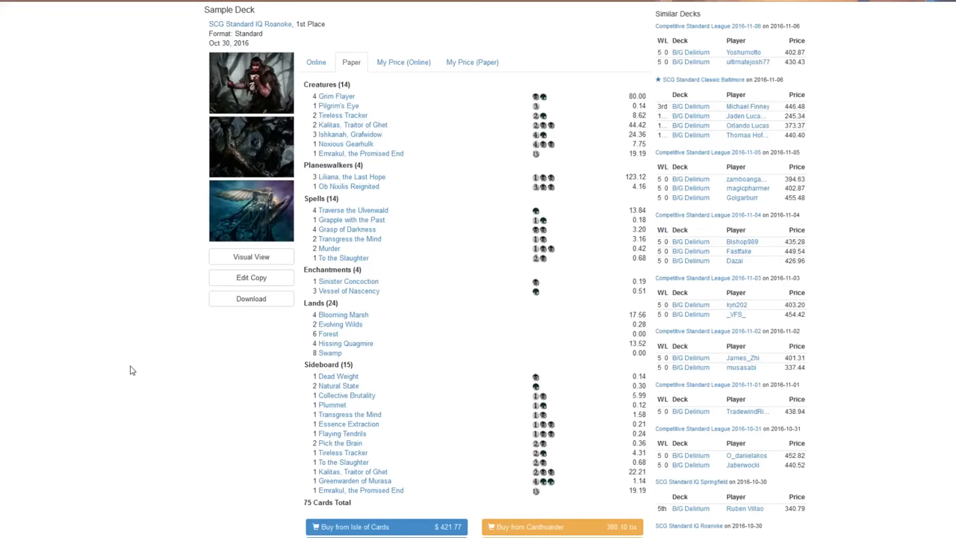
mouse_move(84, 396)
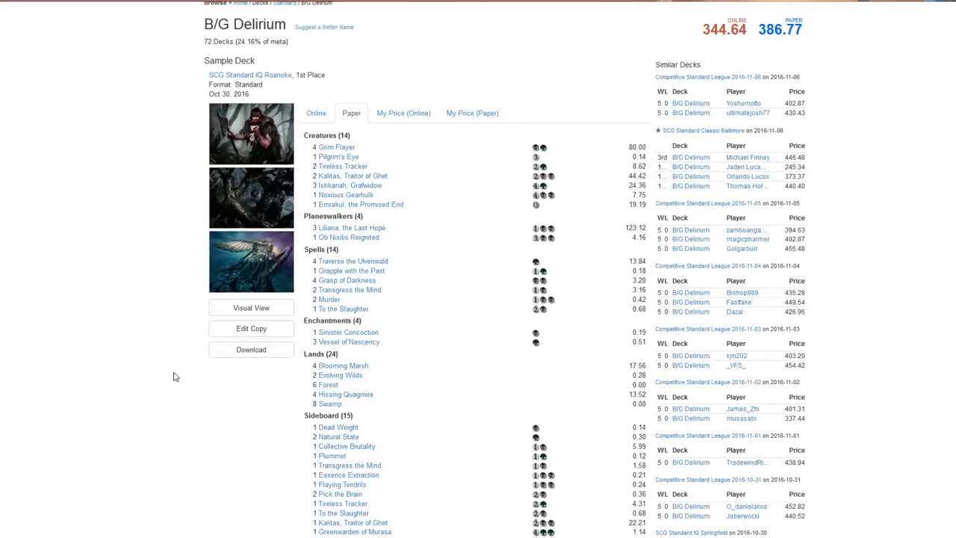
mouse_move(96, 239)
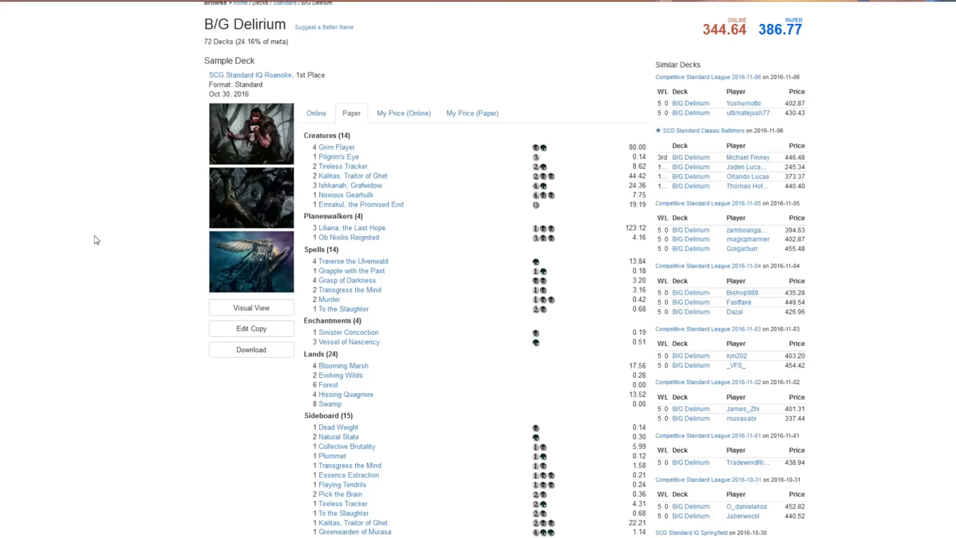
mouse_move(74, 272)
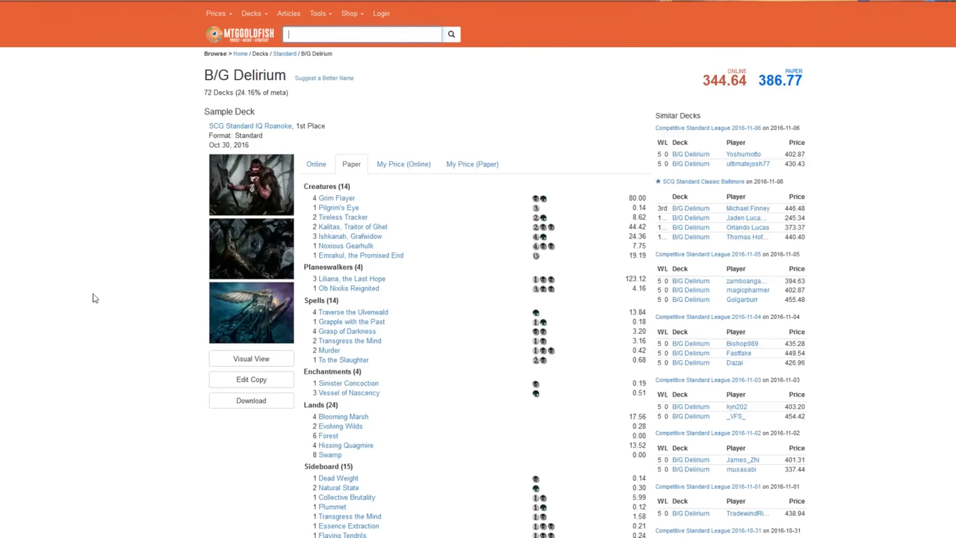
mouse_move(170, 266)
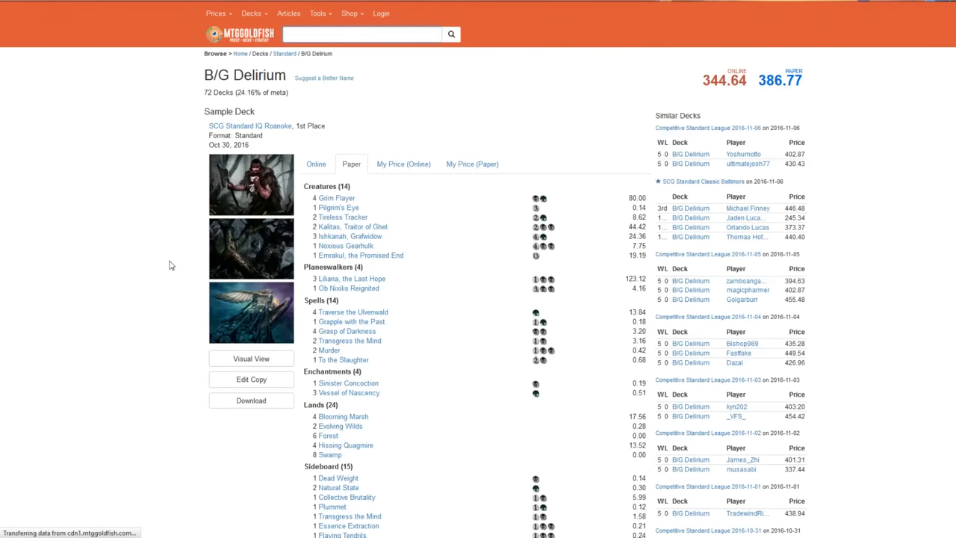
left_click(283, 53)
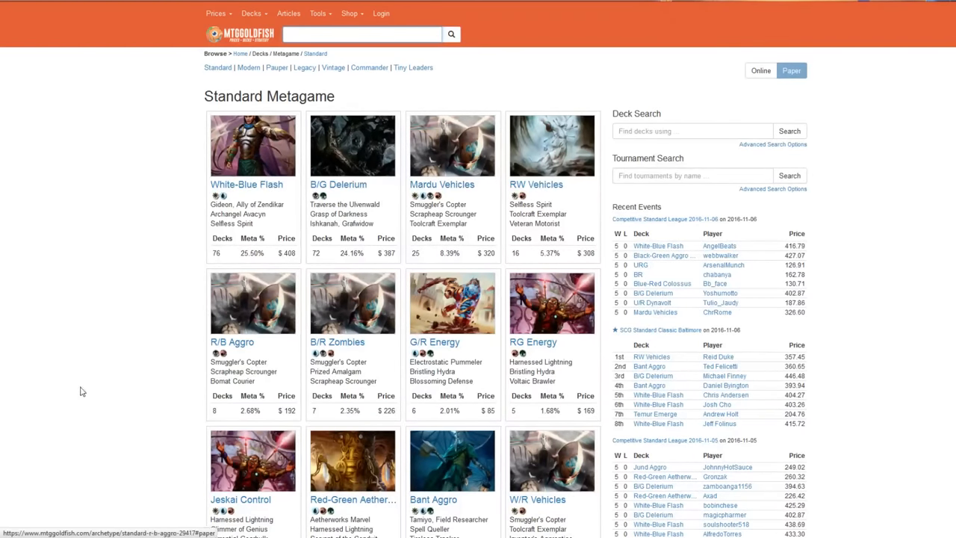
Open the Mardu Vehicles deck page from the Standard Metagame grid
left_click(442, 185)
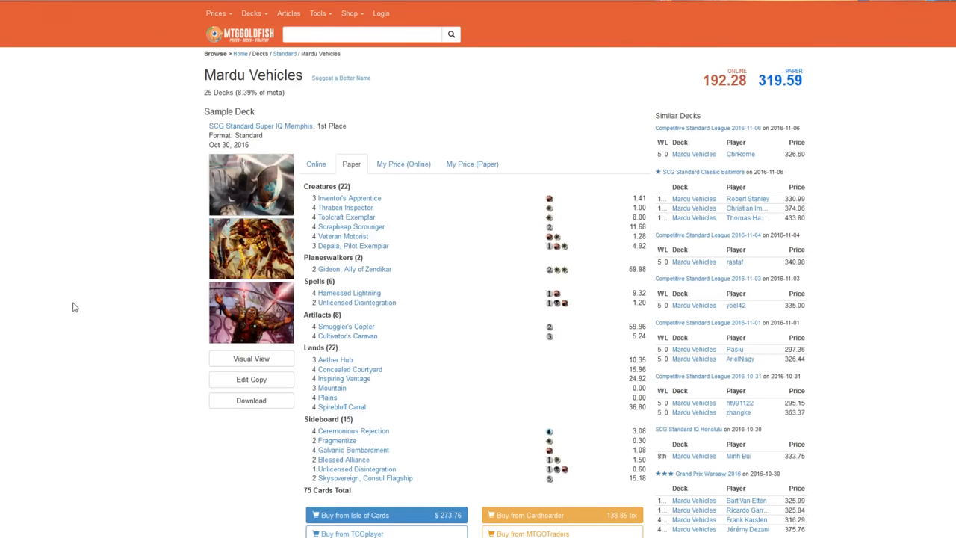
mouse_move(350, 291)
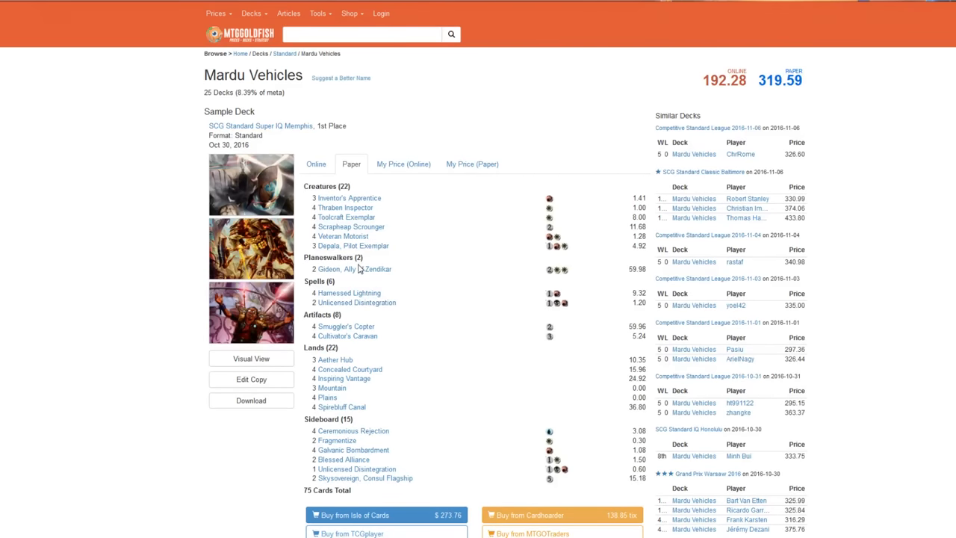
mouse_move(365, 478)
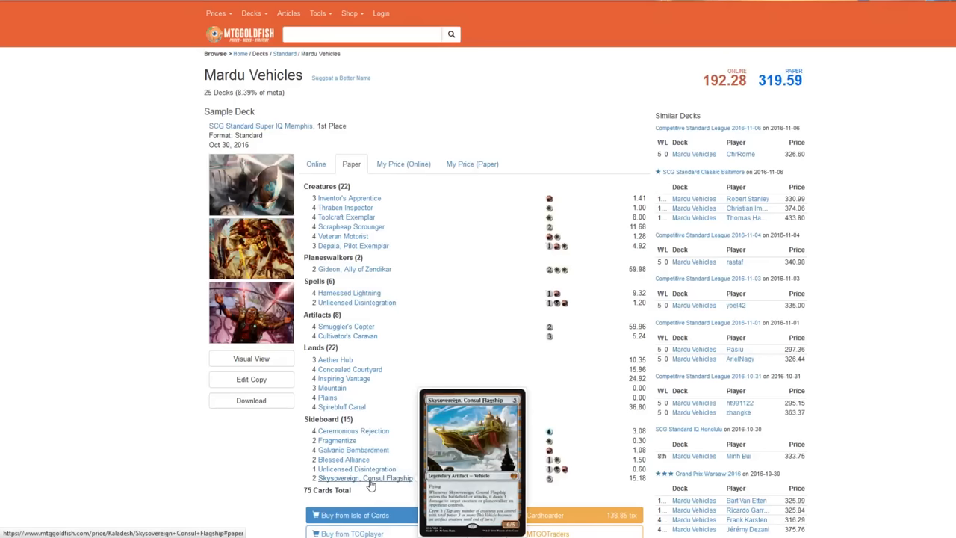
mouse_move(382, 353)
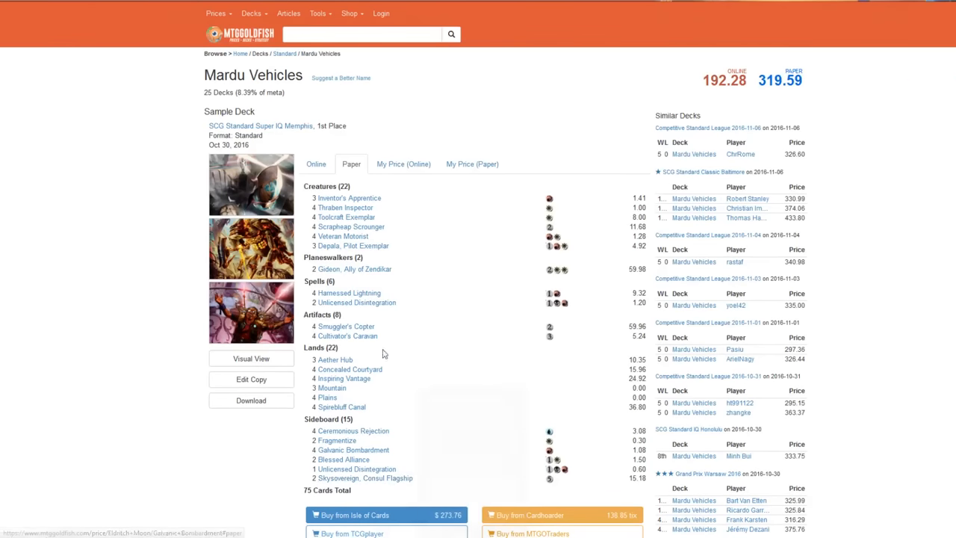
mouse_move(346, 326)
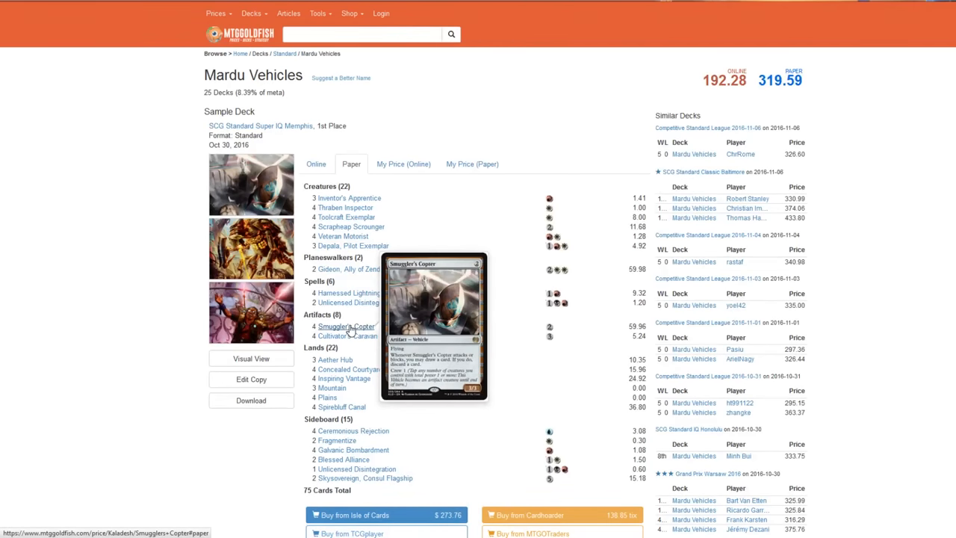
mouse_move(118, 193)
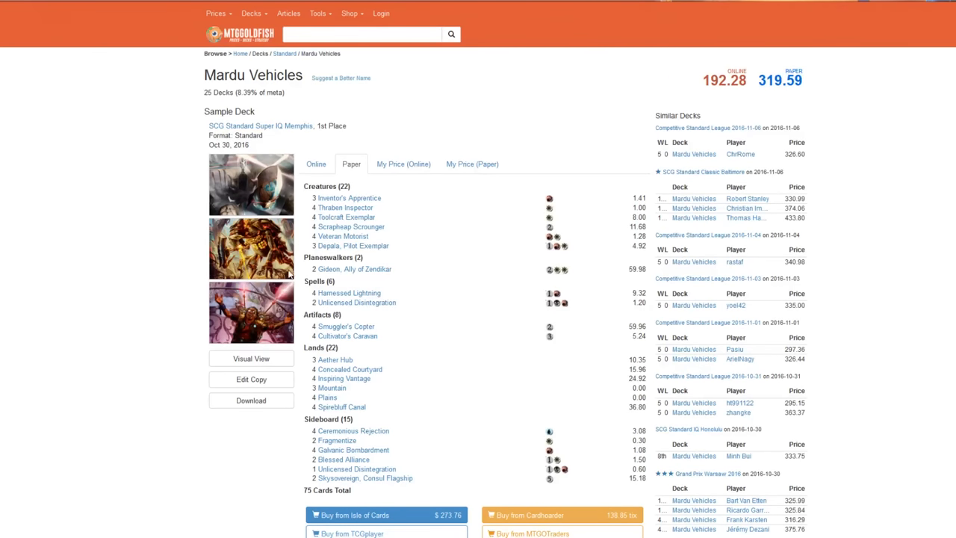
mouse_move(354, 269)
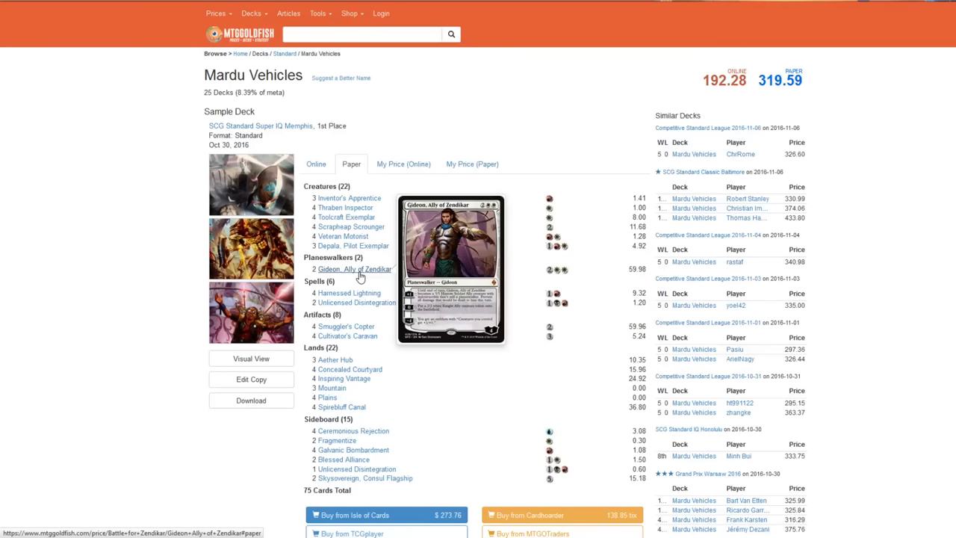
mouse_move(66, 15)
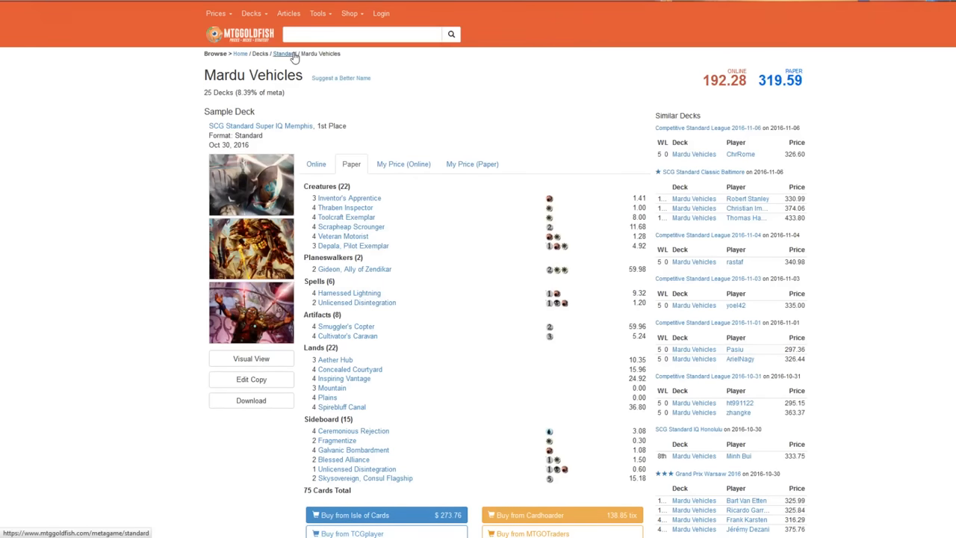
Return from the Mardu Vehicles deck to the Standard Metagame overview via the breadcrumb
left_click(282, 53)
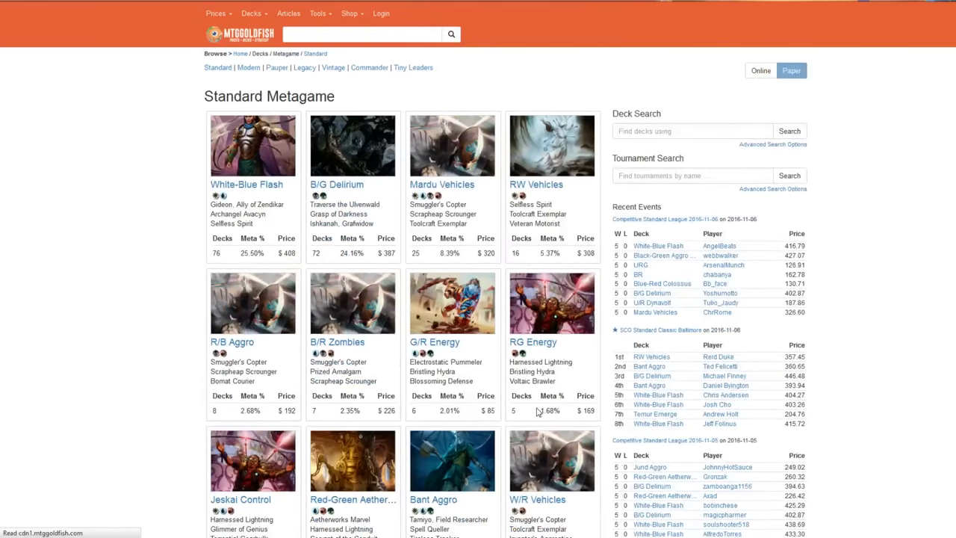
Open the RG Energy deck tile to view its sample decklist and card prices
left_click(534, 341)
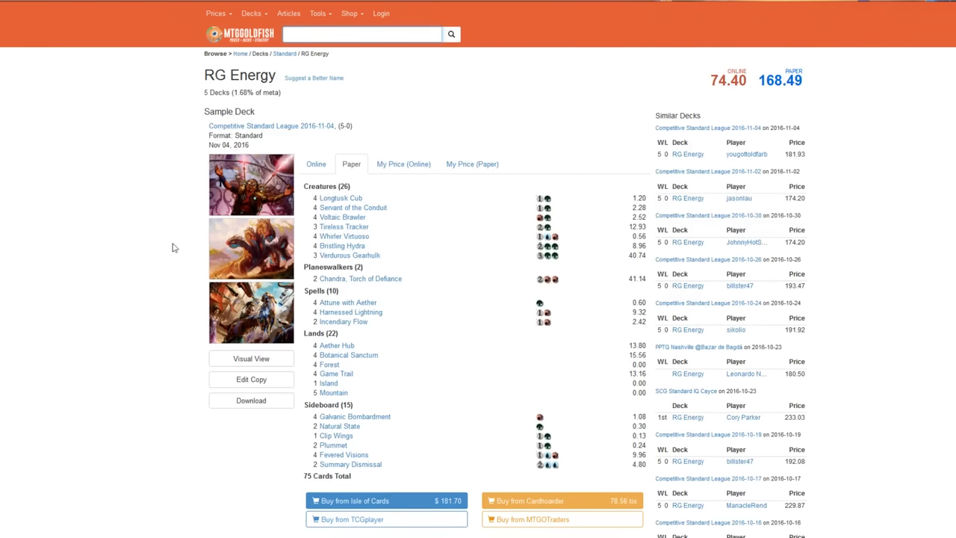
mouse_move(384, 272)
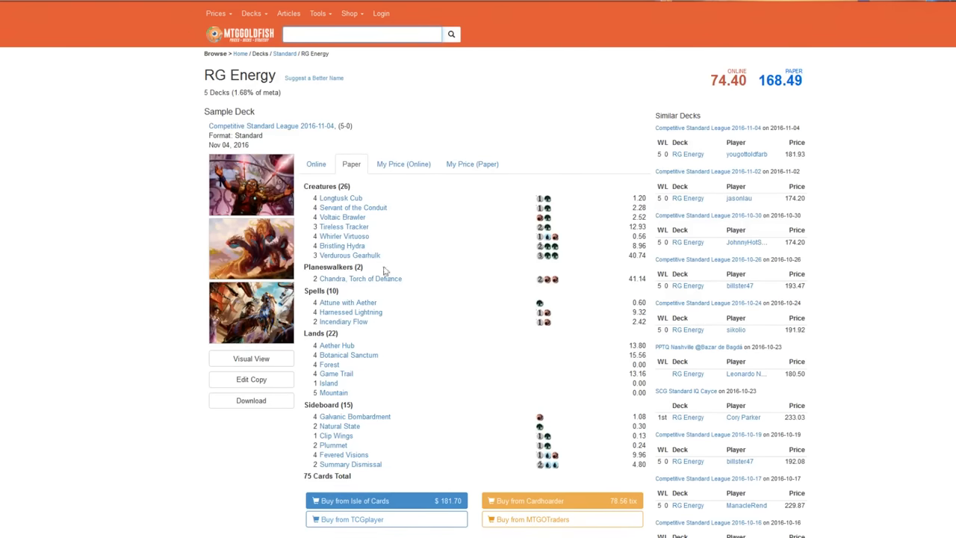
mouse_move(342, 245)
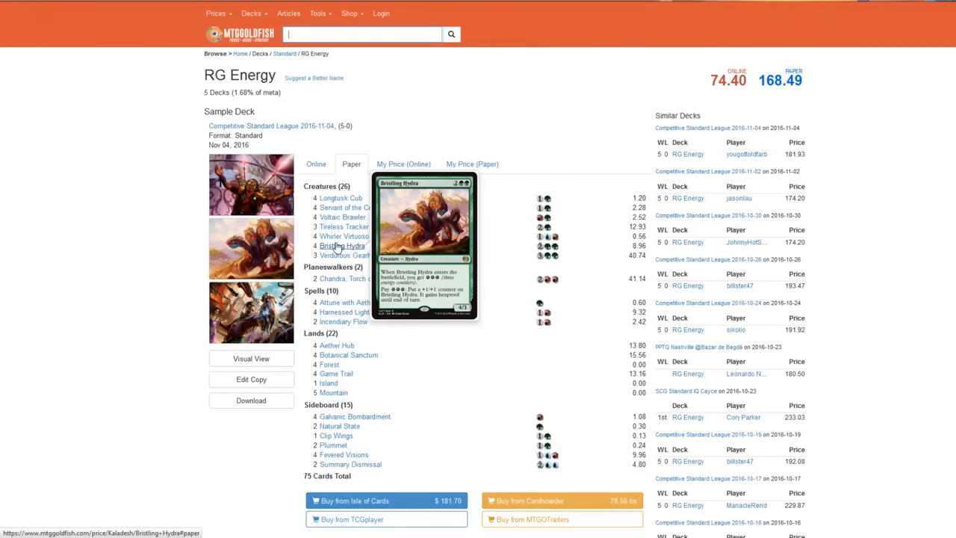
mouse_move(430, 215)
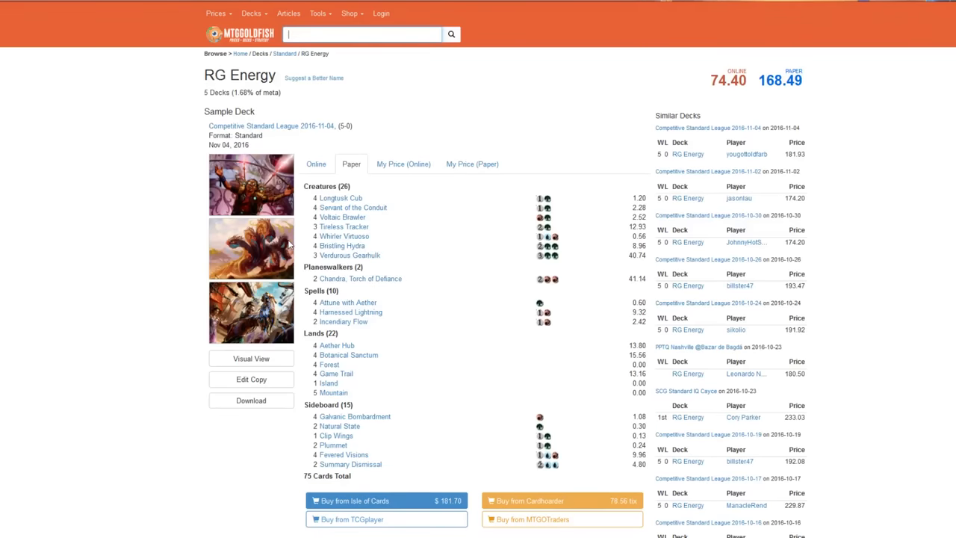
mouse_move(275, 269)
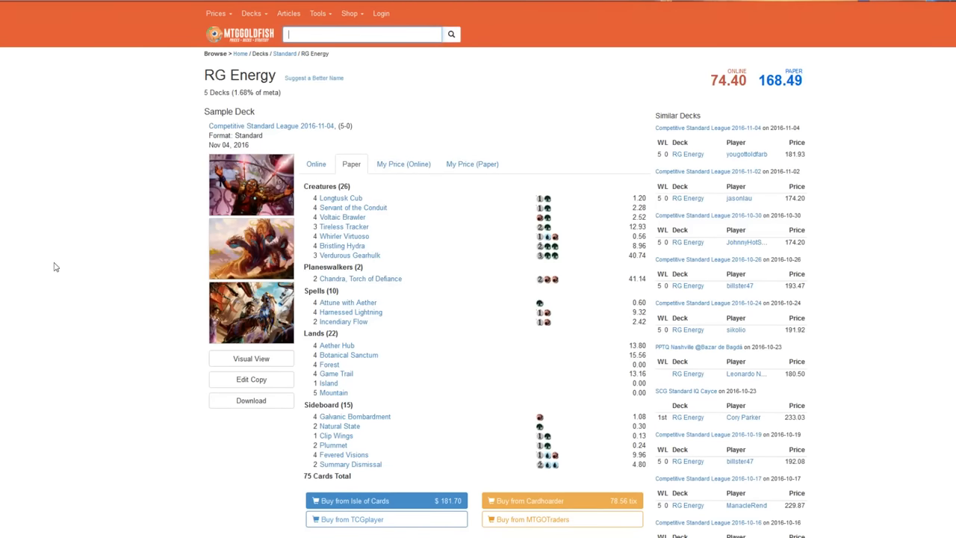
mouse_move(179, 206)
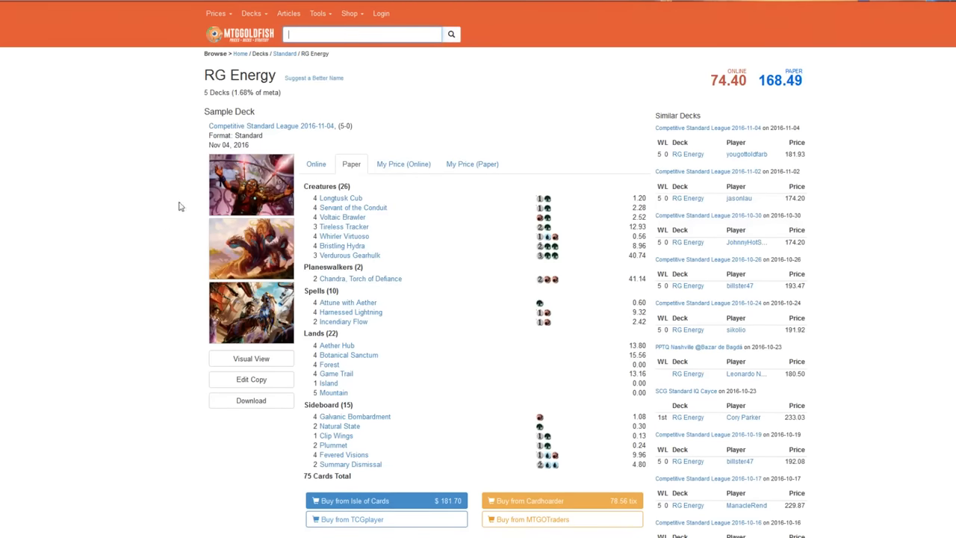
mouse_move(342, 216)
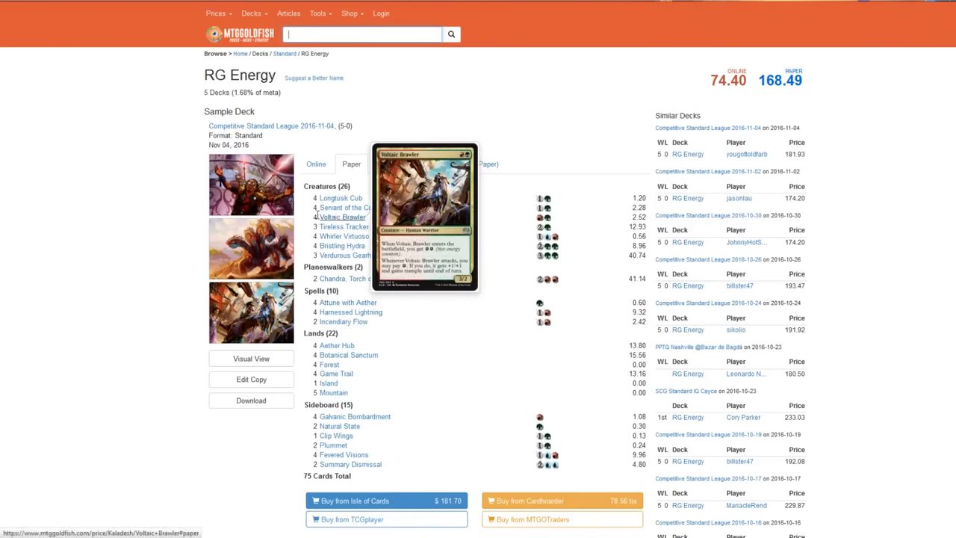
mouse_move(101, 246)
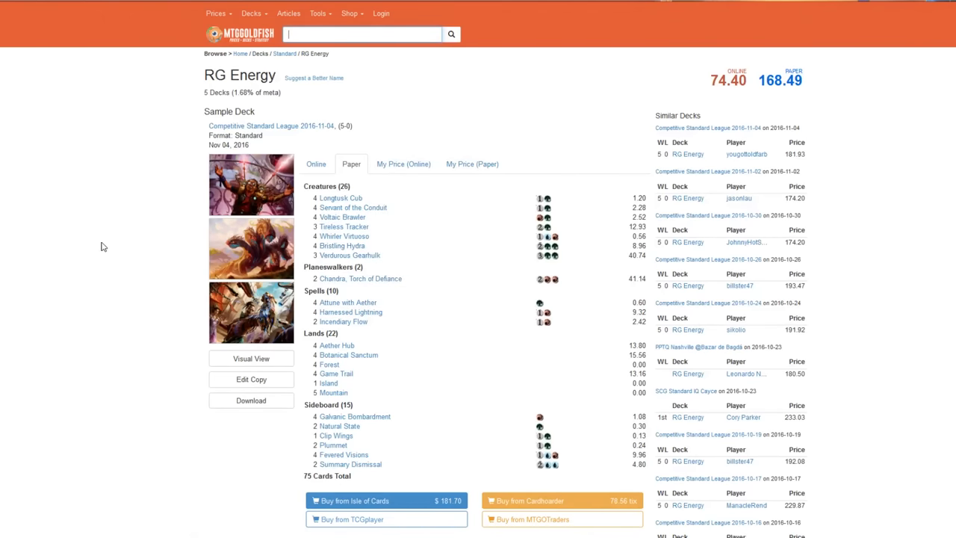
mouse_move(176, 266)
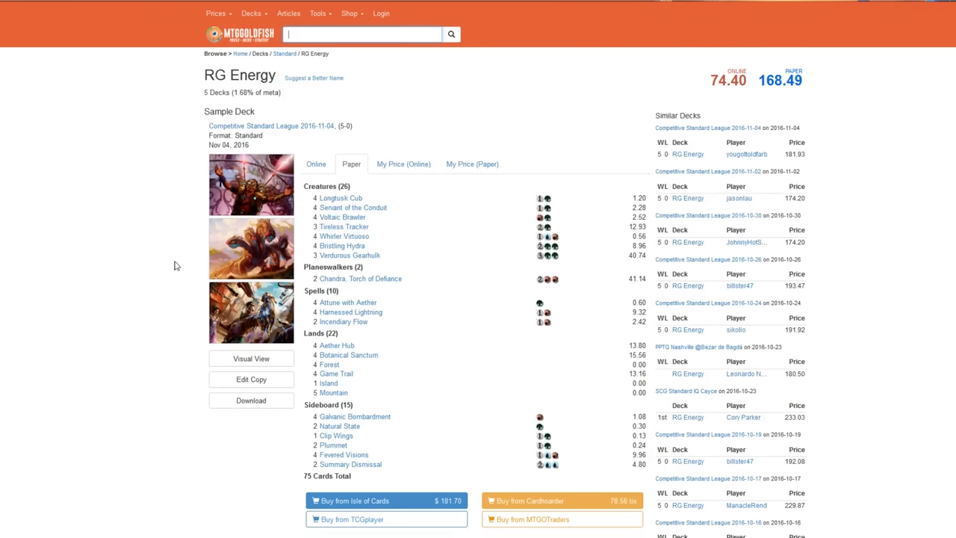
mouse_move(460, 347)
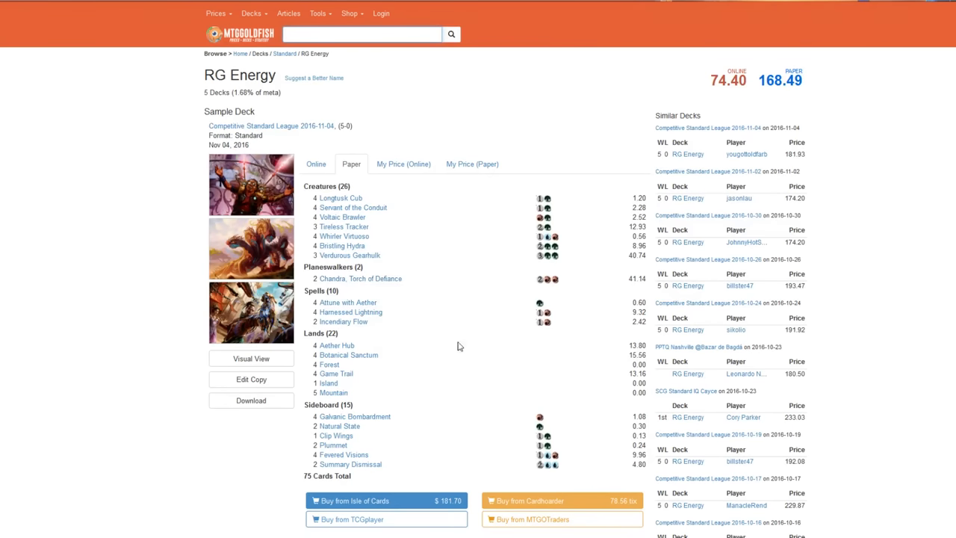
mouse_move(374, 334)
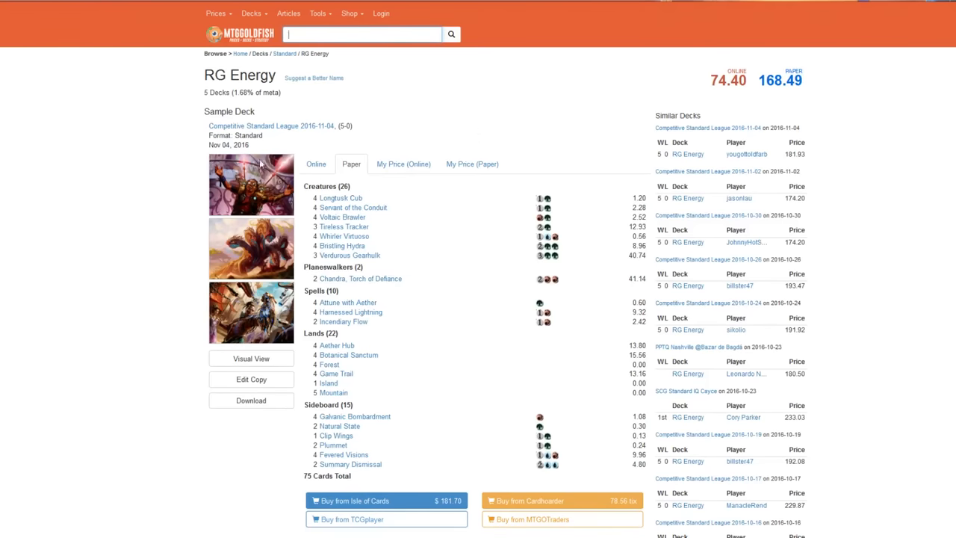
mouse_move(178, 360)
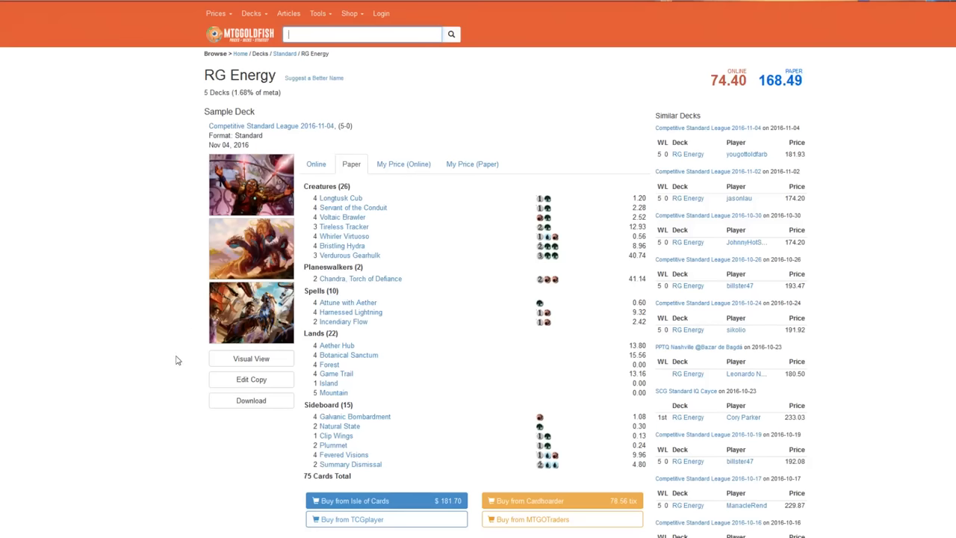
mouse_move(64, 365)
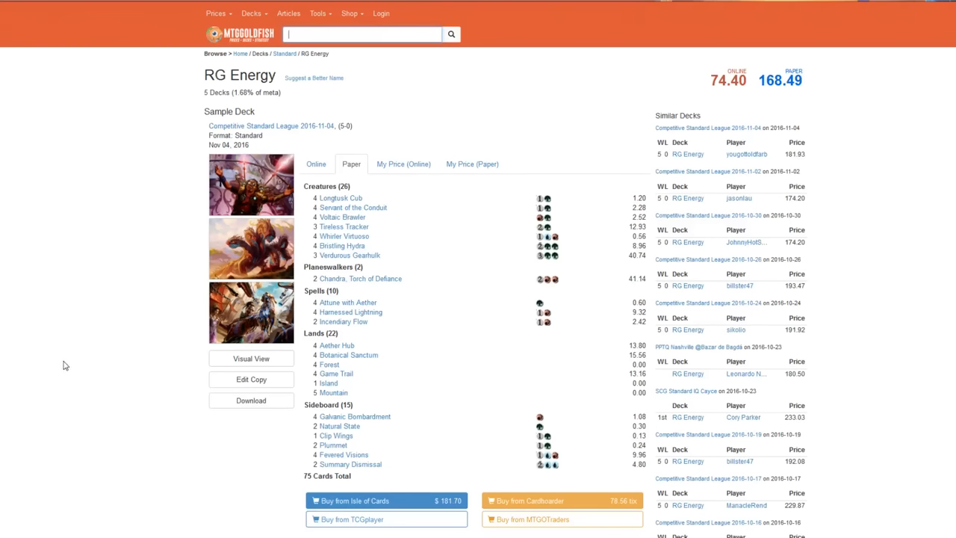
mouse_move(376, 254)
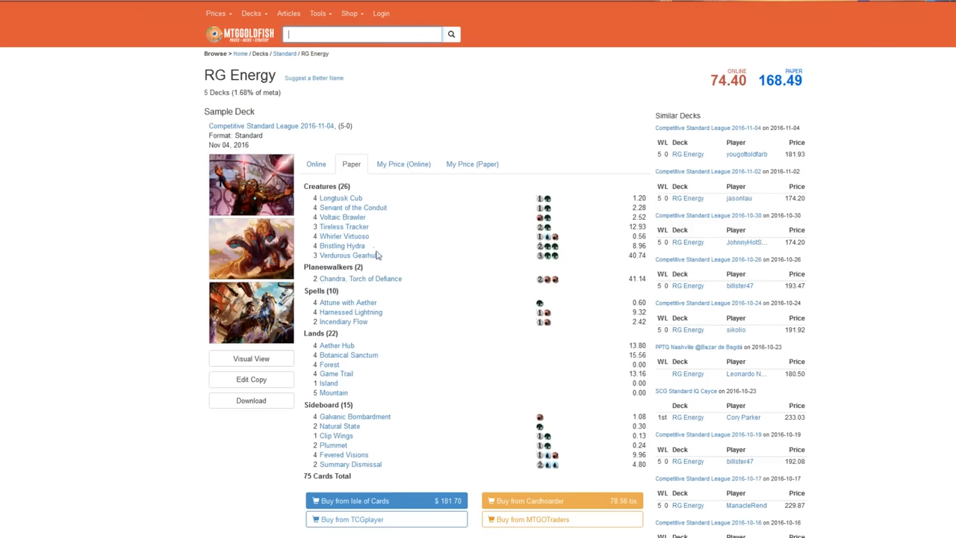
mouse_move(334, 227)
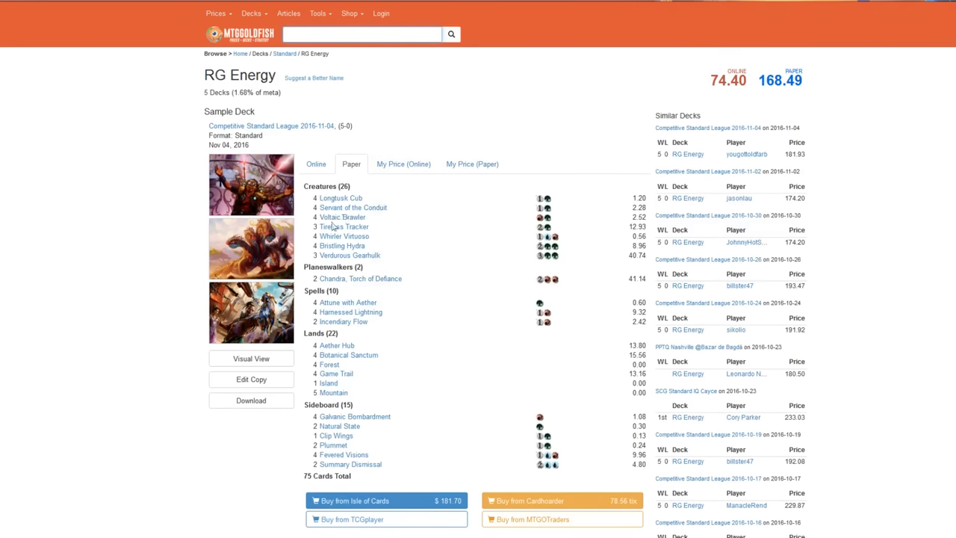
mouse_move(153, 260)
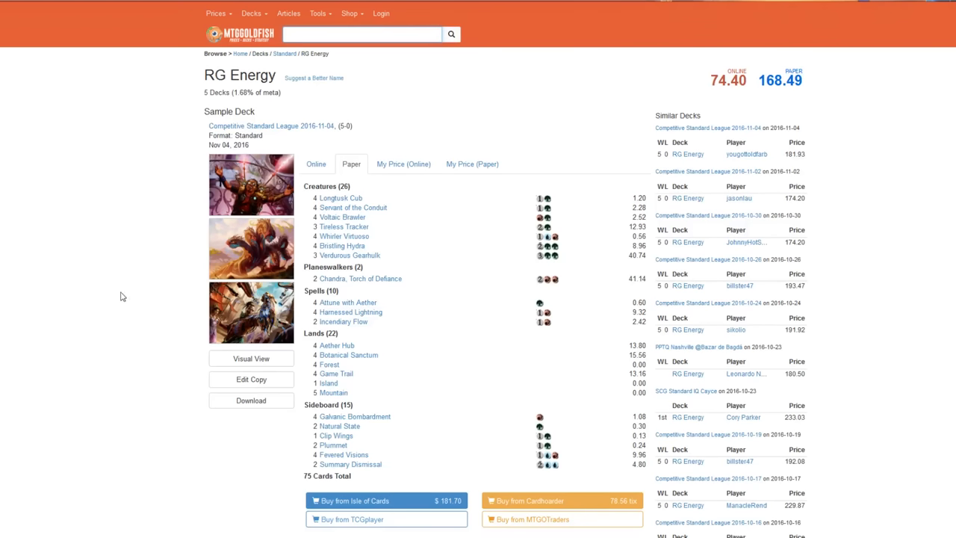
mouse_move(42, 351)
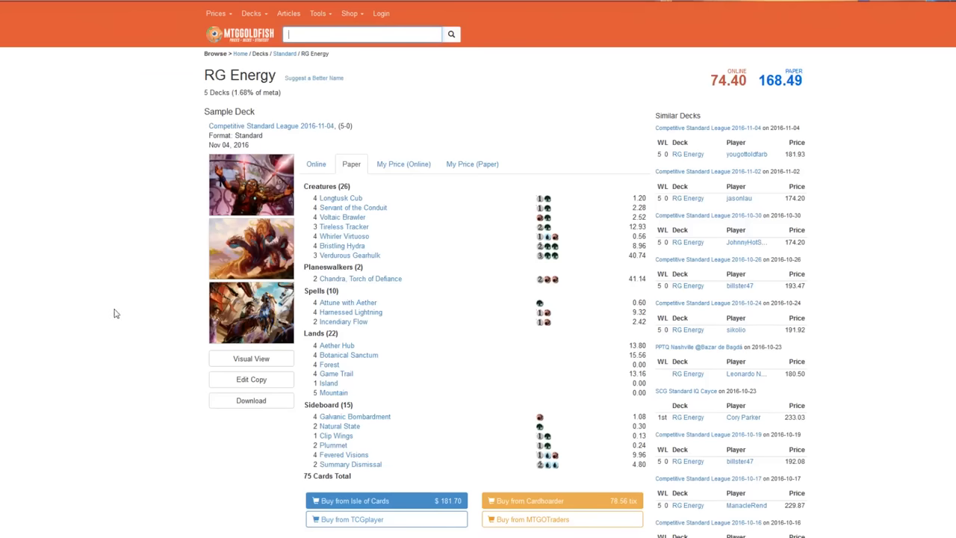
mouse_move(206, 242)
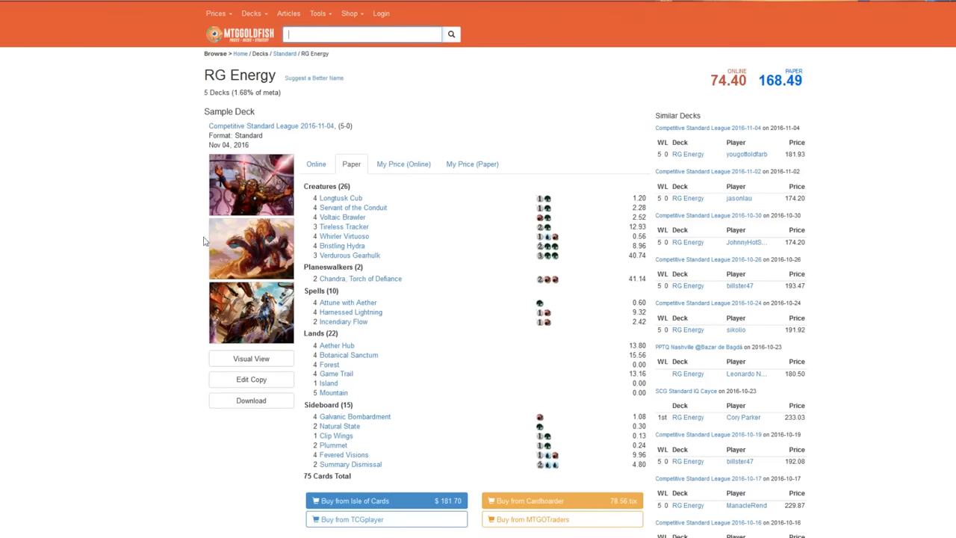
mouse_move(340, 197)
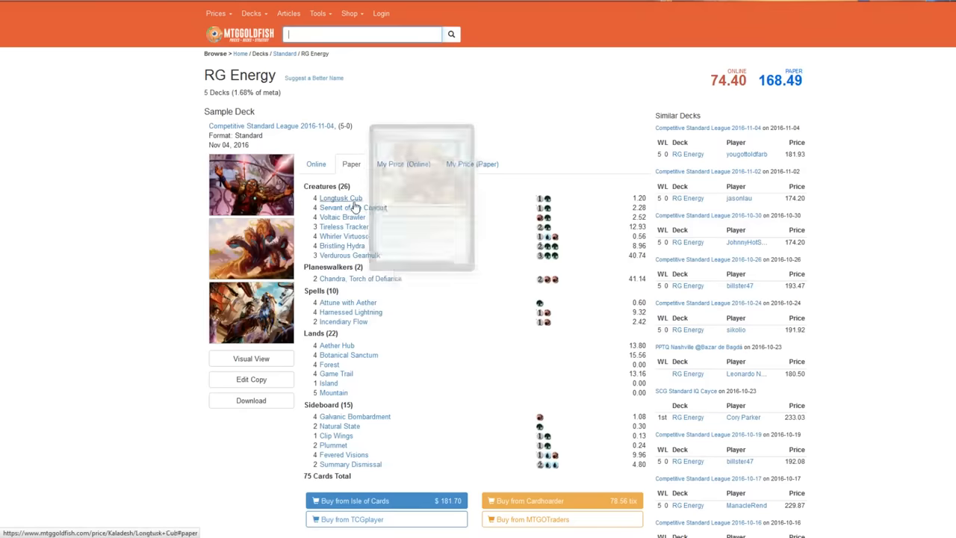
mouse_move(342, 227)
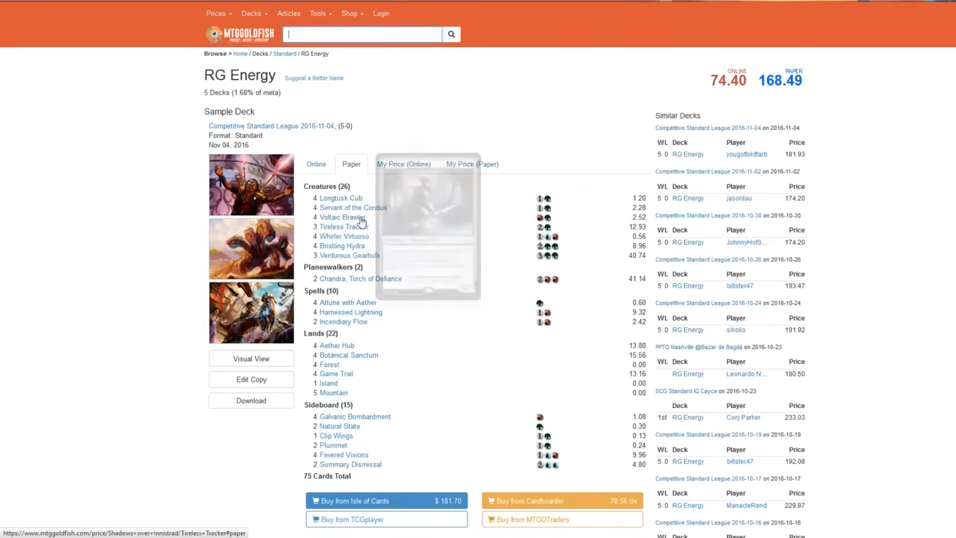
mouse_move(341, 197)
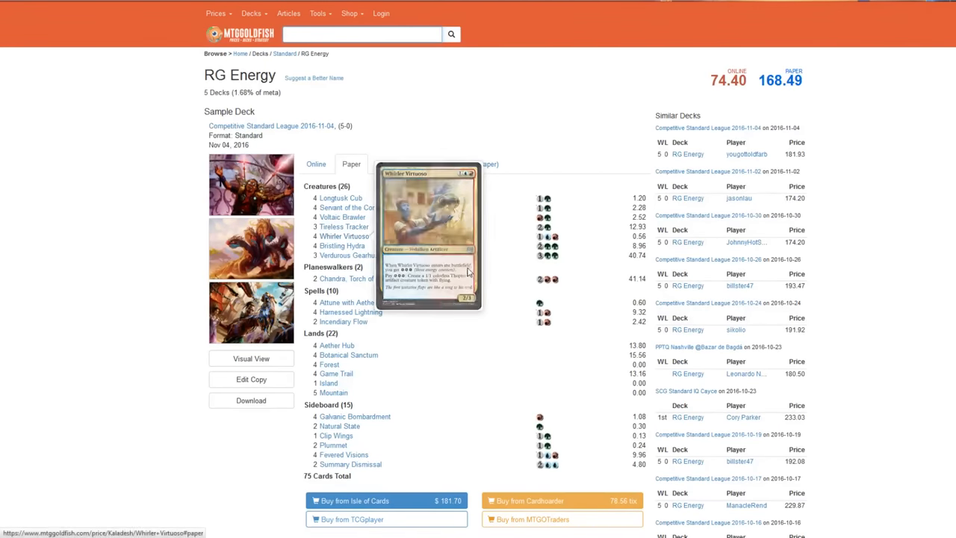
mouse_move(254, 348)
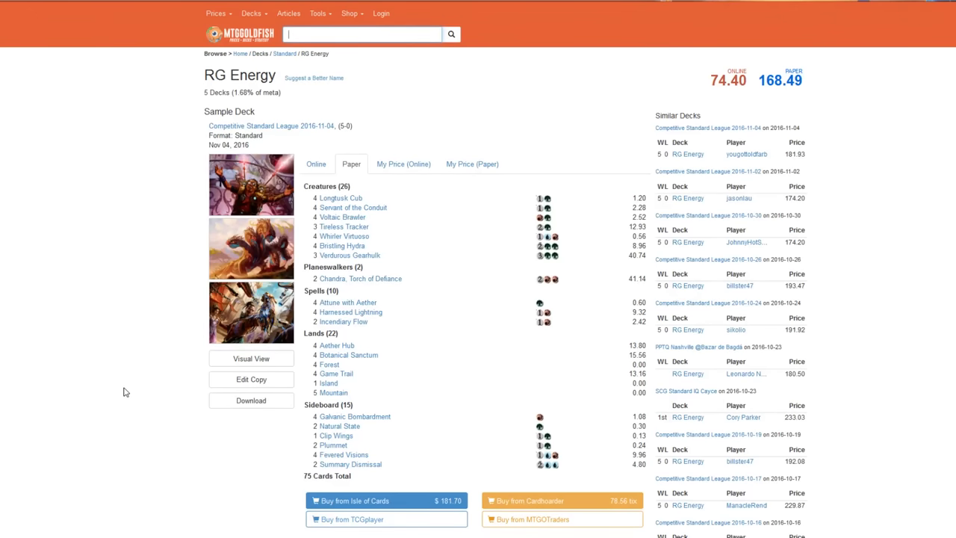
mouse_move(146, 275)
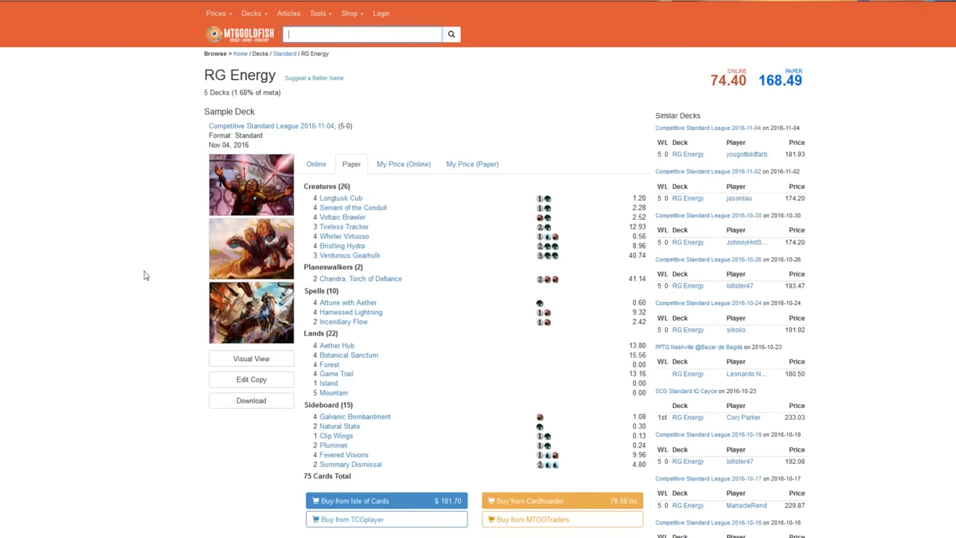
mouse_move(361, 277)
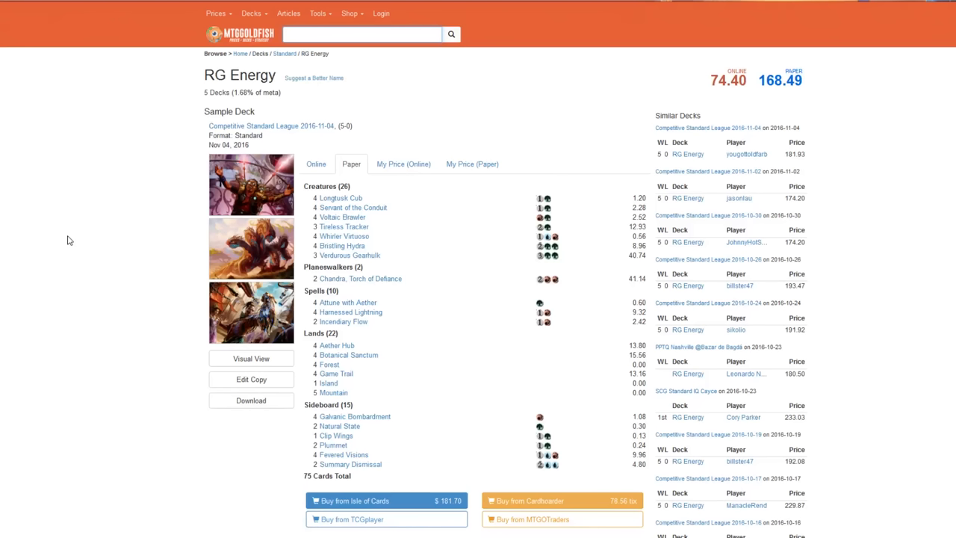
left_click(361, 33)
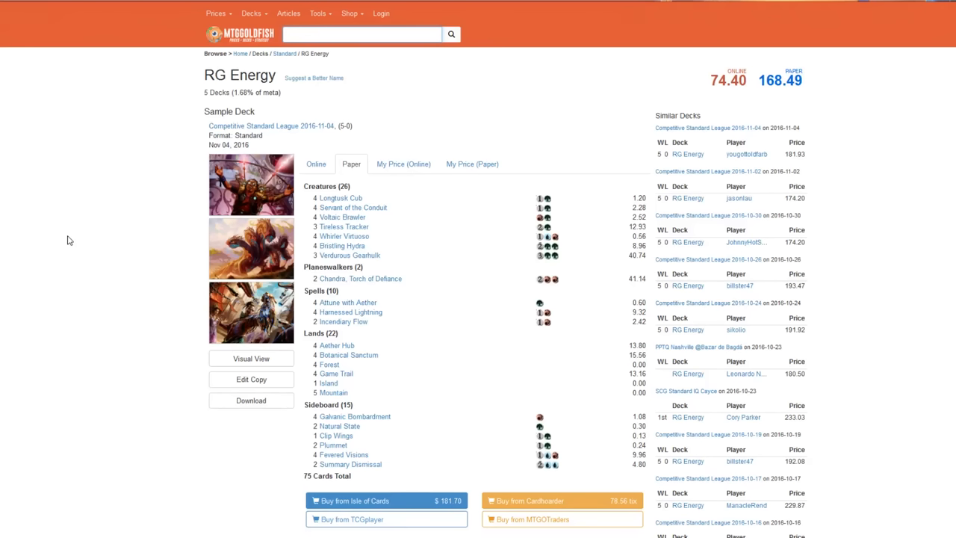
left_click(361, 32)
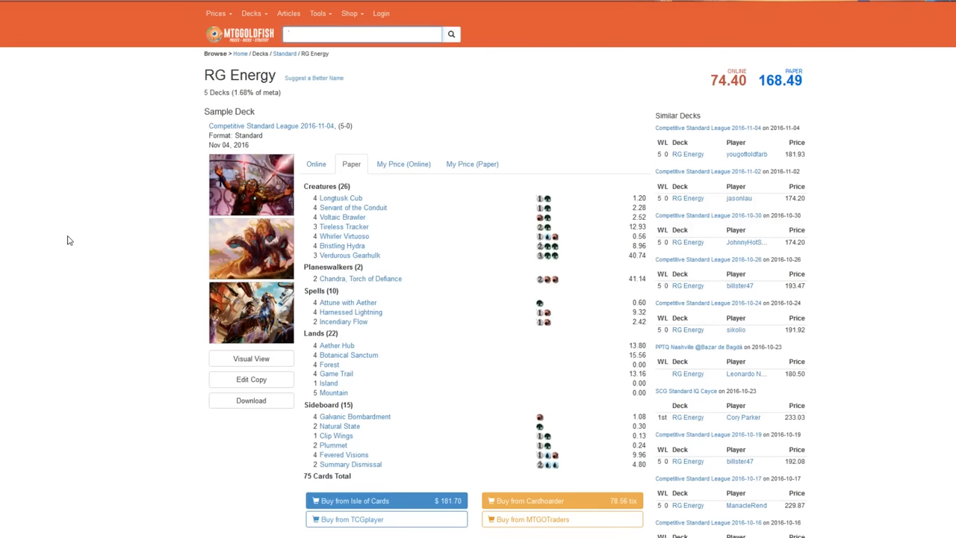
left_click(364, 32)
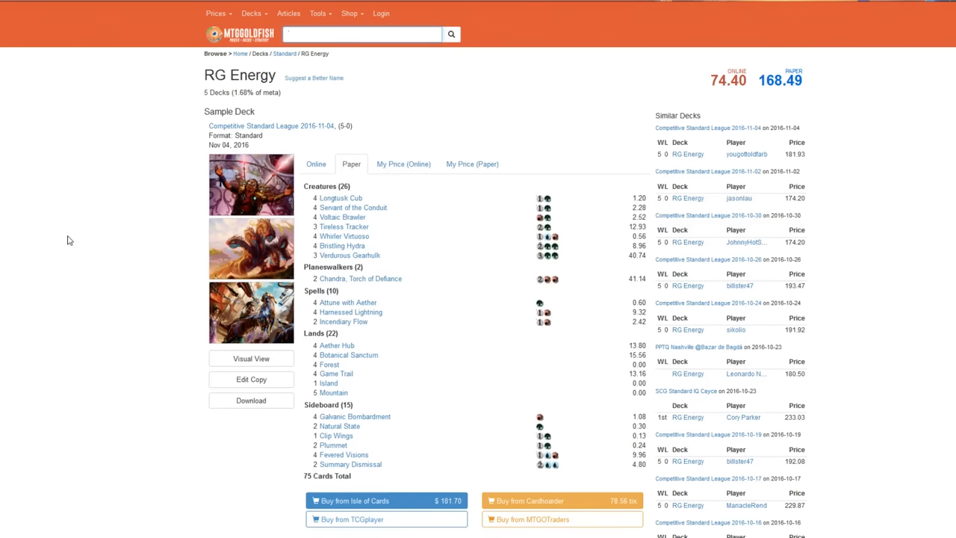
left_click(361, 33)
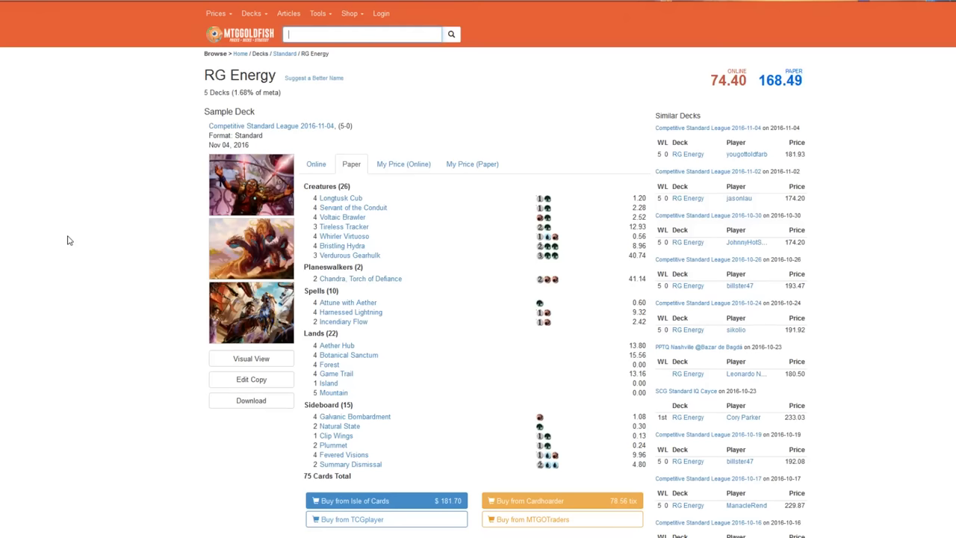
Look up Skred's foil Coldsnap price page and review its eBay, TCGplayer and Recent Decks sections
type("skre")
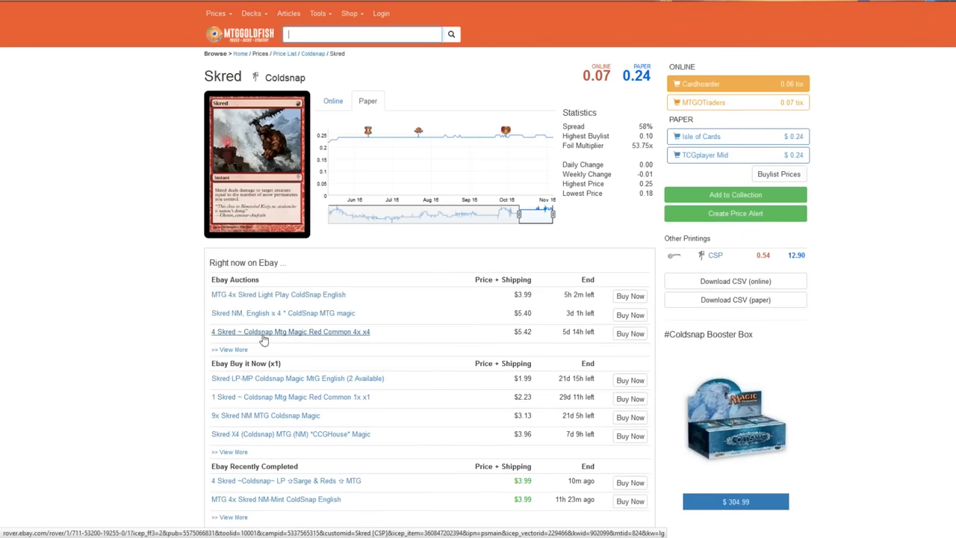
mouse_move(117, 302)
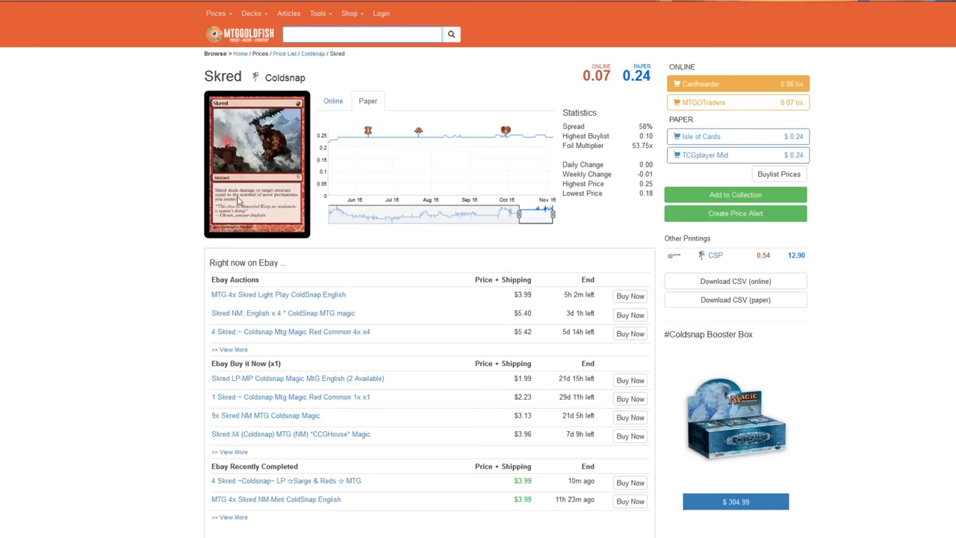
scroll("down", 3)
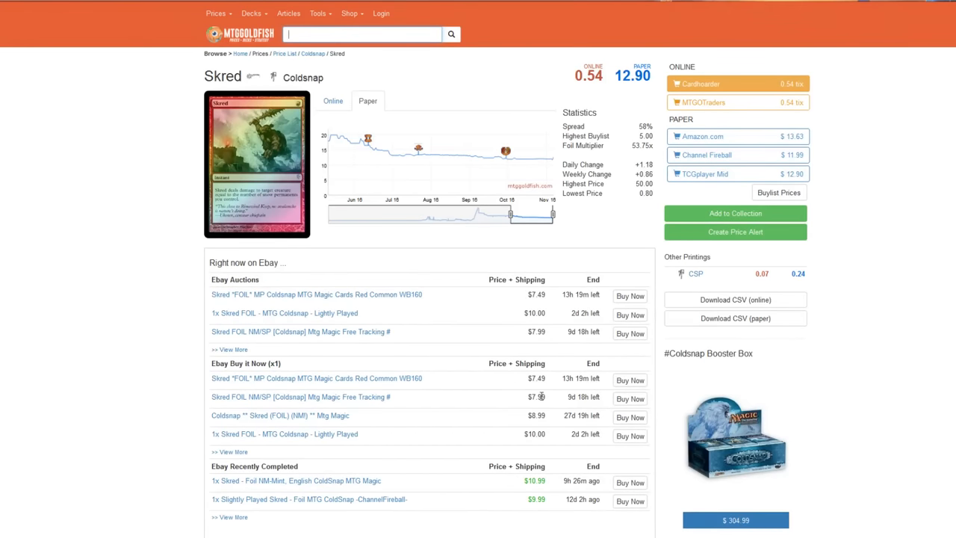
scroll("down", 3)
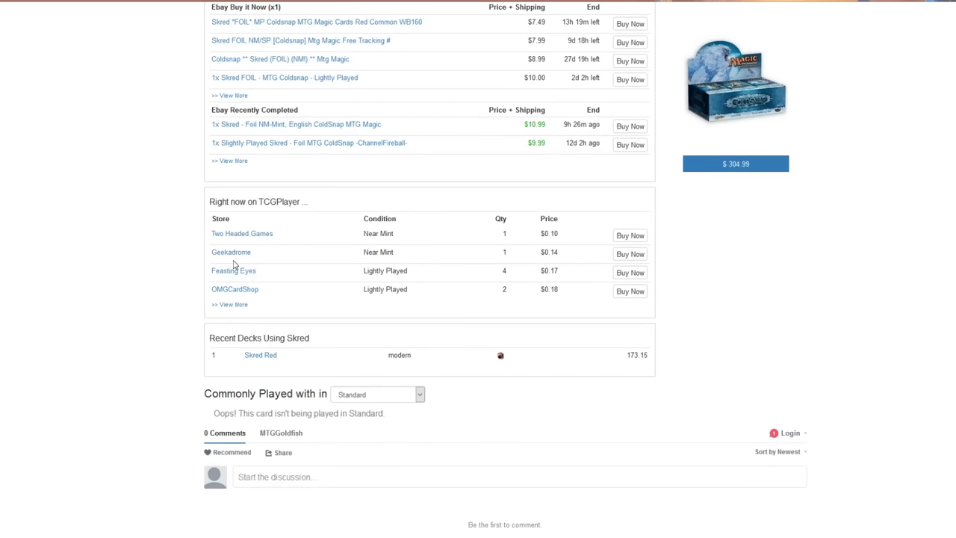
mouse_move(236, 332)
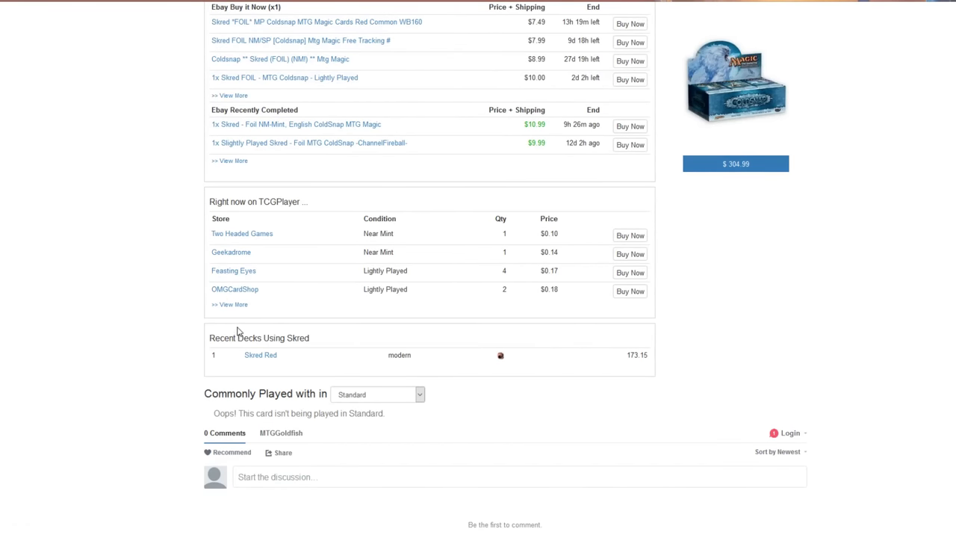
mouse_move(261, 324)
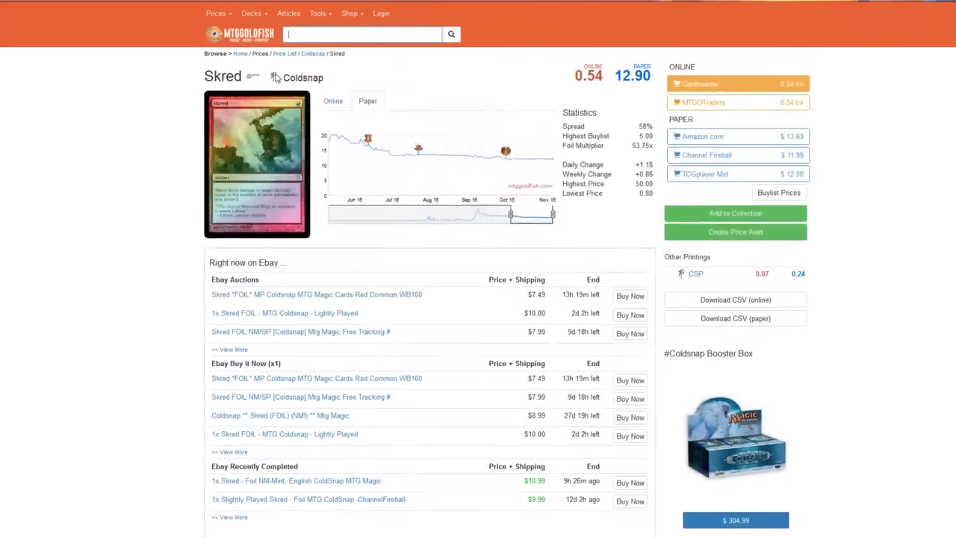
Search 'scry' and bring up the Scrying Sheets (Coldsnap) price page
type("scry")
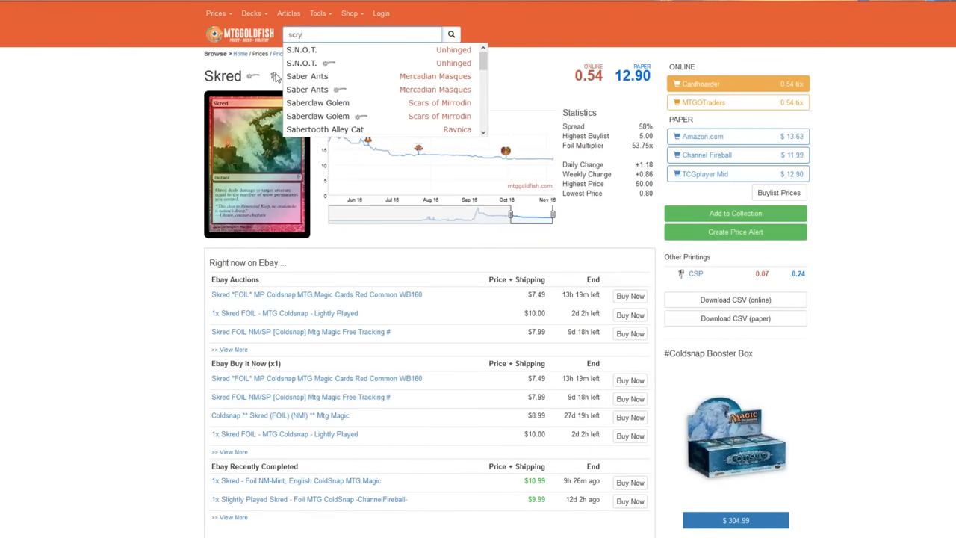
type("c")
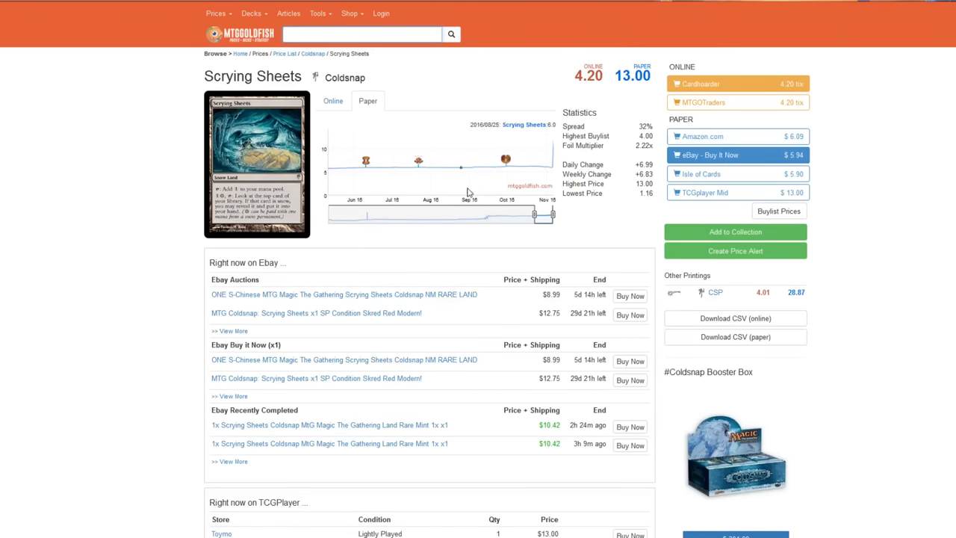
mouse_move(554, 172)
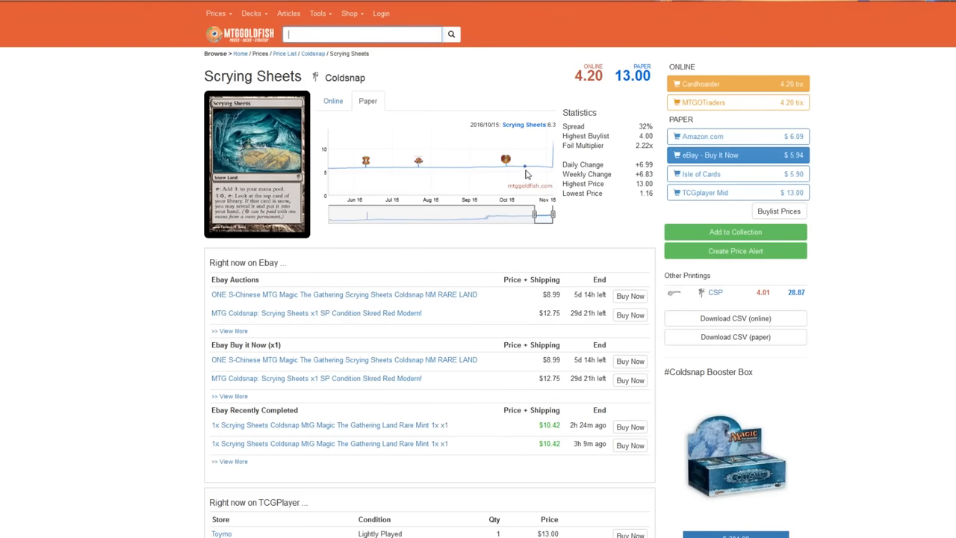
mouse_move(171, 356)
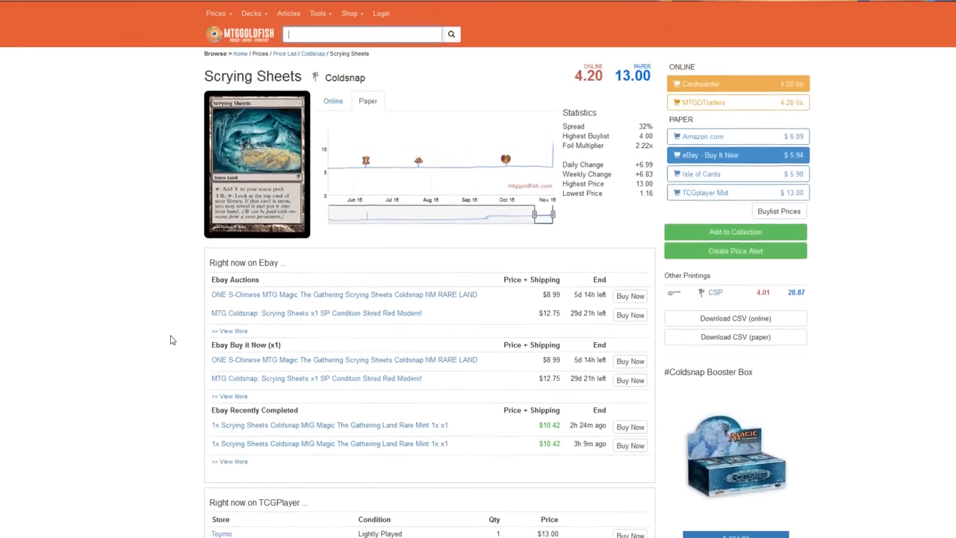
scroll("down", 3)
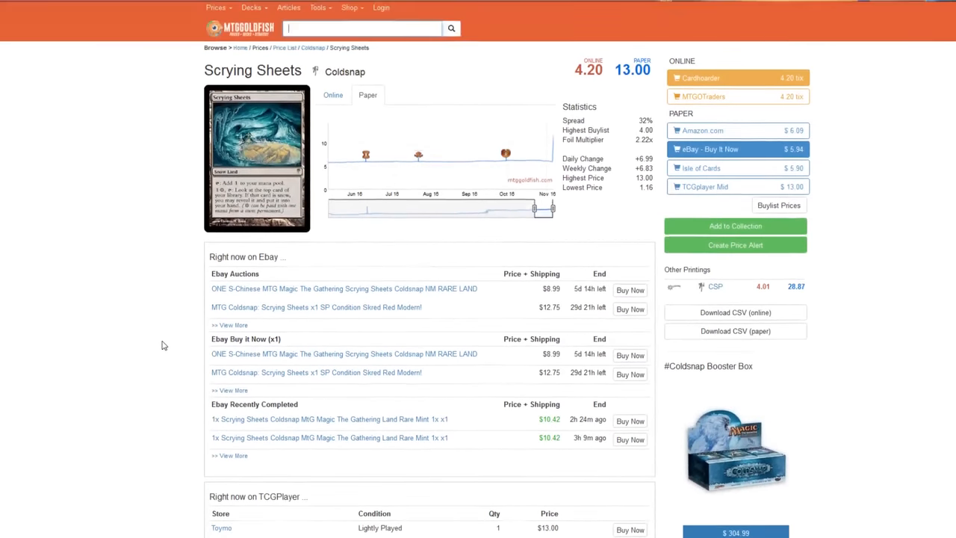
scroll("down", 3)
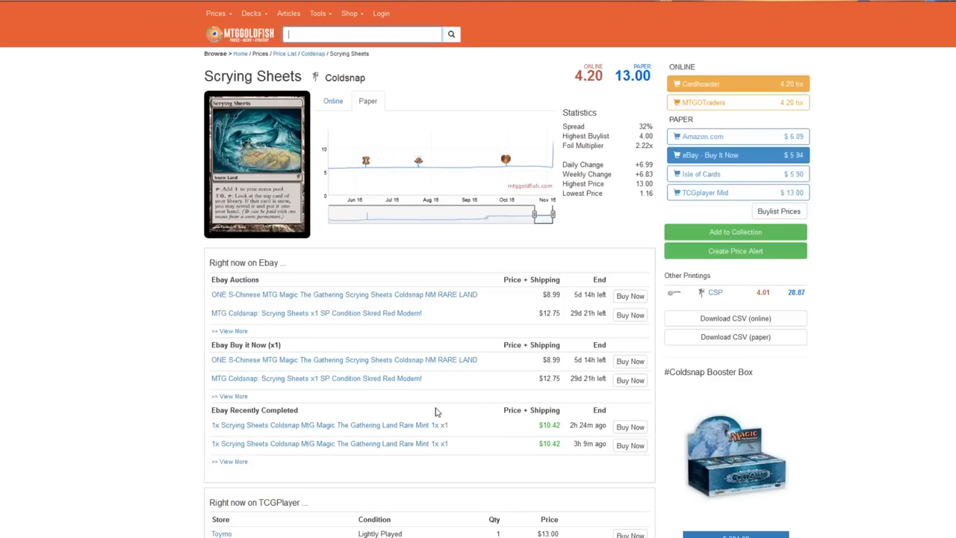
scroll("down", 3)
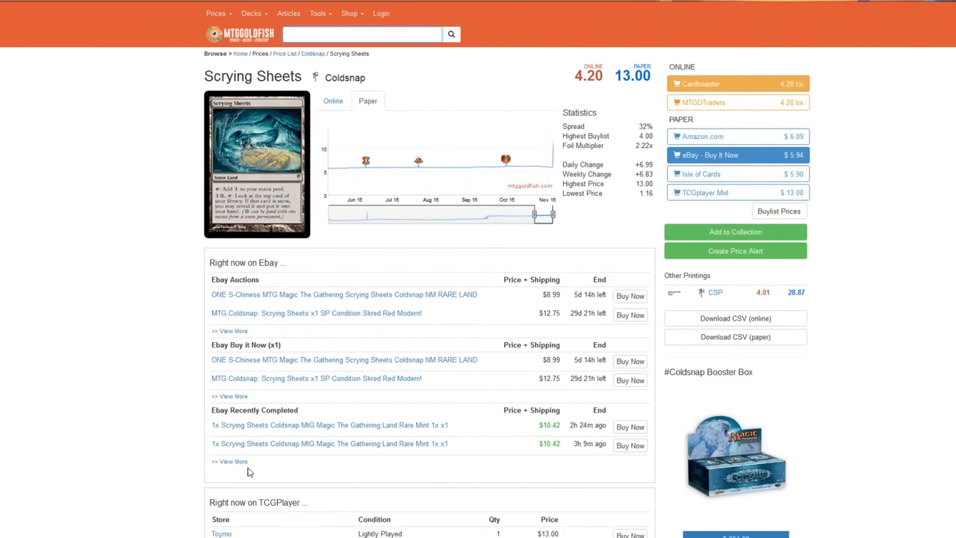
scroll("down", 3)
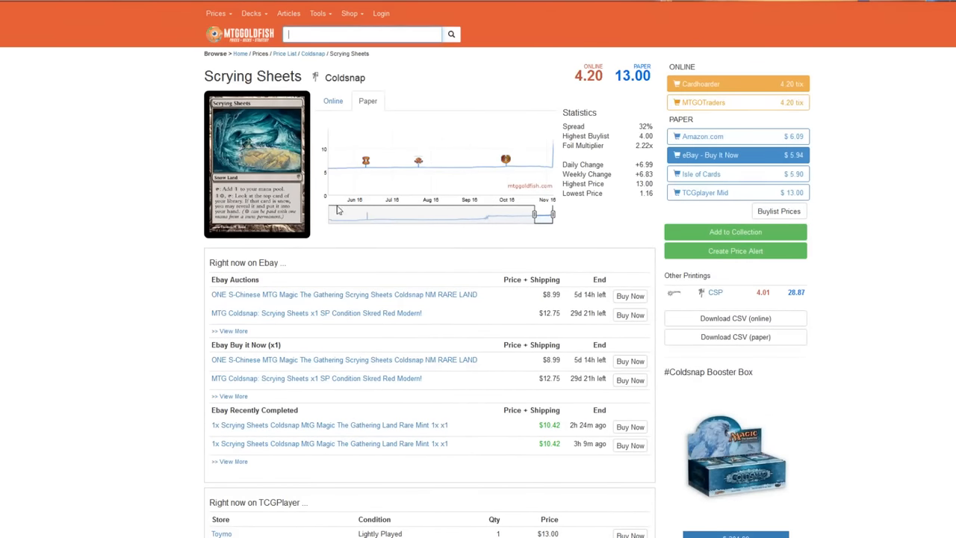
mouse_move(445, 167)
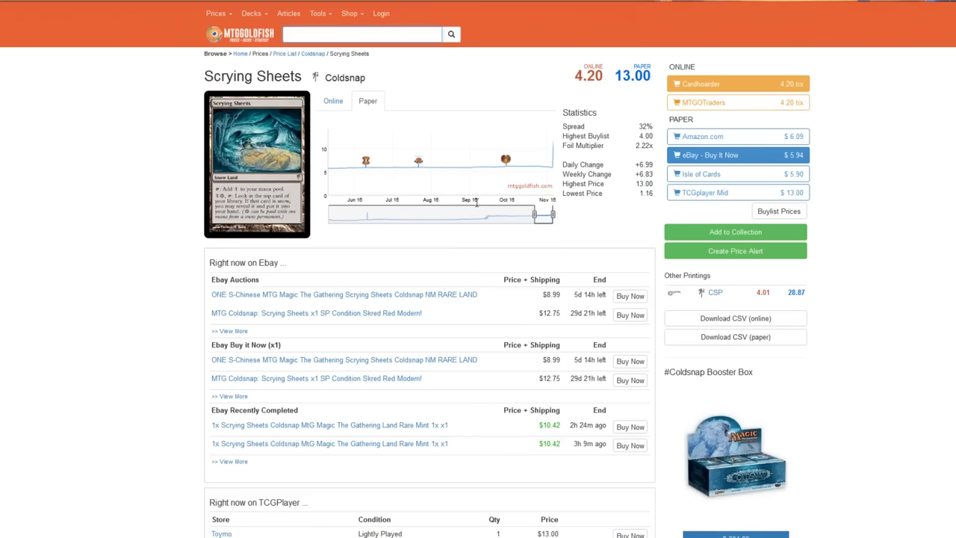
mouse_move(478, 126)
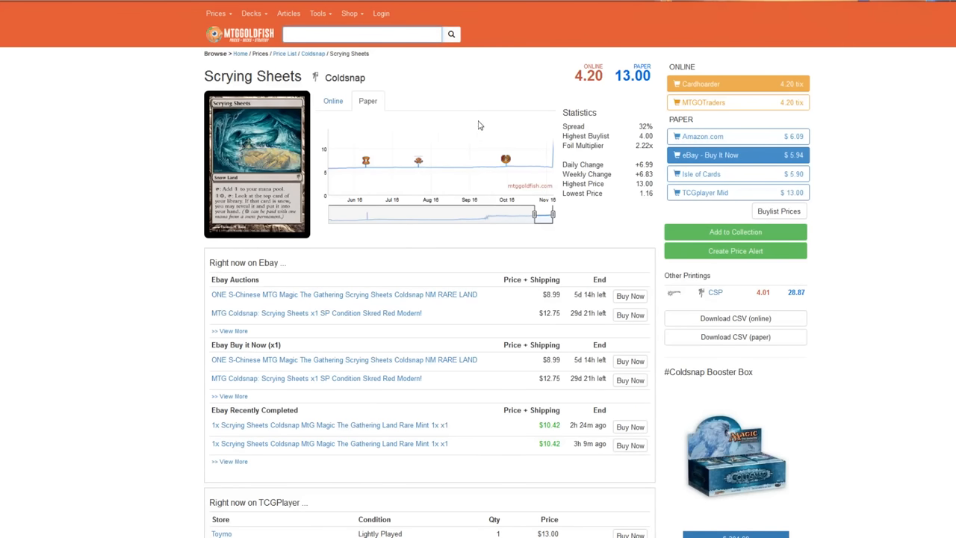
mouse_move(476, 166)
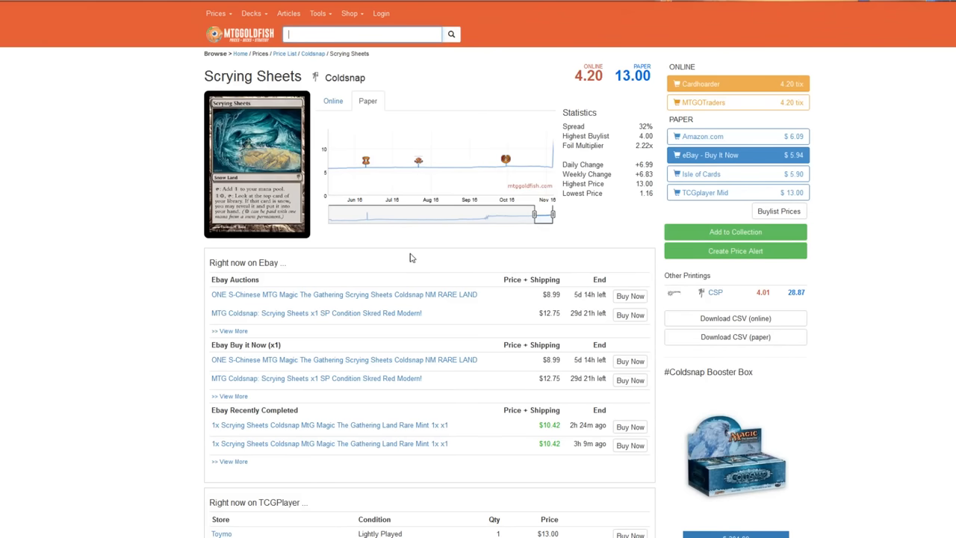
mouse_move(464, 346)
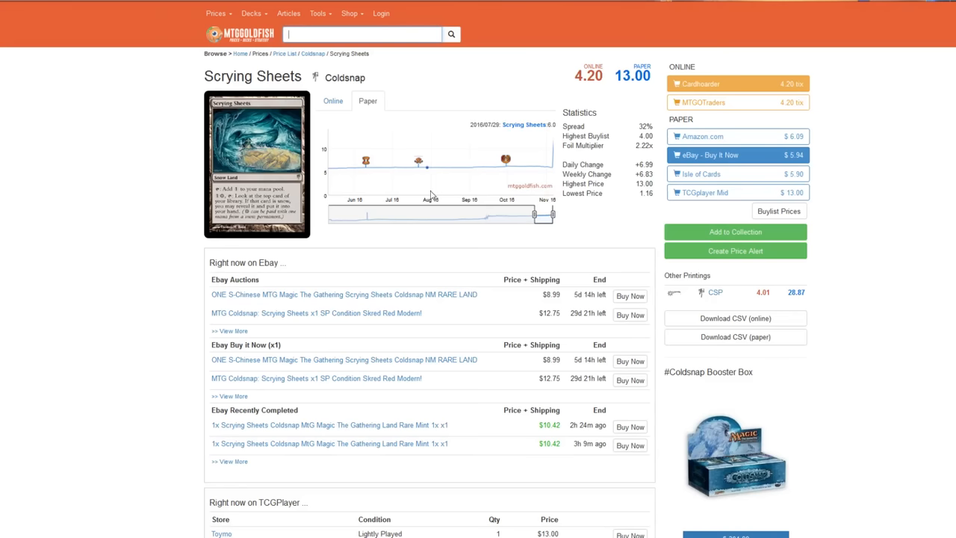
mouse_move(445, 172)
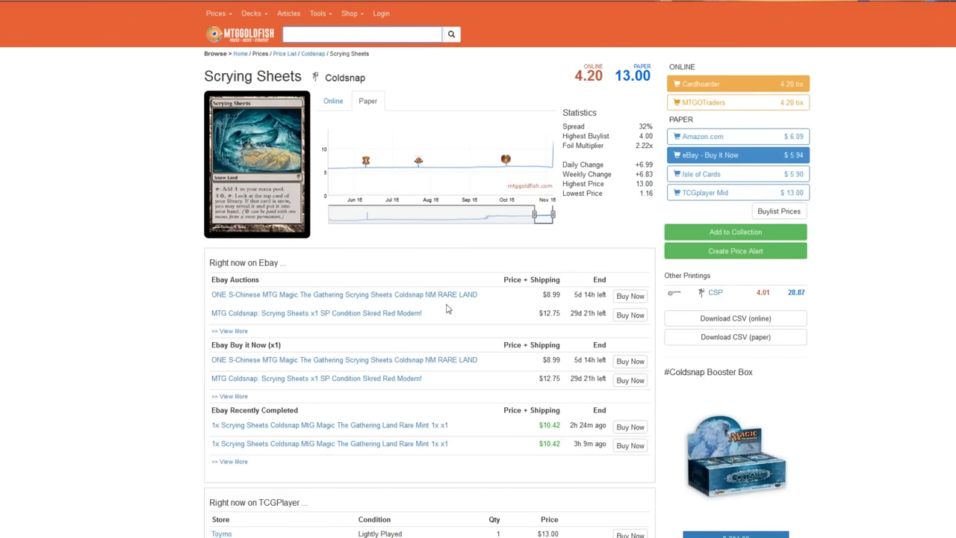
mouse_move(418, 301)
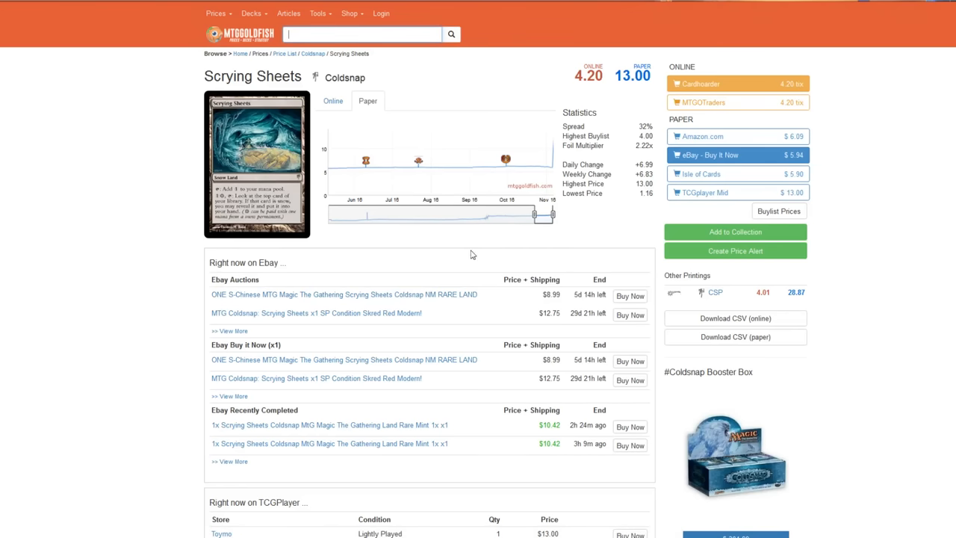
mouse_move(492, 302)
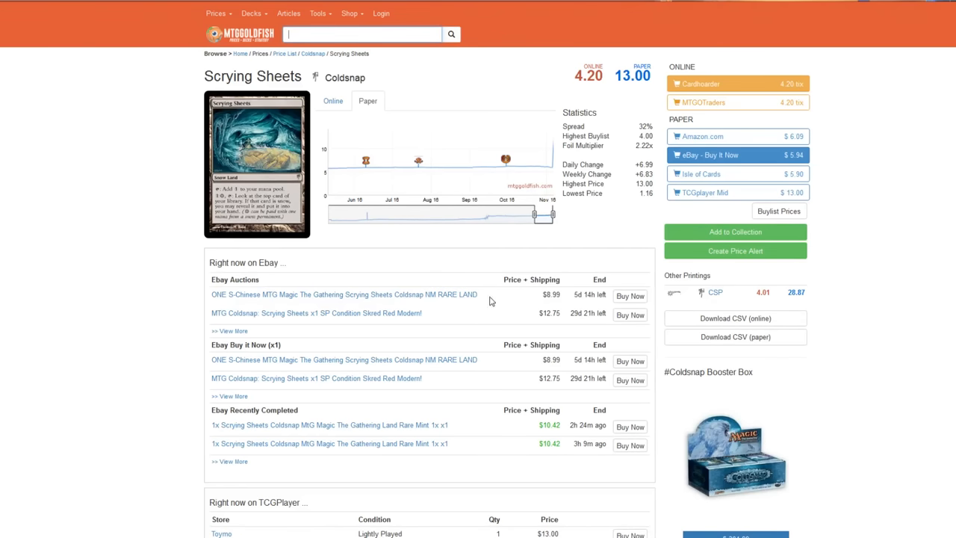
Search 'koth' and view Koth of the Hammer's Scars of Mirrodin printing price page and listings
type("koth")
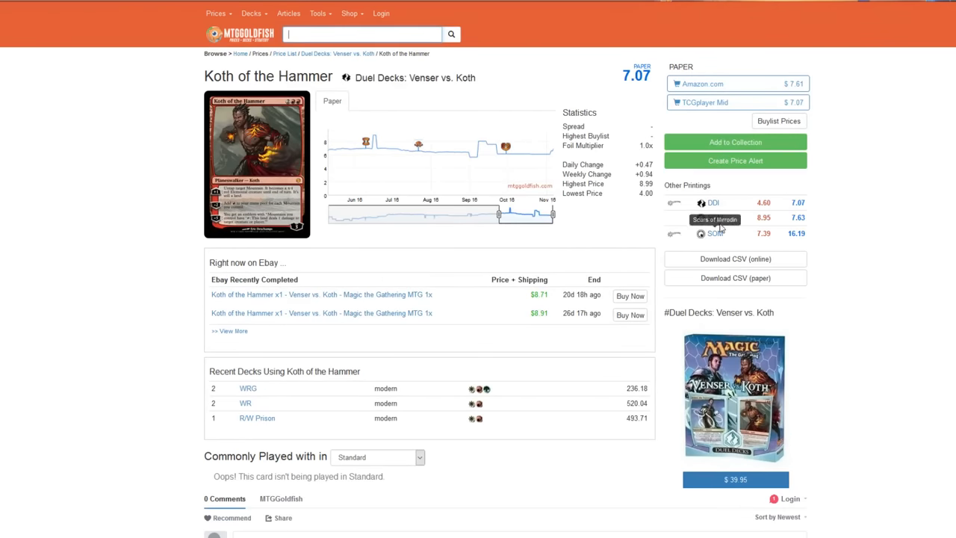
left_click(714, 233)
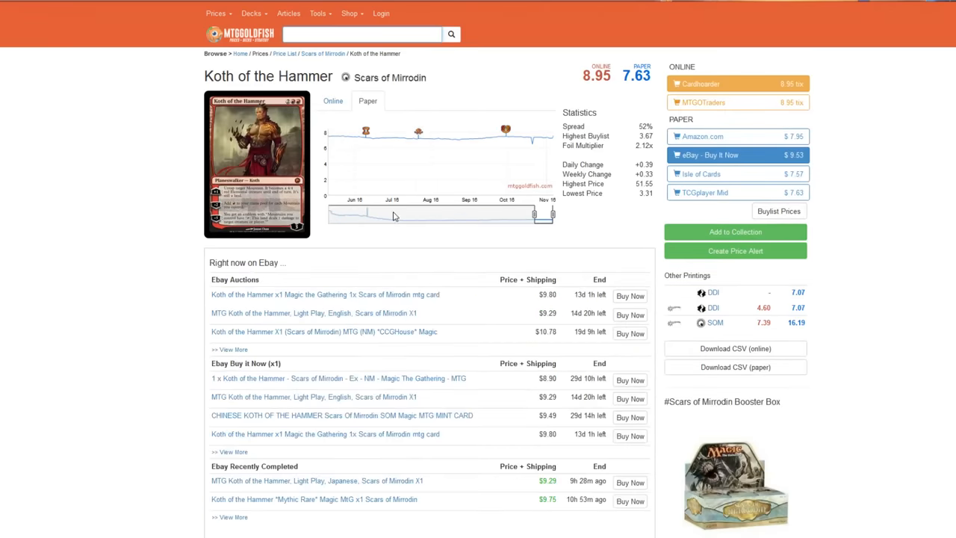
scroll("down", 3)
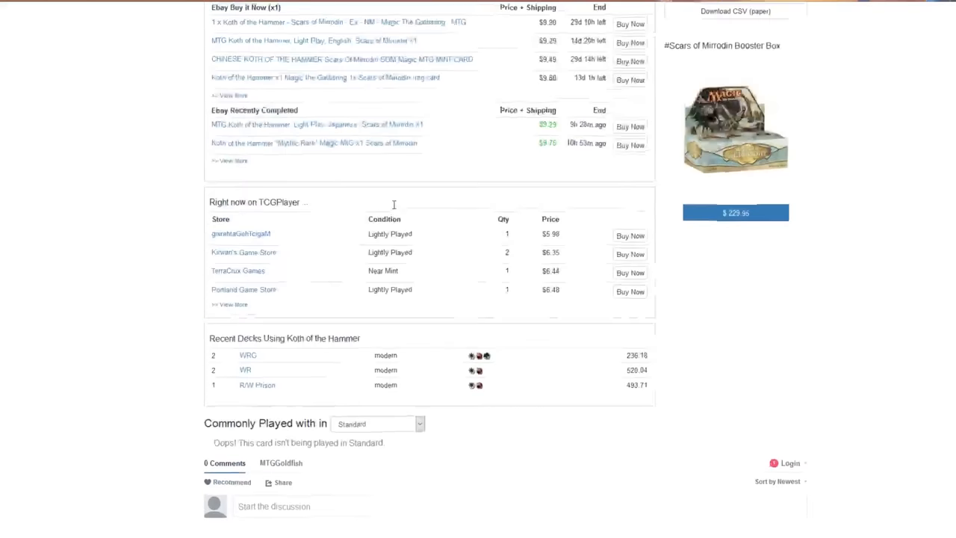
scroll("up", 3)
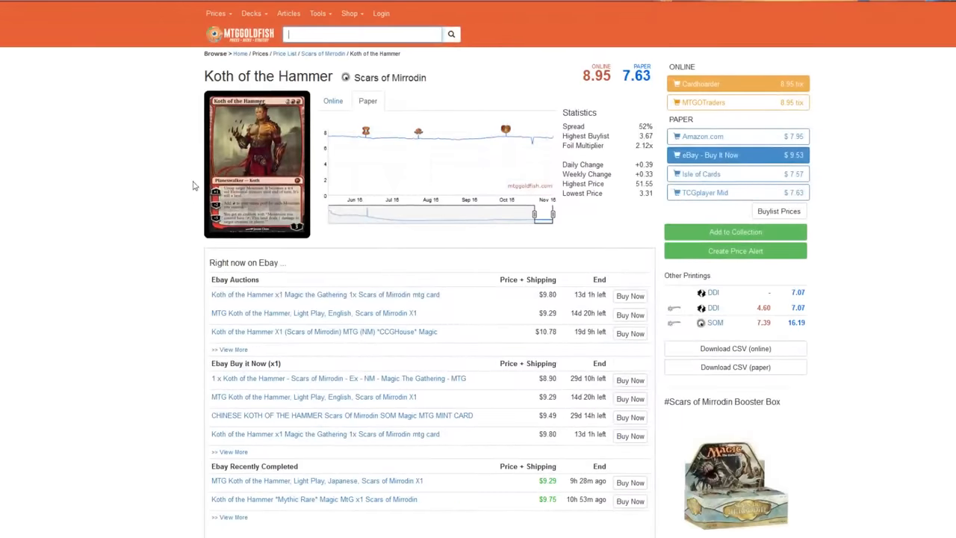
mouse_move(103, 179)
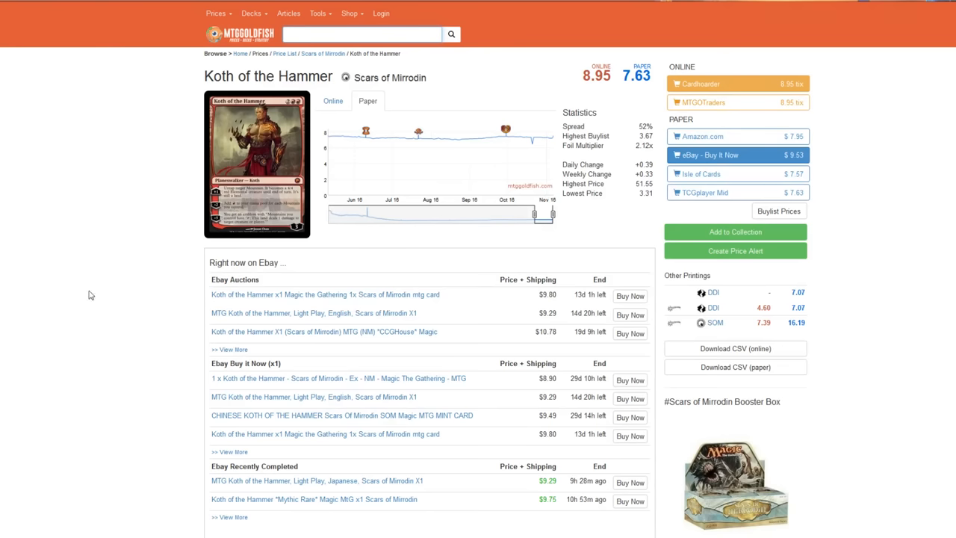
mouse_move(53, 347)
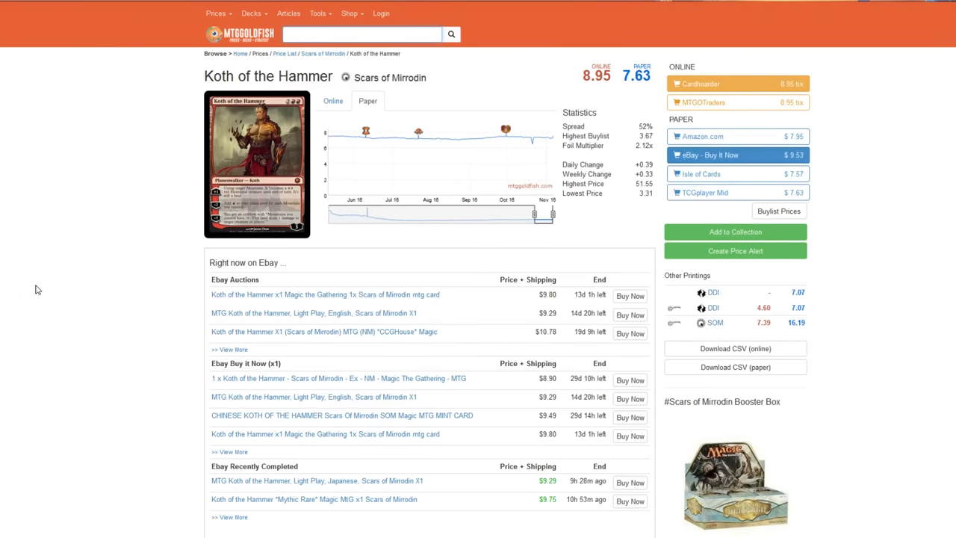
mouse_move(192, 427)
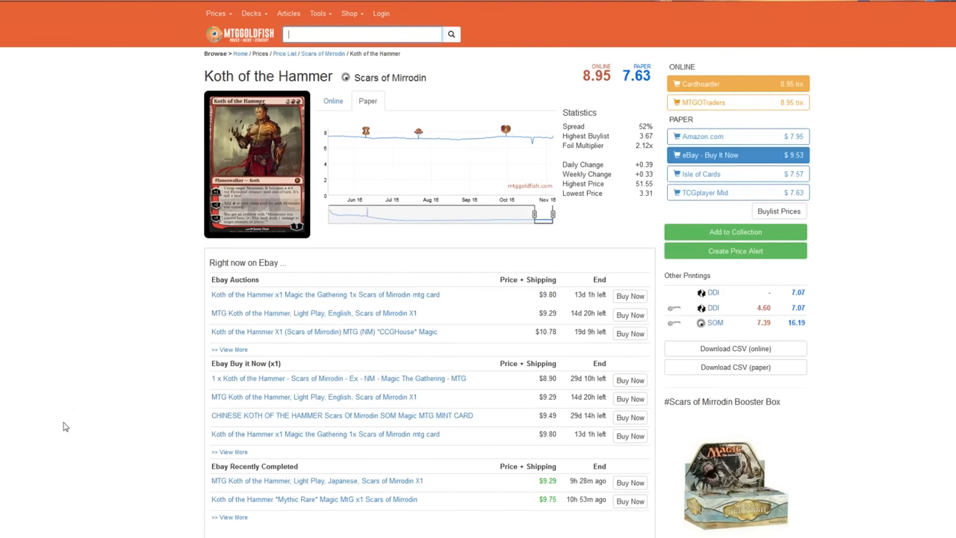
mouse_move(54, 428)
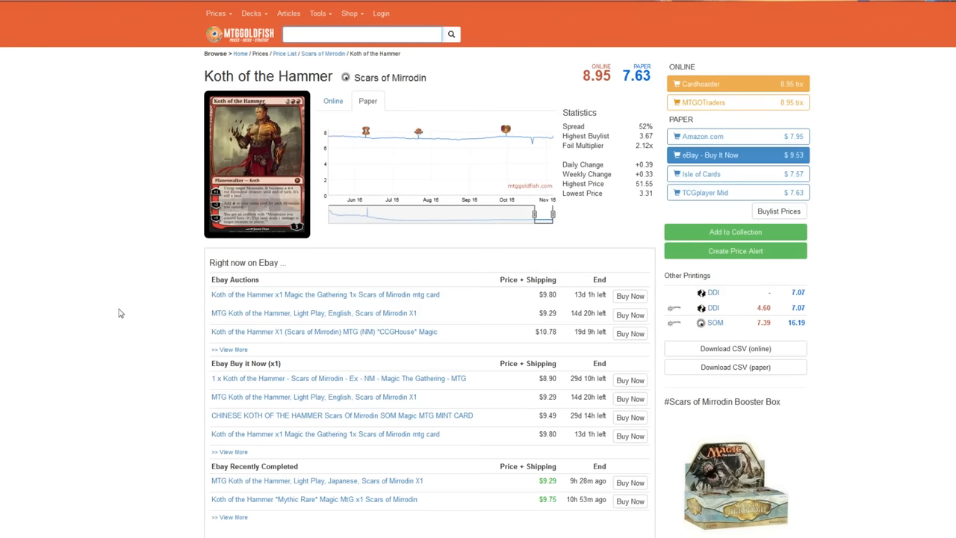
mouse_move(124, 308)
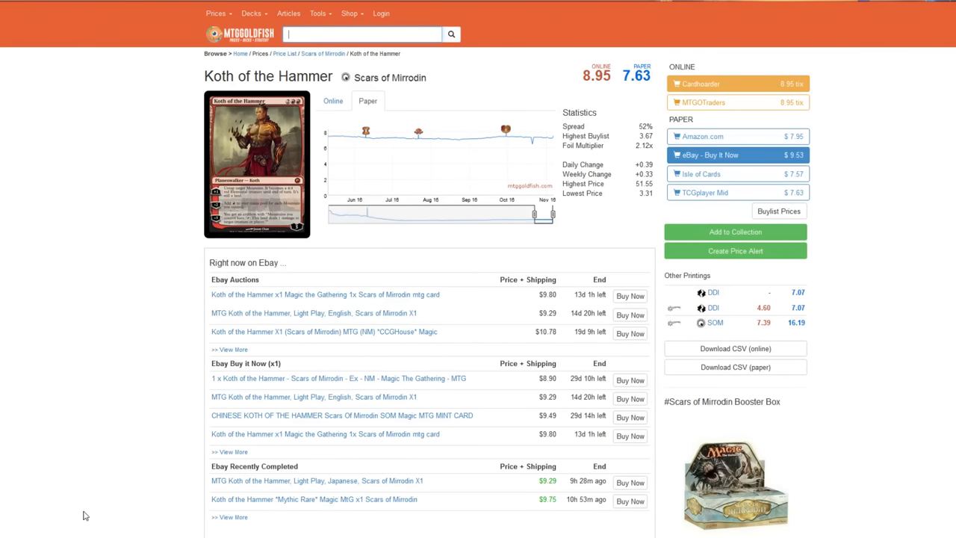
mouse_move(122, 406)
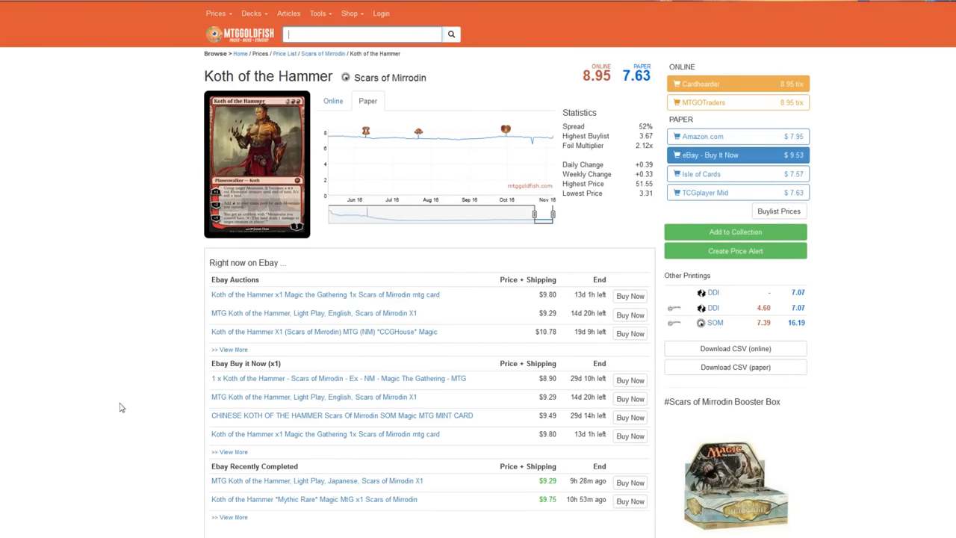
mouse_move(96, 402)
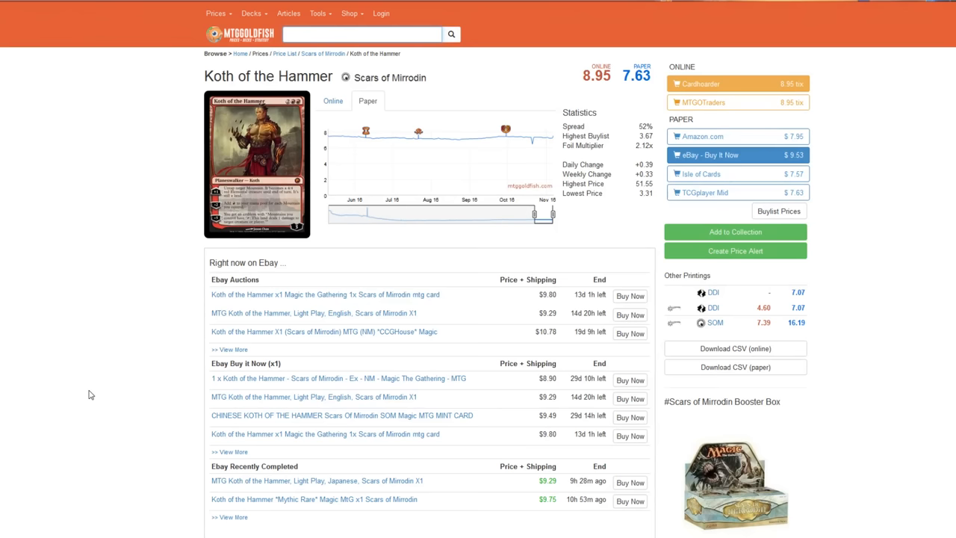
mouse_move(152, 302)
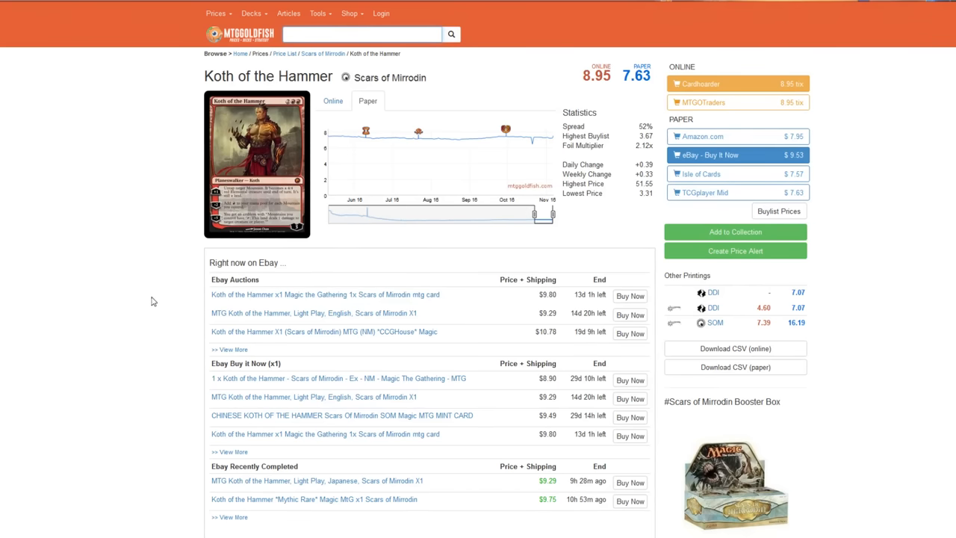
mouse_move(138, 284)
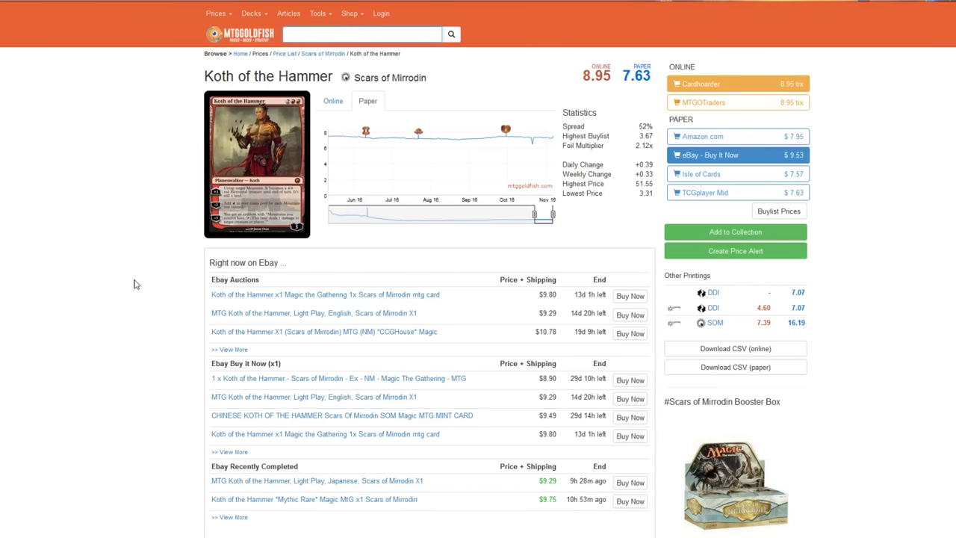
mouse_move(84, 478)
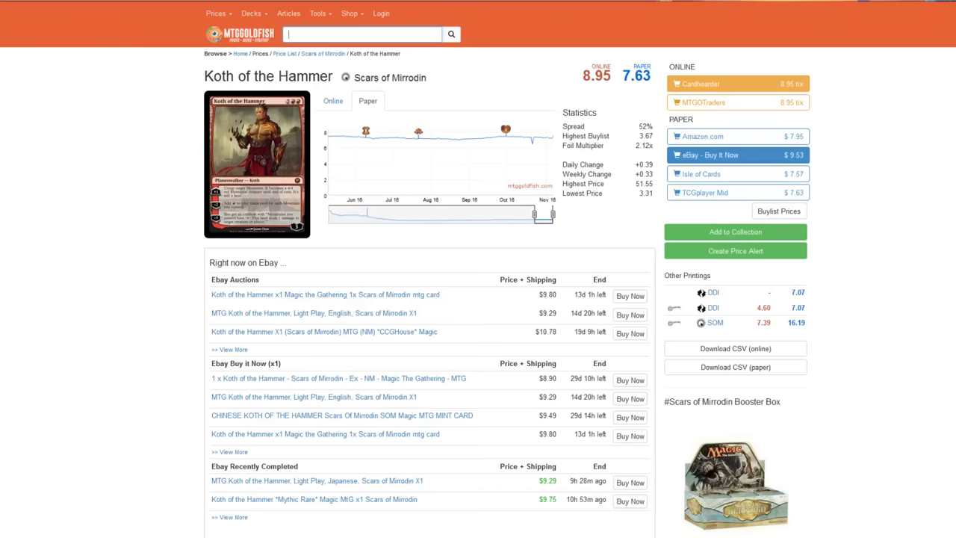
mouse_move(35, 385)
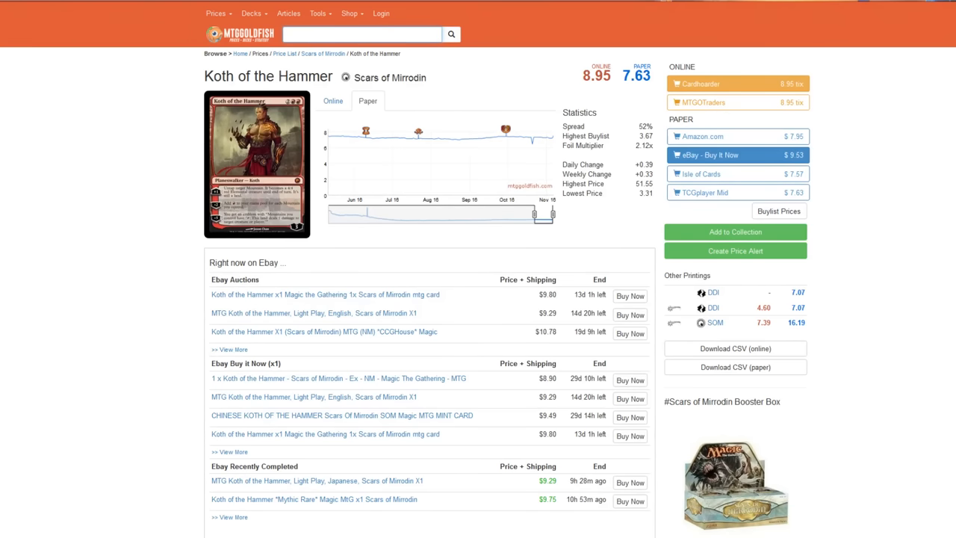
mouse_move(87, 319)
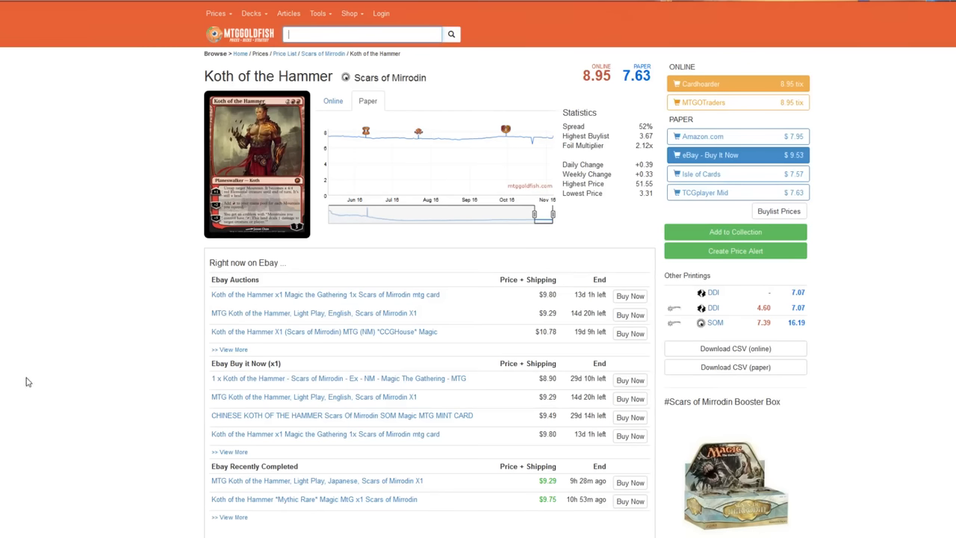
mouse_move(49, 319)
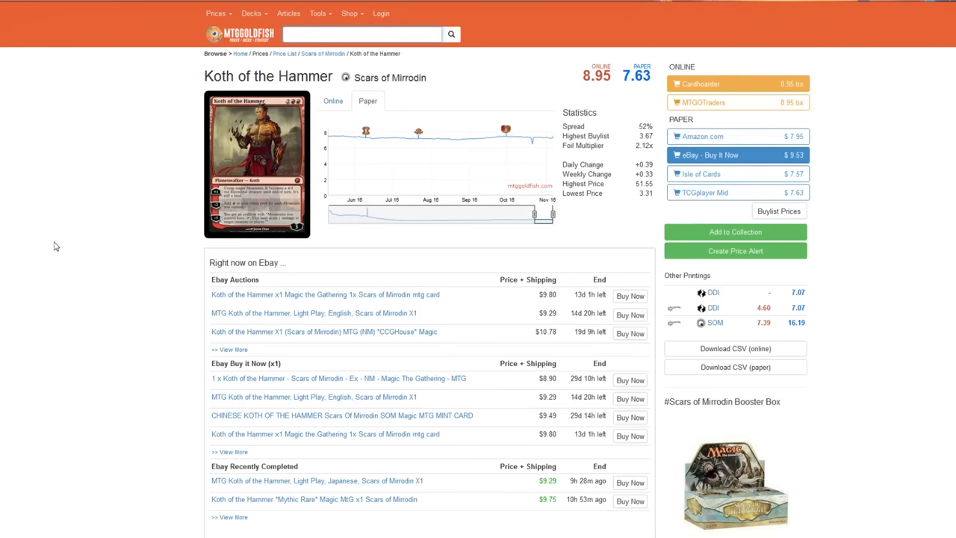
left_click(361, 34)
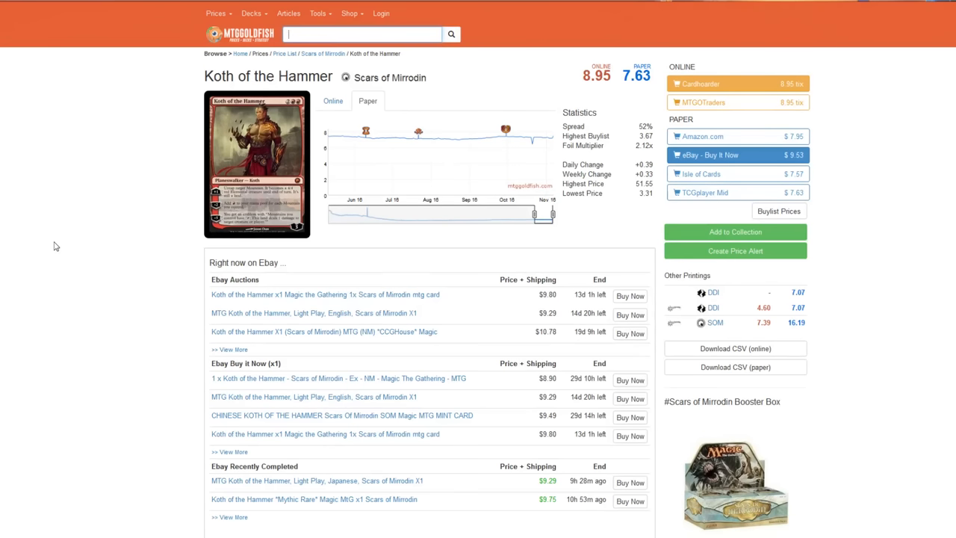
mouse_move(150, 271)
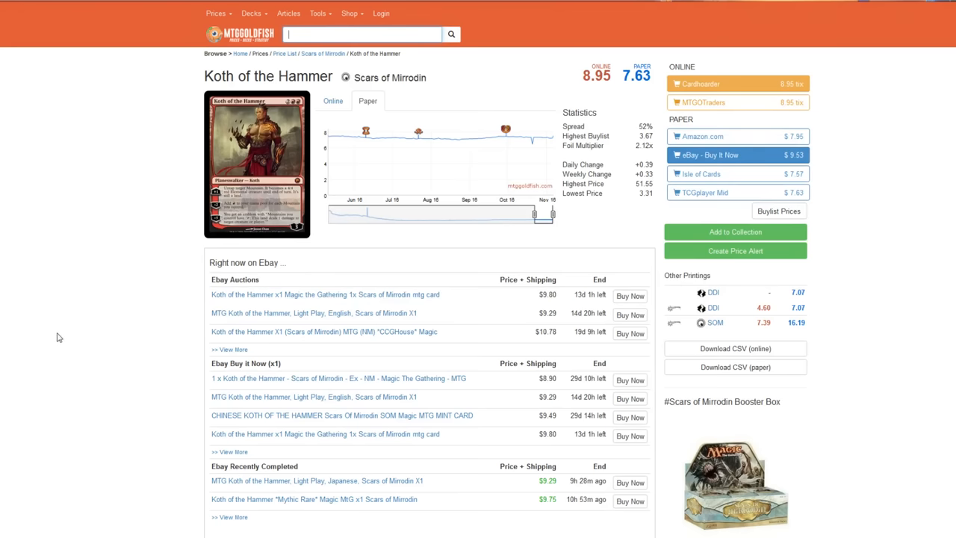
scroll("down", 3)
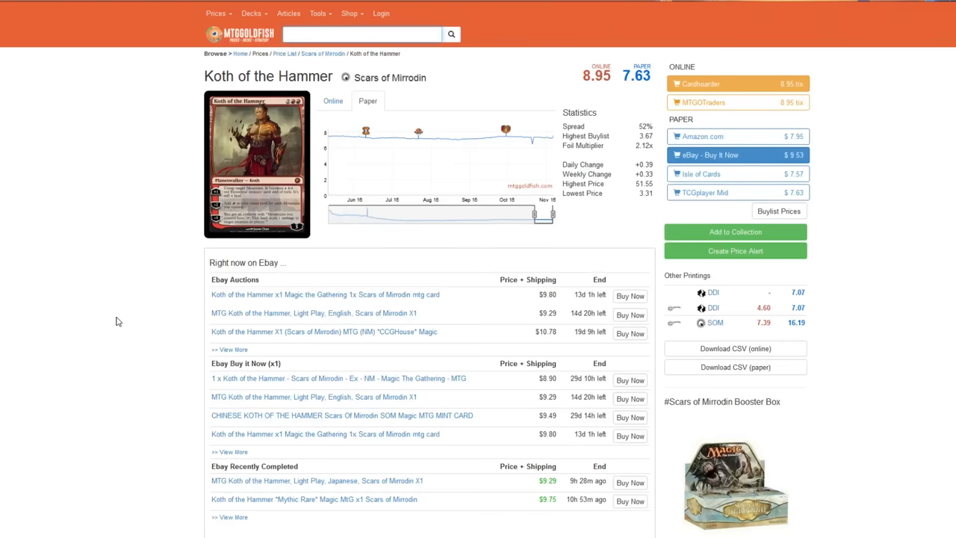
mouse_move(269, 256)
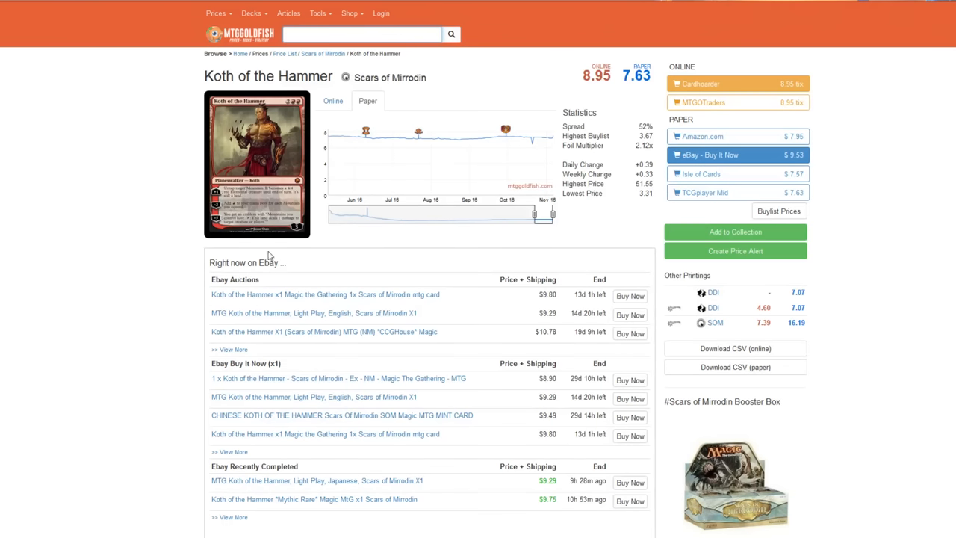
mouse_move(179, 230)
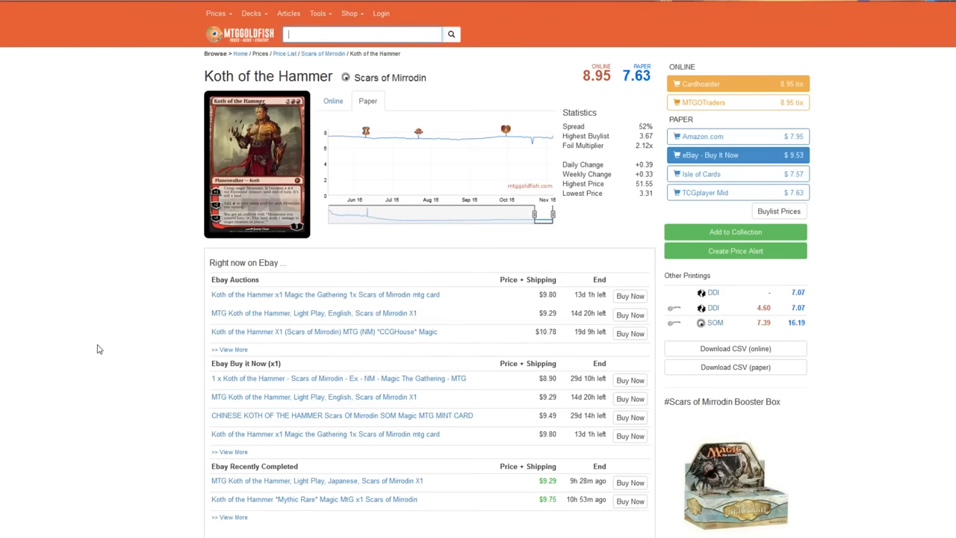
mouse_move(72, 346)
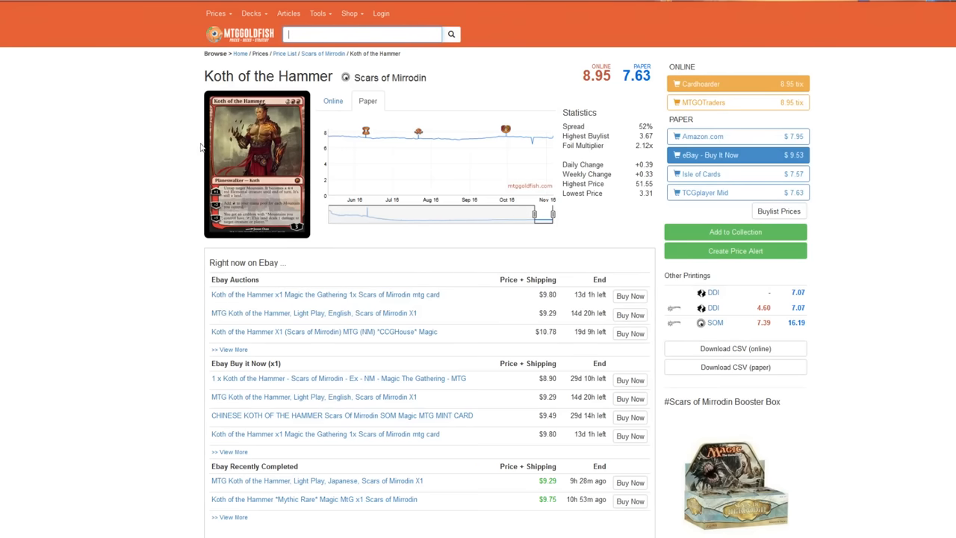
mouse_move(119, 343)
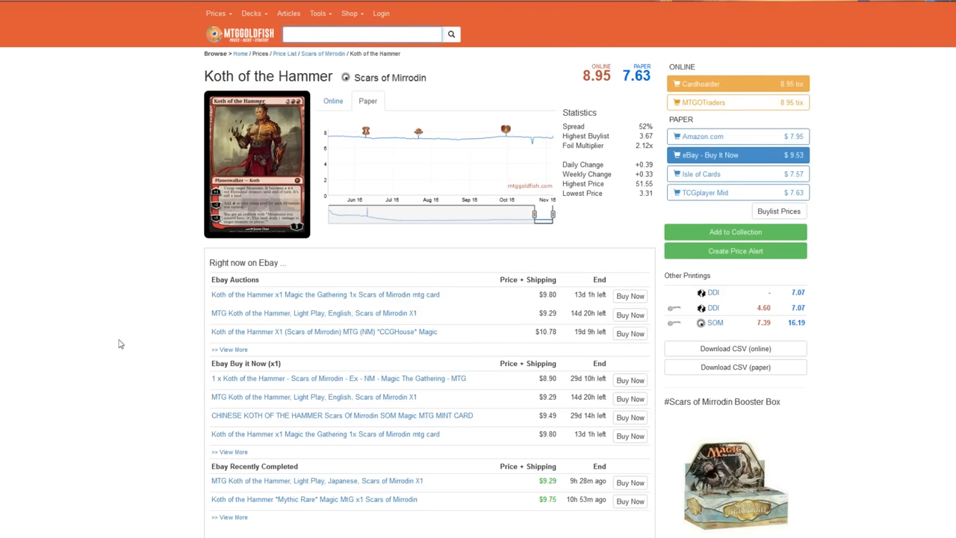
mouse_move(83, 346)
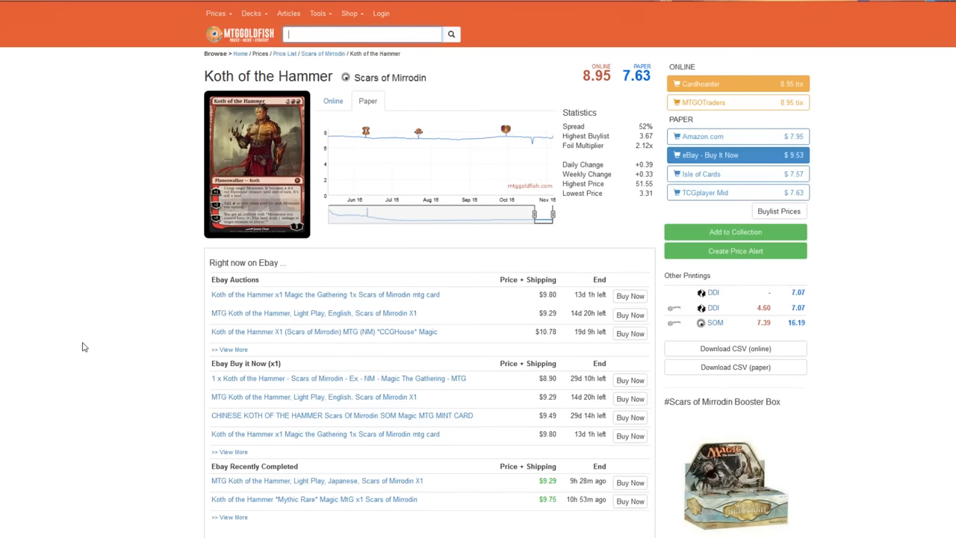
mouse_move(84, 438)
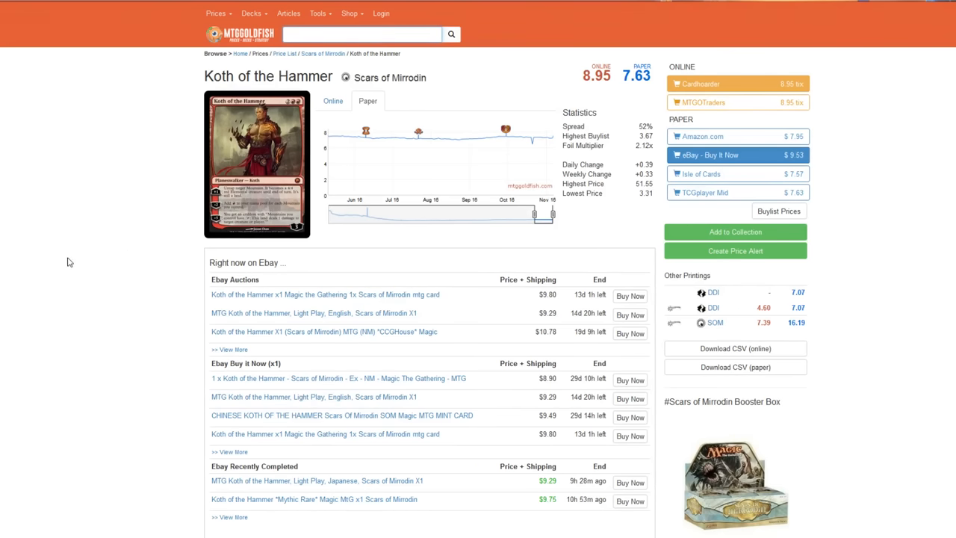
mouse_move(113, 251)
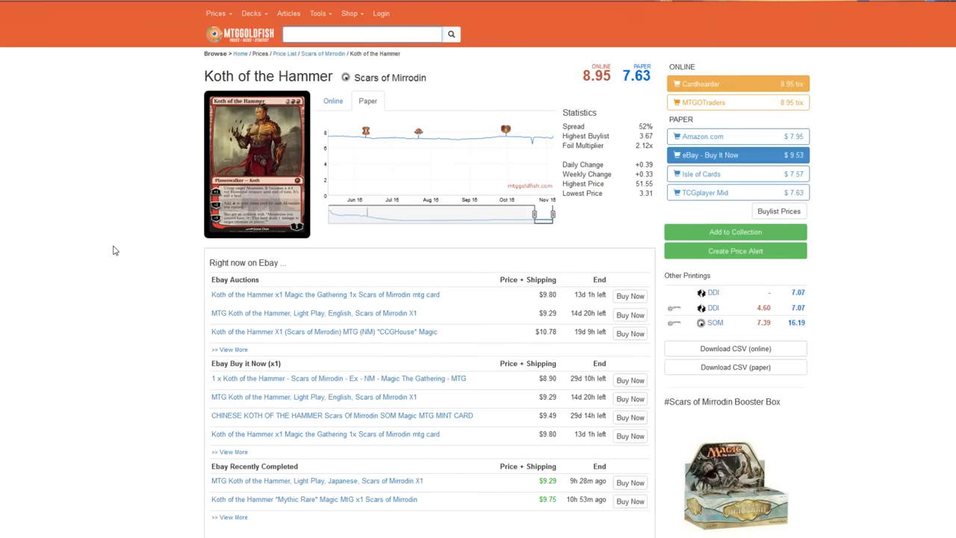
left_click(361, 35)
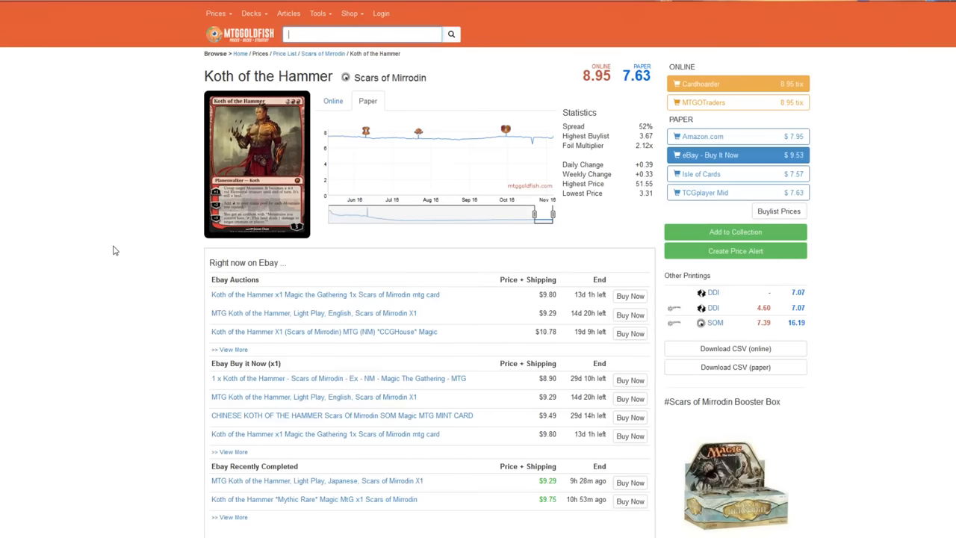
mouse_move(293, 218)
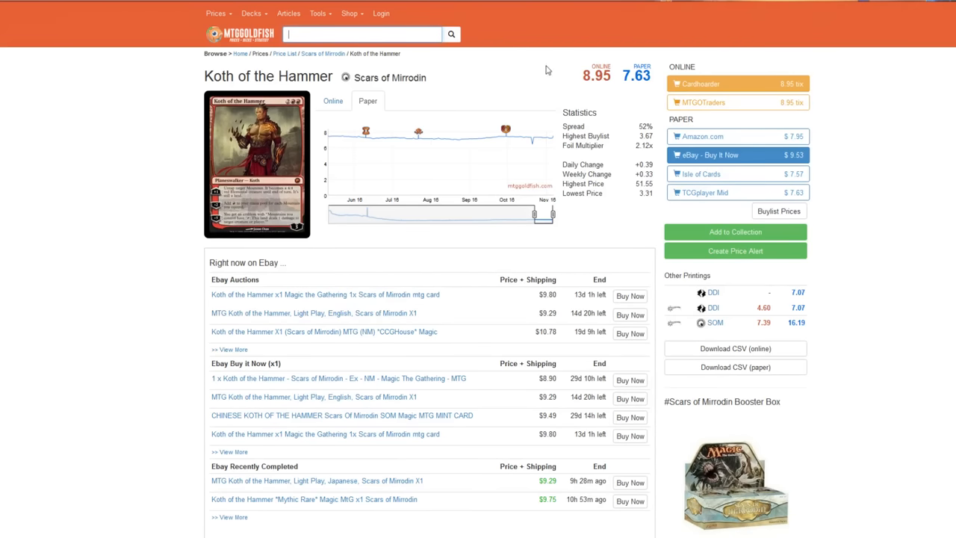
scroll("down", 3)
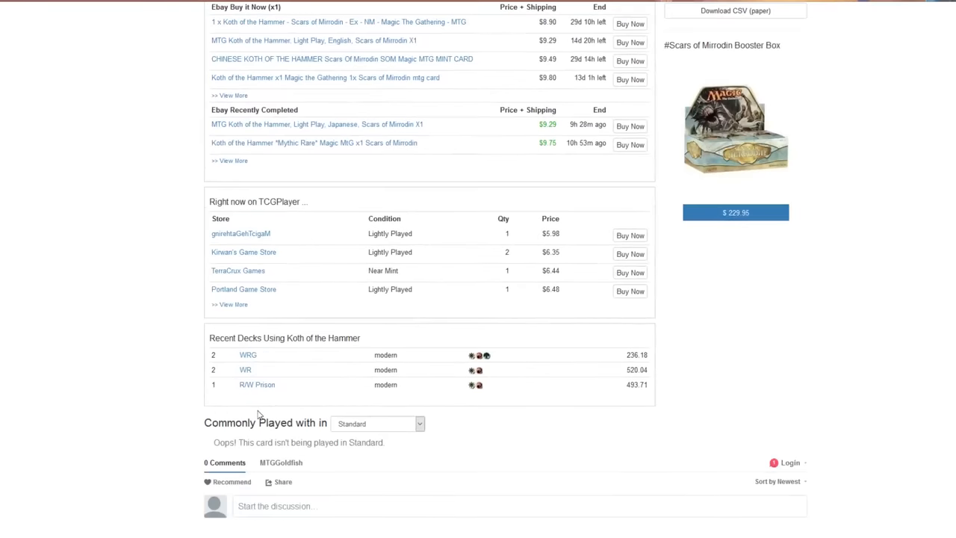
scroll("up", 3)
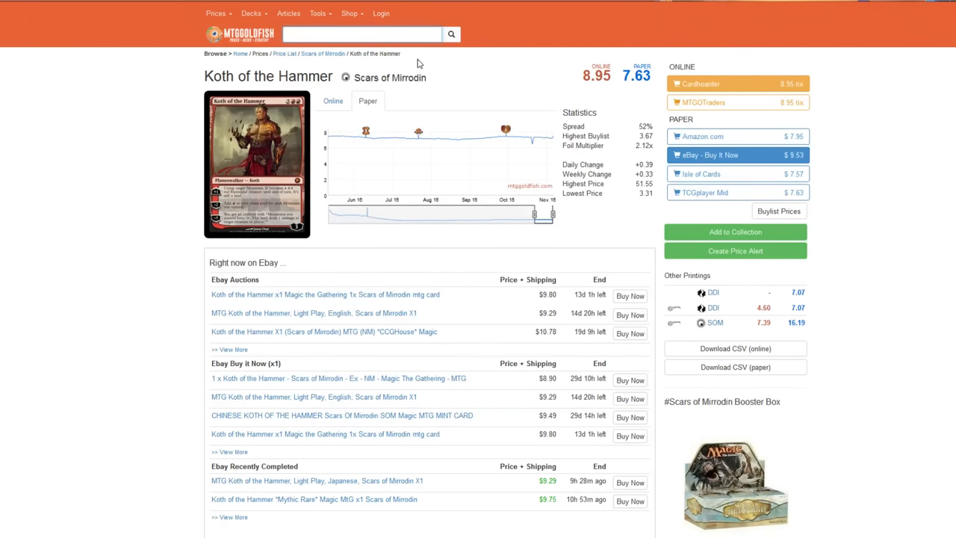
left_click(362, 34)
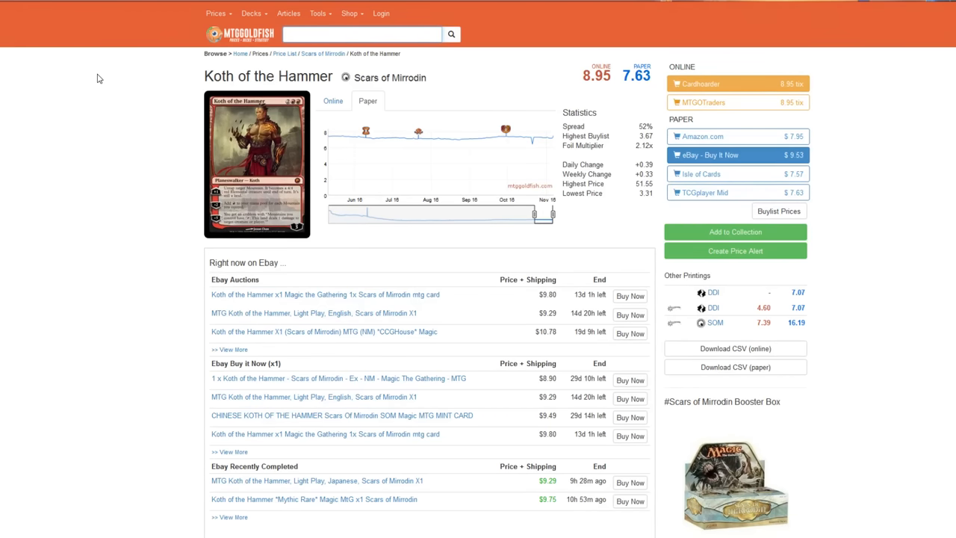
left_click(361, 34)
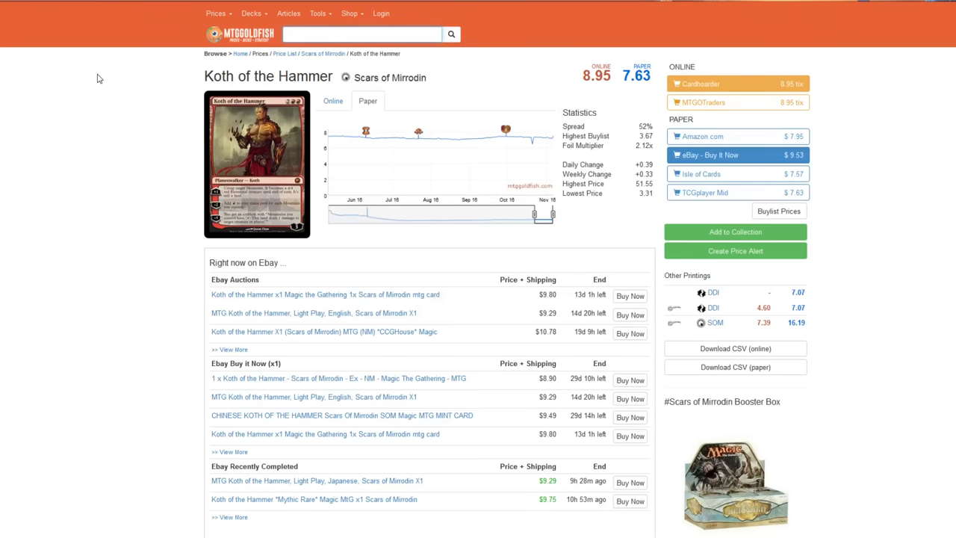
left_click(362, 34)
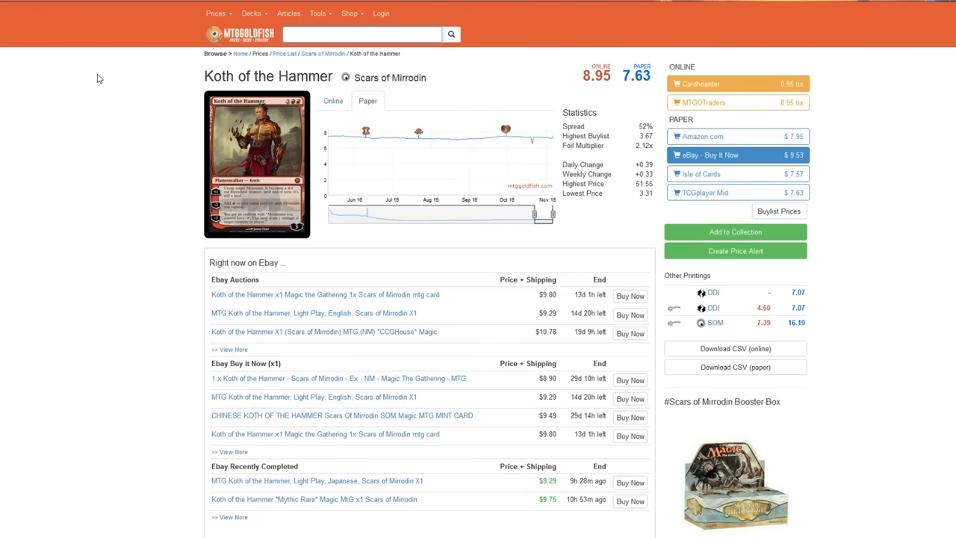
left_click(361, 34)
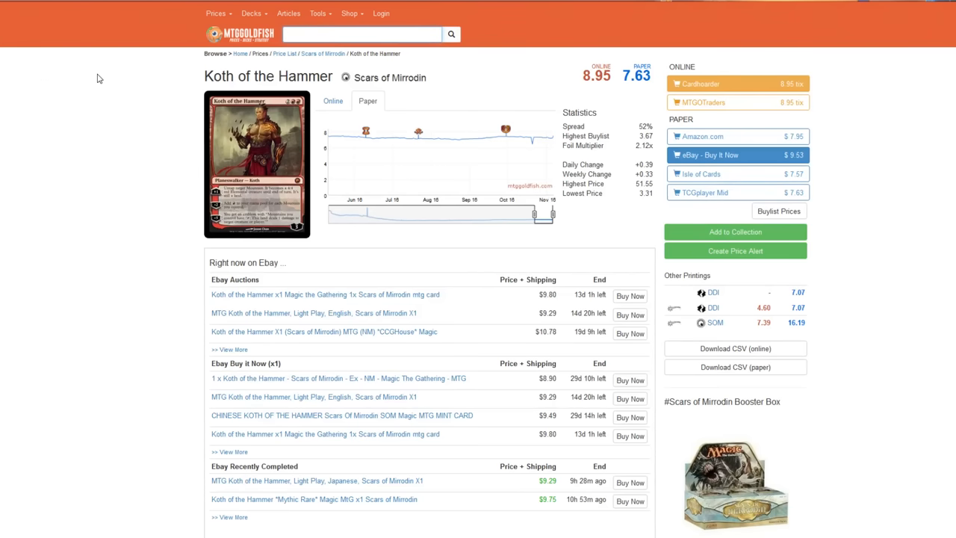
left_click(361, 33)
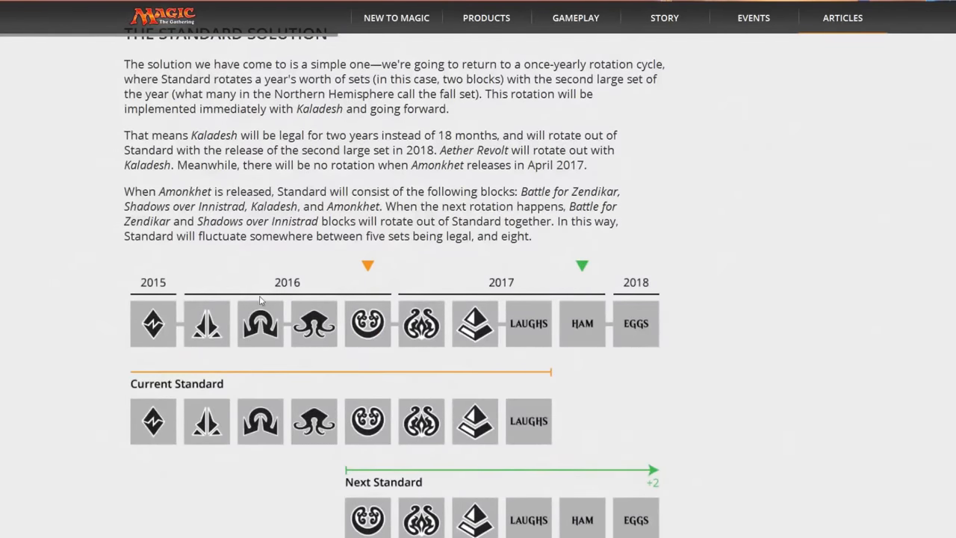
mouse_move(276, 376)
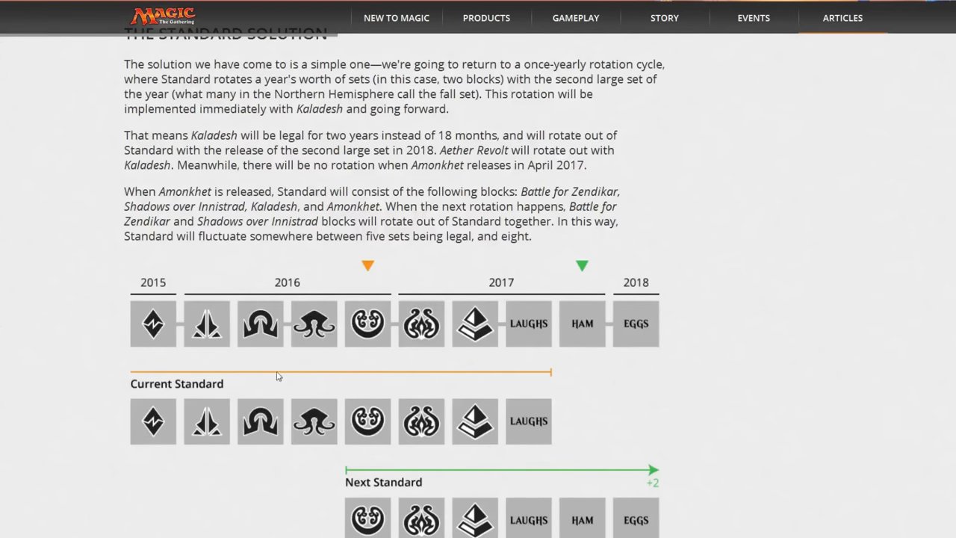
mouse_move(249, 341)
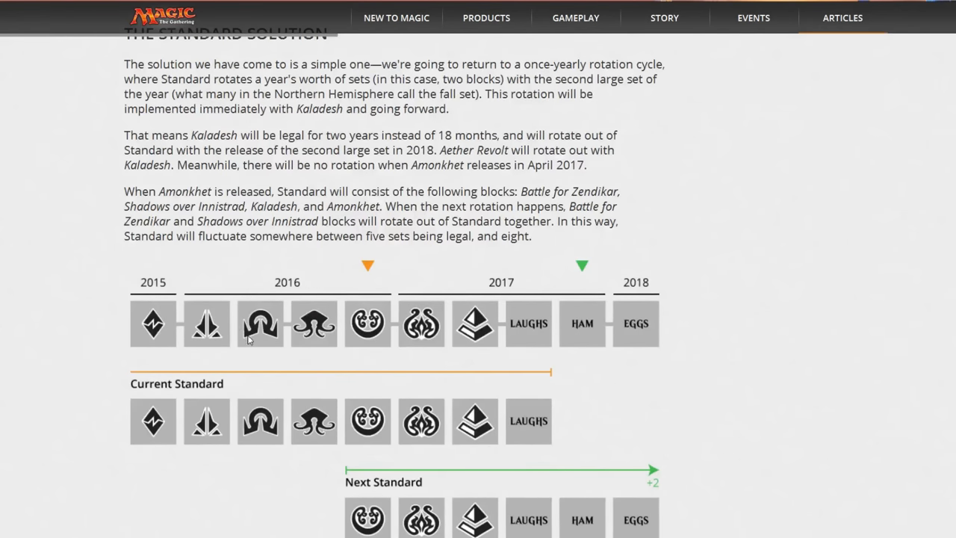
mouse_move(319, 321)
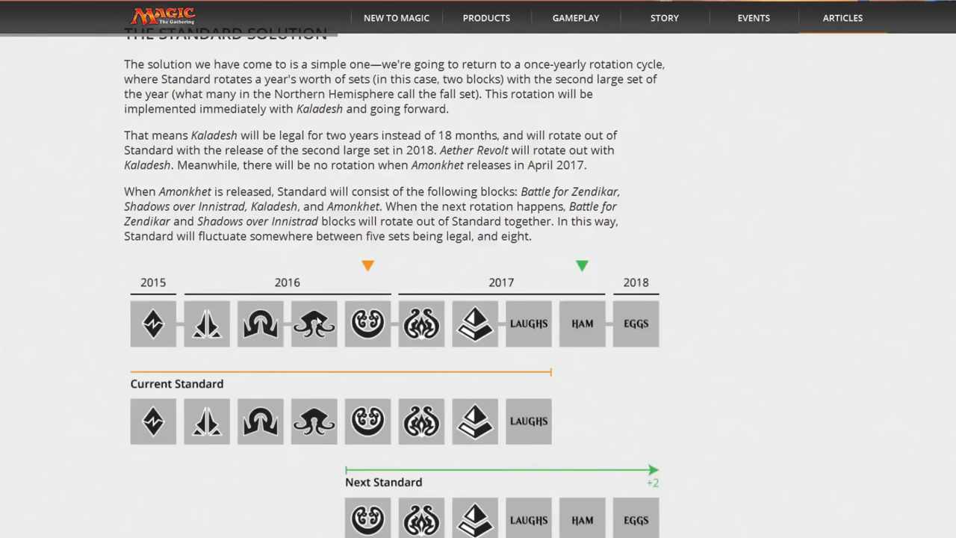
mouse_move(251, 342)
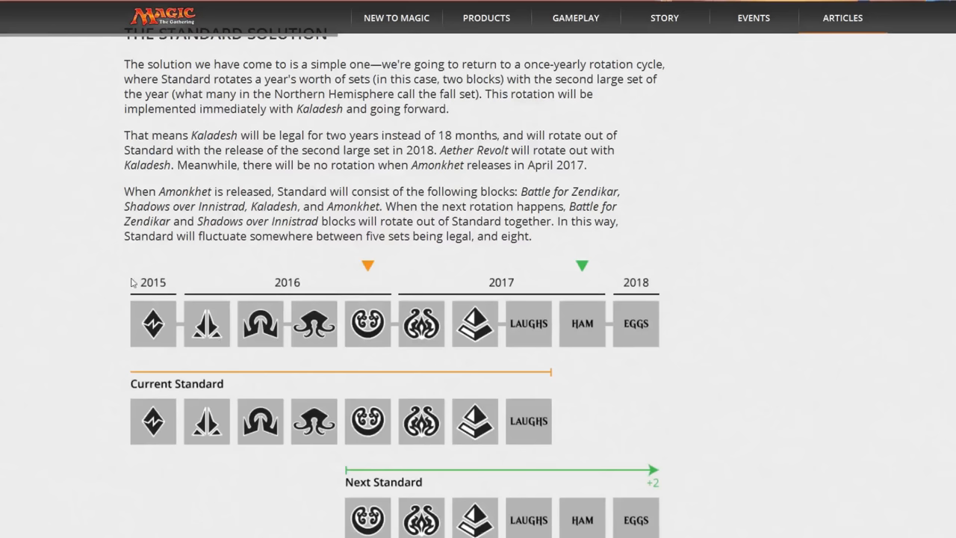
mouse_move(235, 373)
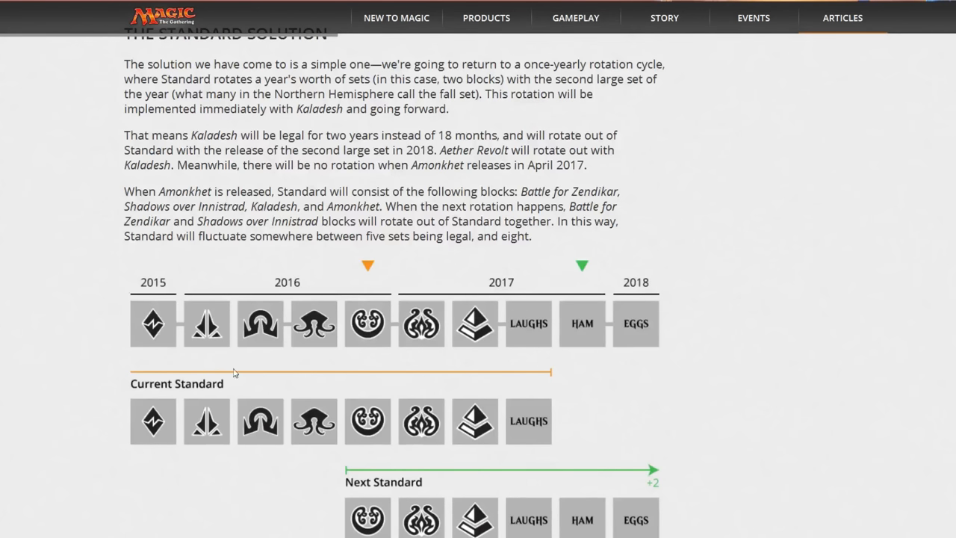
mouse_move(254, 334)
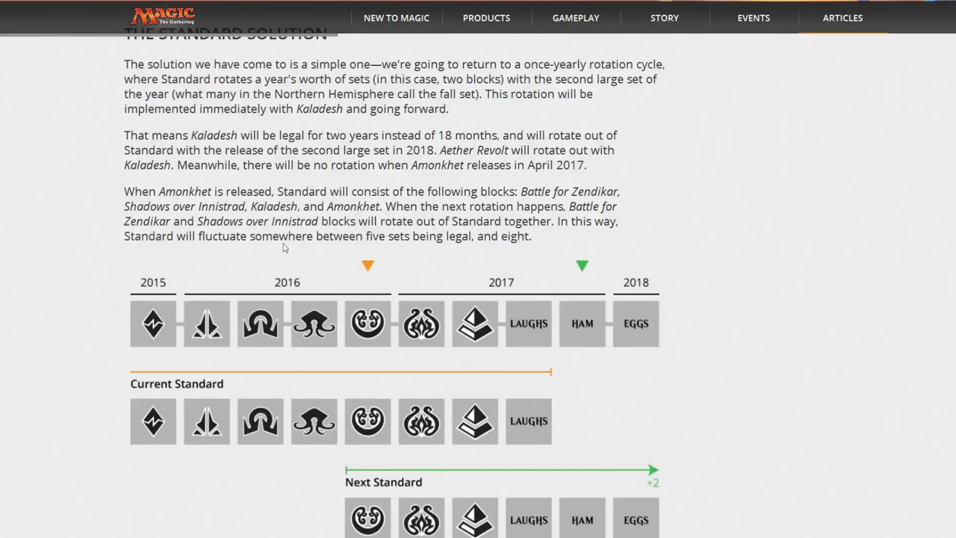
mouse_move(344, 269)
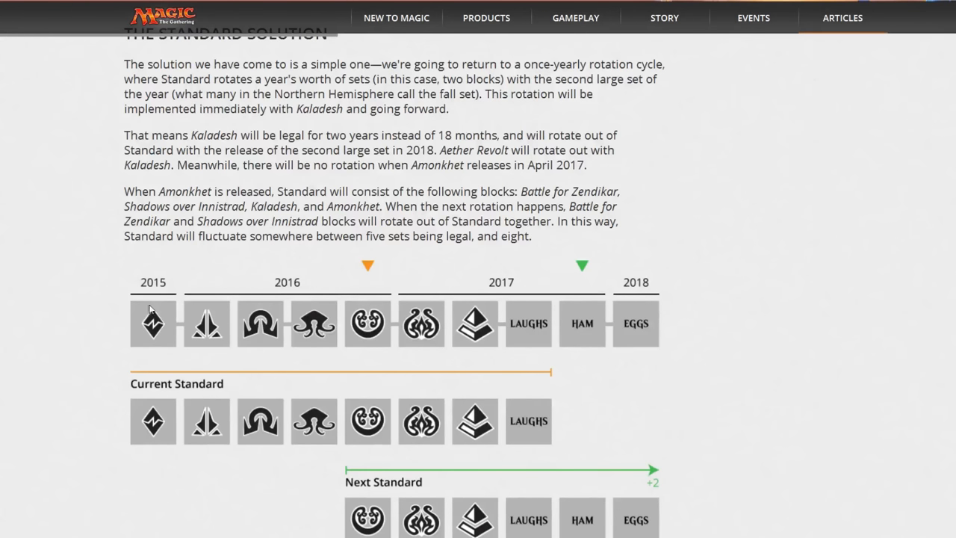
mouse_move(100, 305)
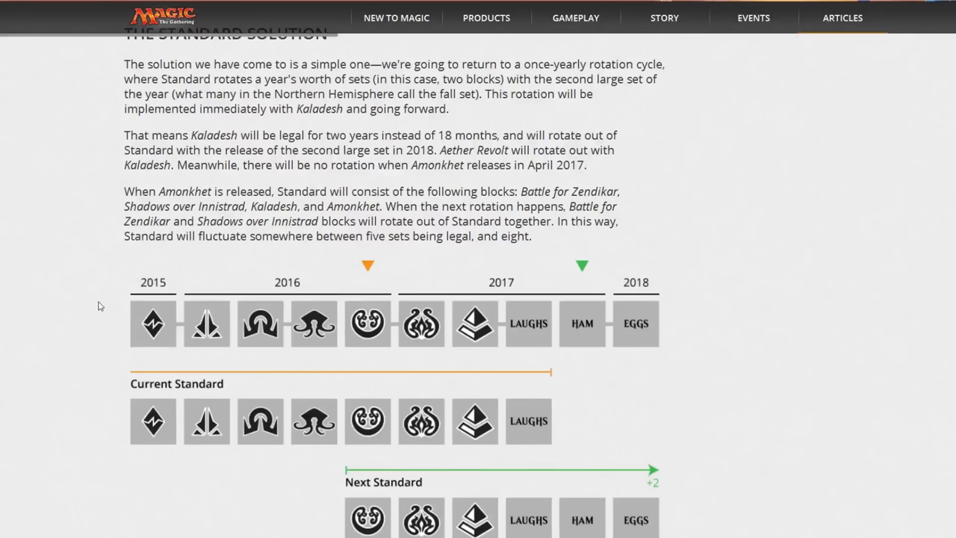
mouse_move(95, 277)
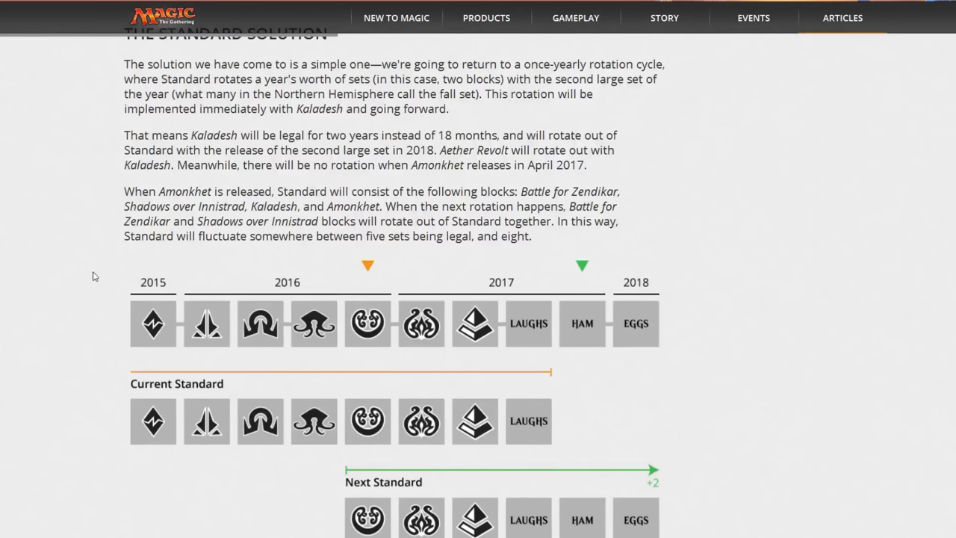
mouse_move(116, 219)
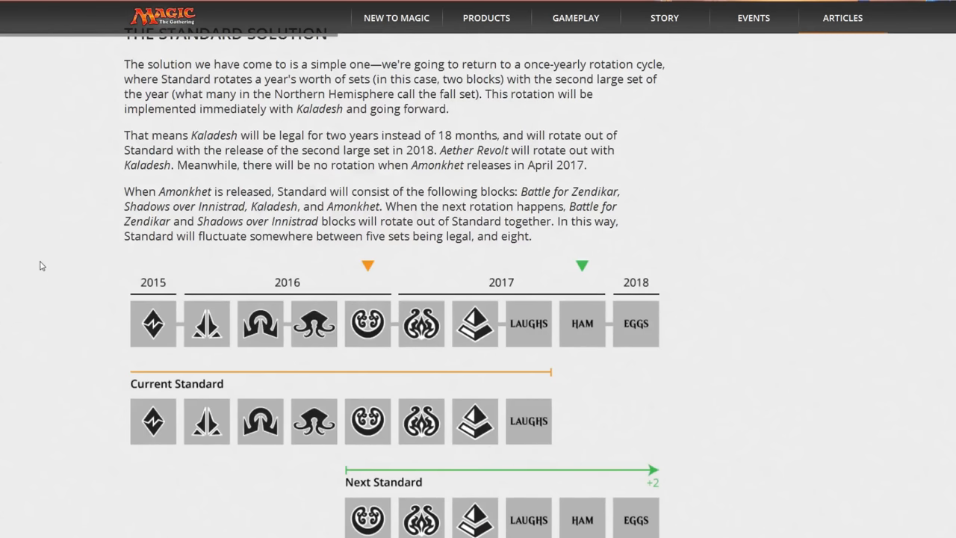
mouse_move(79, 293)
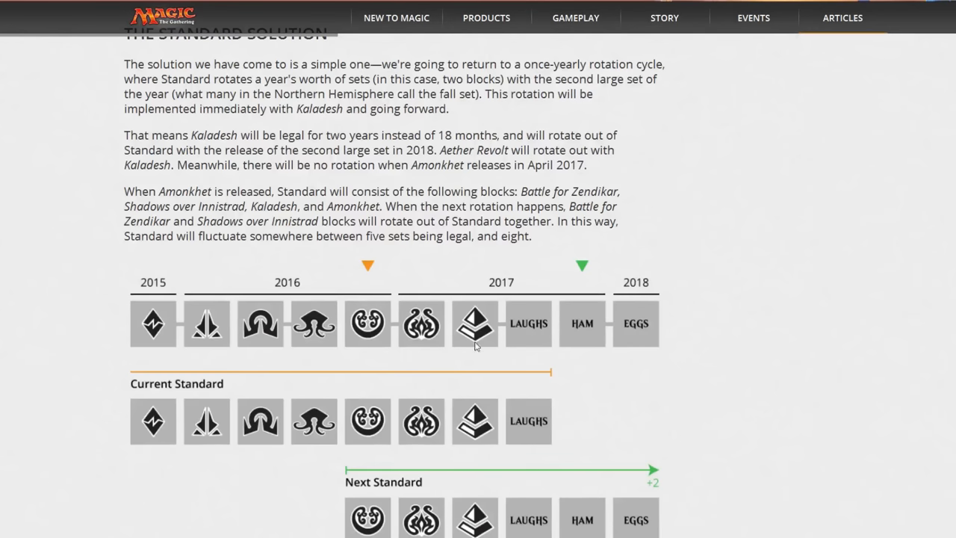
mouse_move(321, 334)
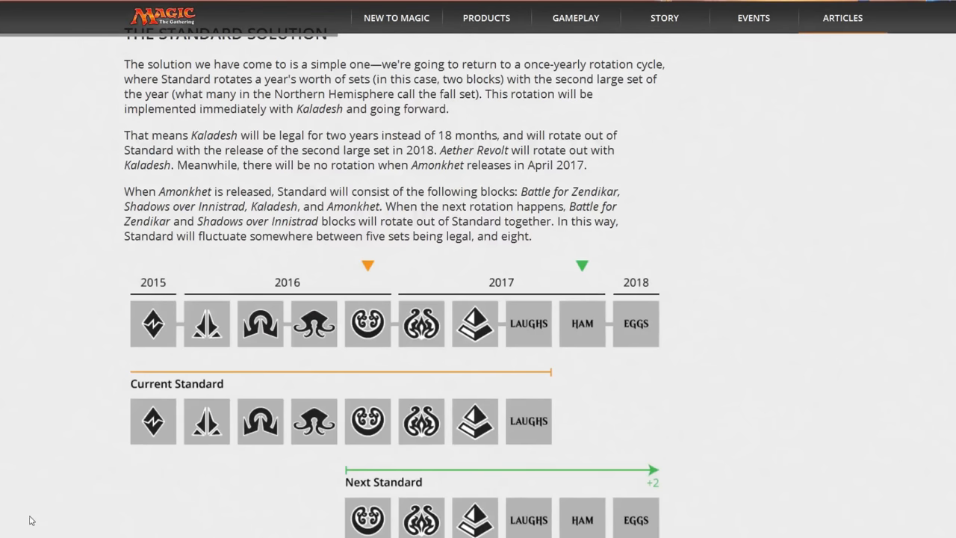
mouse_move(331, 282)
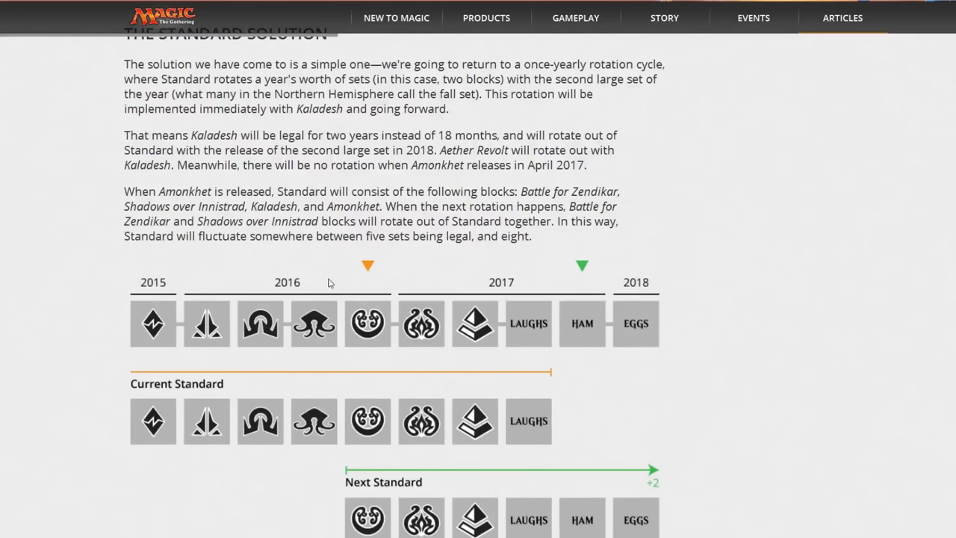
mouse_move(136, 297)
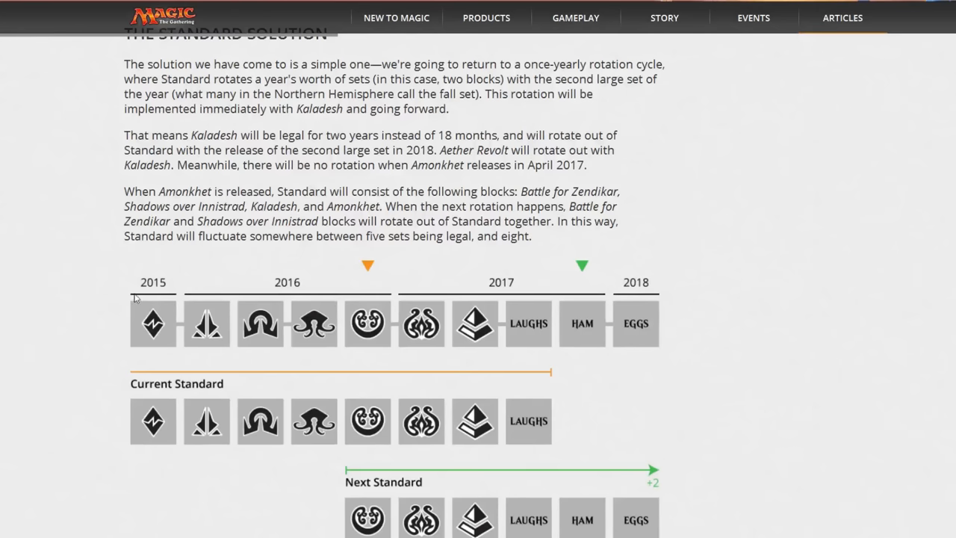
mouse_move(182, 341)
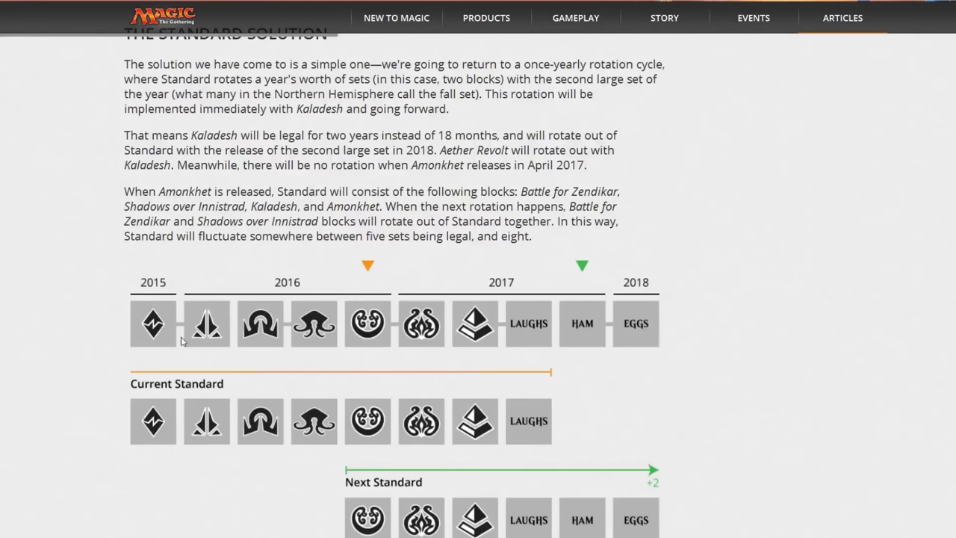
mouse_move(58, 279)
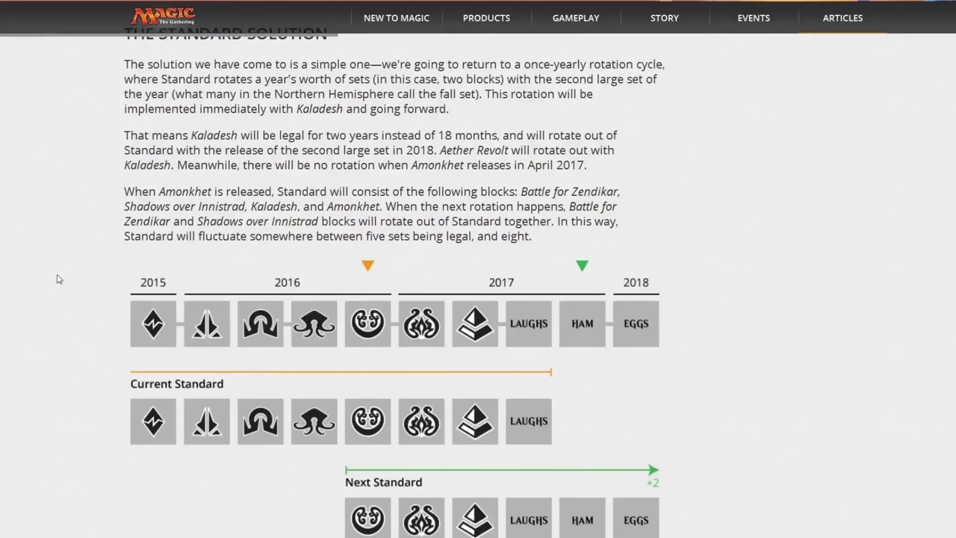
mouse_move(225, 383)
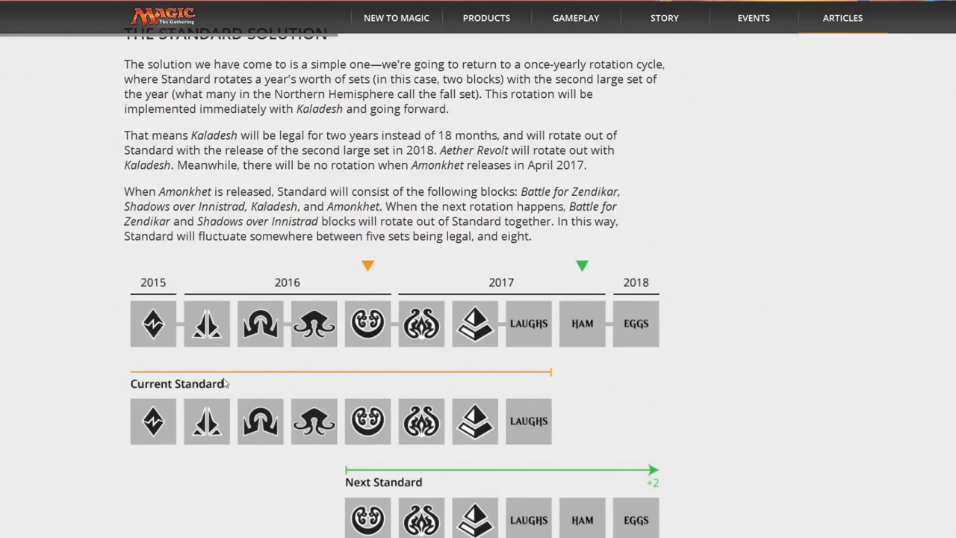
mouse_move(257, 221)
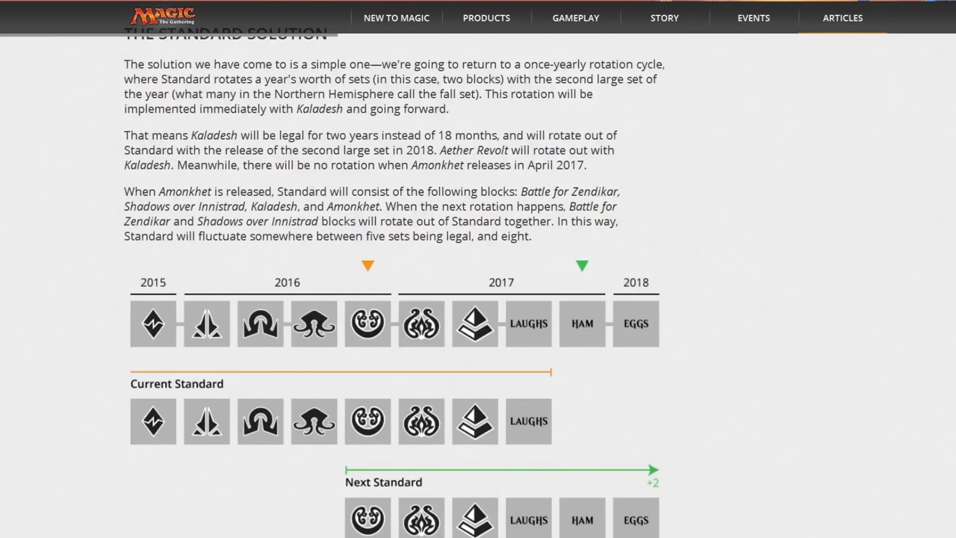
mouse_move(487, 338)
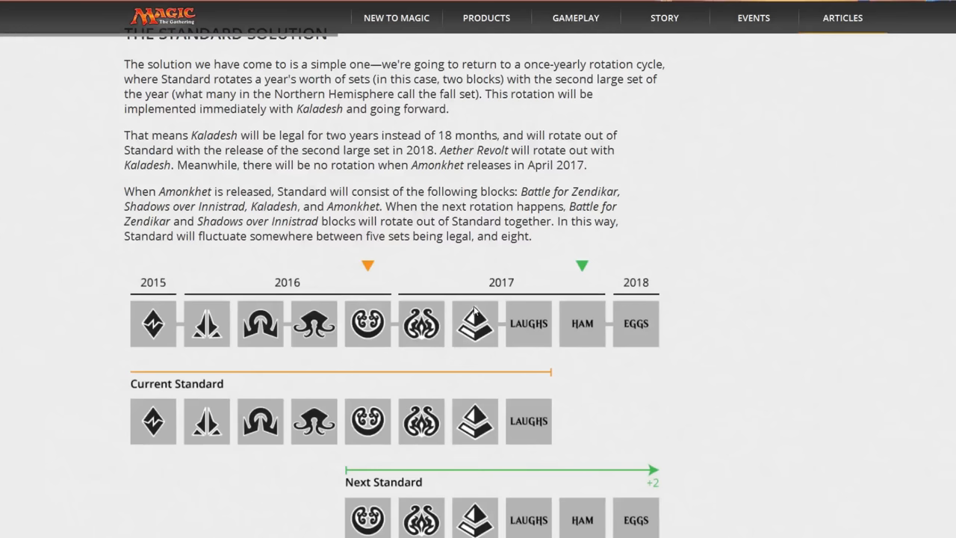
mouse_move(402, 341)
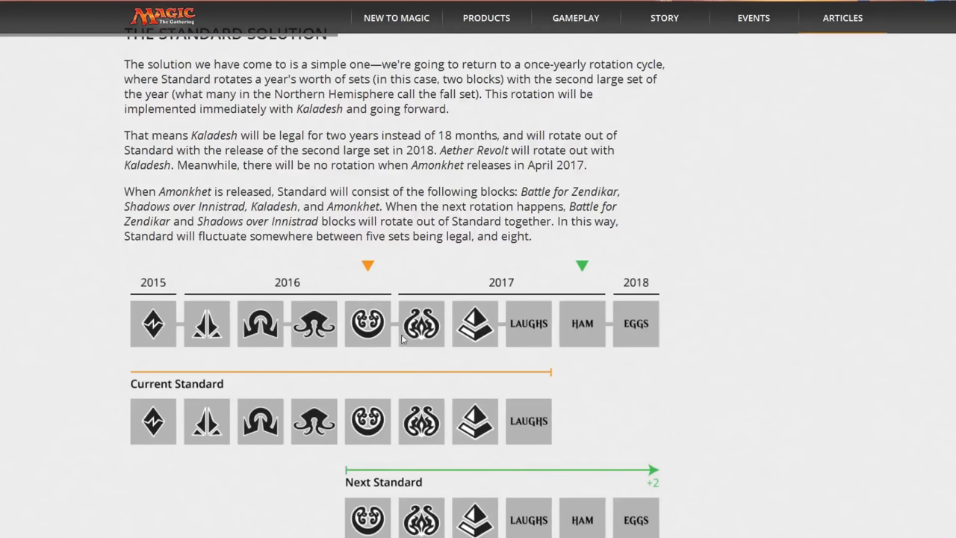
mouse_move(299, 307)
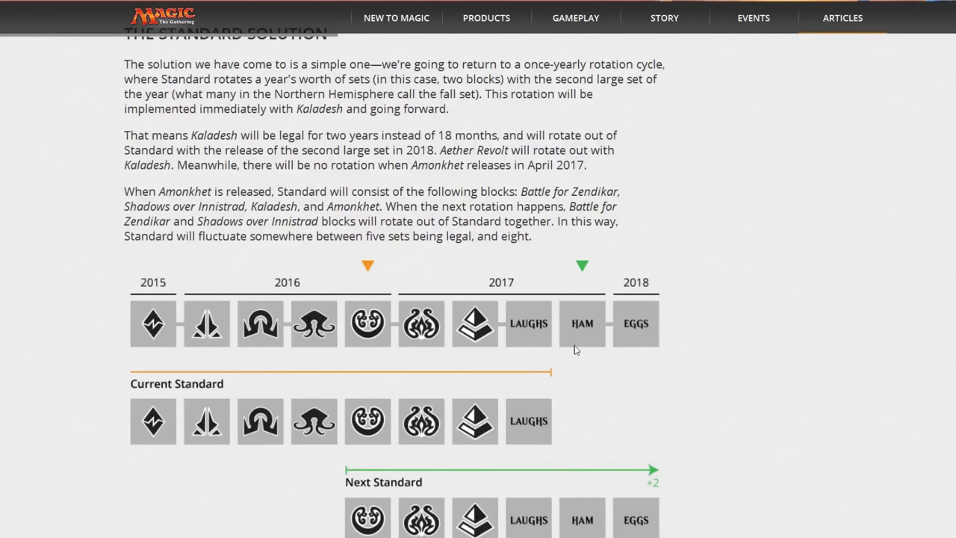
mouse_move(544, 345)
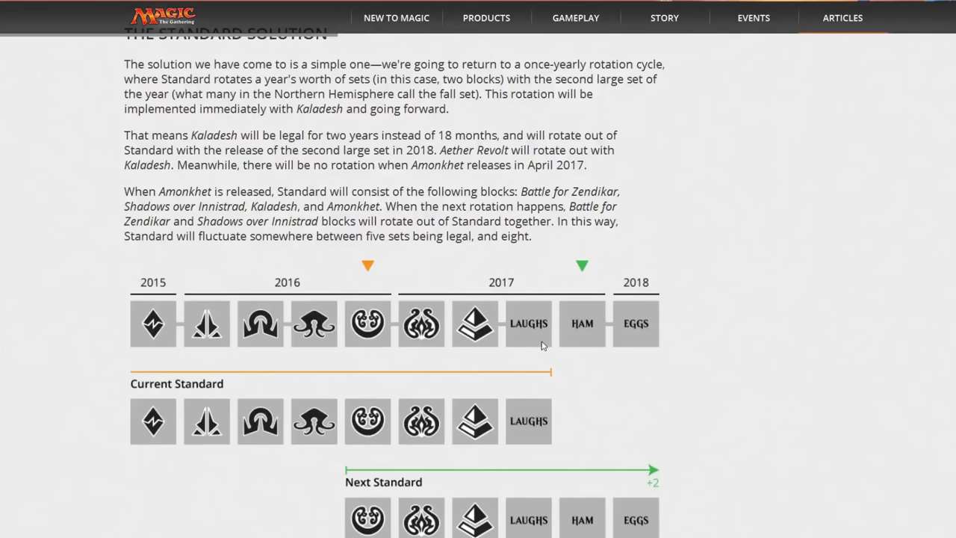
mouse_move(544, 280)
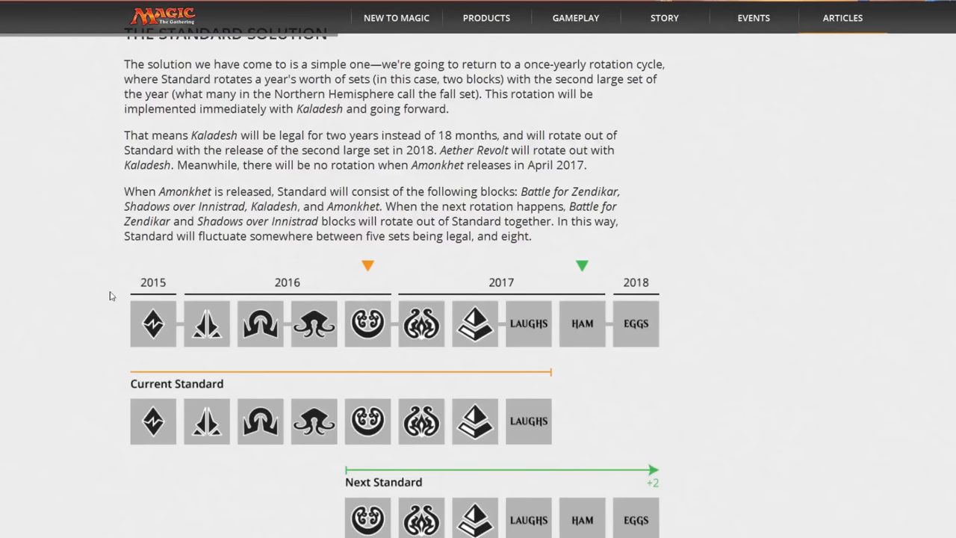
mouse_move(178, 309)
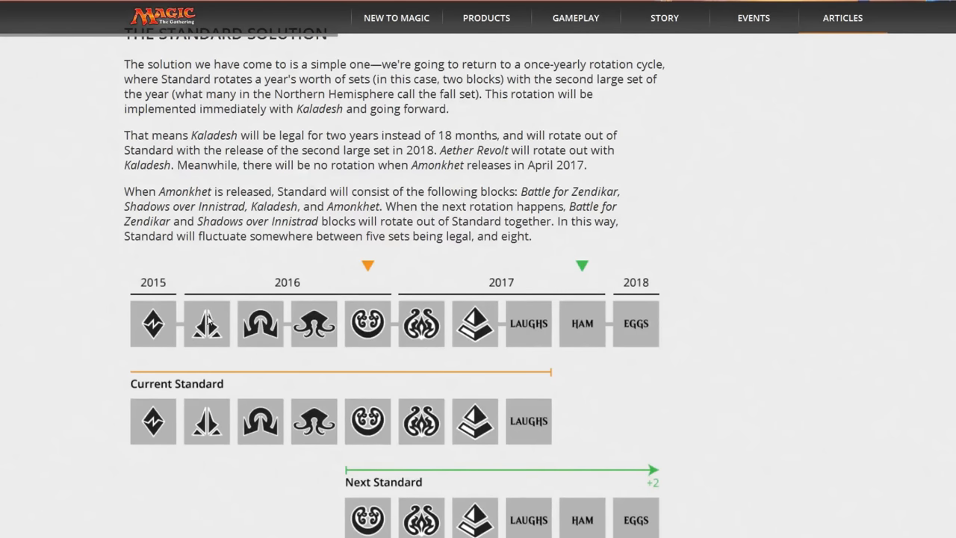
mouse_move(257, 321)
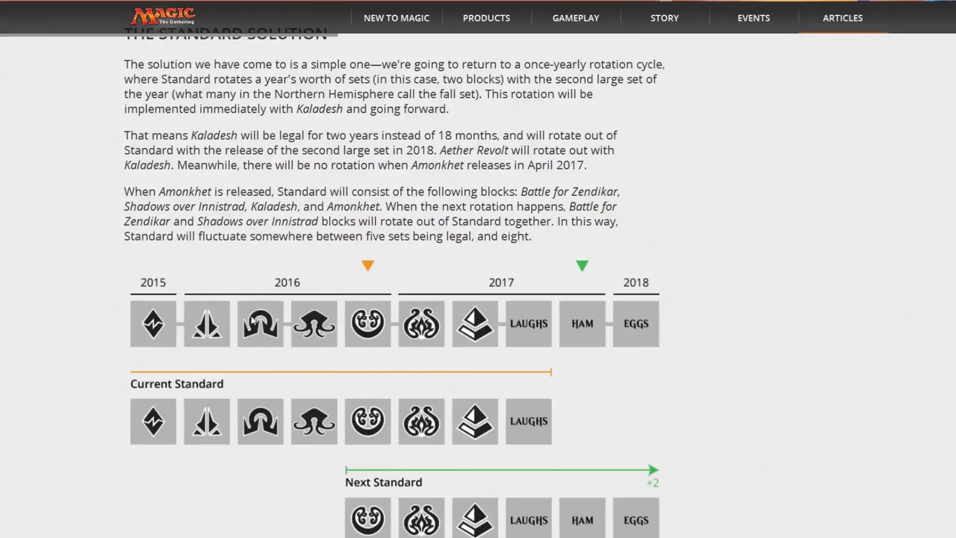
mouse_move(263, 352)
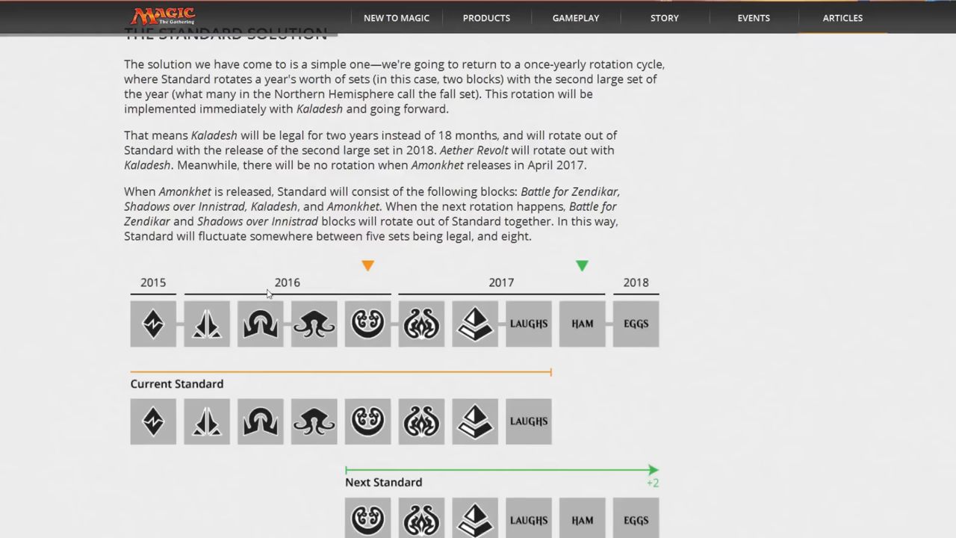
mouse_move(366, 406)
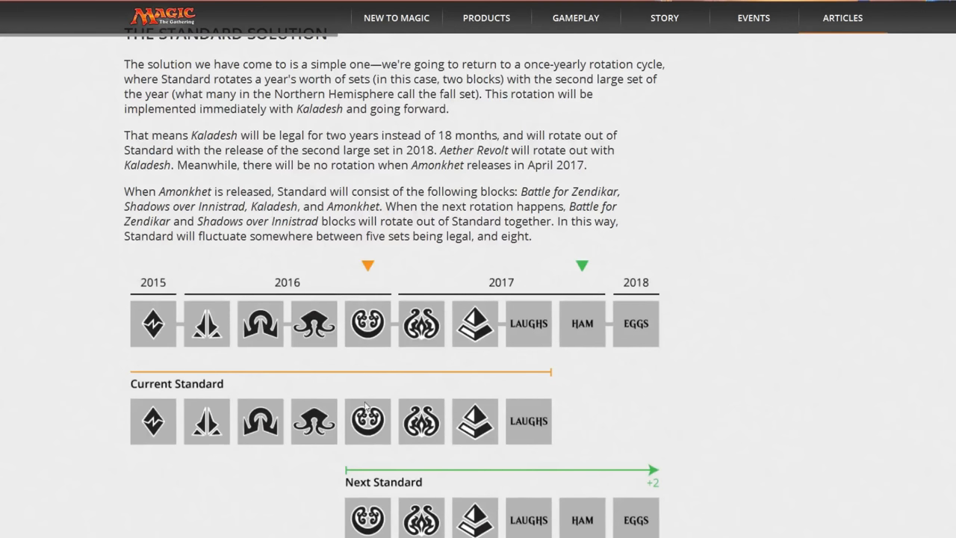
mouse_move(108, 271)
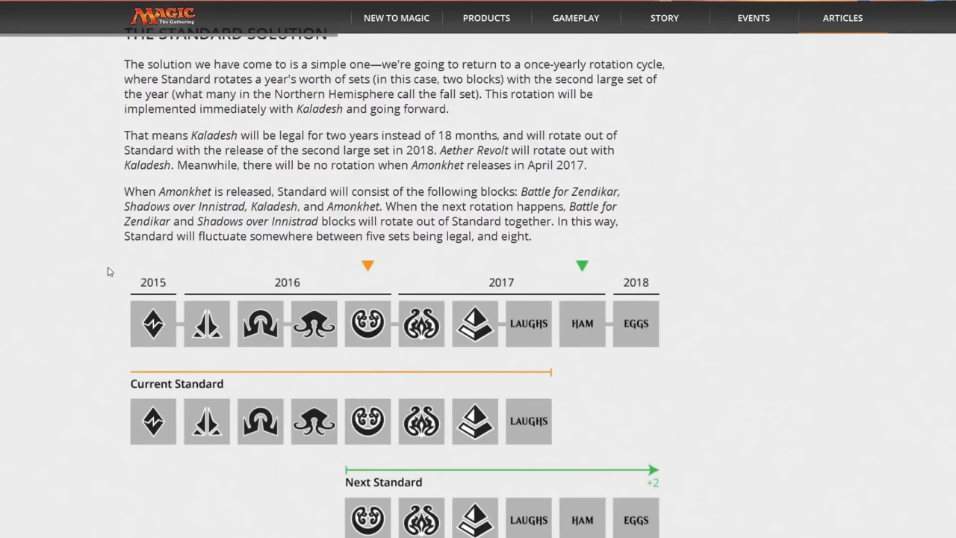
mouse_move(461, 283)
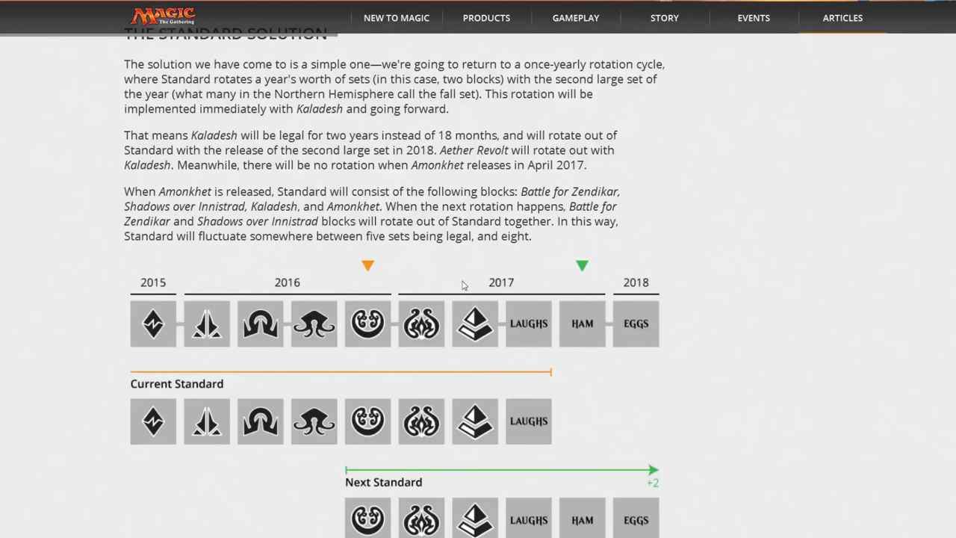
mouse_move(410, 359)
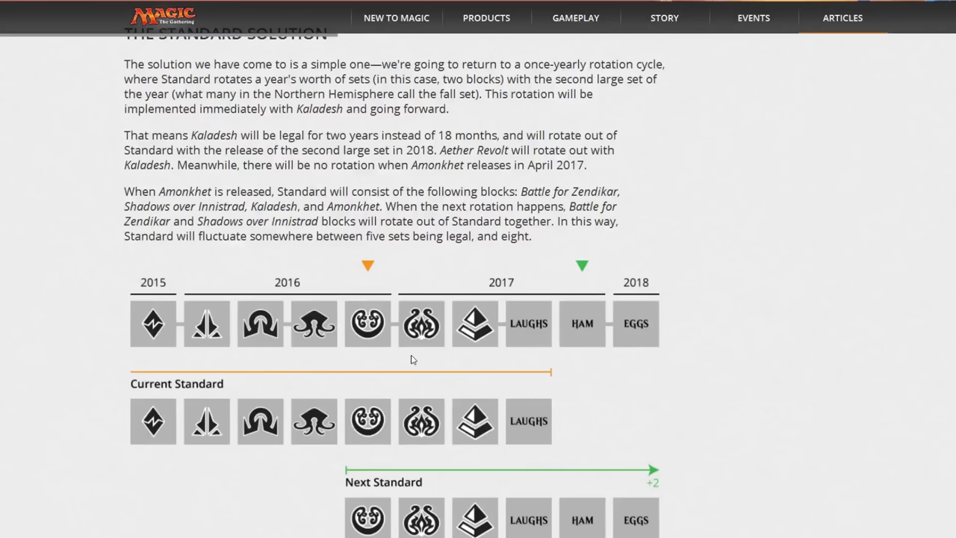
mouse_move(460, 440)
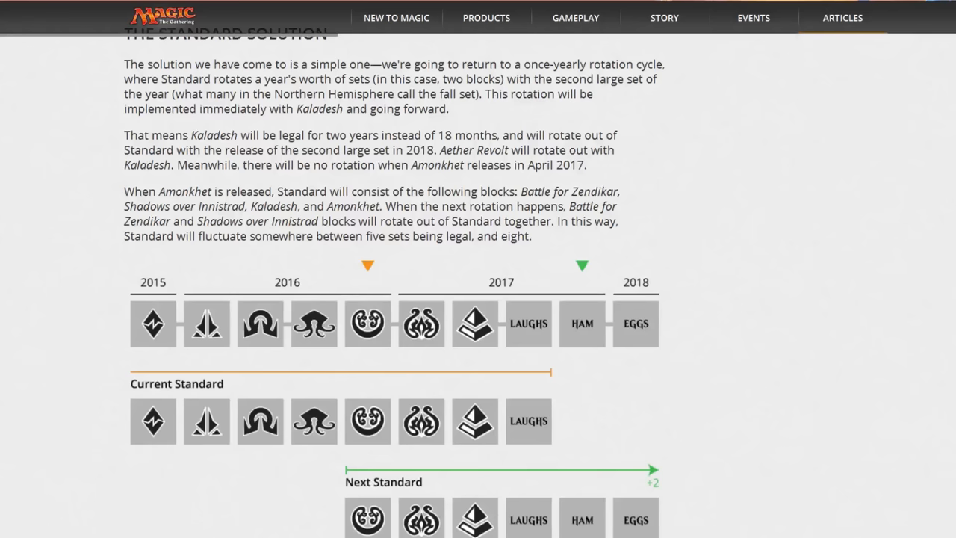
mouse_move(42, 160)
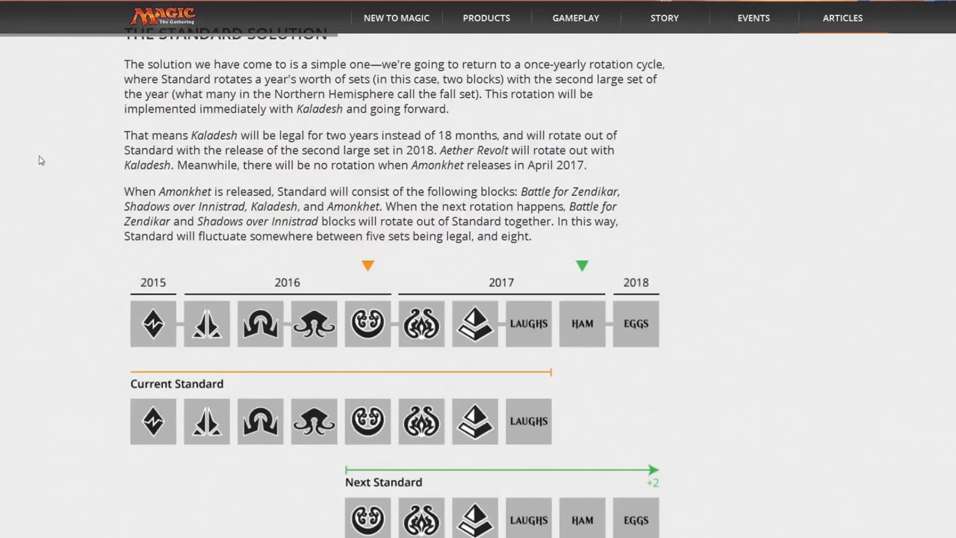